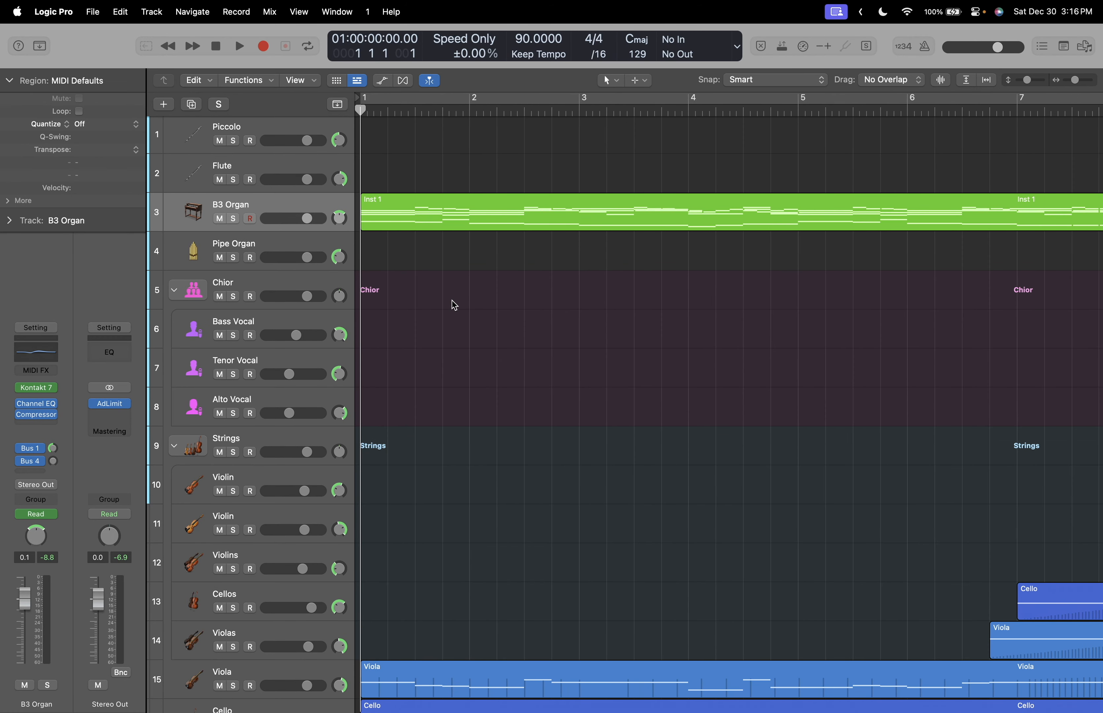
pyautogui.moveTo(677, 313)
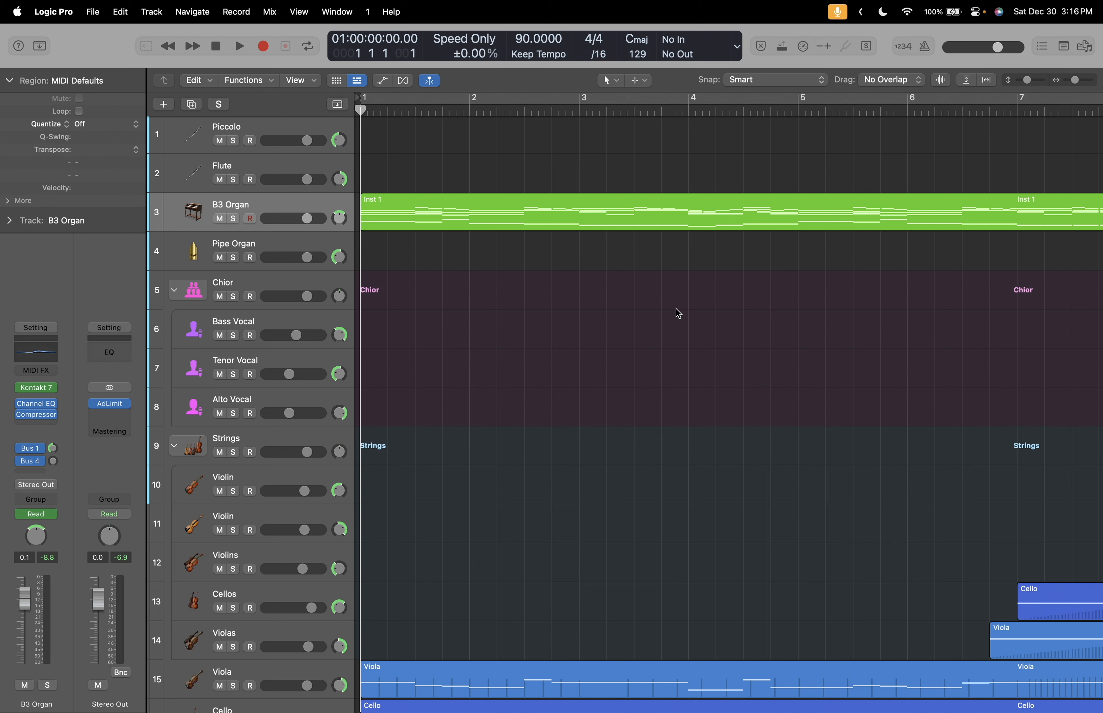
pyautogui.moveTo(662, 317)
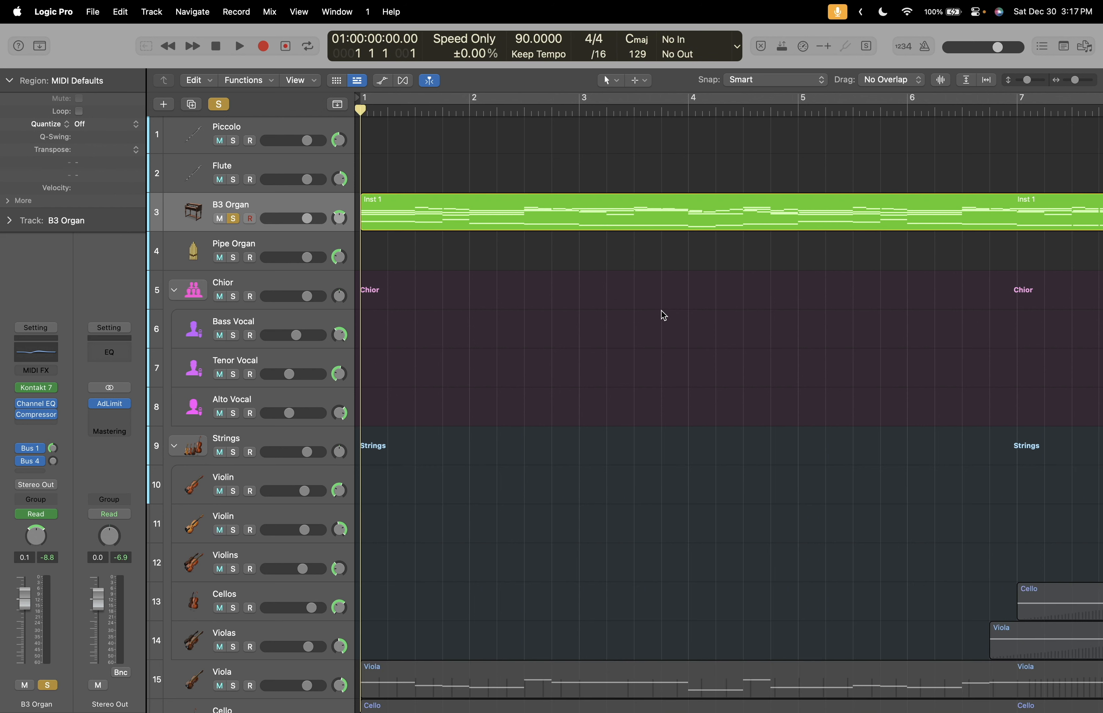
# Play the soloed B3 Organ briefly, then stop and return to the start.
pyautogui.click(238, 45)
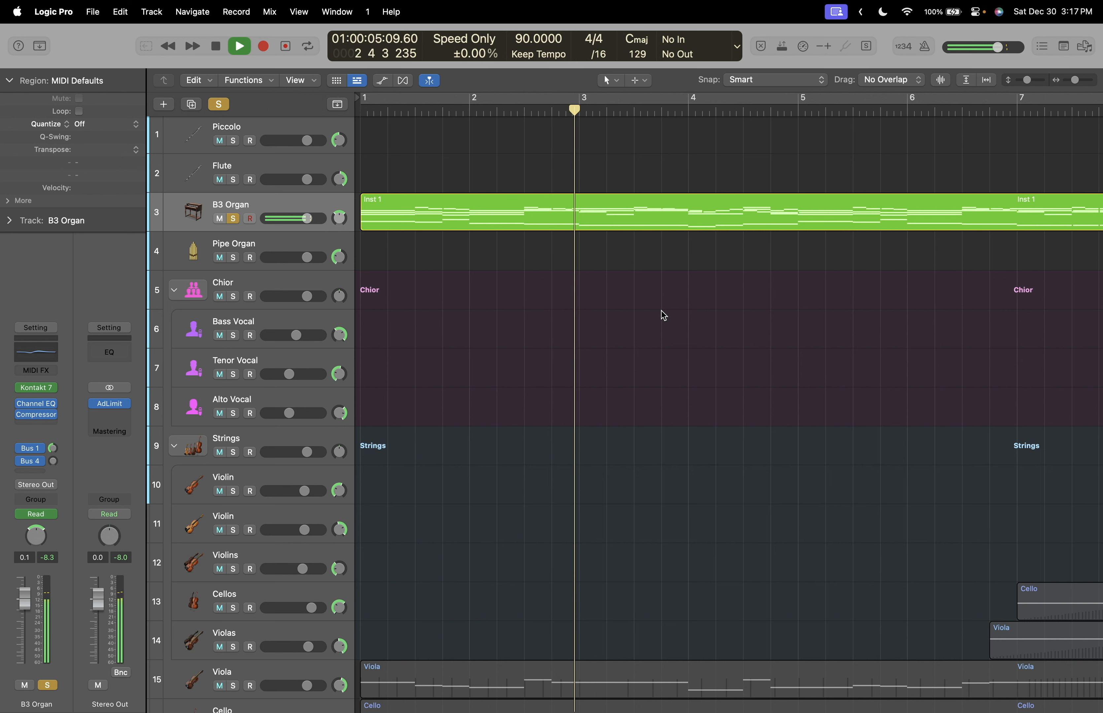
pyautogui.click(215, 46)
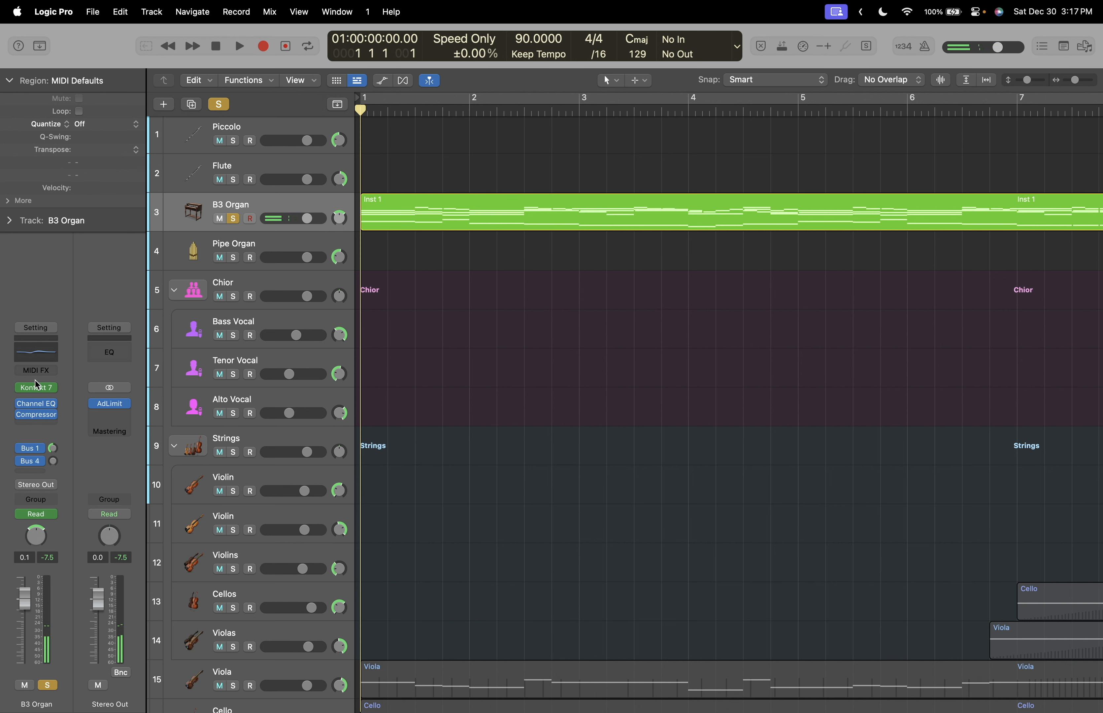
# Review the B3 Organ's Kontakt 7 Settings and Amp pages, then close the instrument window.
pyautogui.click(35, 387)
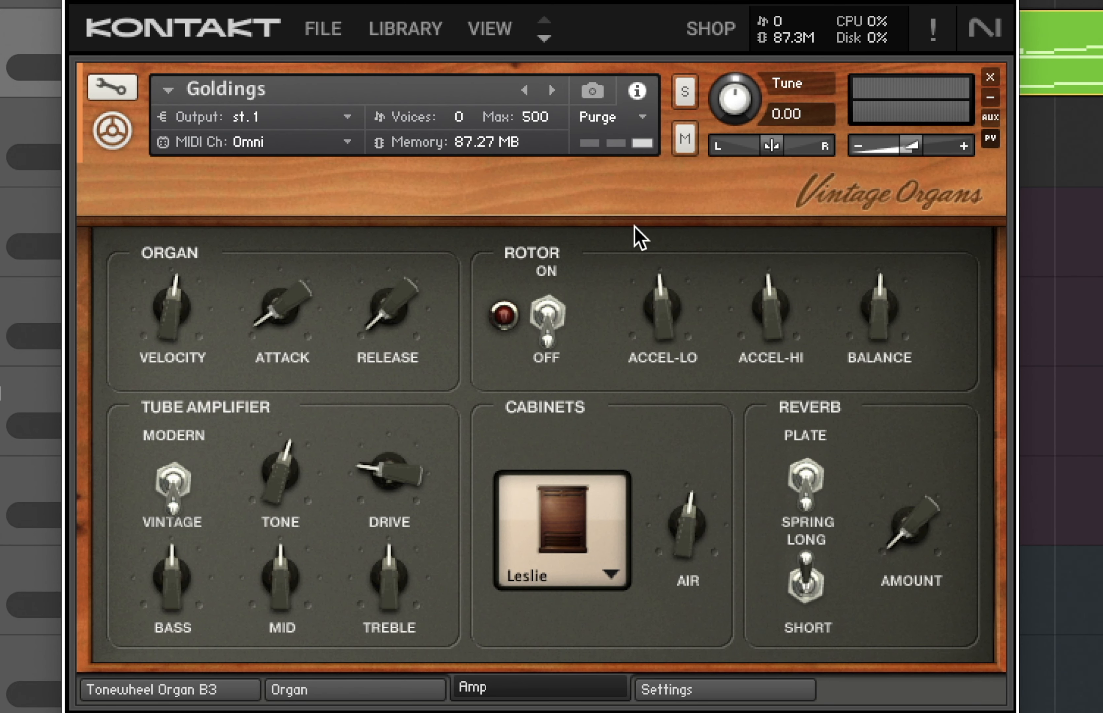
pyautogui.moveTo(359, 574)
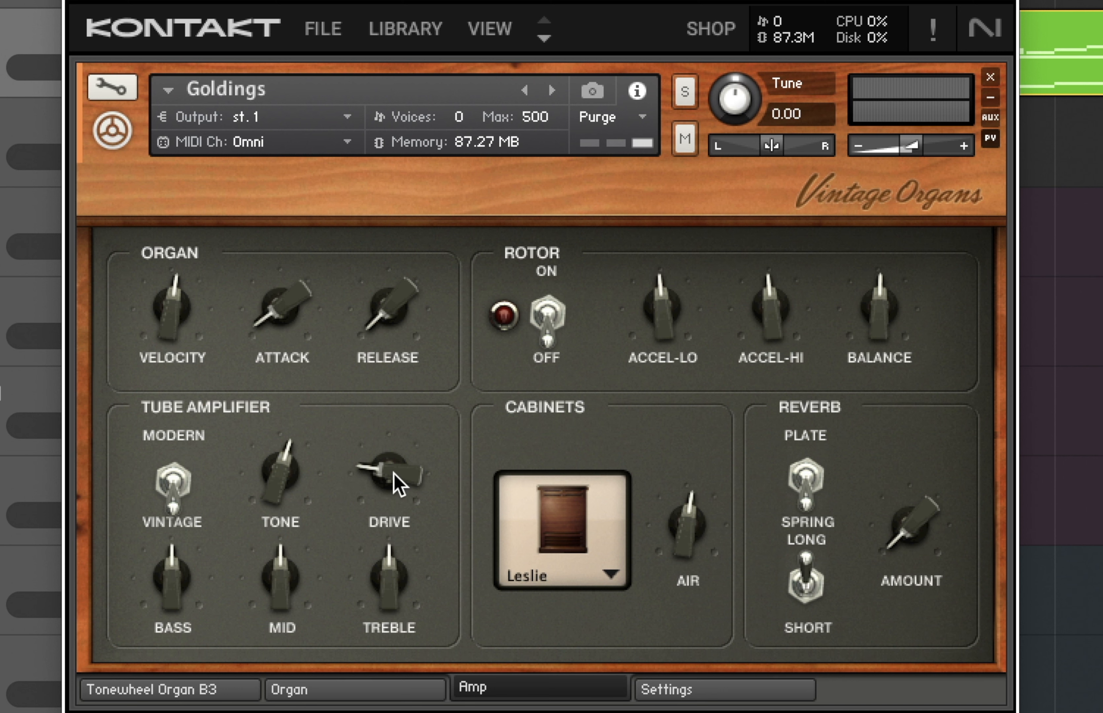
pyautogui.moveTo(302, 486)
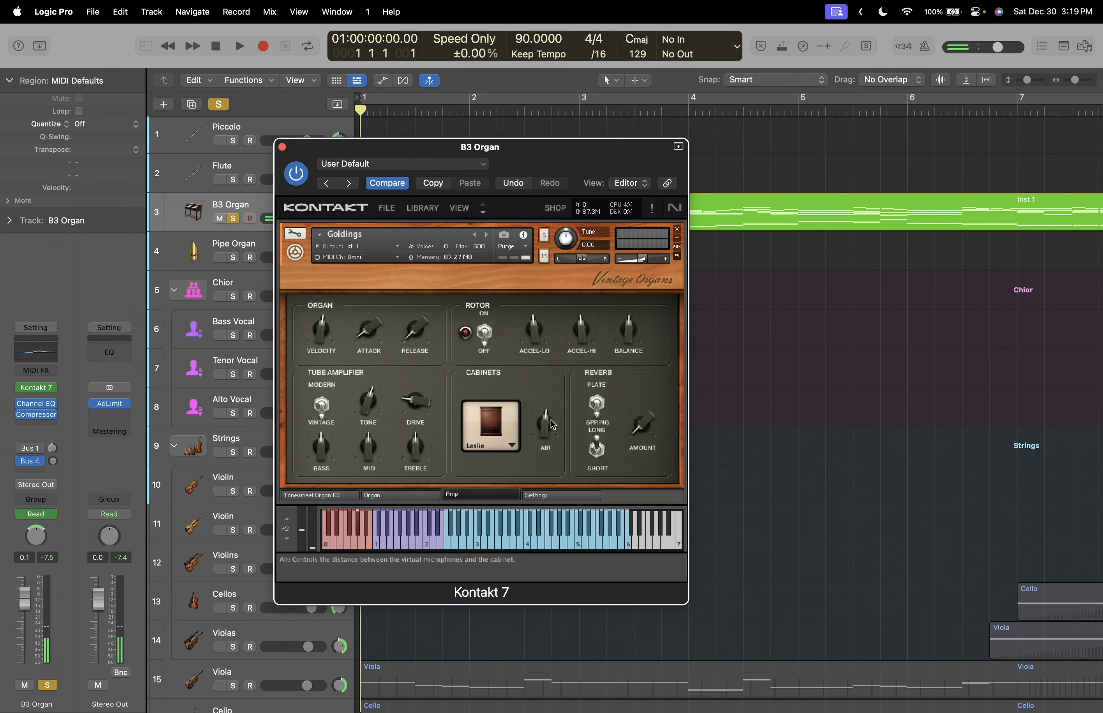
pyautogui.click(536, 495)
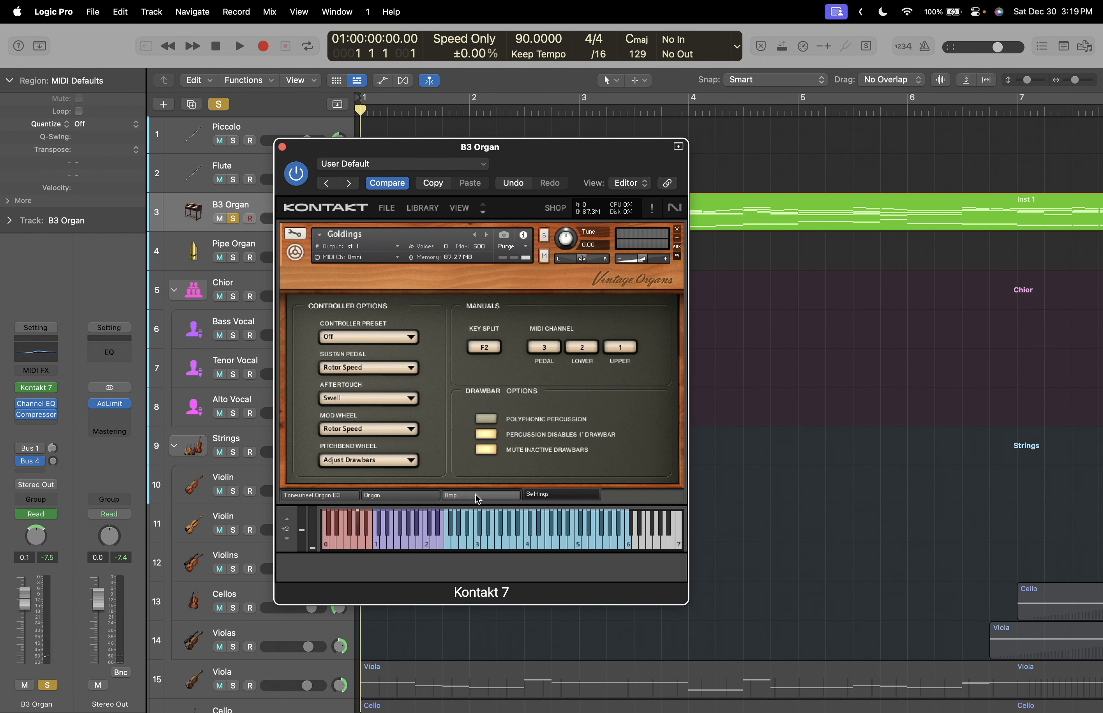
pyautogui.click(449, 494)
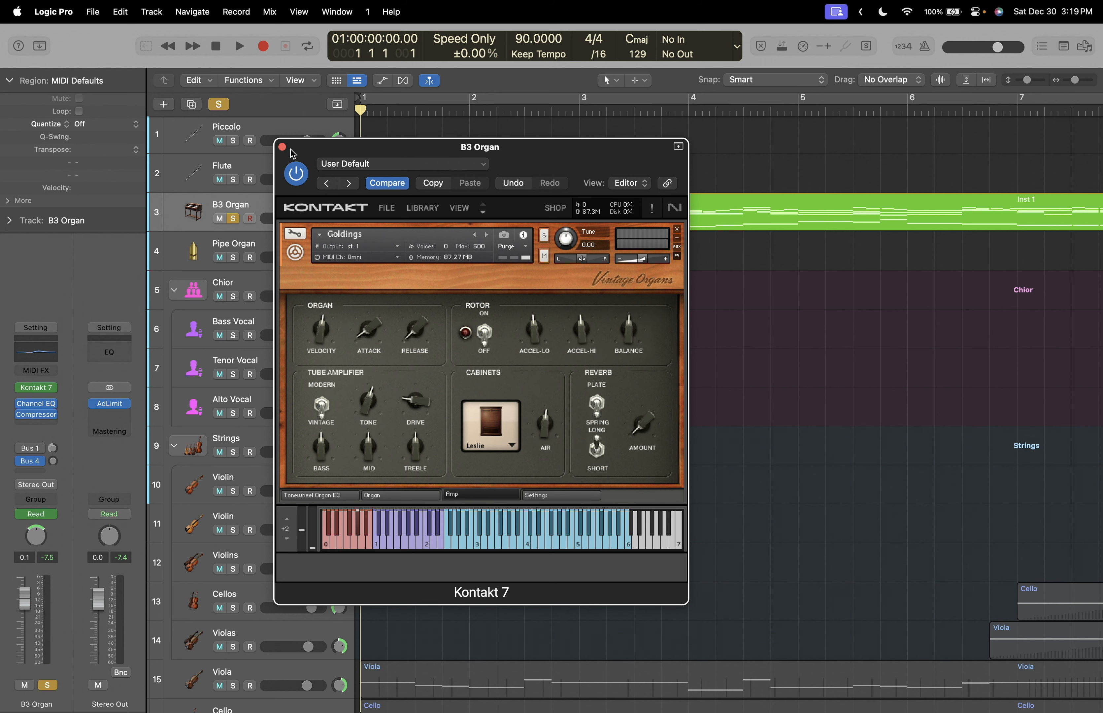
pyautogui.click(283, 147)
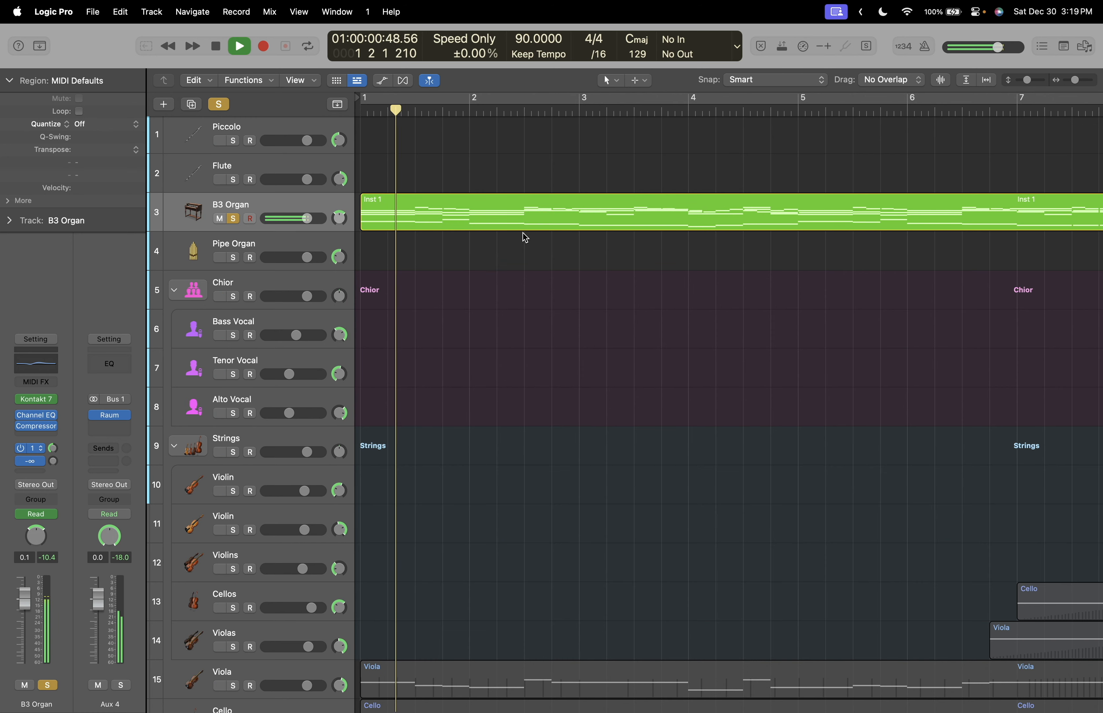
# Stop the organ, audition the soloed Viola and Cello tracks, then stop playback.
pyautogui.click(239, 46)
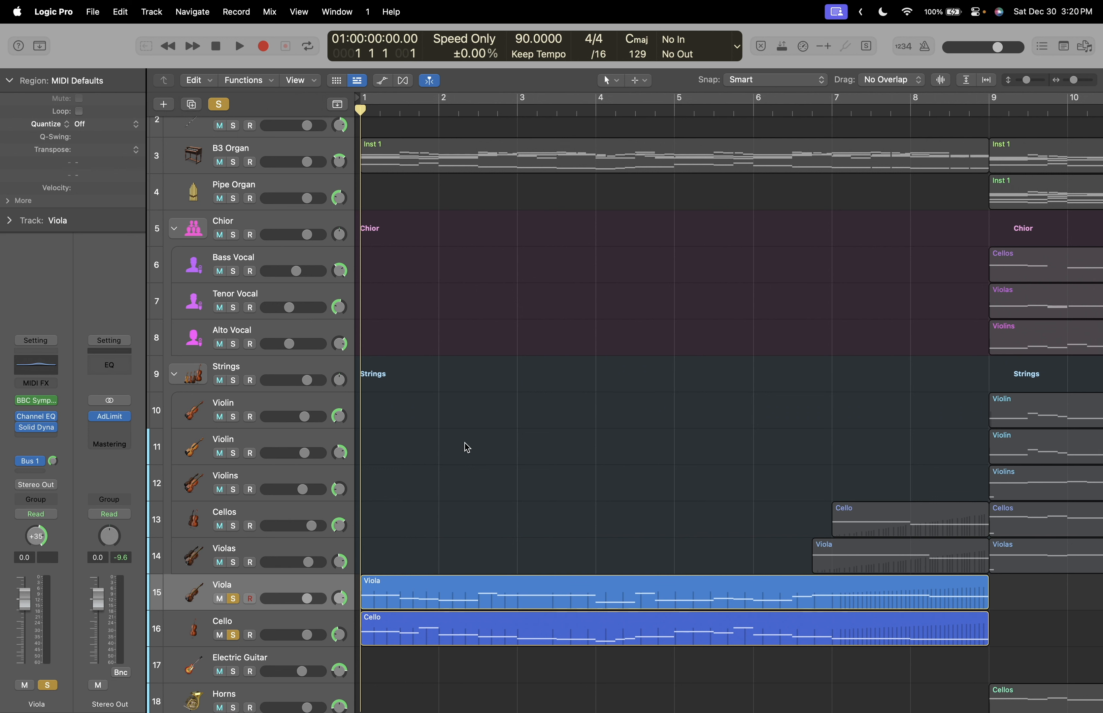
pyautogui.click(239, 46)
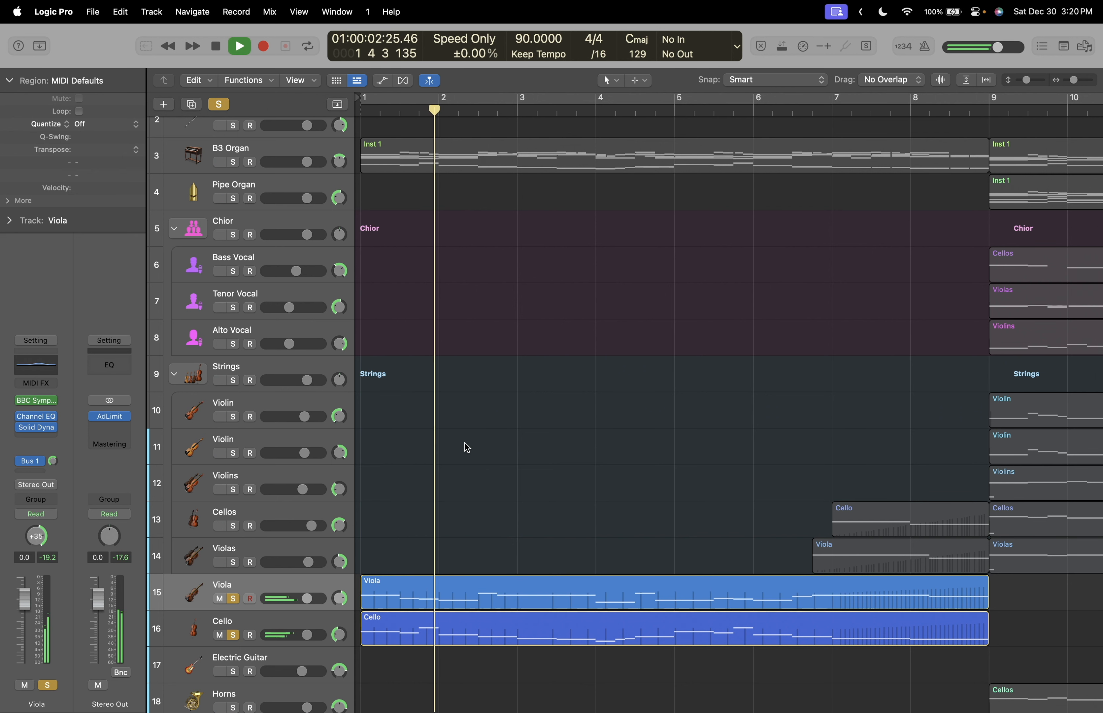
pyautogui.click(215, 45)
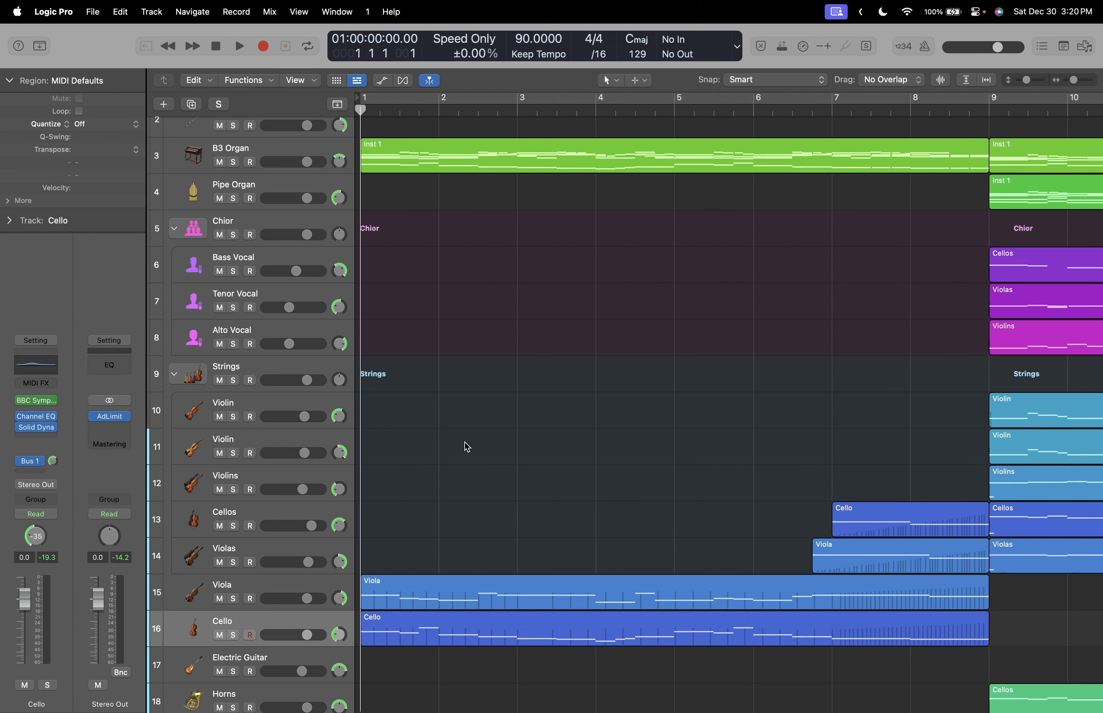
pyautogui.click(238, 46)
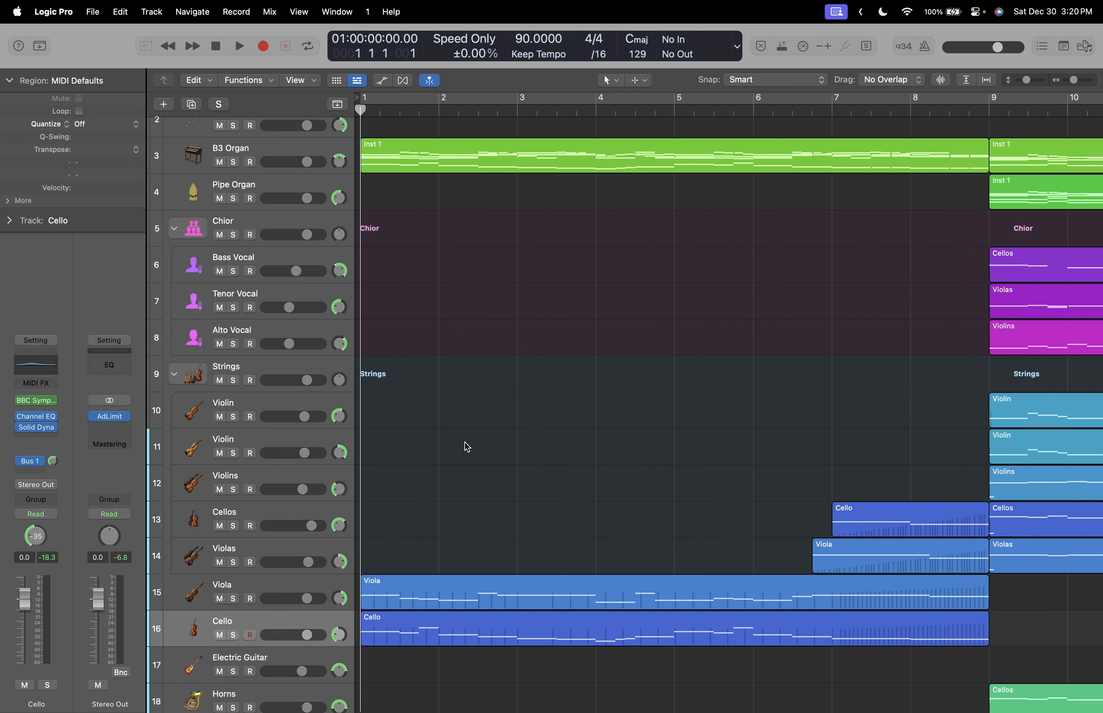
pyautogui.moveTo(483, 437)
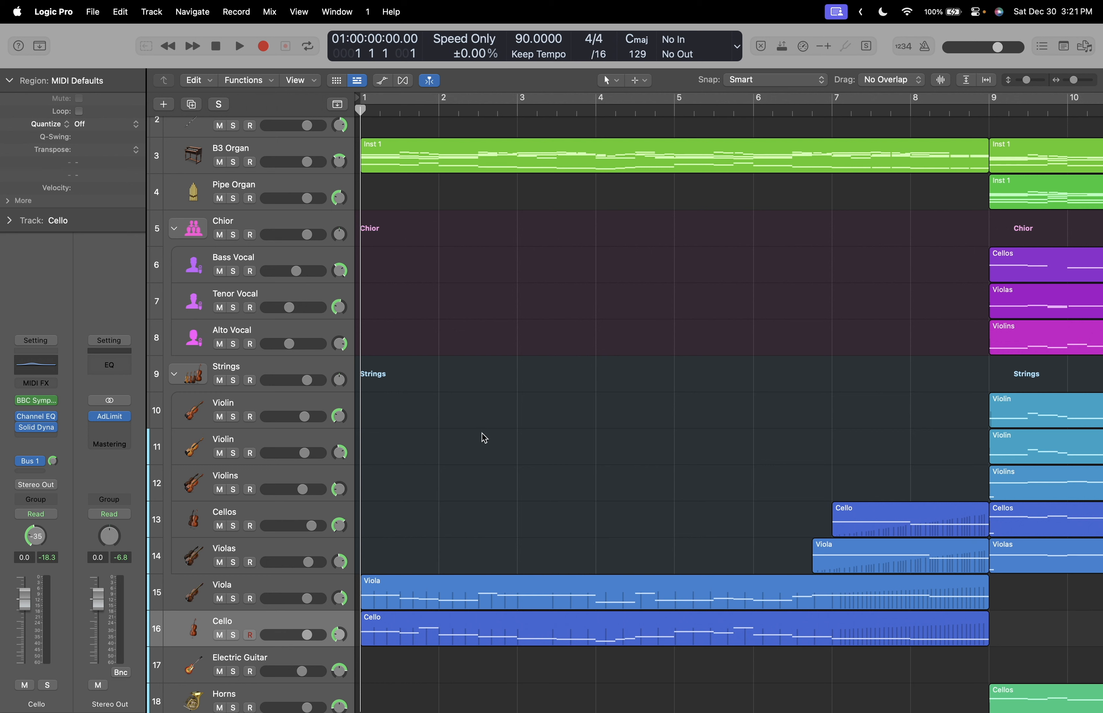
pyautogui.moveTo(585, 399)
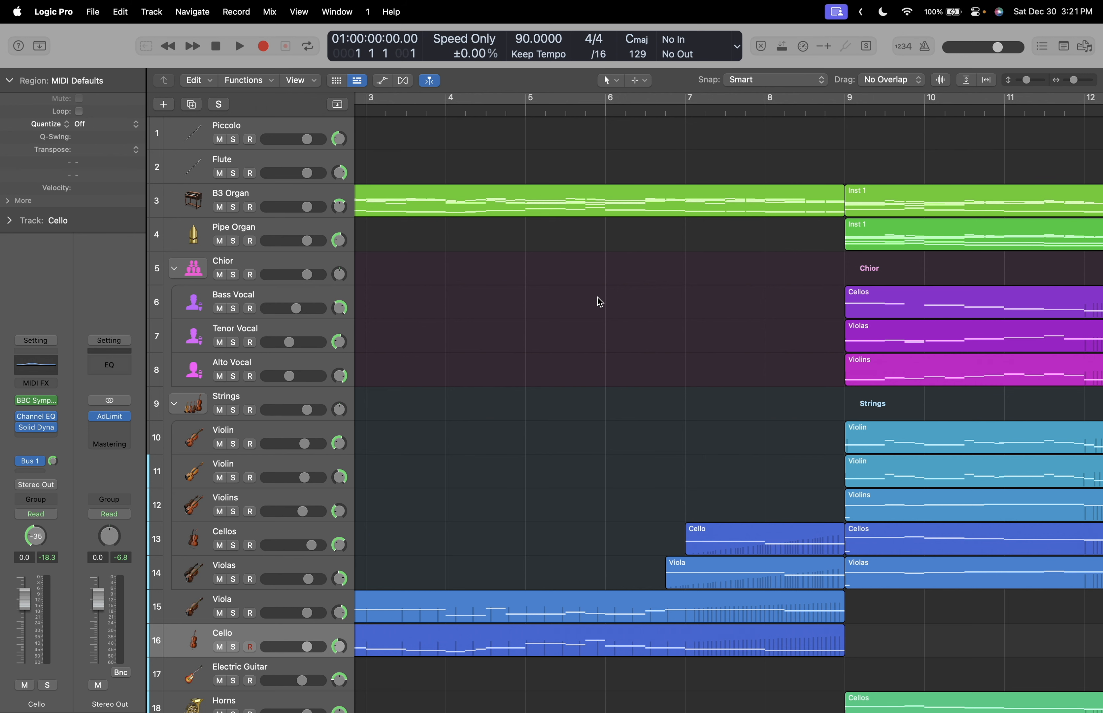
# Play the unsoloed arrangement from bar 6 into bar 9, then stop back at bar 6.
pyautogui.click(605, 109)
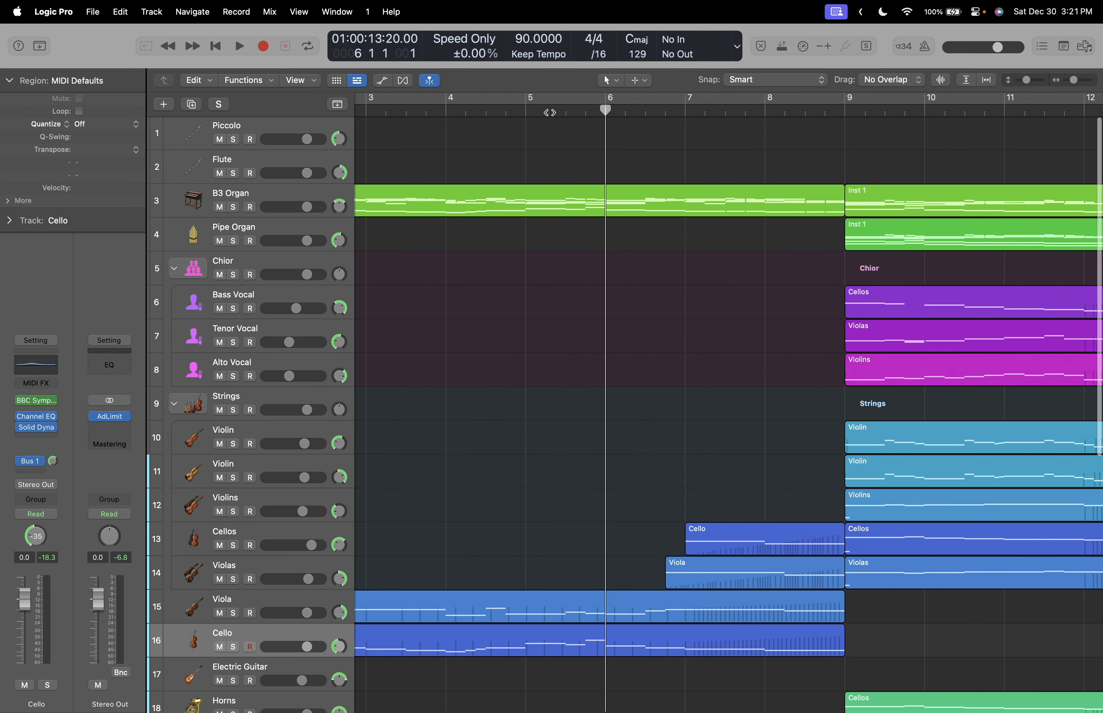
pyautogui.click(239, 45)
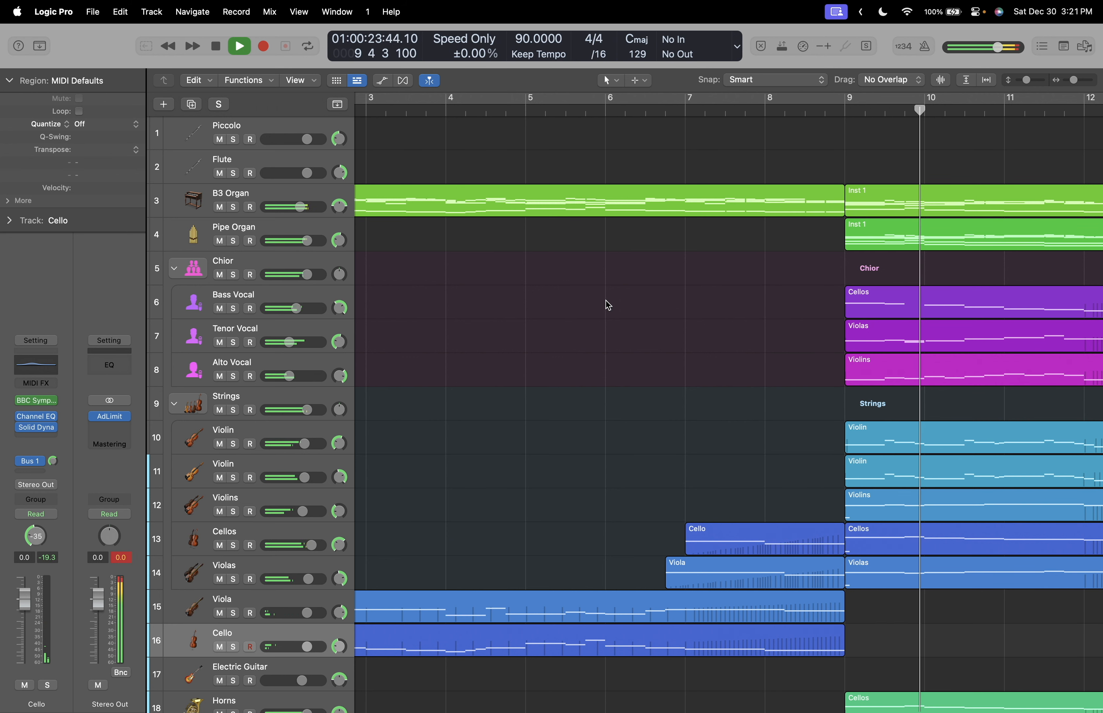
pyautogui.click(238, 45)
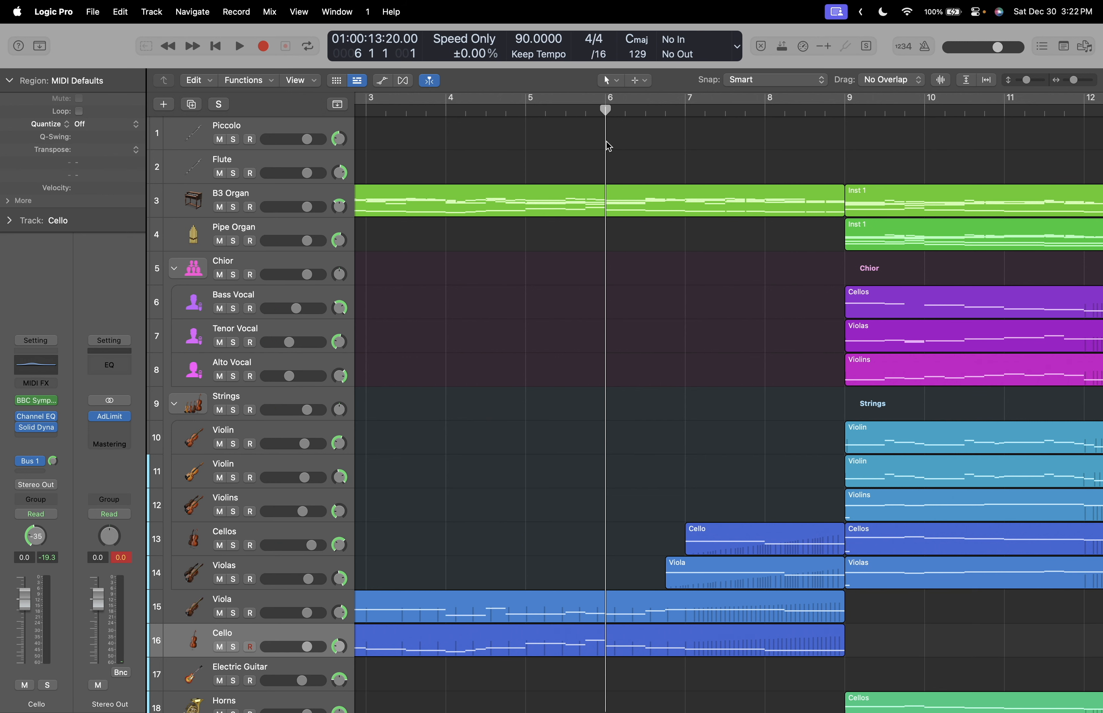
pyautogui.scroll(-3)
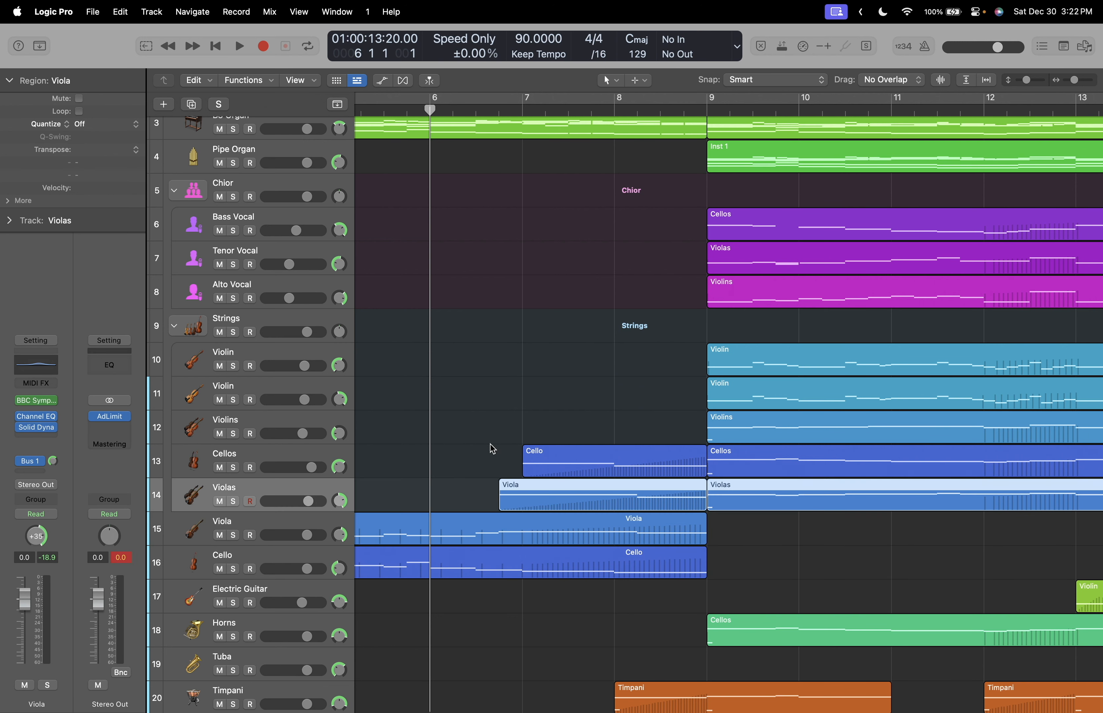
# Solo the Cellos and Violas tracks and audition them from bar 6.
pyautogui.click(225, 453)
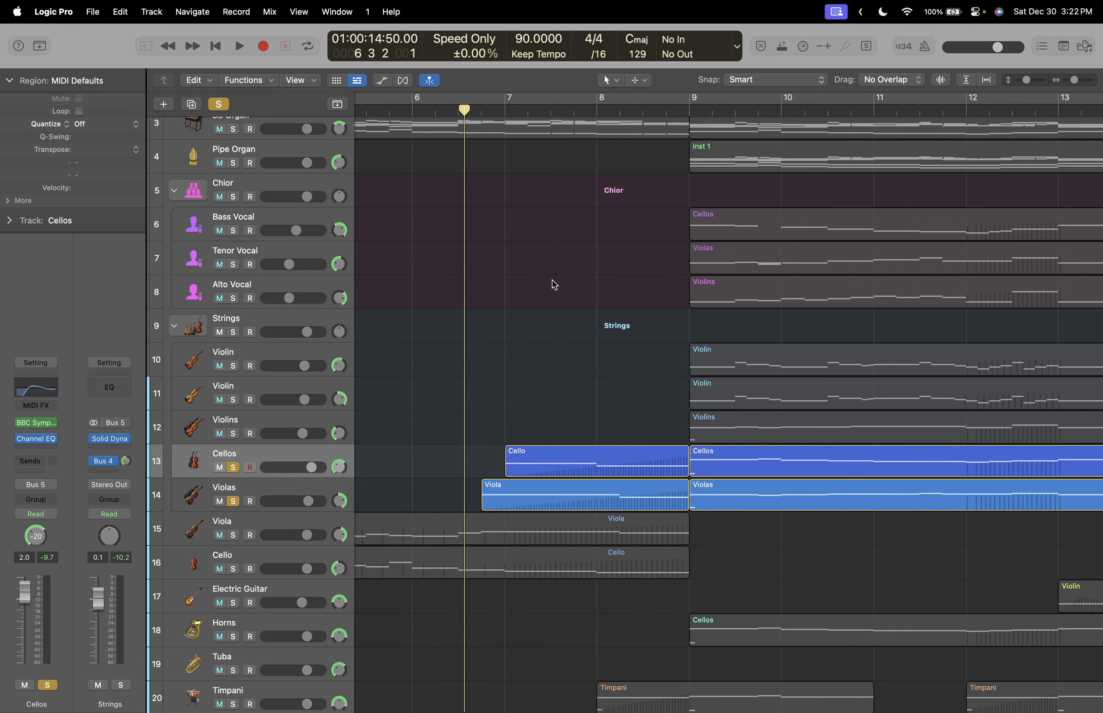
pyautogui.click(239, 45)
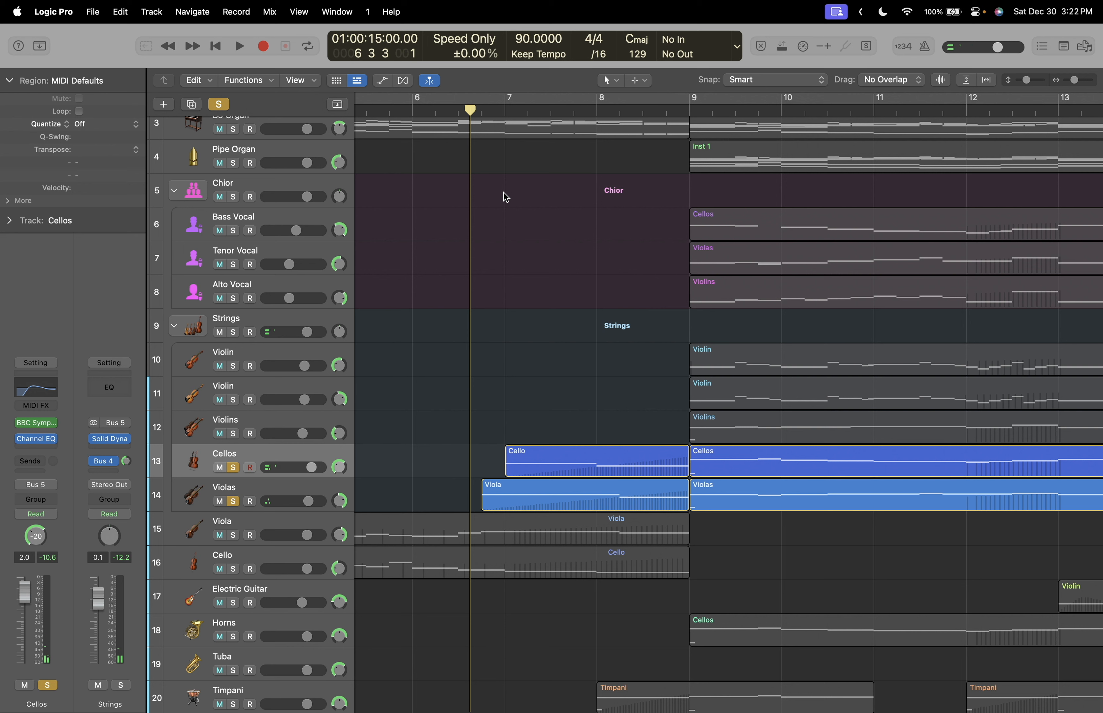
pyautogui.click(595, 460)
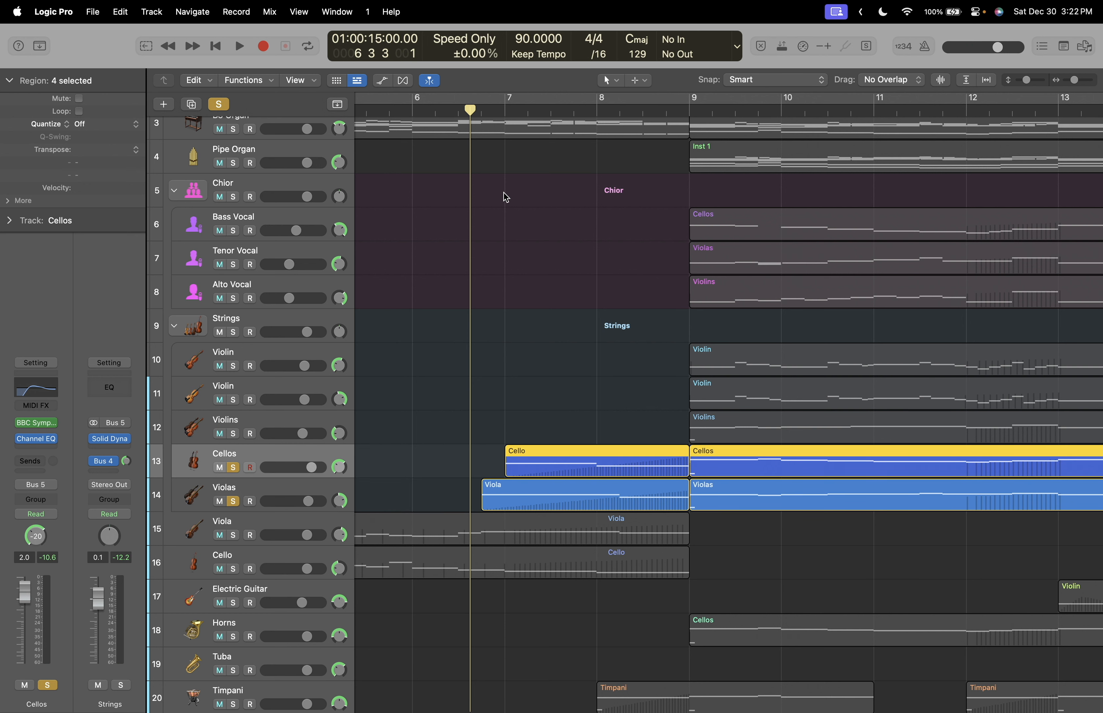
# Select the Cello and Viola regions, clear the solos and resume full-mix playback.
pyautogui.click(225, 487)
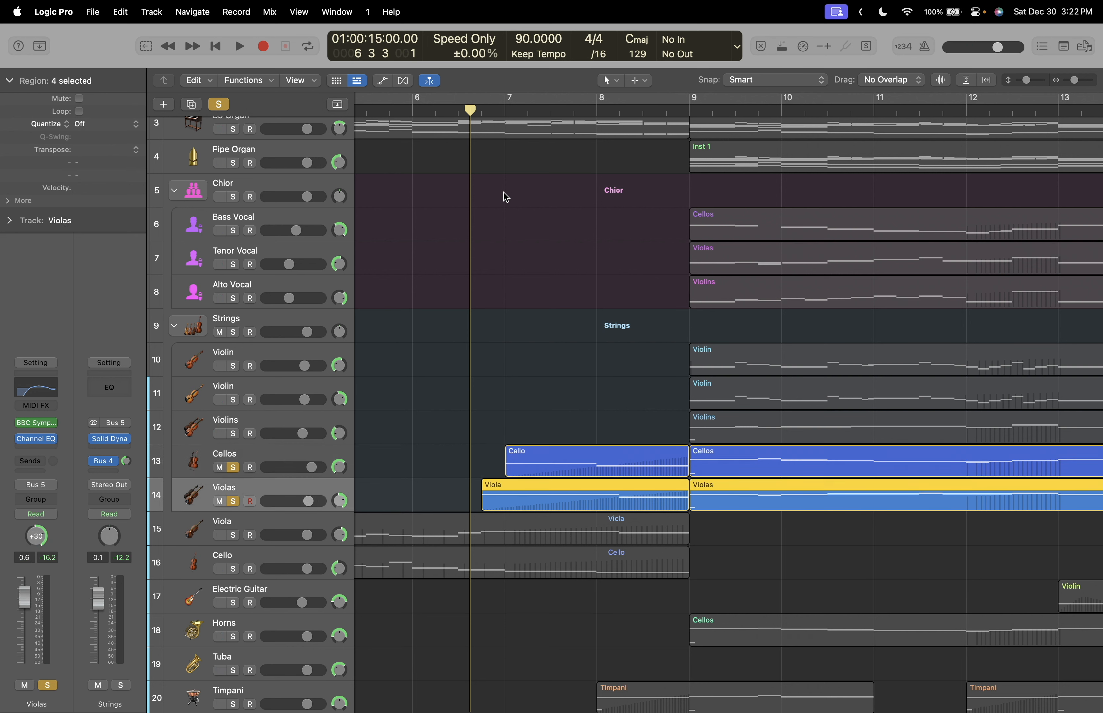
pyautogui.click(225, 453)
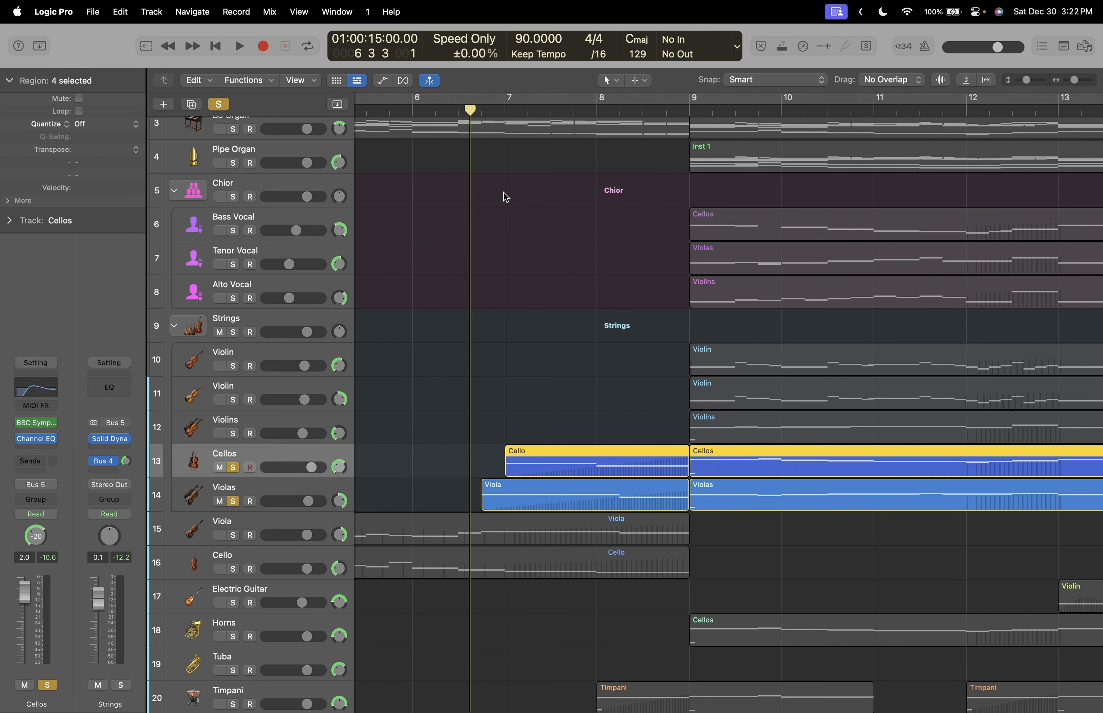
pyautogui.click(239, 45)
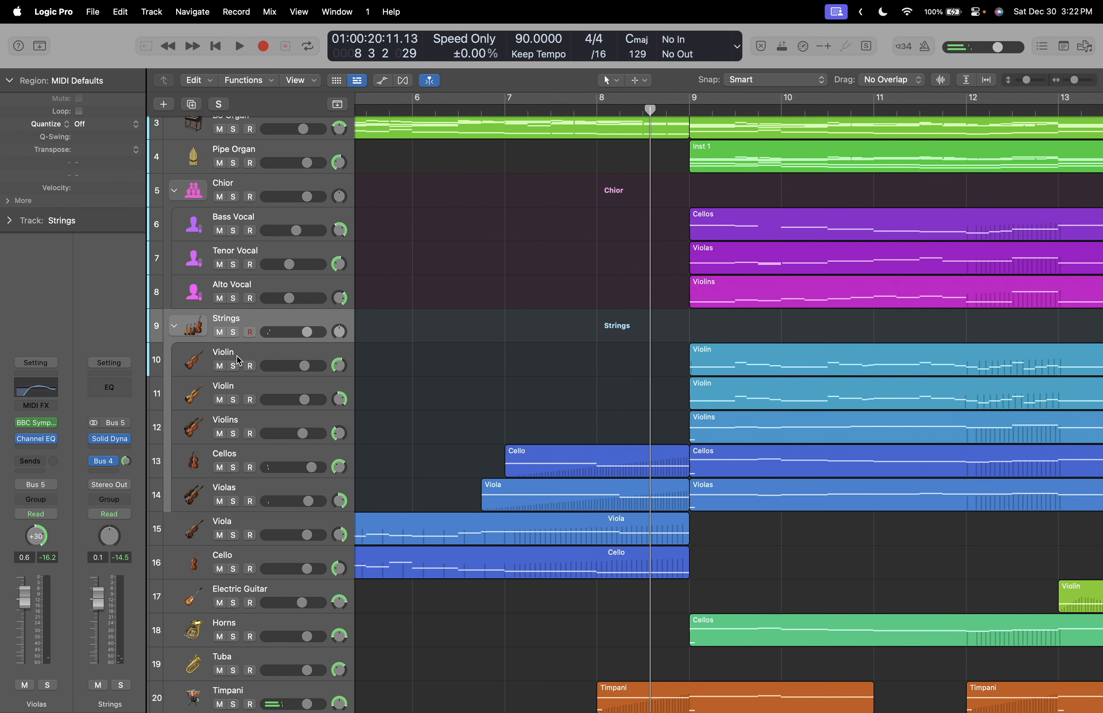
# Inspect the Aux 3 Raum reverb on the strings, then solo Timpani and start playback near bar 7.
pyautogui.click(109, 439)
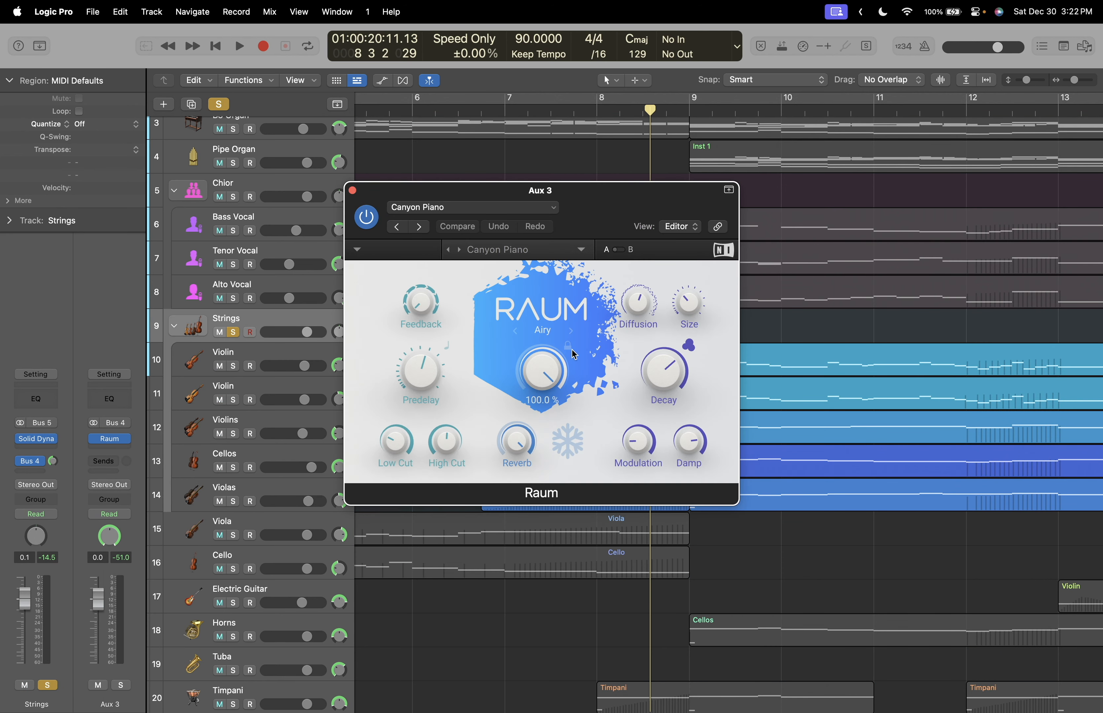
pyautogui.click(352, 190)
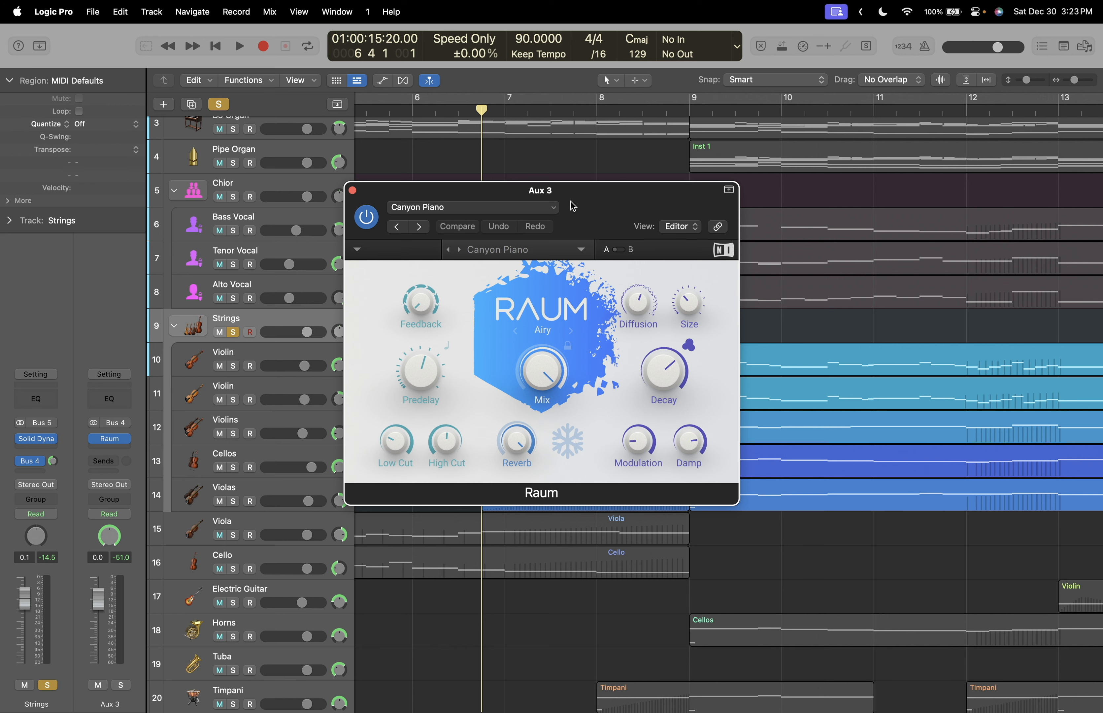
pyautogui.click(353, 191)
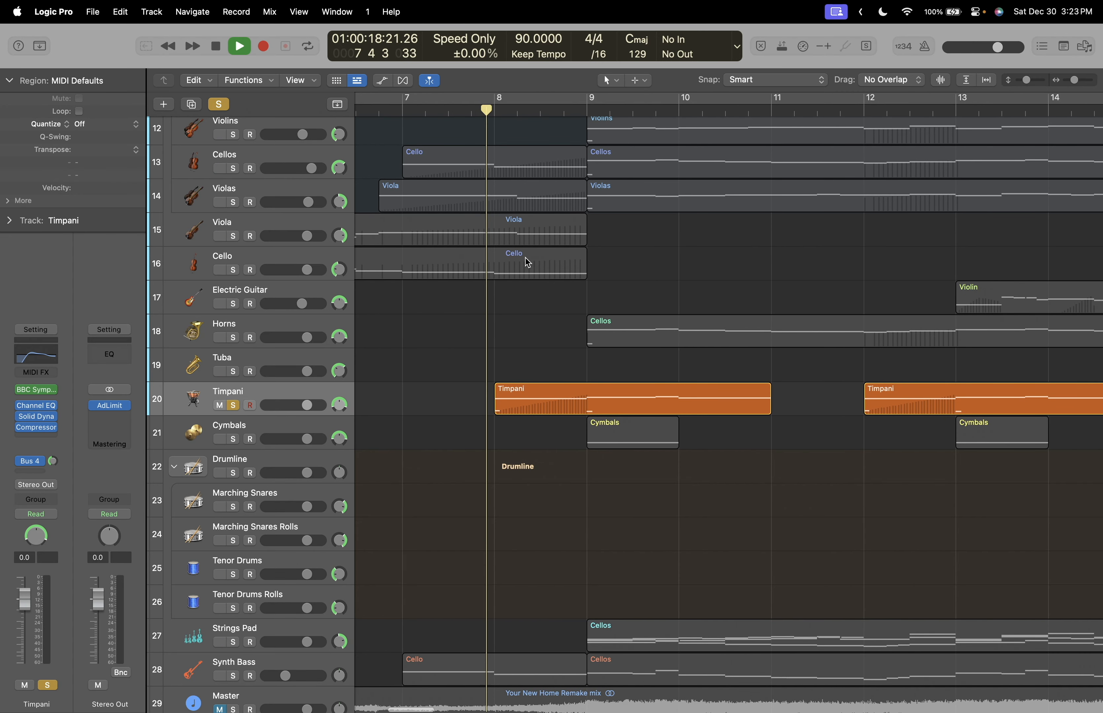
# Stop the Timpani solo, switch the solo to Synth Bass and play it from around bar 7.
pyautogui.click(238, 46)
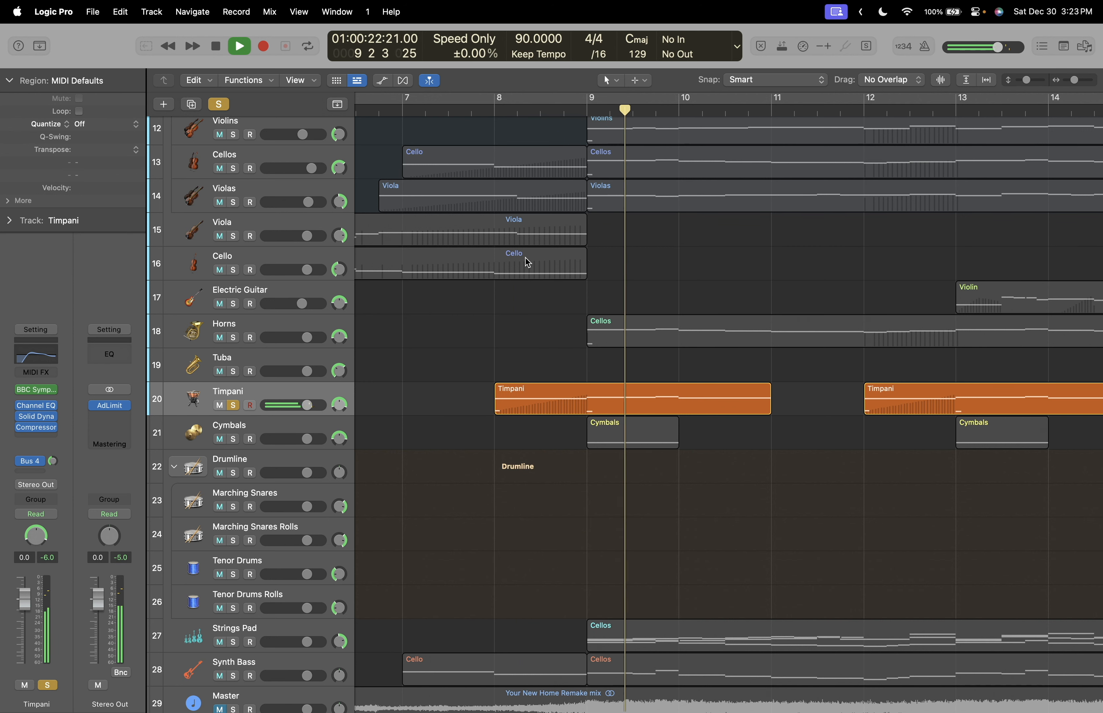
pyautogui.click(215, 45)
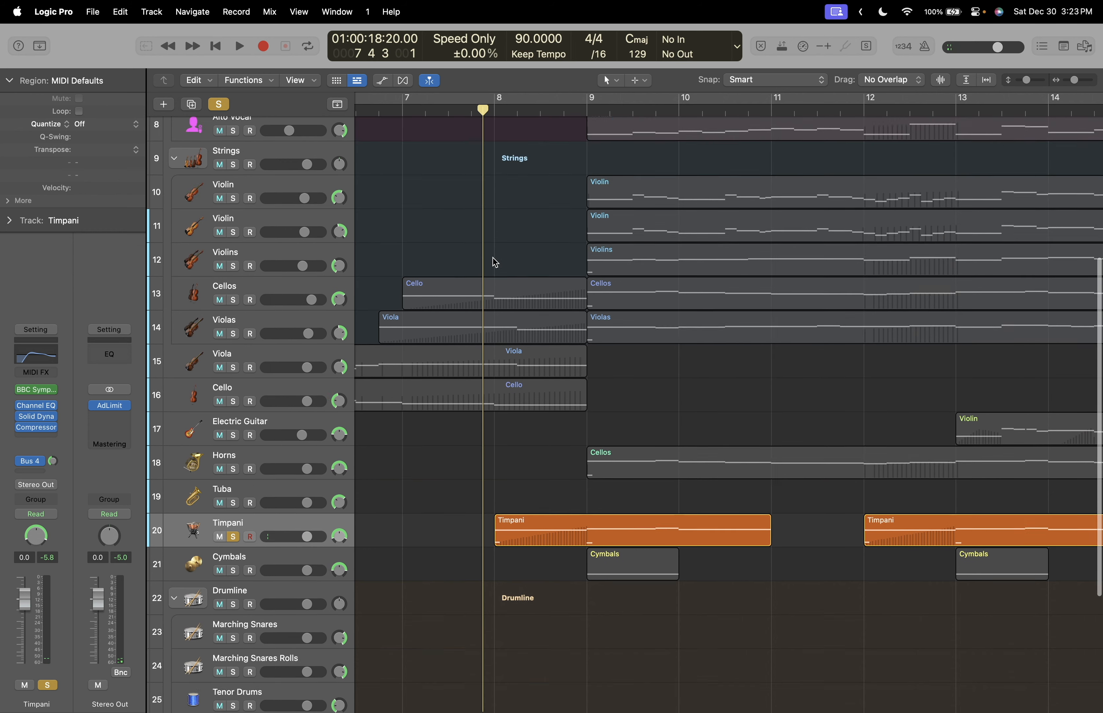
pyautogui.scroll(-3)
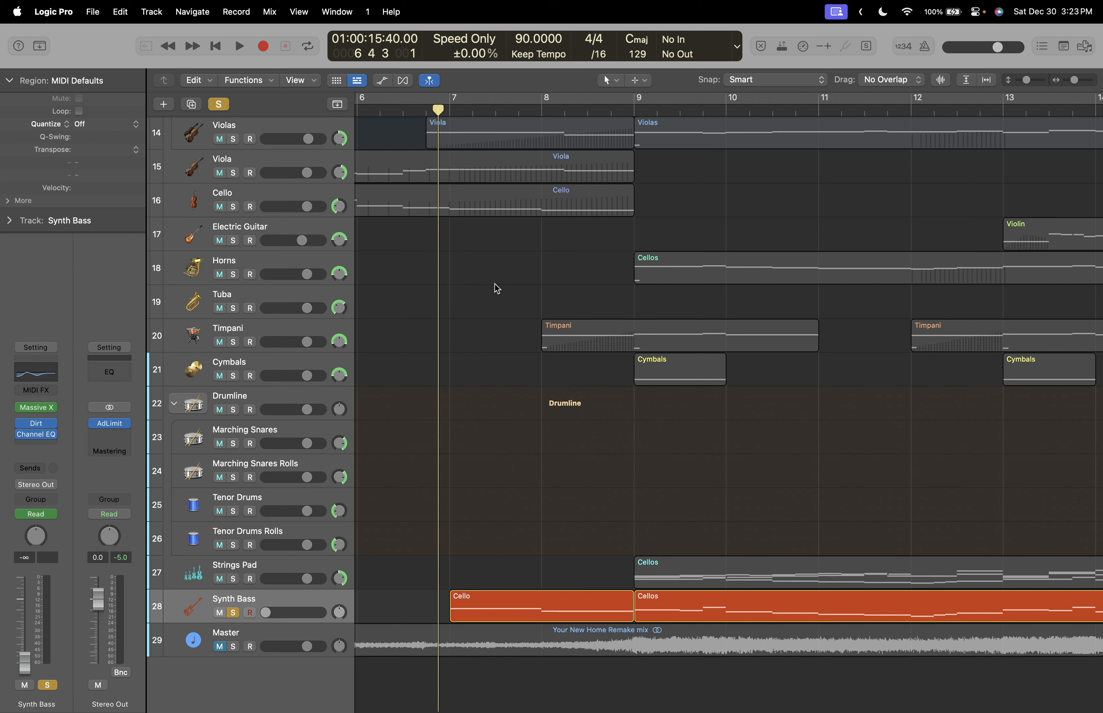
pyautogui.click(239, 46)
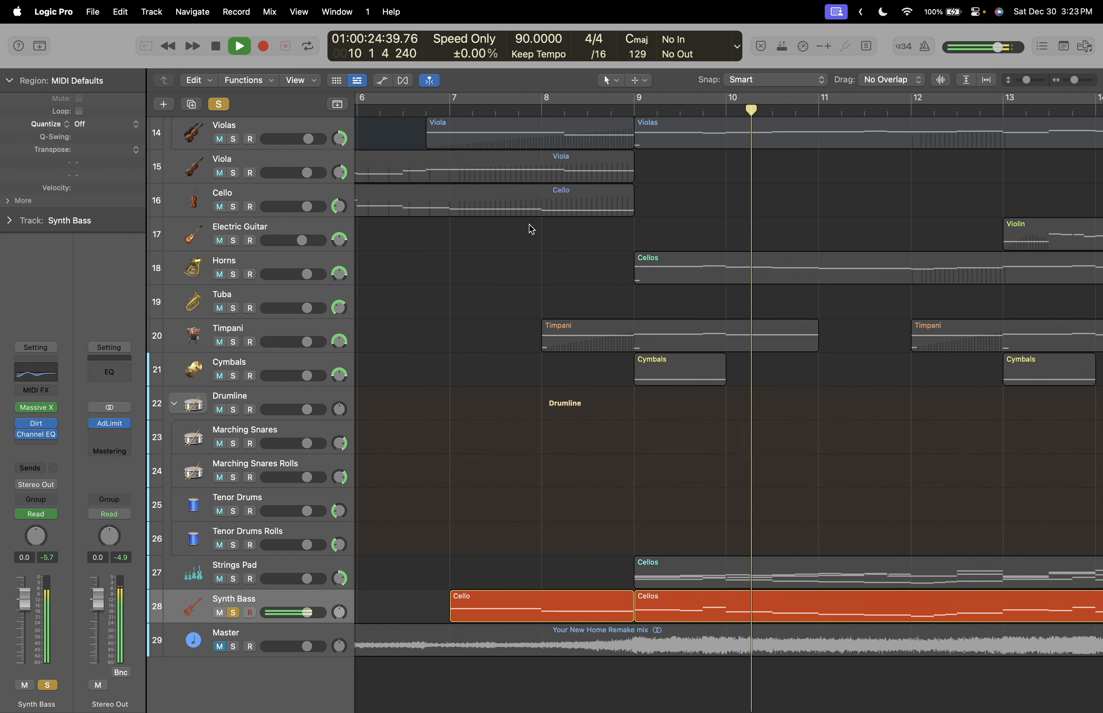
# Stop the Synth Bass playback and clear all solos with the playhead at bar 9.
pyautogui.click(215, 46)
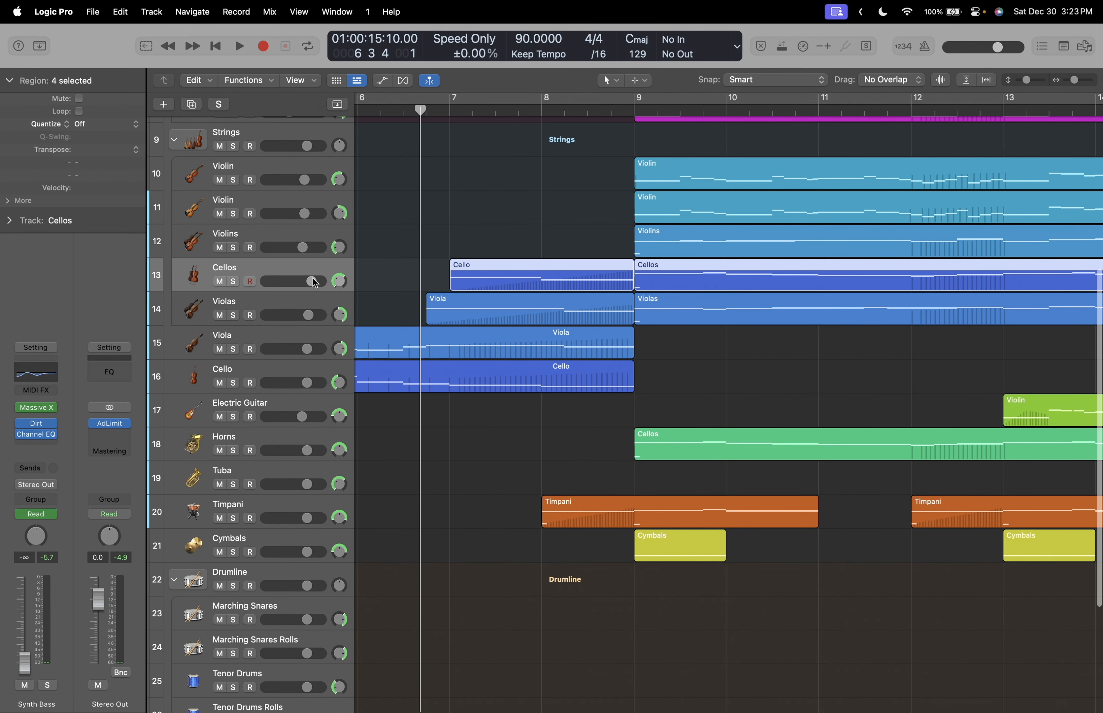
pyautogui.scroll(-3)
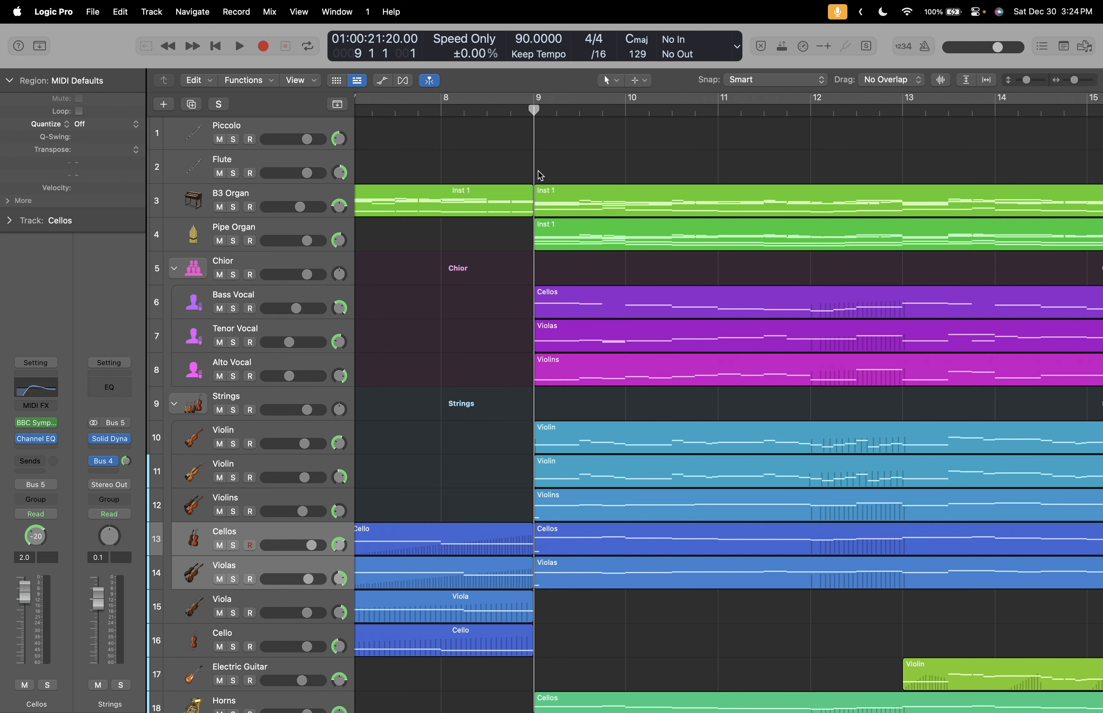
# After a brief Choir solo, solo Violins, Cellos and Violas together and play from bar 9.
pyautogui.scroll(-3)
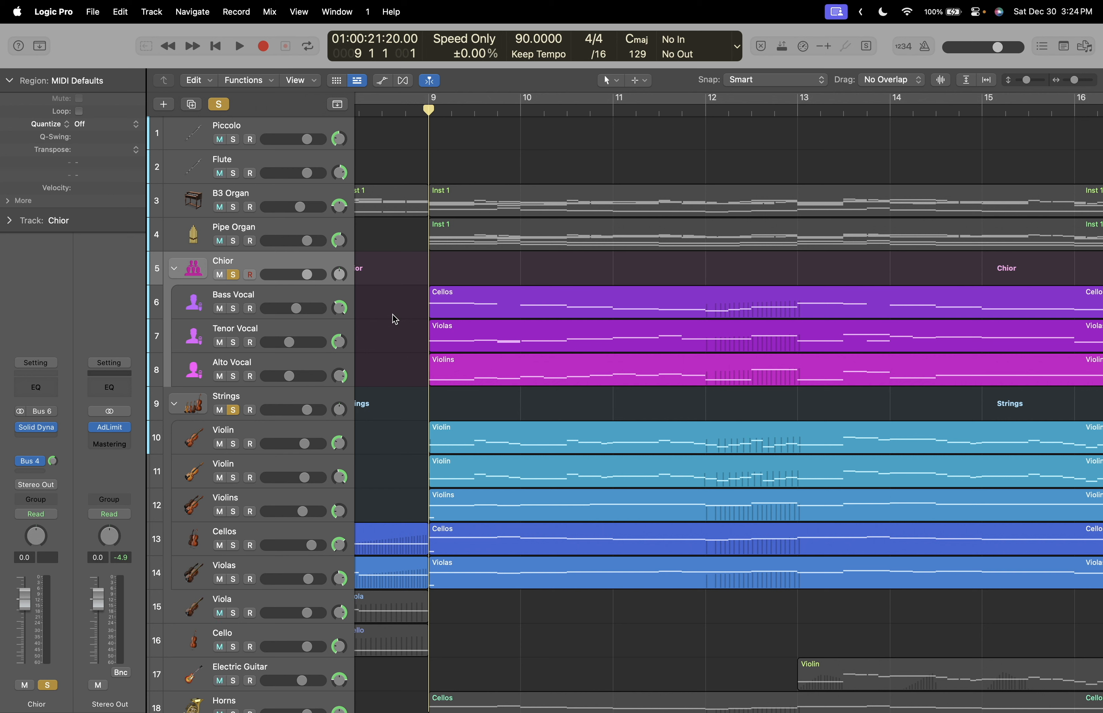
pyautogui.click(239, 45)
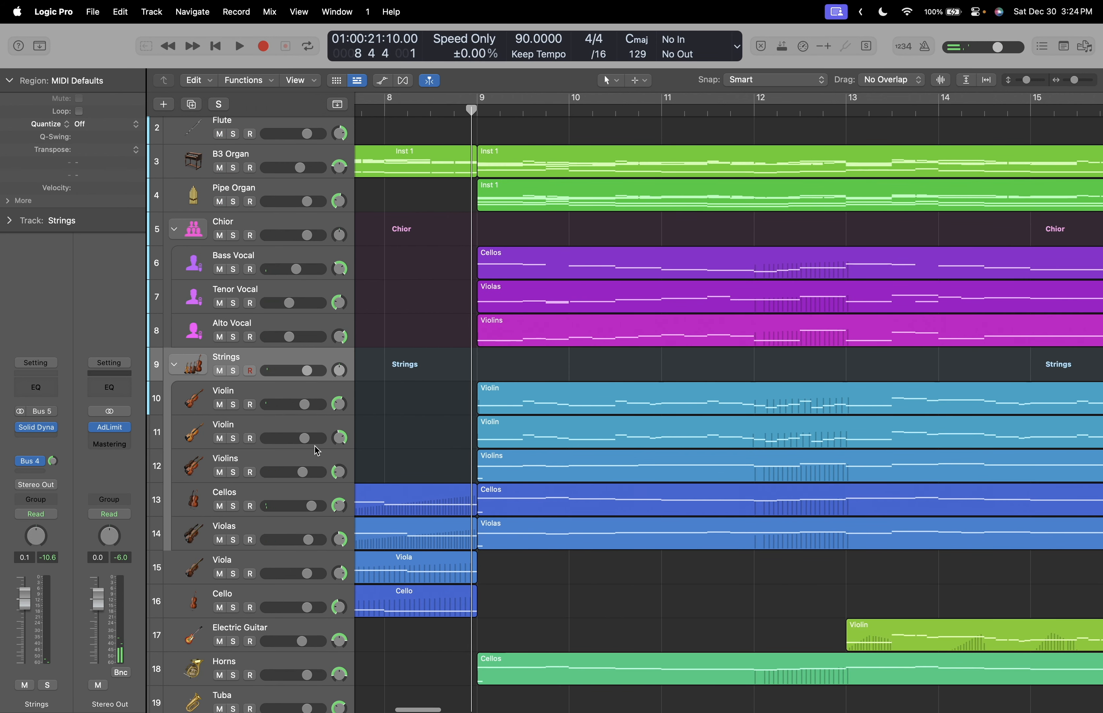
pyautogui.click(225, 459)
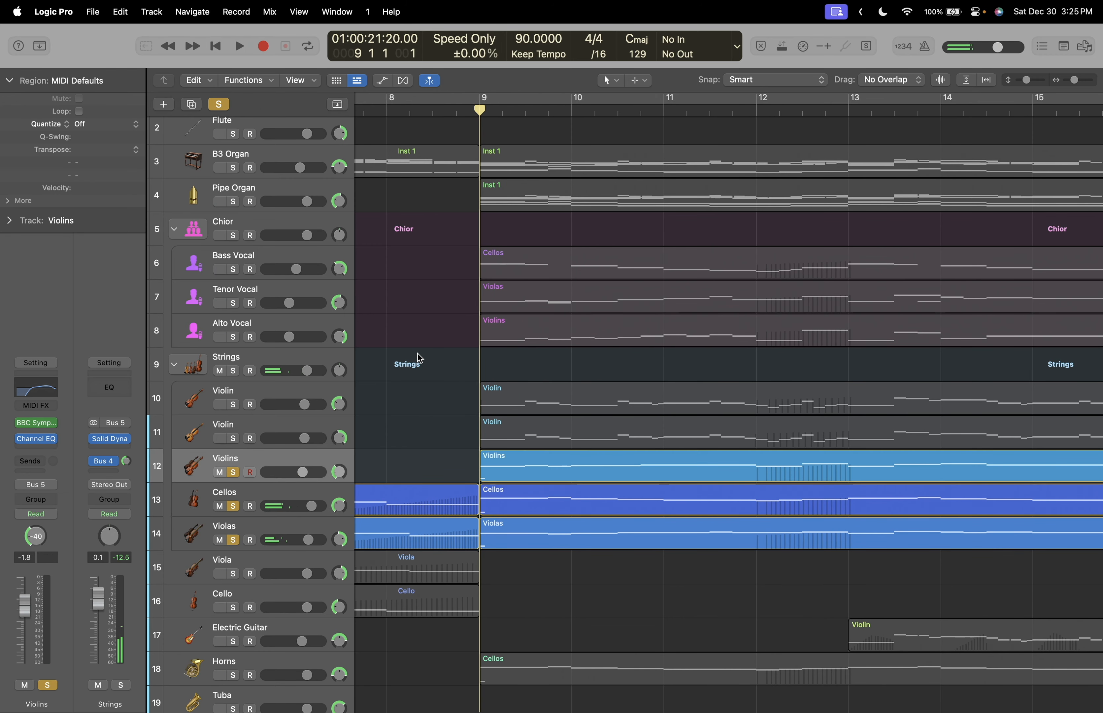
pyautogui.click(239, 45)
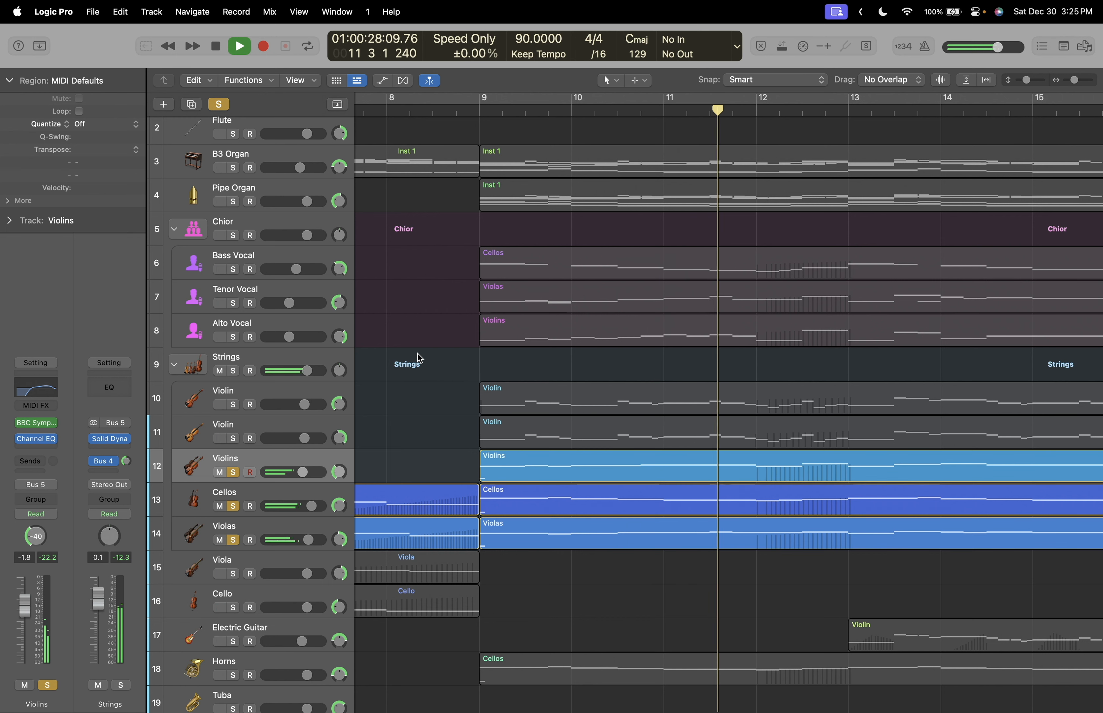
# Audition the soloed first Violin from bar 9 and bring up its BBC Symphony Orchestra instrument.
pyautogui.click(215, 45)
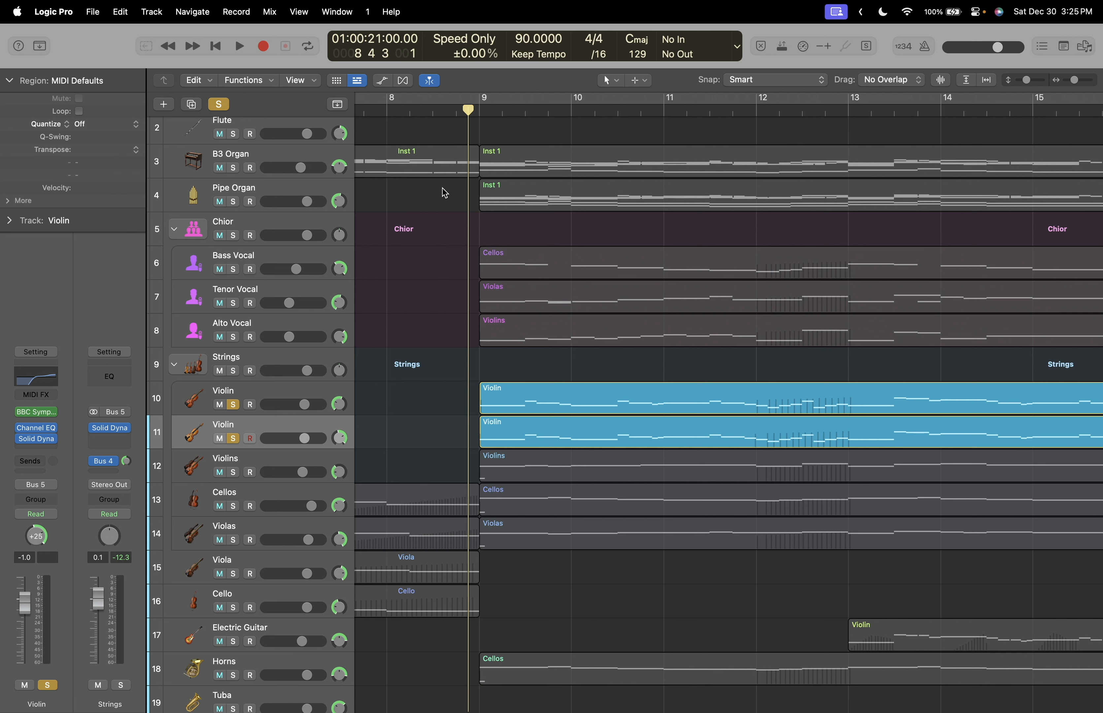
pyautogui.click(238, 45)
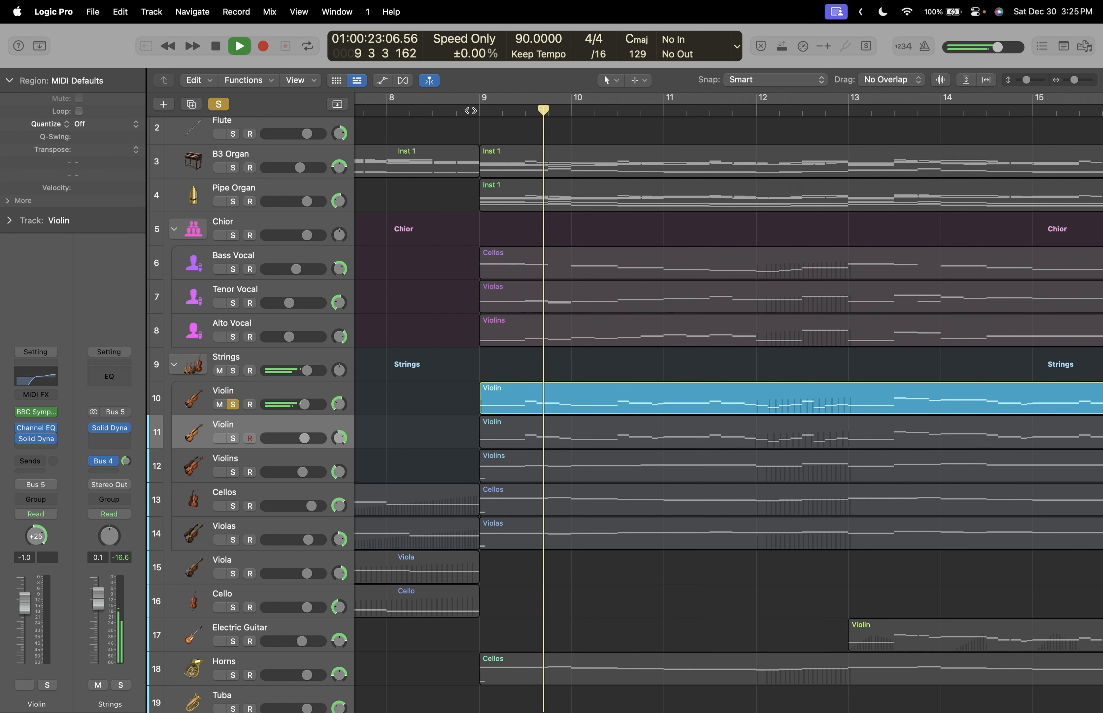
pyautogui.click(215, 46)
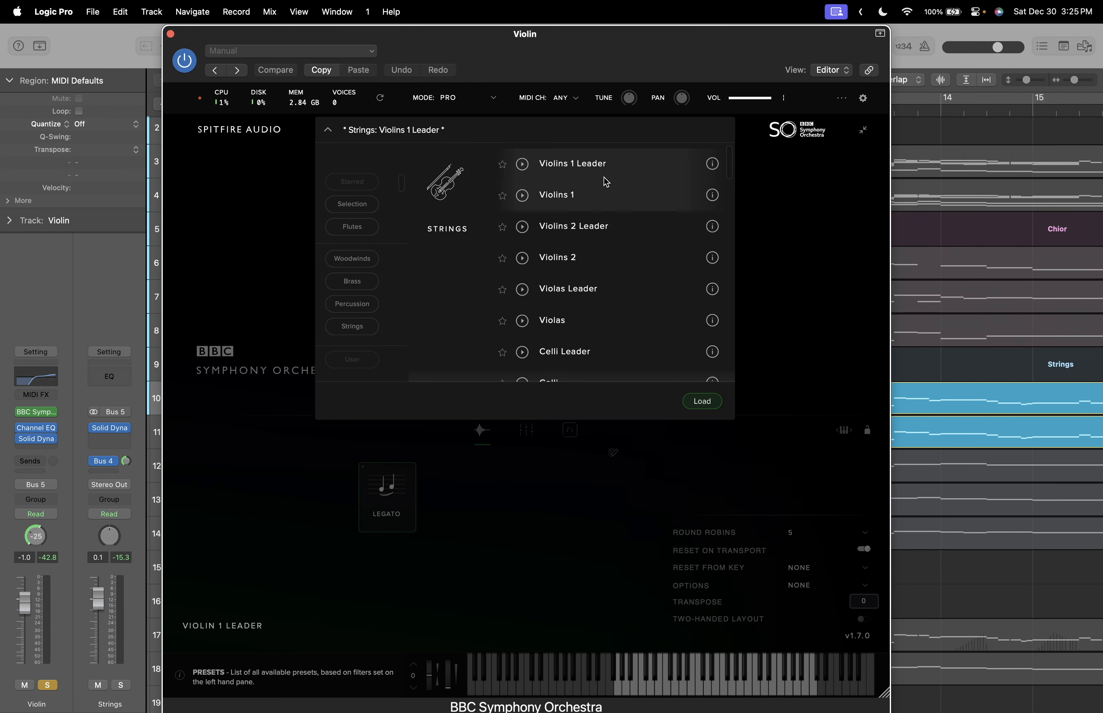
# Dismiss the string preset list and close the BBC Symphony Orchestra violin window.
pyautogui.click(327, 129)
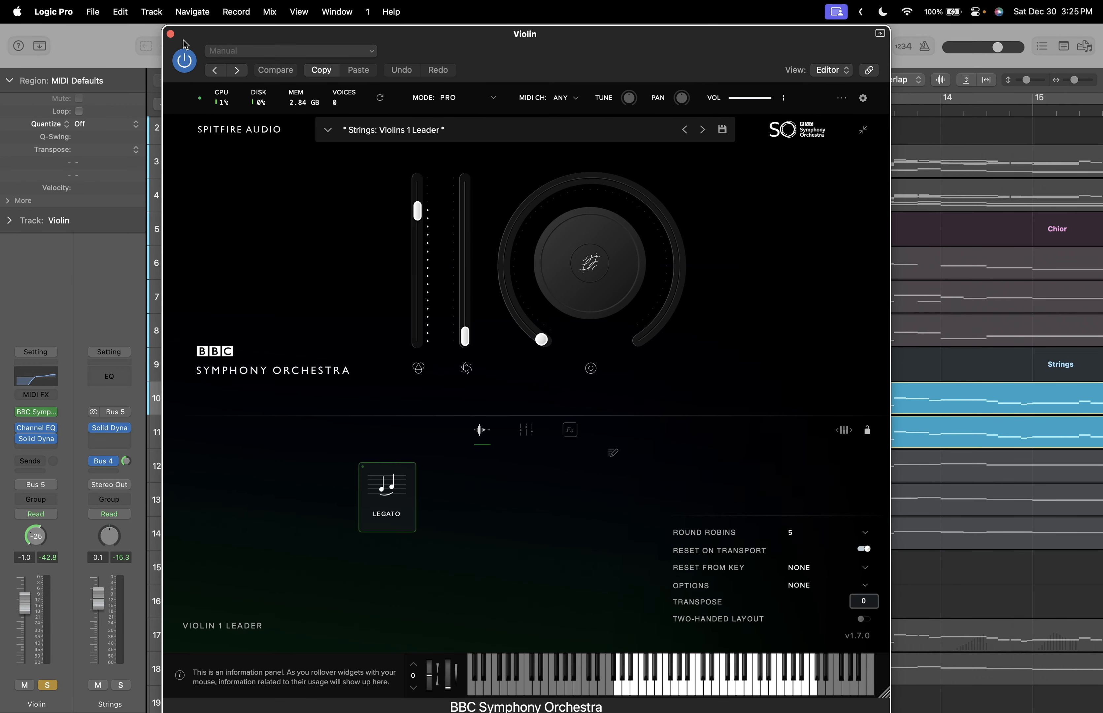
pyautogui.click(171, 34)
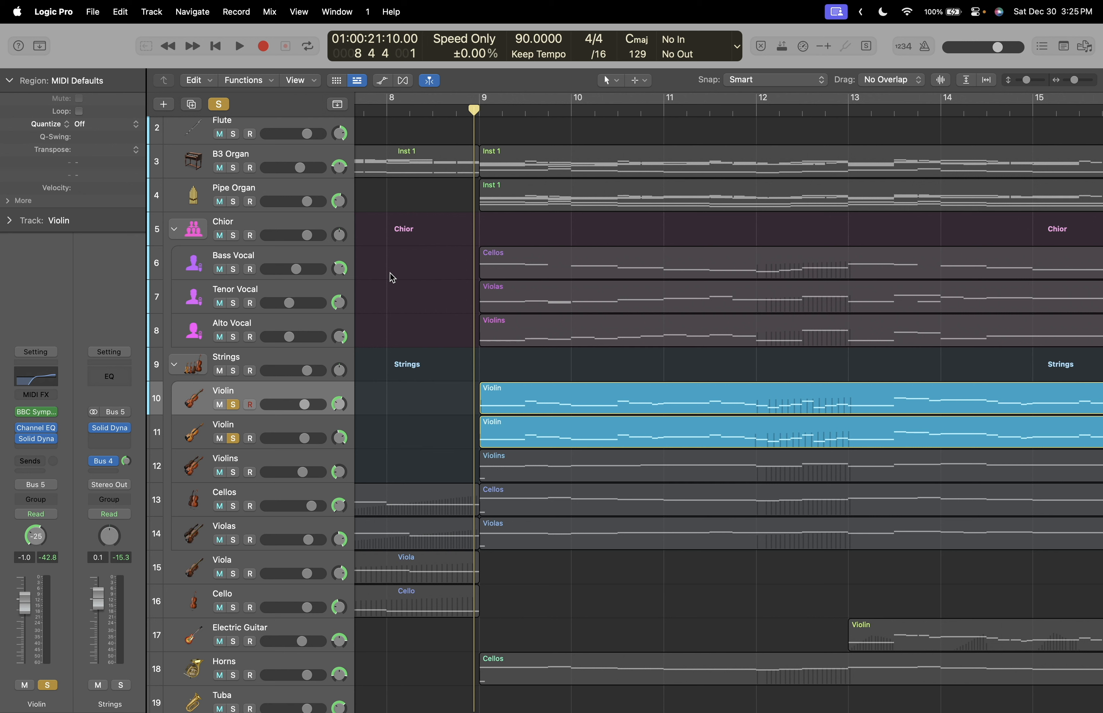
# Audition the two soloed Violin tracks, then the soloed Strings group.
pyautogui.click(238, 45)
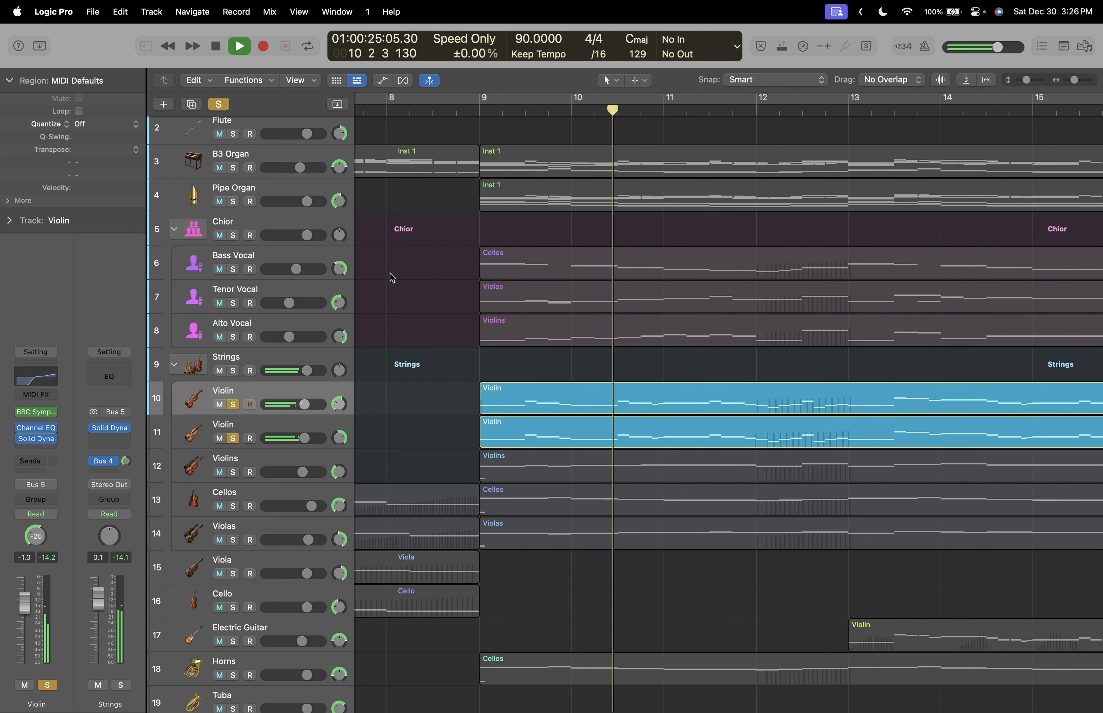
pyautogui.click(215, 45)
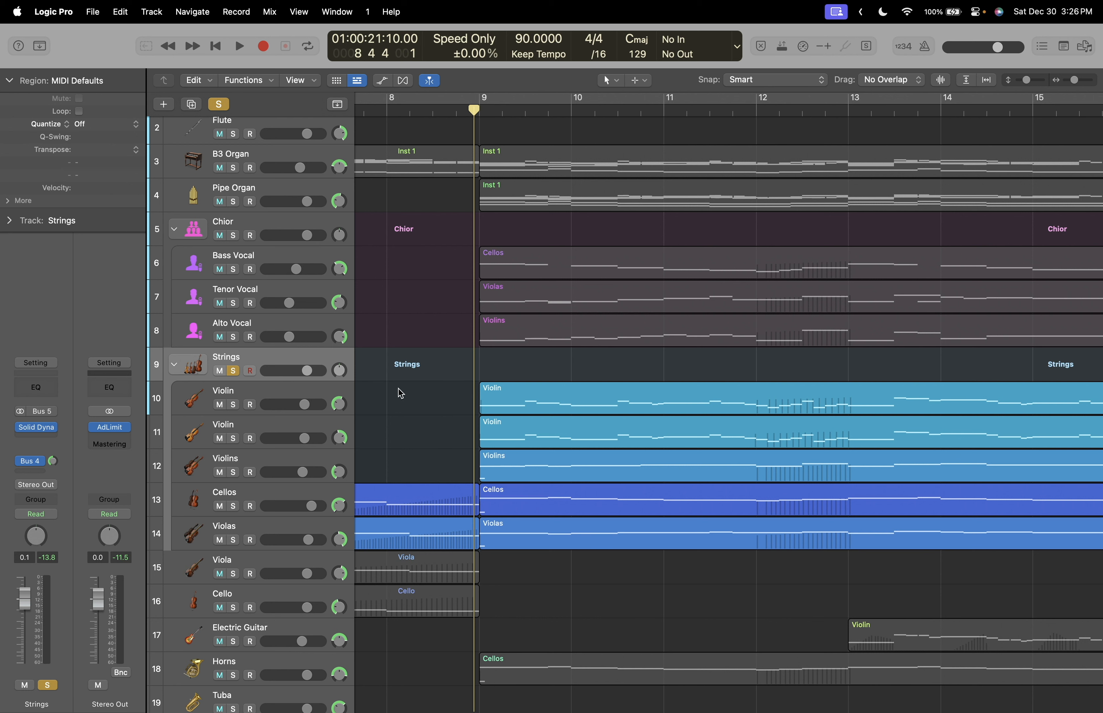
pyautogui.click(239, 46)
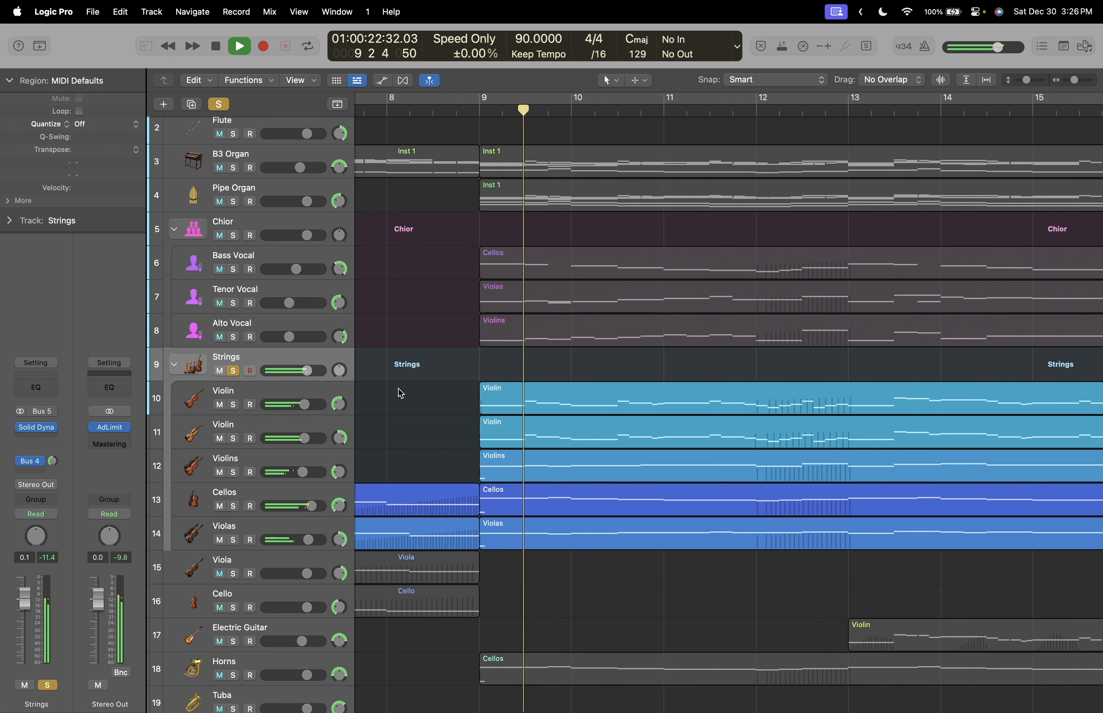
pyautogui.click(215, 45)
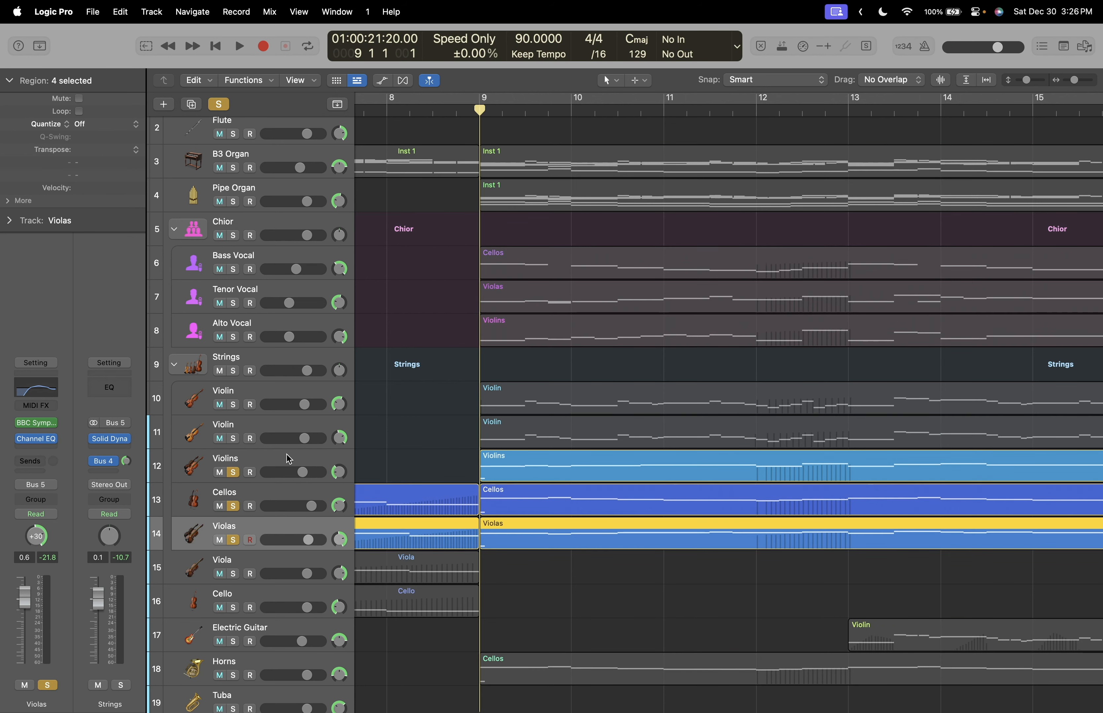
# Clear all solos, then solo only the Chior choir group.
pyautogui.click(239, 45)
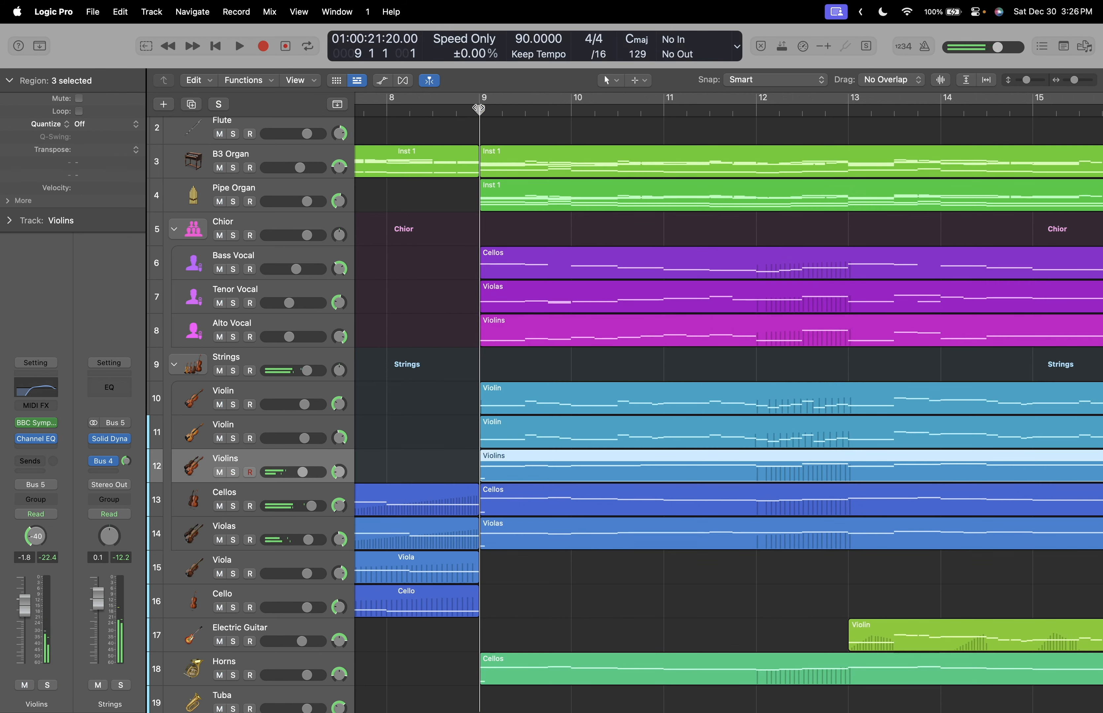
pyautogui.click(232, 269)
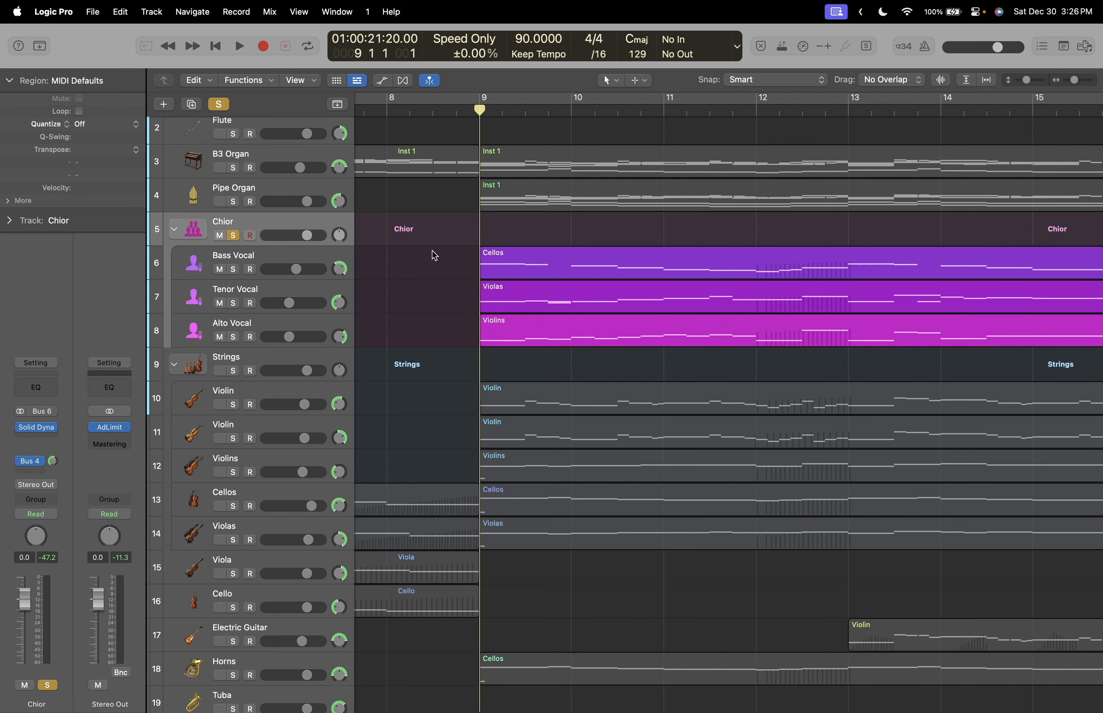
# Play the soloed choir from bar 9, then bring up Bass Vocal's Kontakt 7 instrument.
pyautogui.click(238, 46)
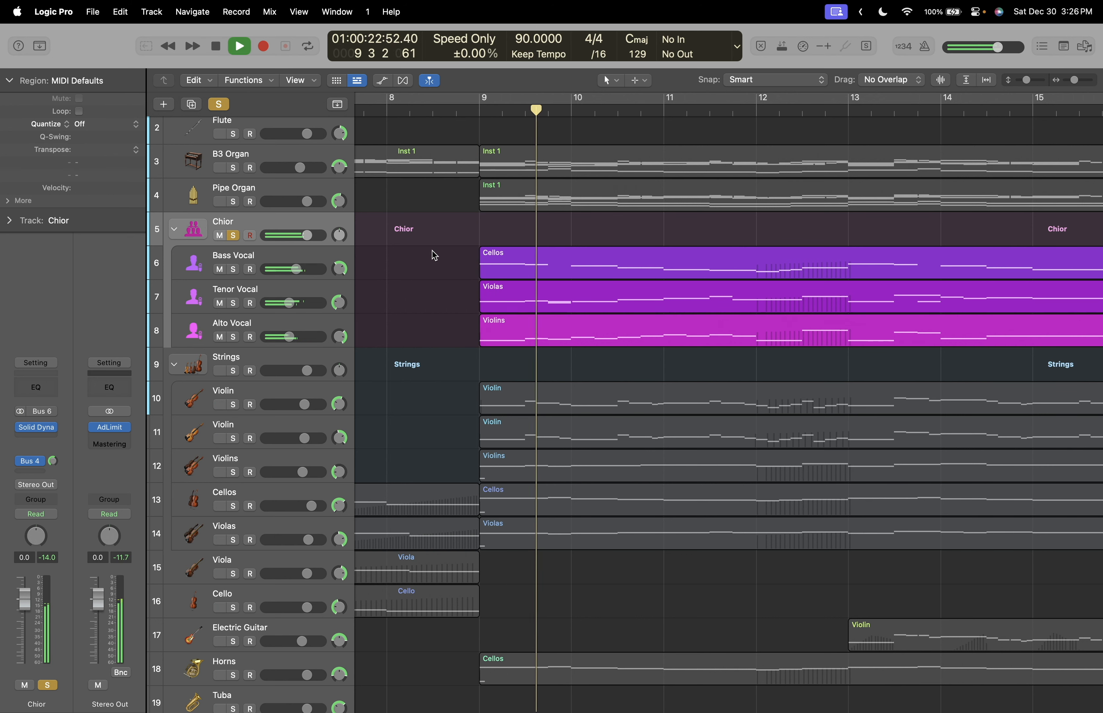
pyautogui.click(238, 45)
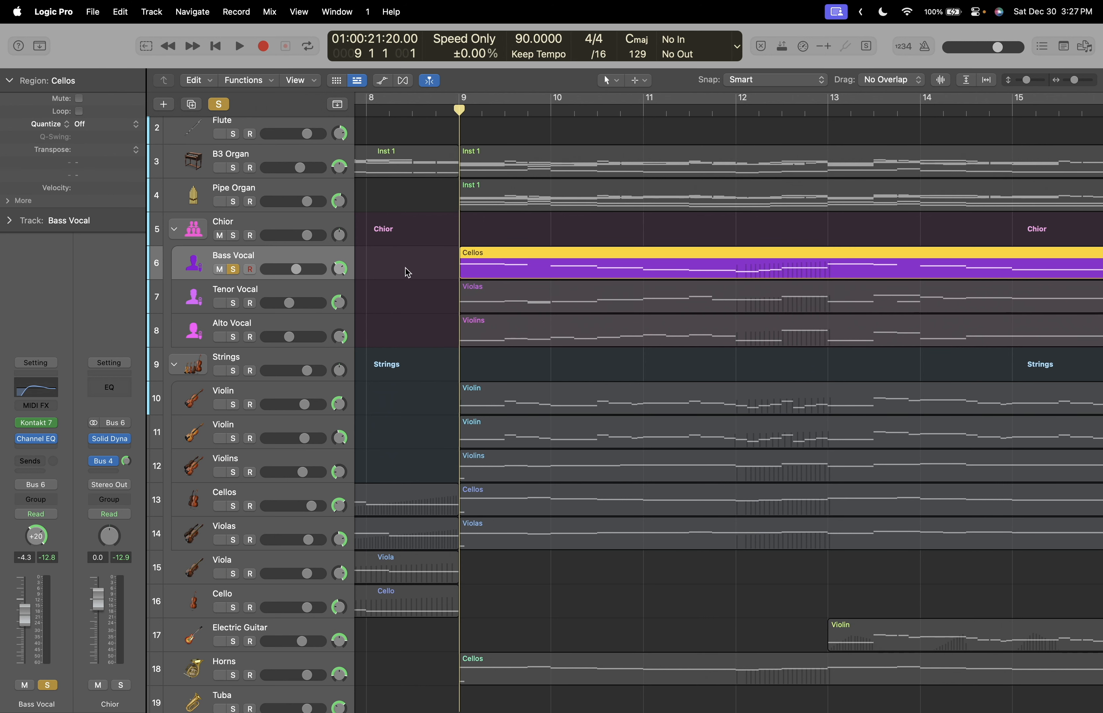
pyautogui.click(35, 423)
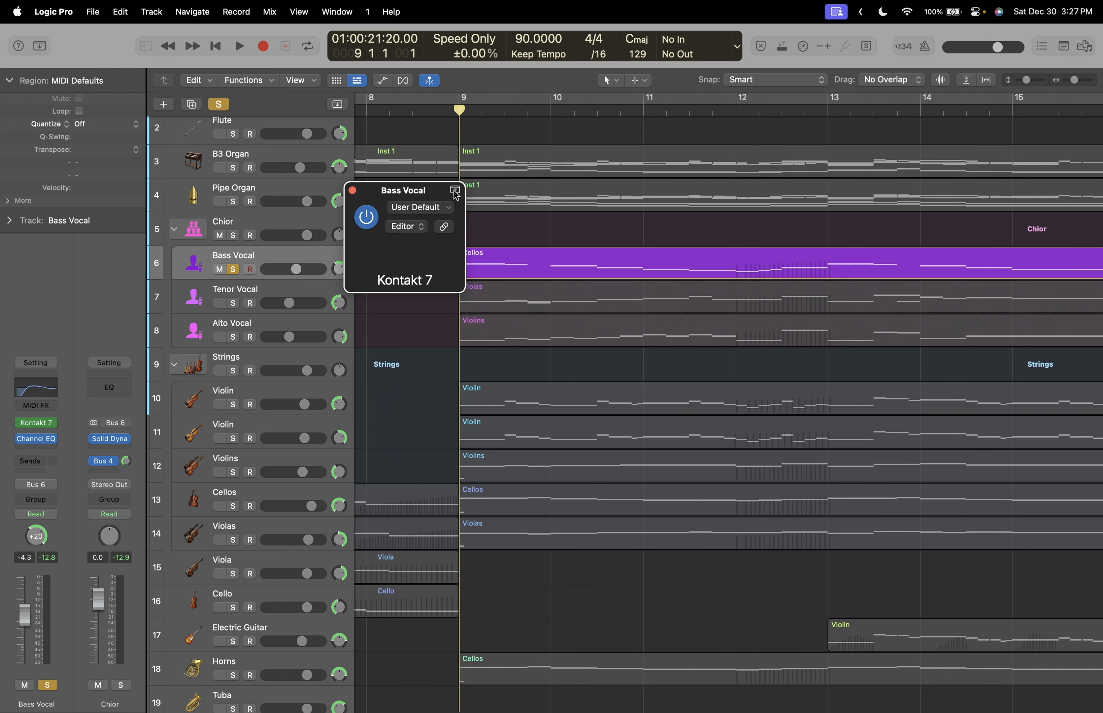
# Expand the Kontakt 7 window to show the full Choir instrument interface and keyboard.
pyautogui.moveTo(404, 191); pyautogui.dragTo(321, 115)
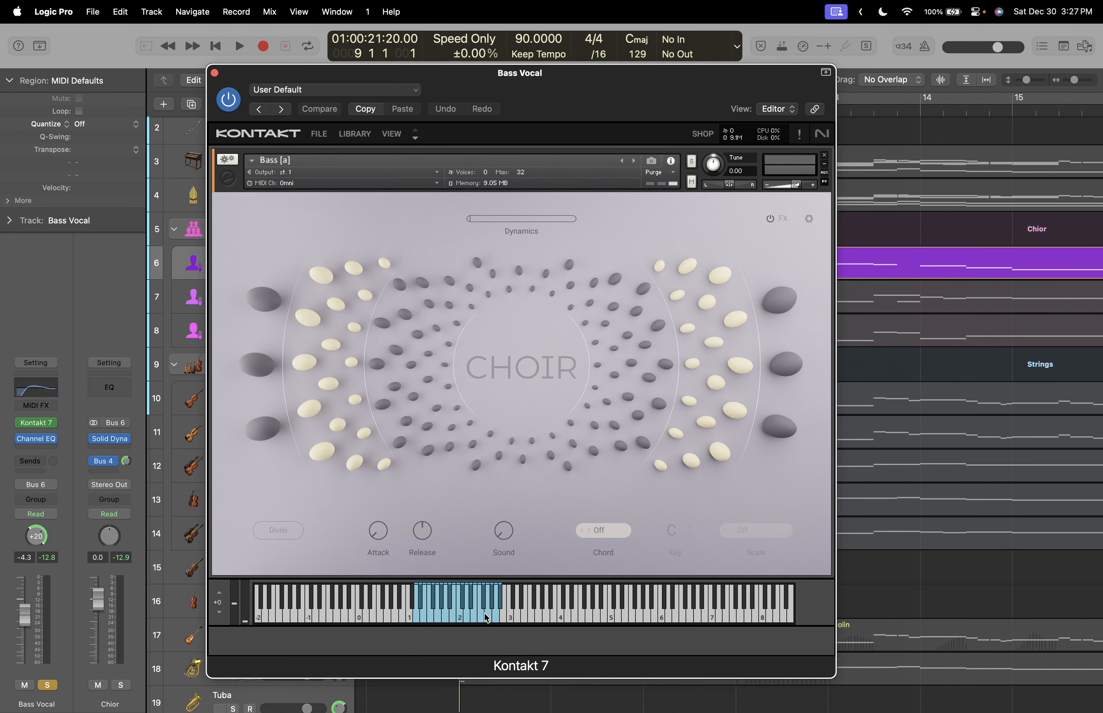
pyautogui.moveTo(214, 91)
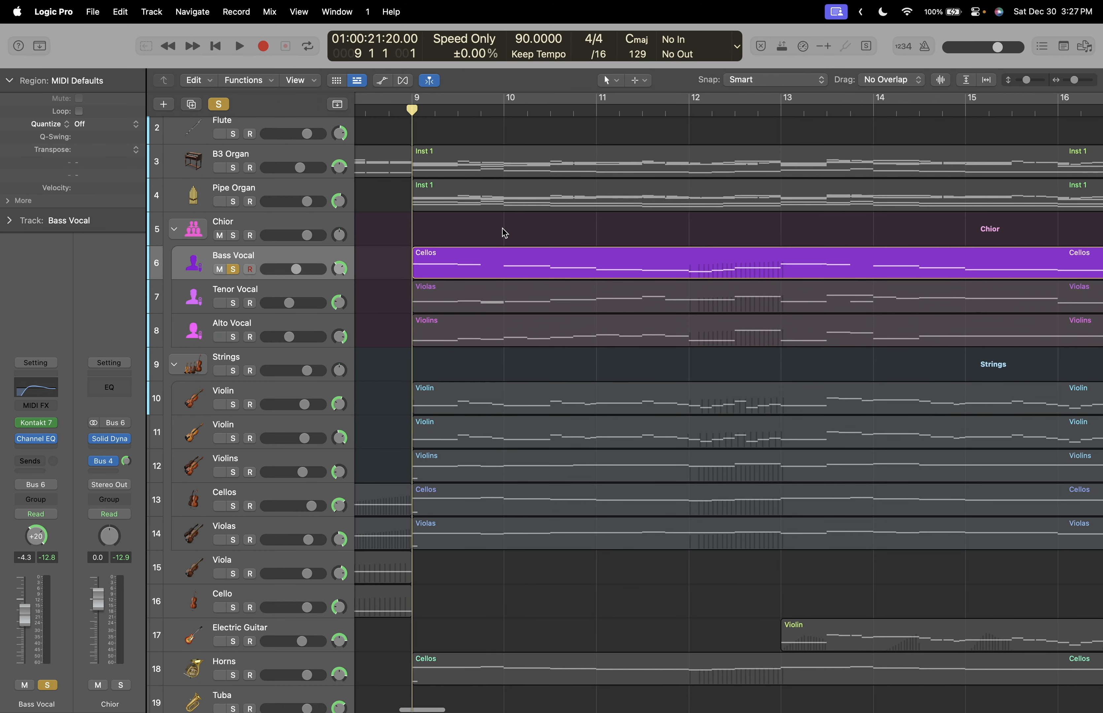
pyautogui.moveTo(486, 242)
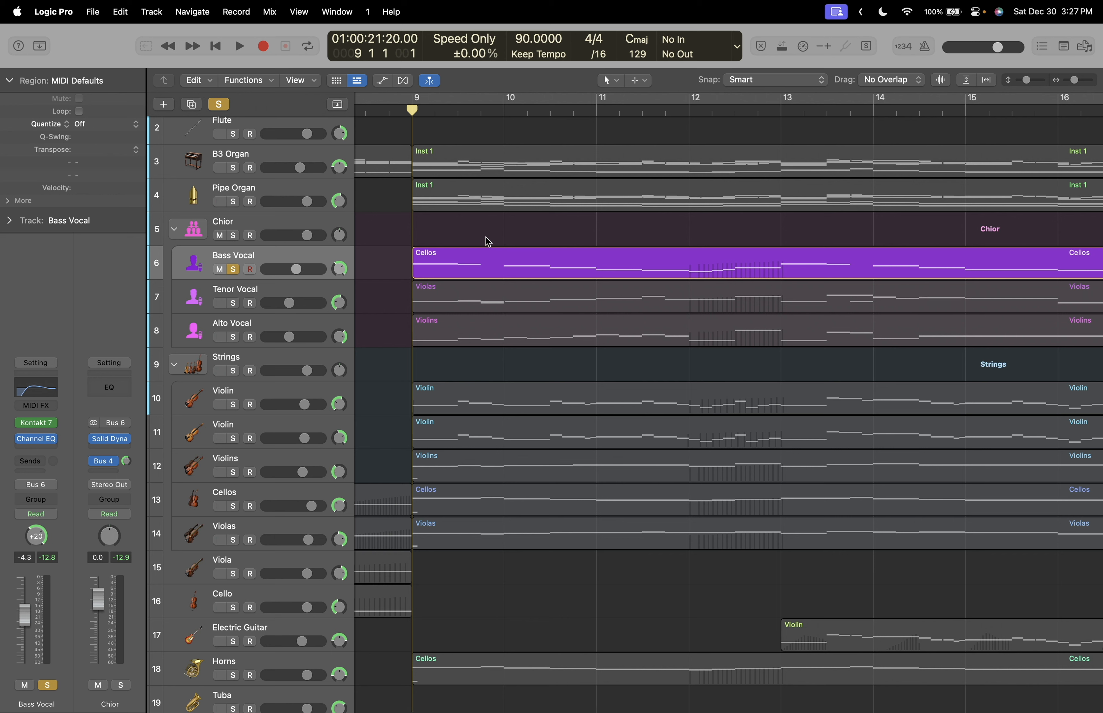
# Audition the soloed Bass Vocal track, then take both vocal parts out of solo.
pyautogui.click(239, 46)
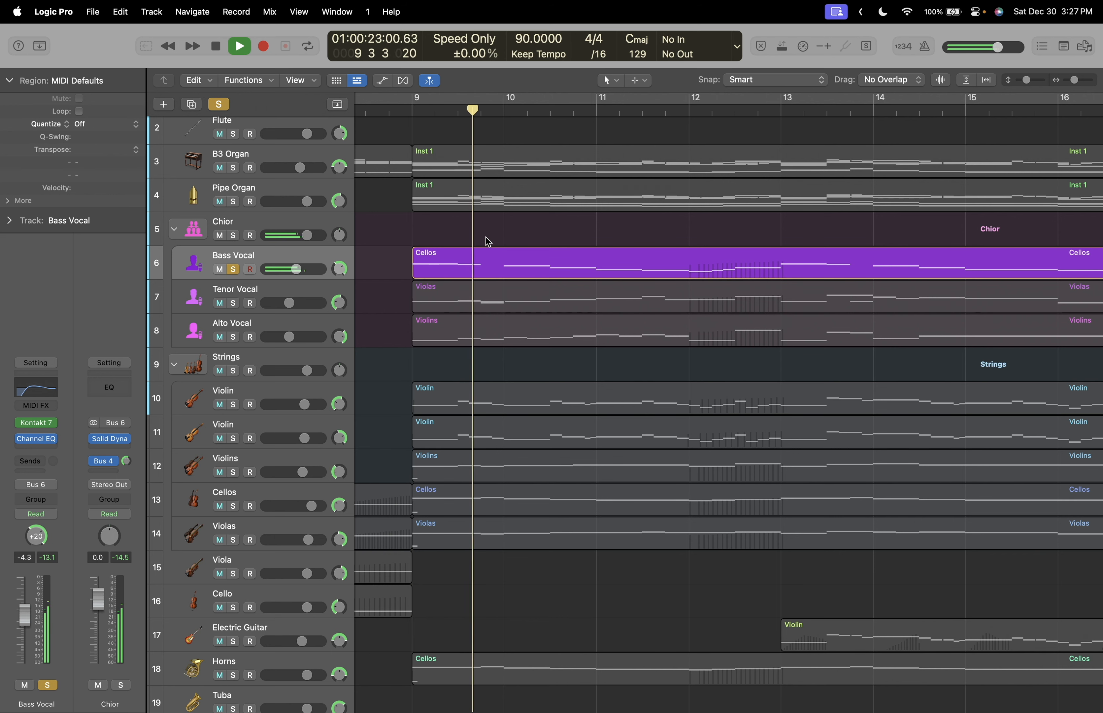
pyautogui.click(239, 46)
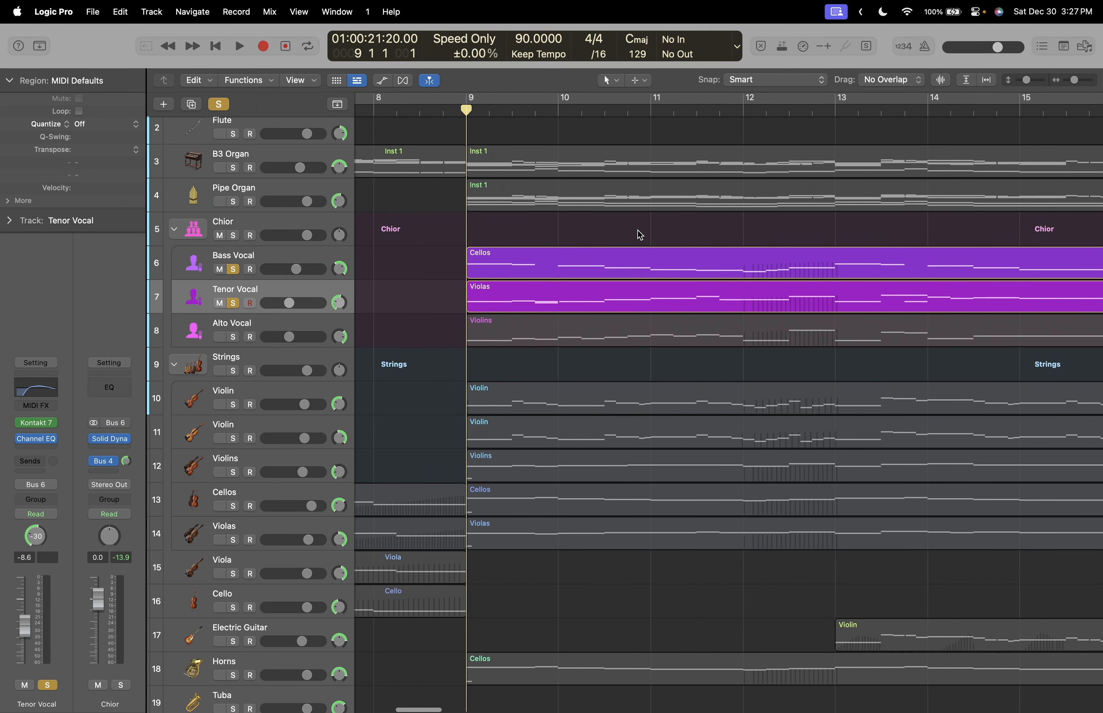
pyautogui.click(238, 46)
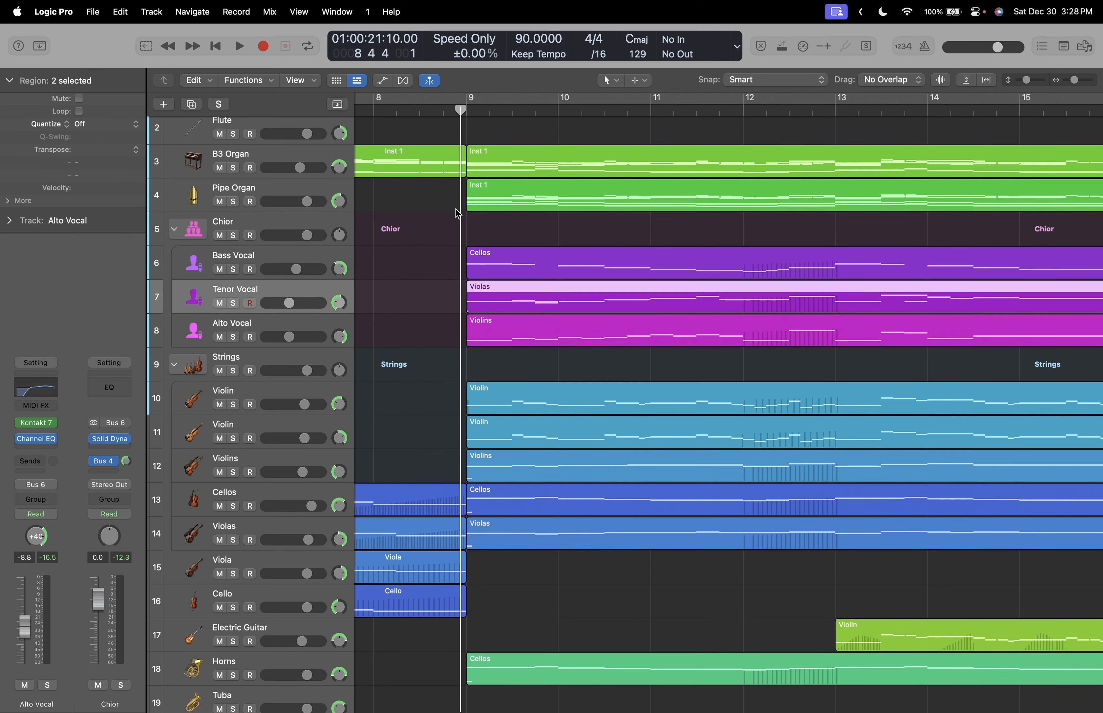
# Select the Bass Vocal and Cellos tracks together for pairing.
pyautogui.click(233, 329)
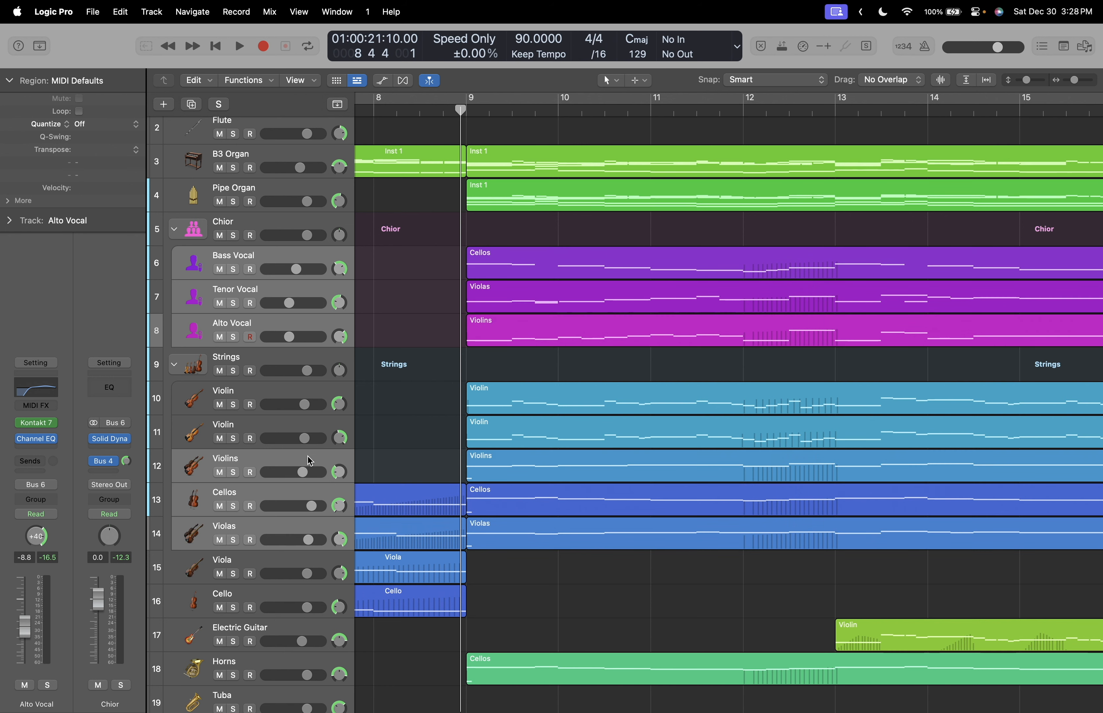
pyautogui.click(225, 492)
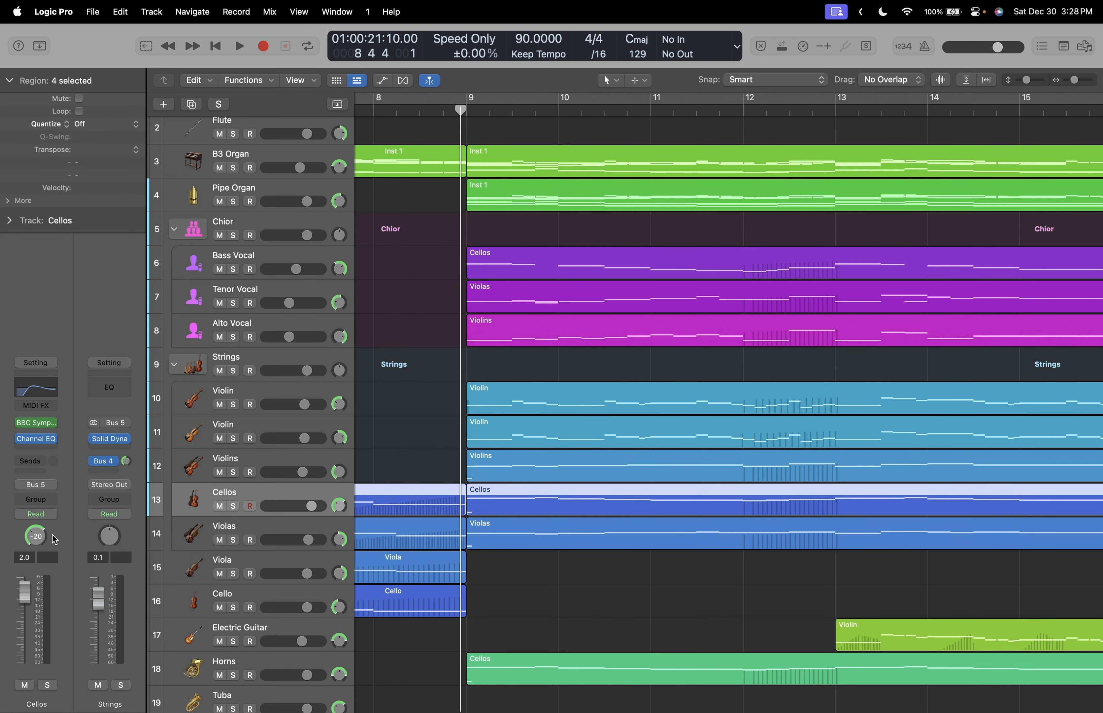
pyautogui.moveTo(37, 543)
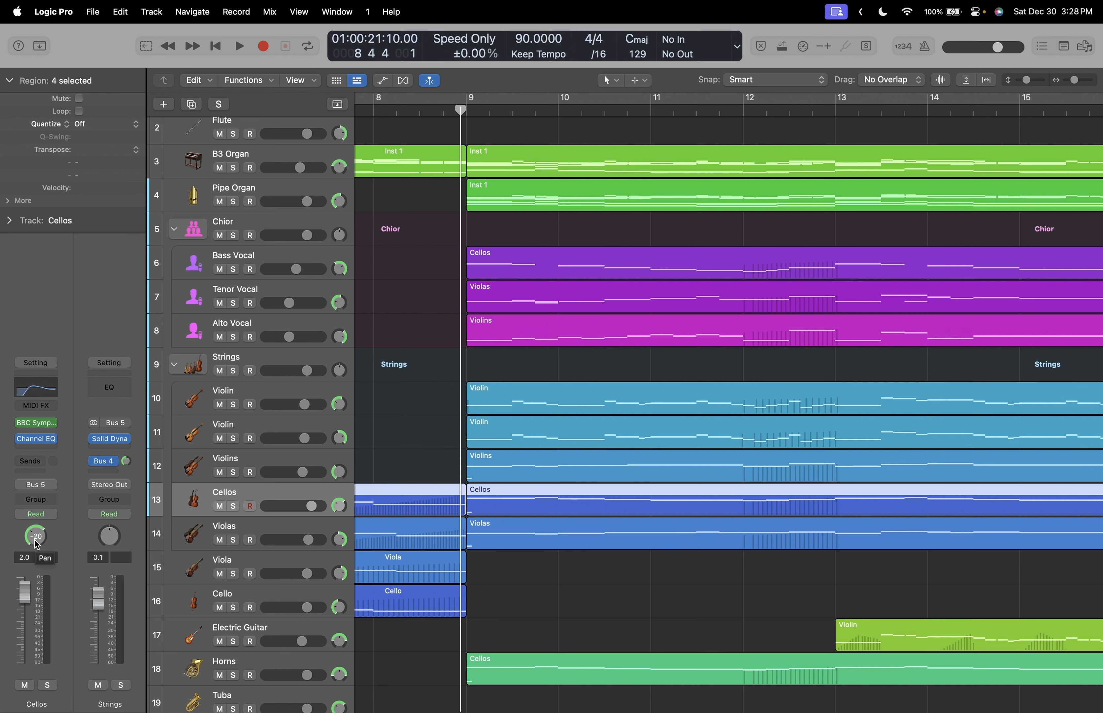
pyautogui.moveTo(315, 211)
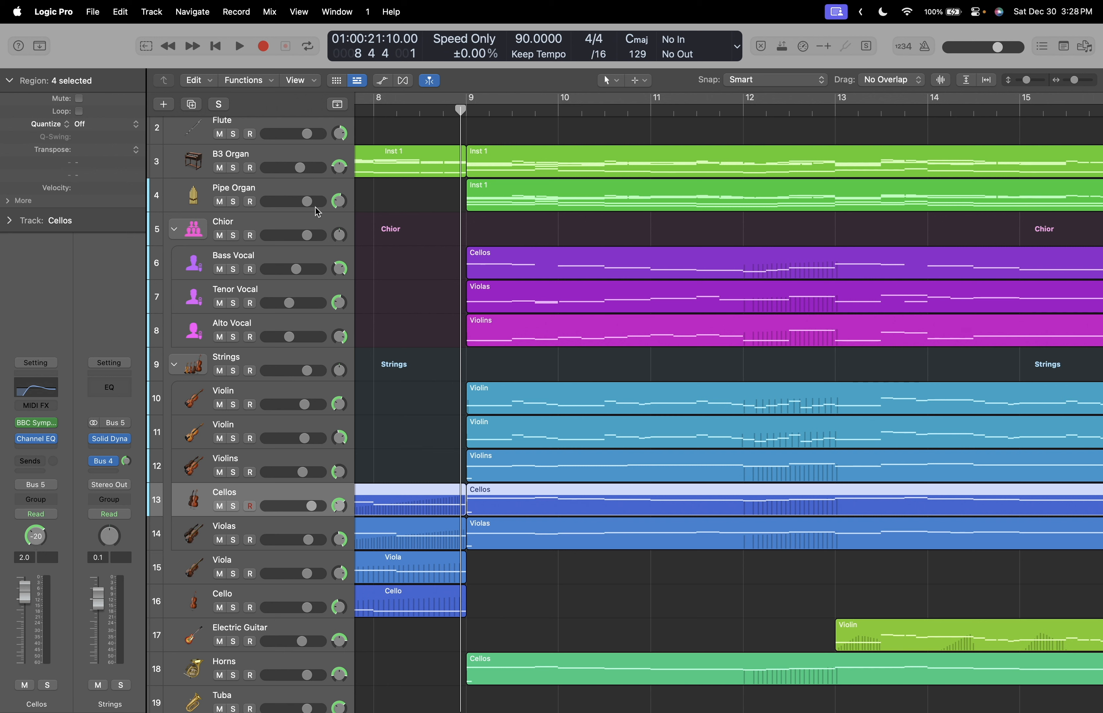
pyautogui.click(260, 263)
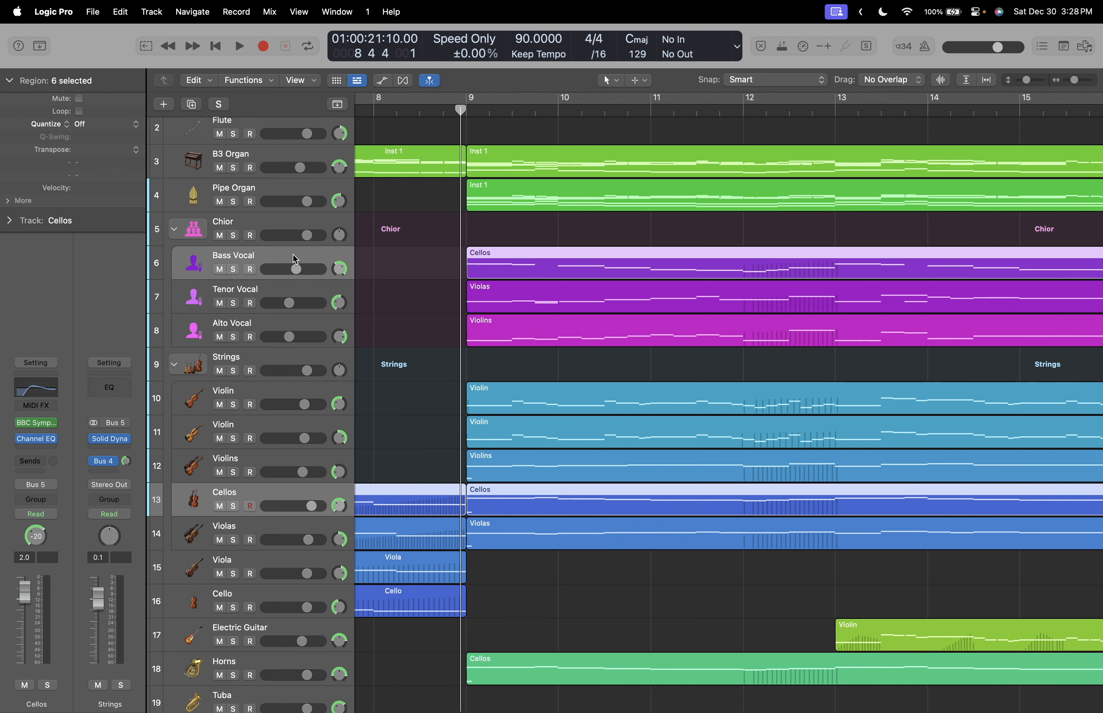
pyautogui.click(233, 255)
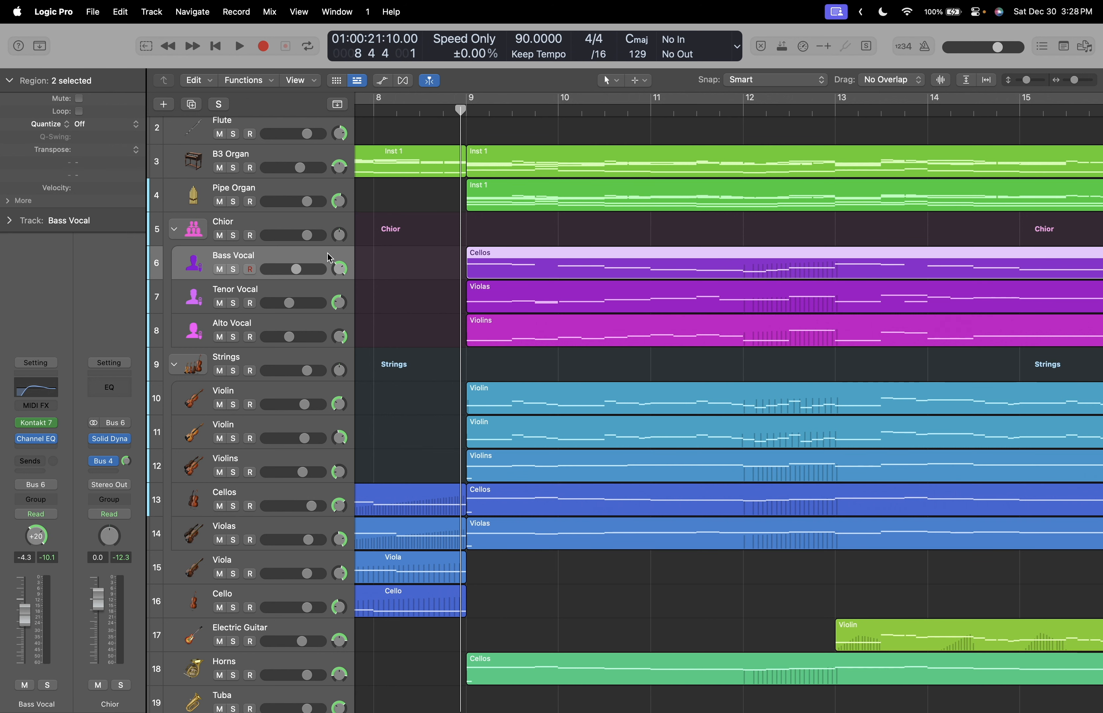
pyautogui.moveTo(292, 524)
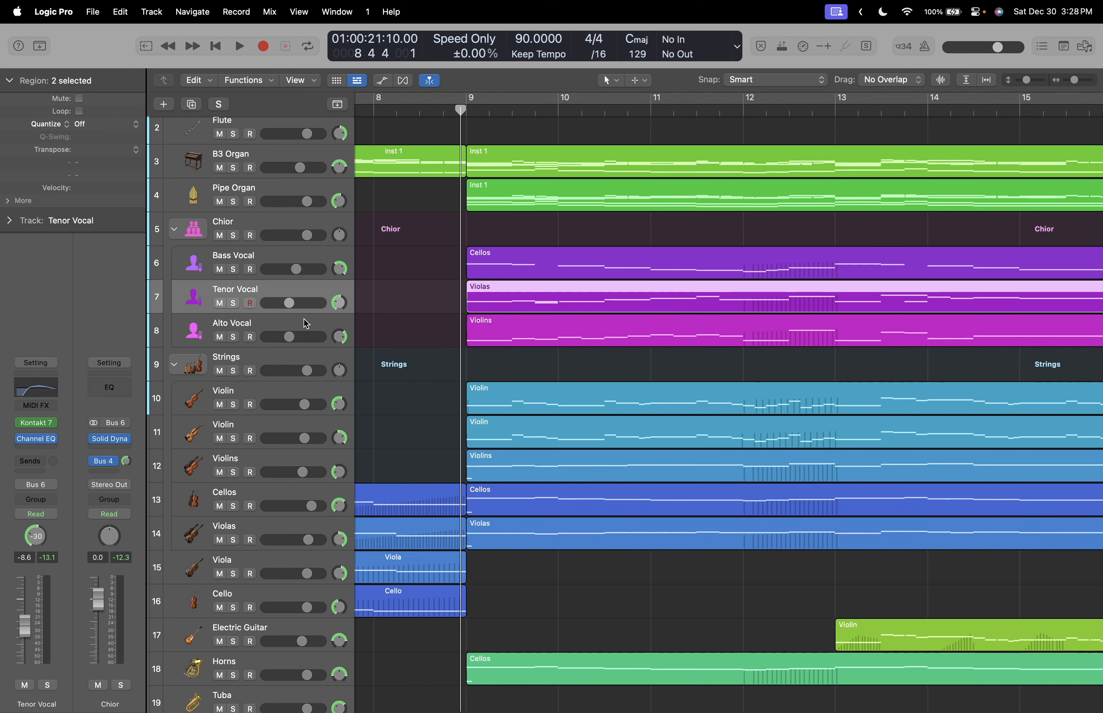
pyautogui.click(233, 322)
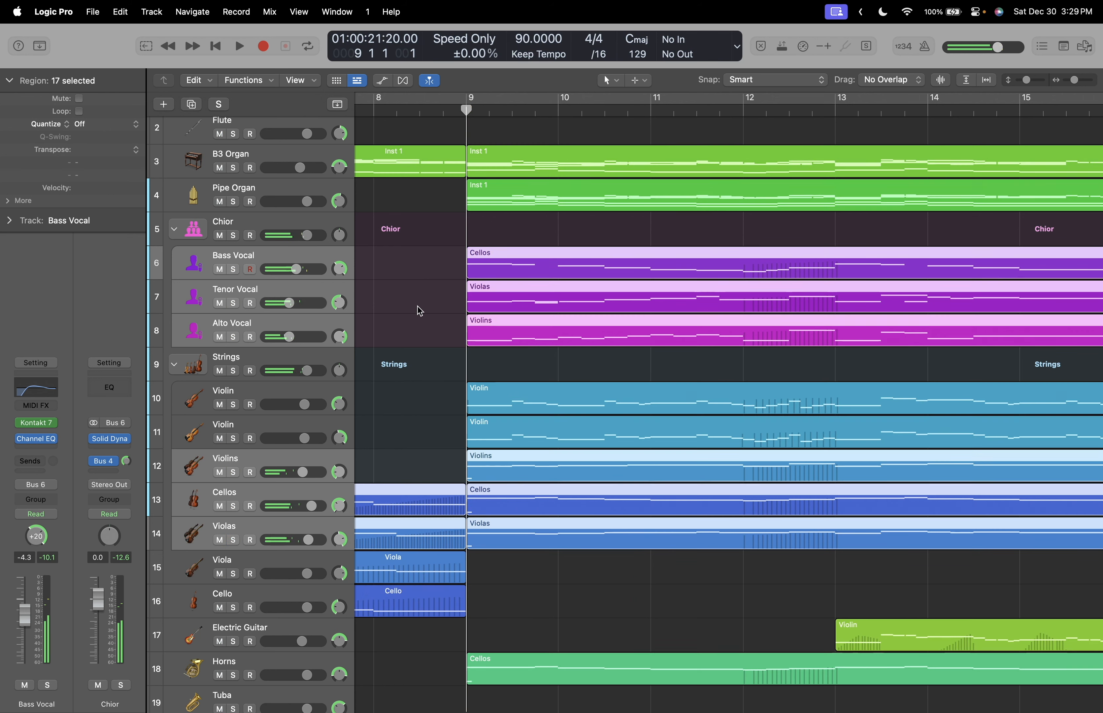
# Audition Bass Vocal with Cellos, Tenor Vocal with Violas, then Chior with Strings soloed.
pyautogui.click(224, 492)
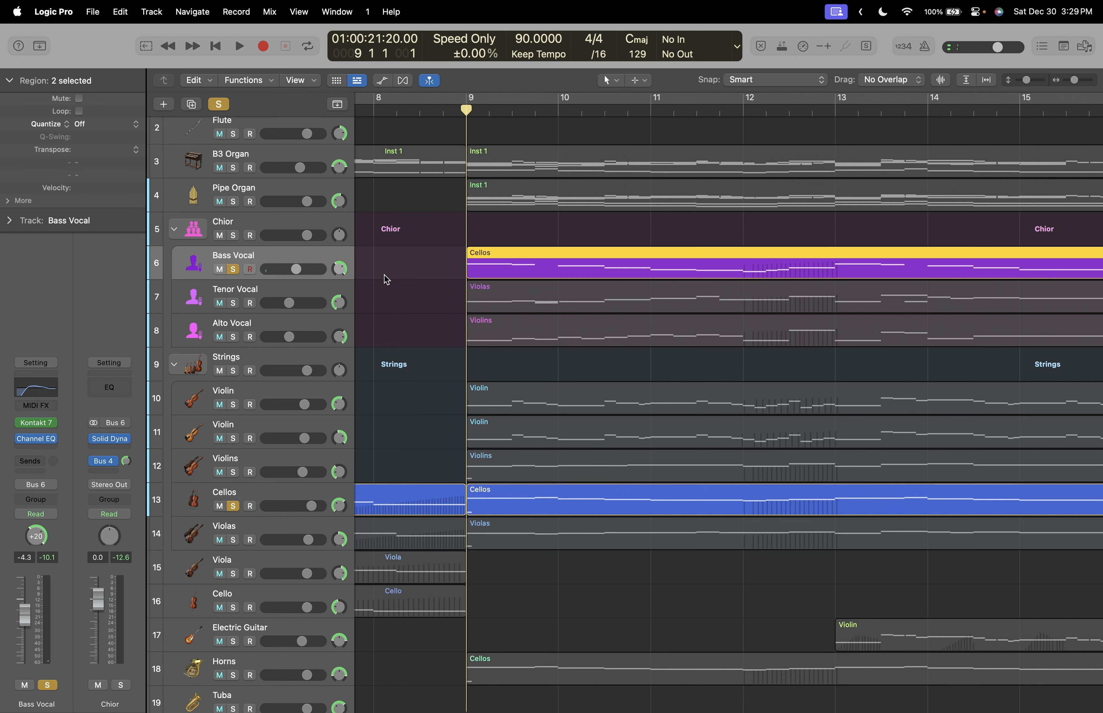
pyautogui.click(238, 45)
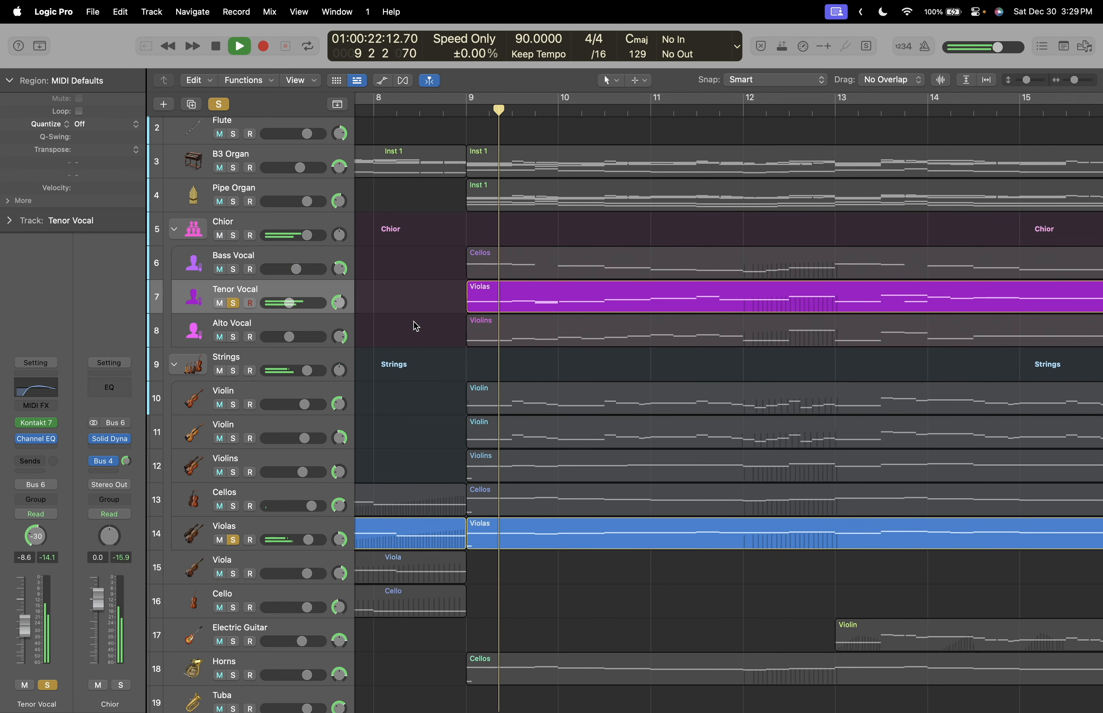
pyautogui.click(238, 45)
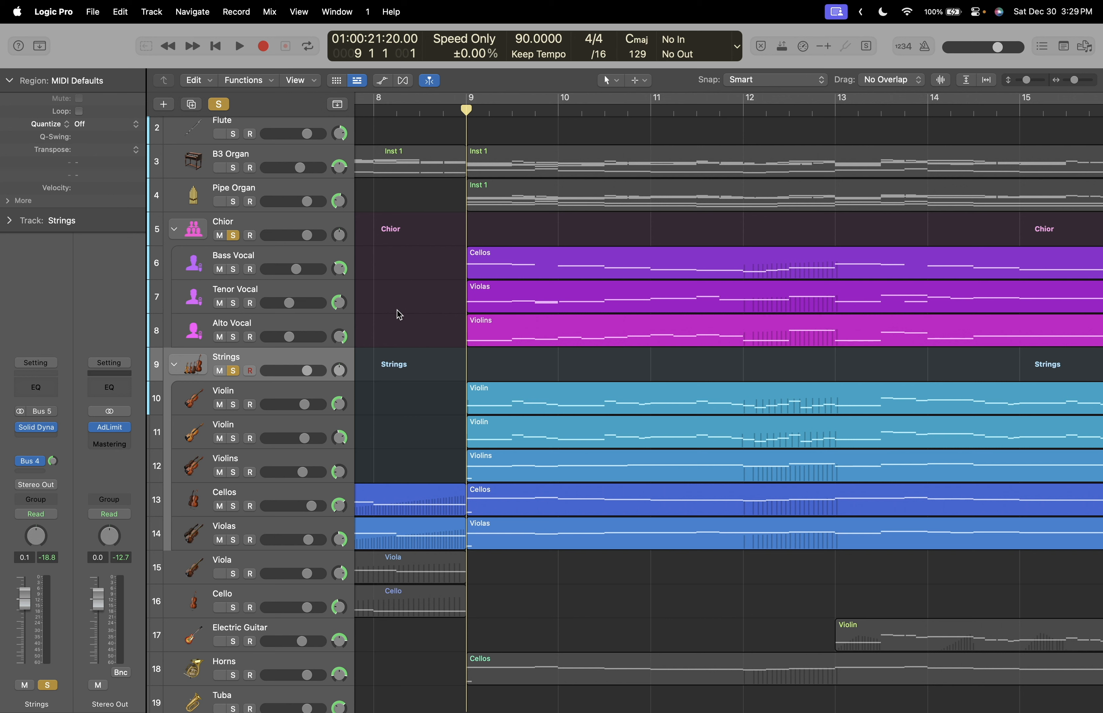
pyautogui.click(239, 45)
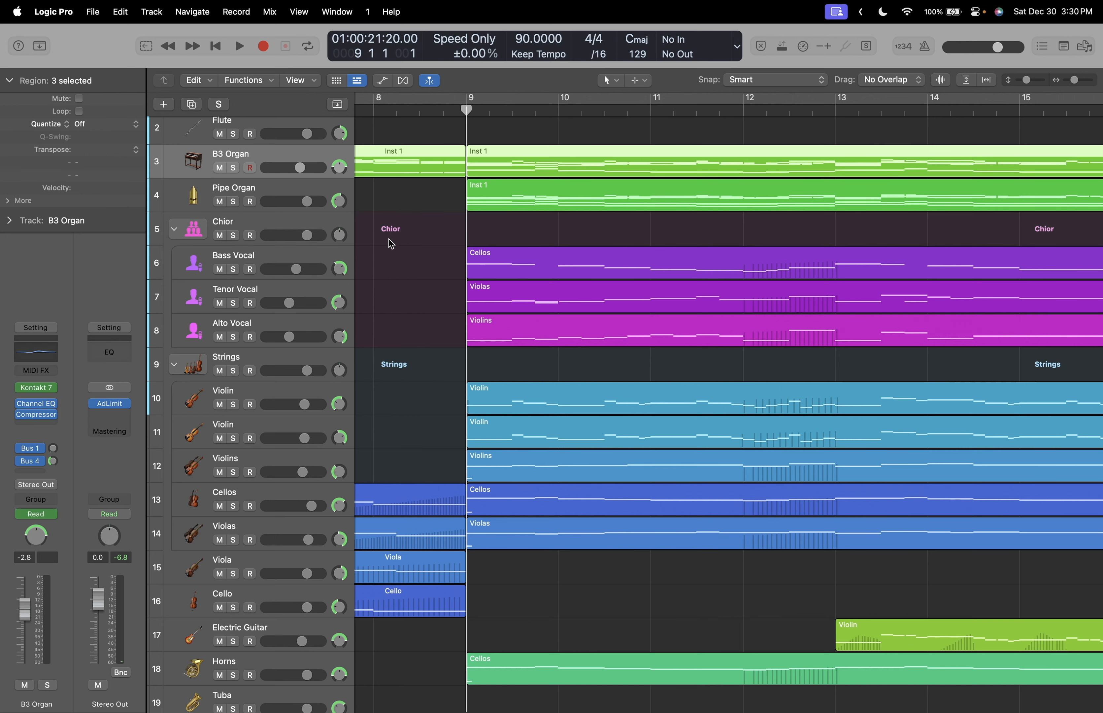
pyautogui.scroll(-3)
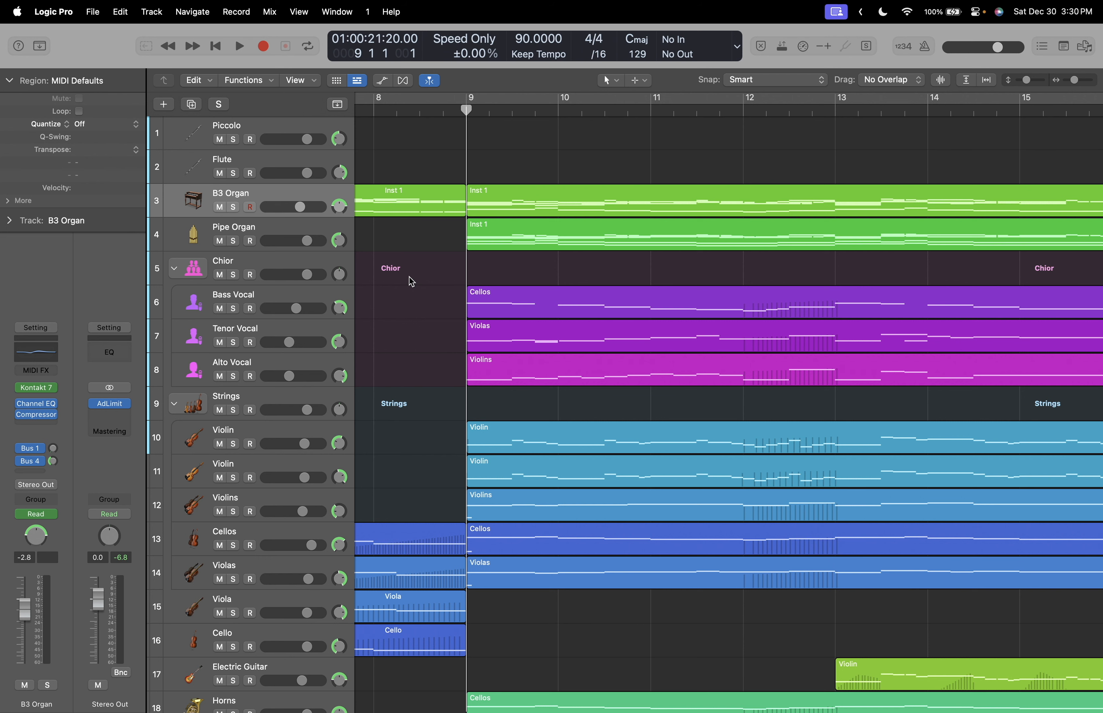
pyautogui.click(249, 206)
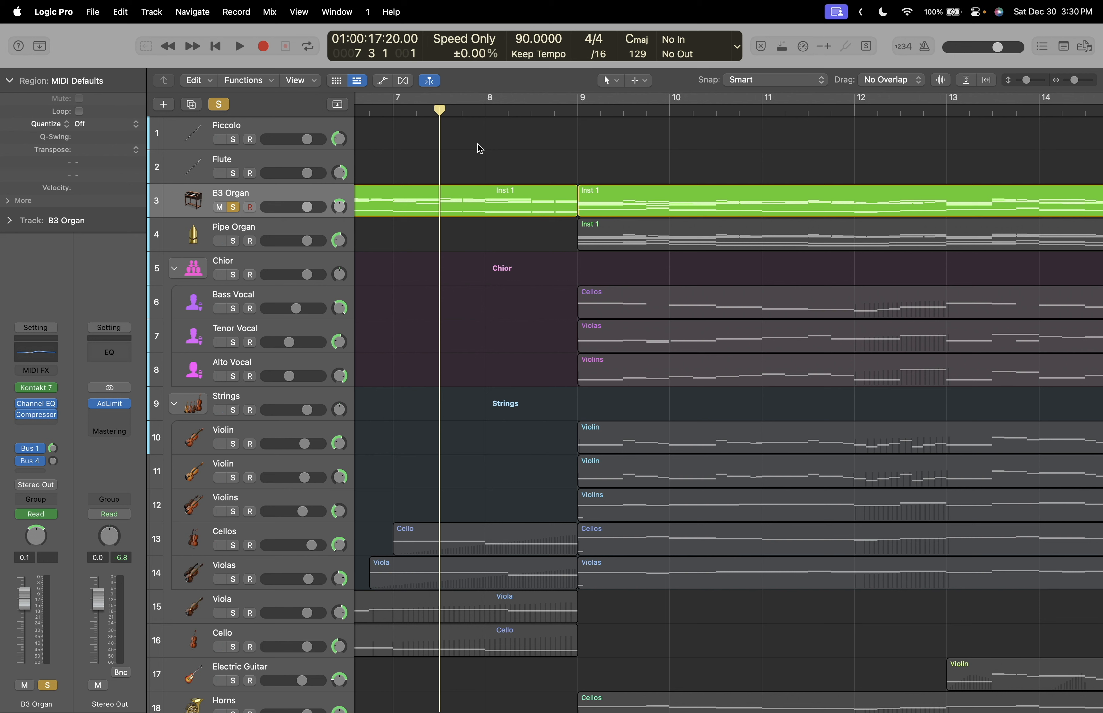
pyautogui.click(239, 46)
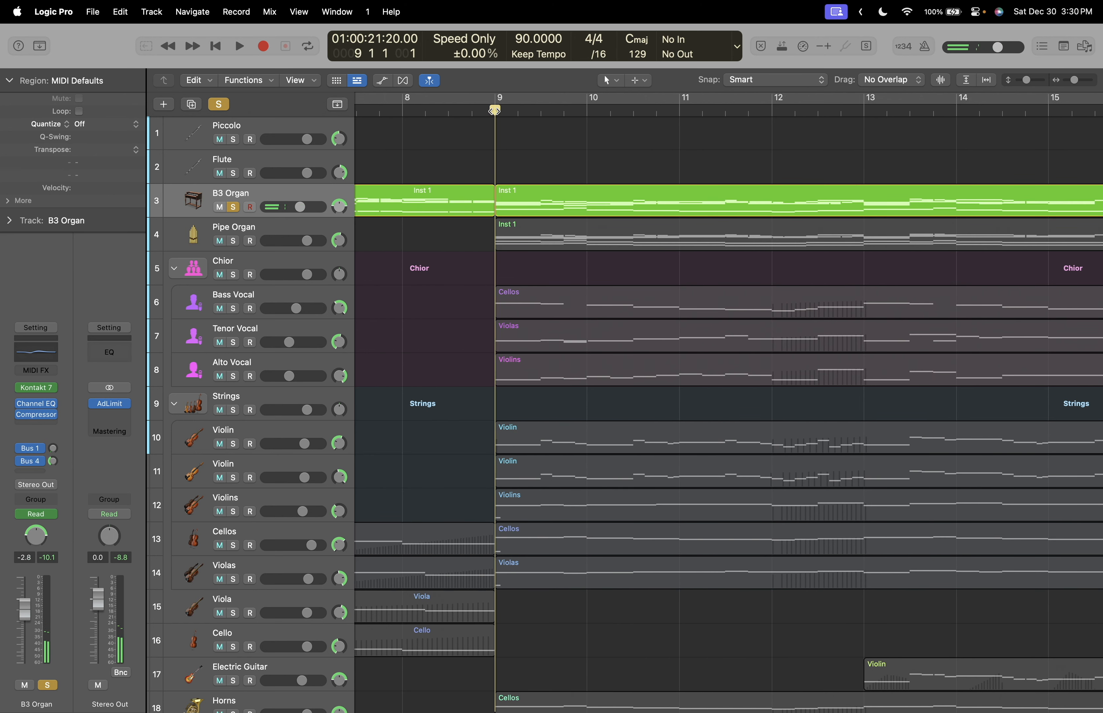
pyautogui.moveTo(495, 111)
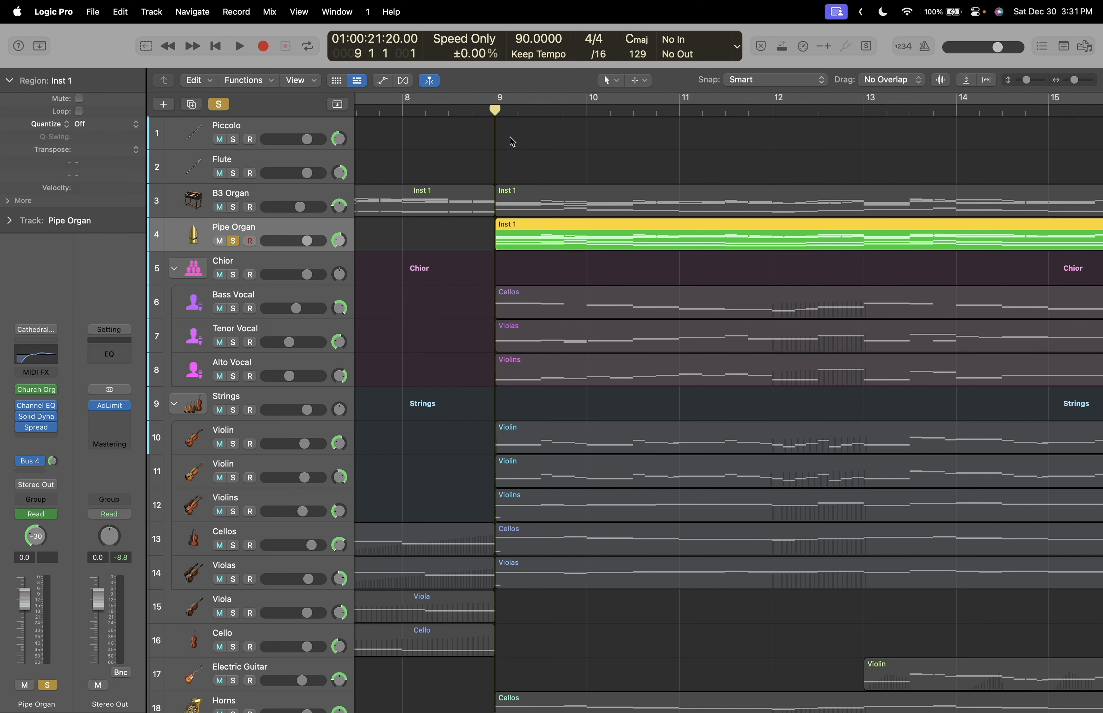
pyautogui.click(239, 46)
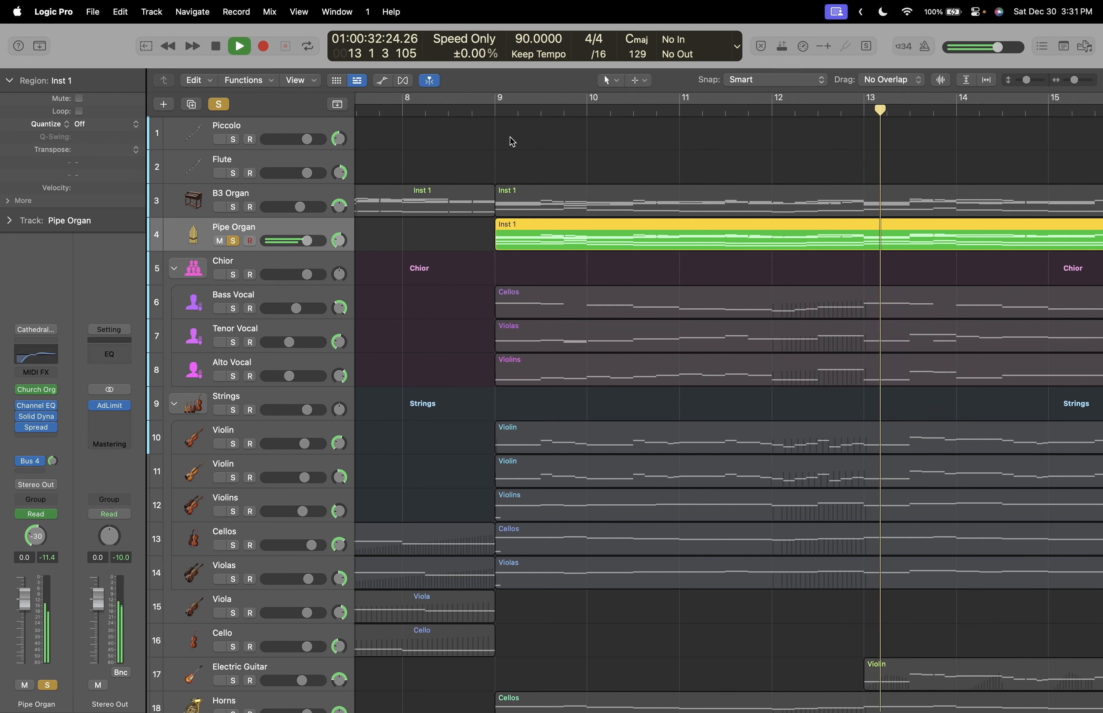
pyautogui.click(215, 45)
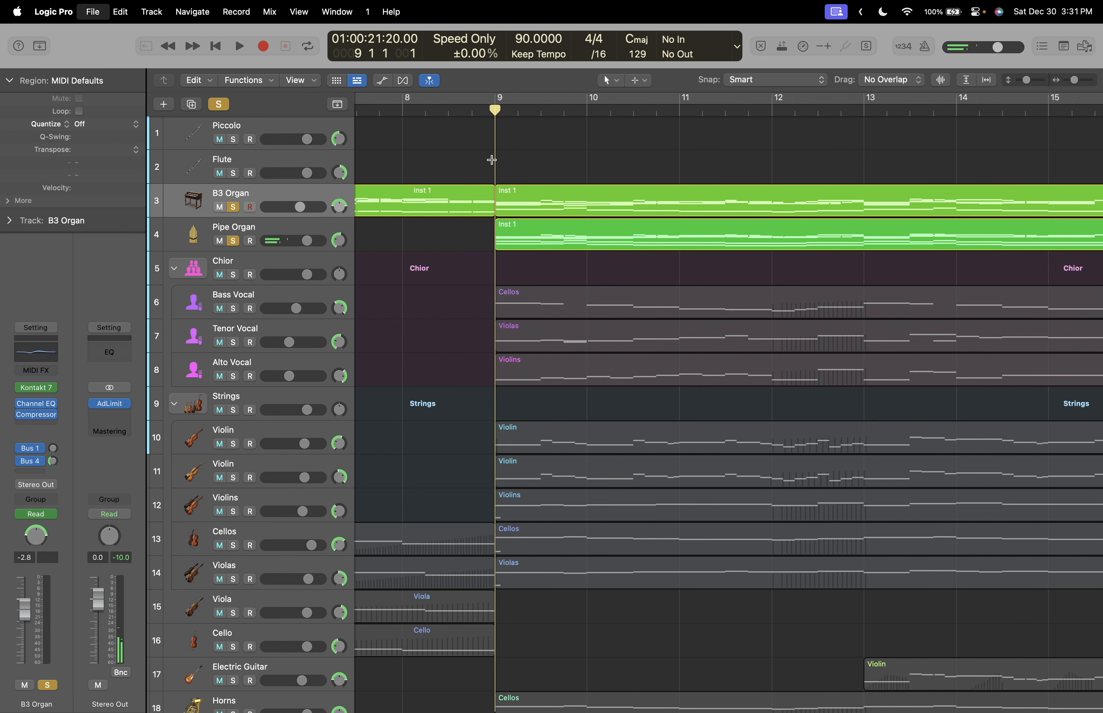
pyautogui.click(239, 46)
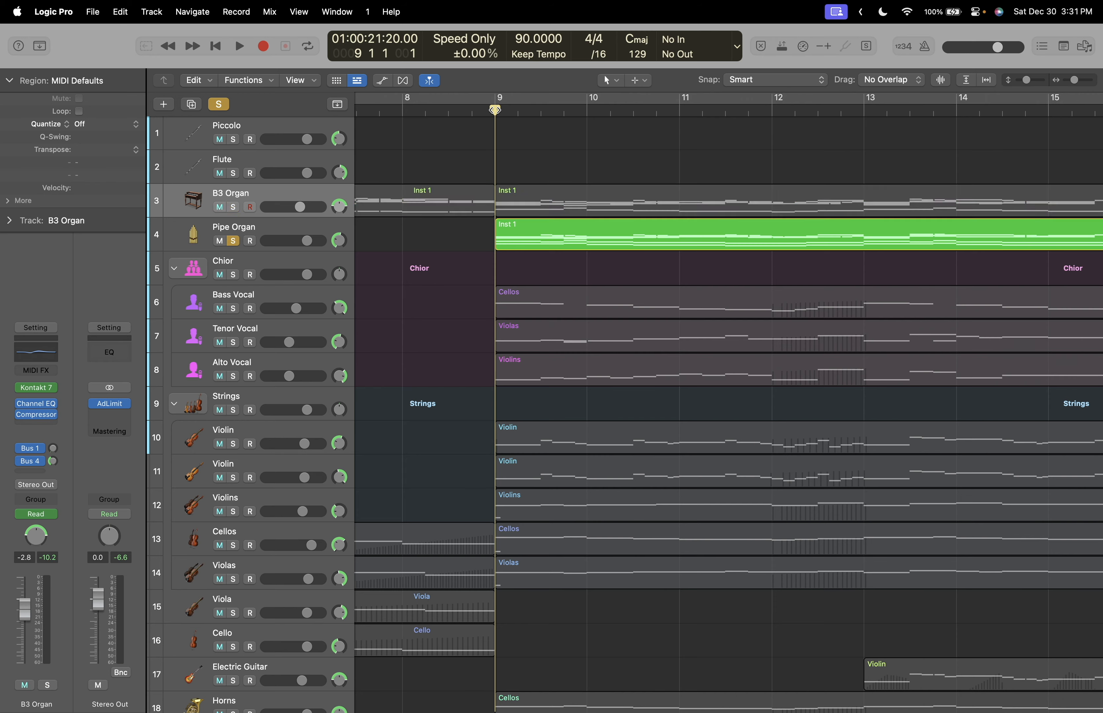
pyautogui.scroll(-3)
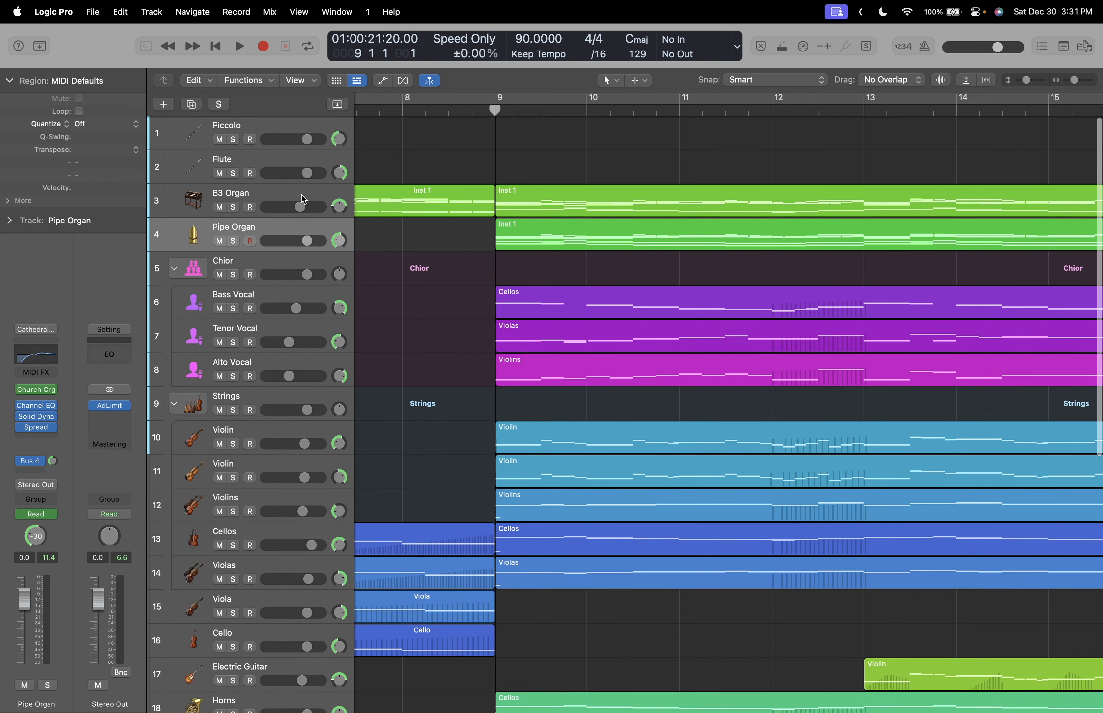
# Play the soloed Horns track, stop, and replay it from bar 9.
pyautogui.scroll(-3)
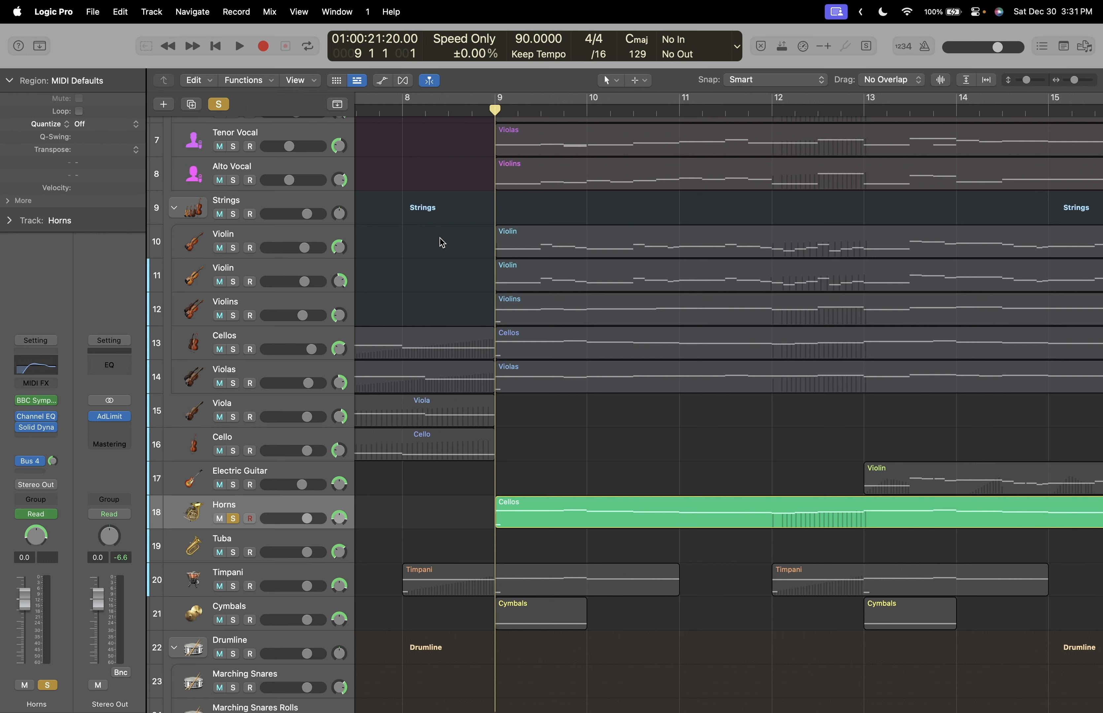
pyautogui.click(238, 46)
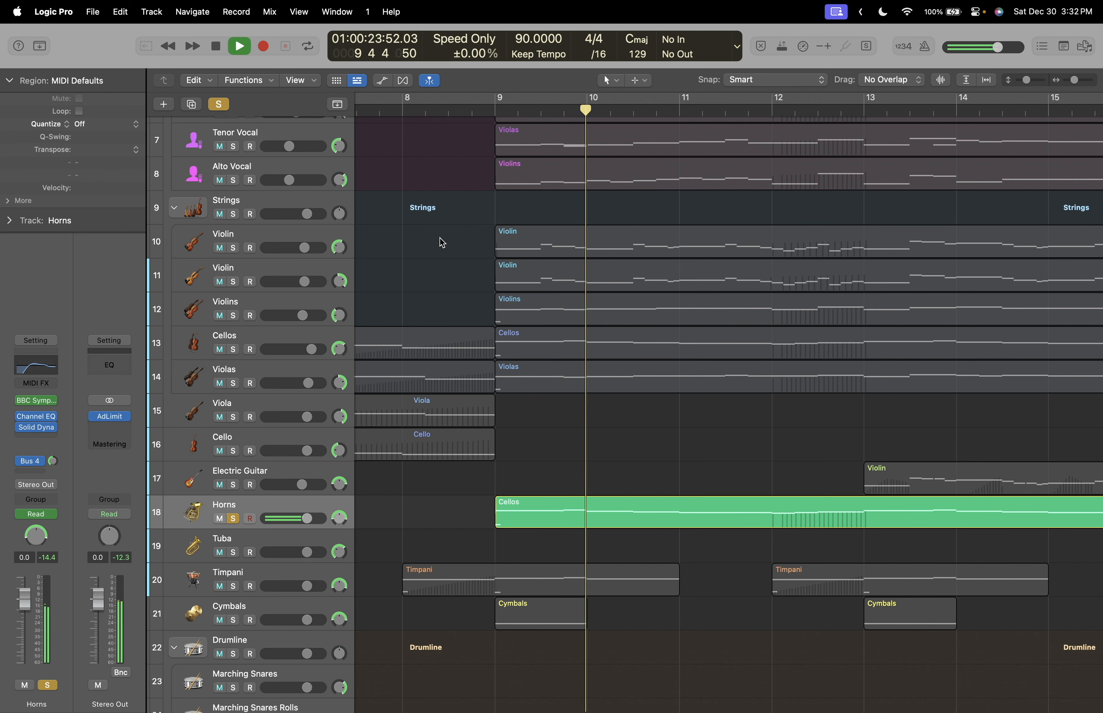
pyautogui.click(238, 46)
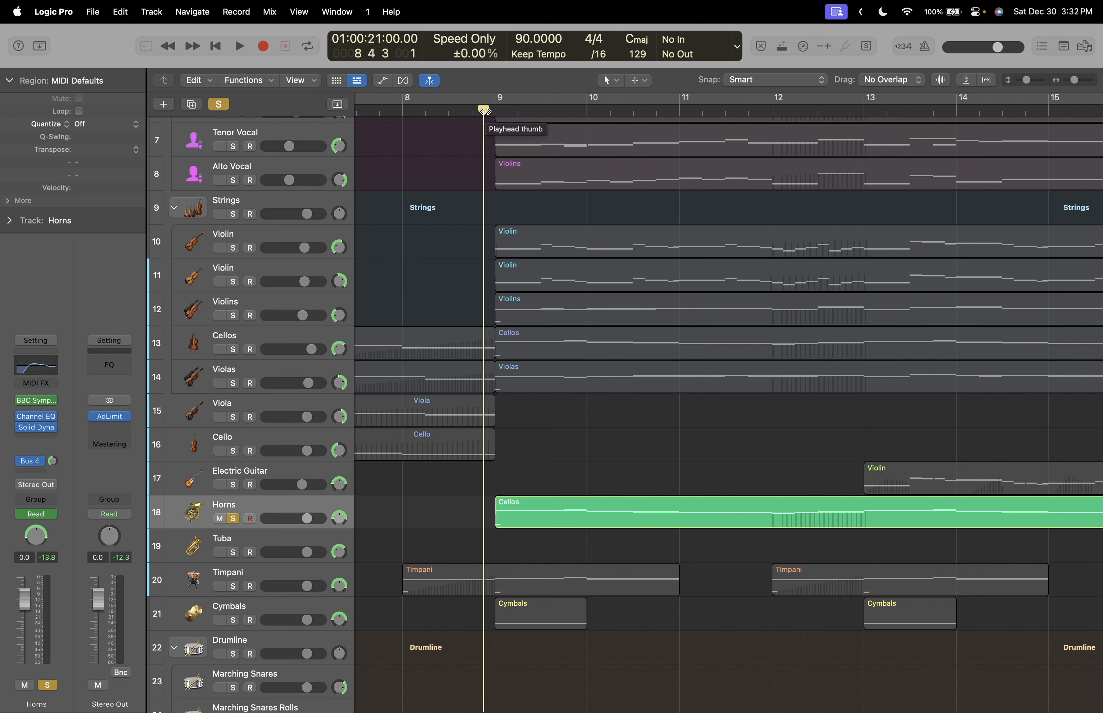
pyautogui.click(239, 46)
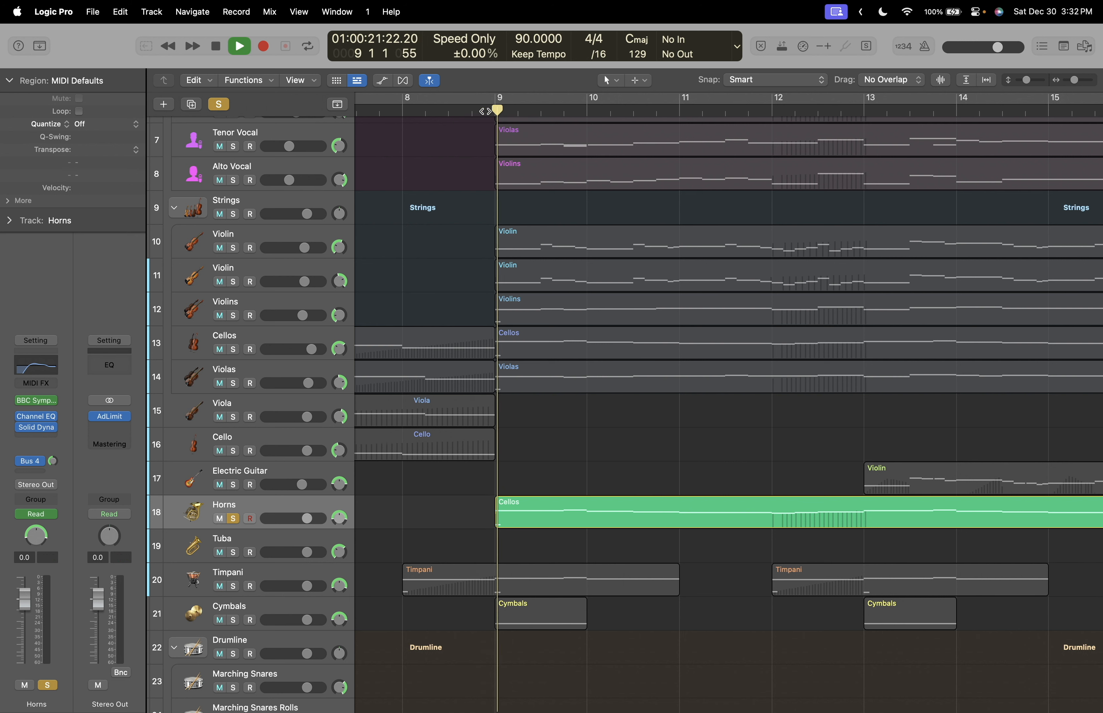
pyautogui.click(238, 45)
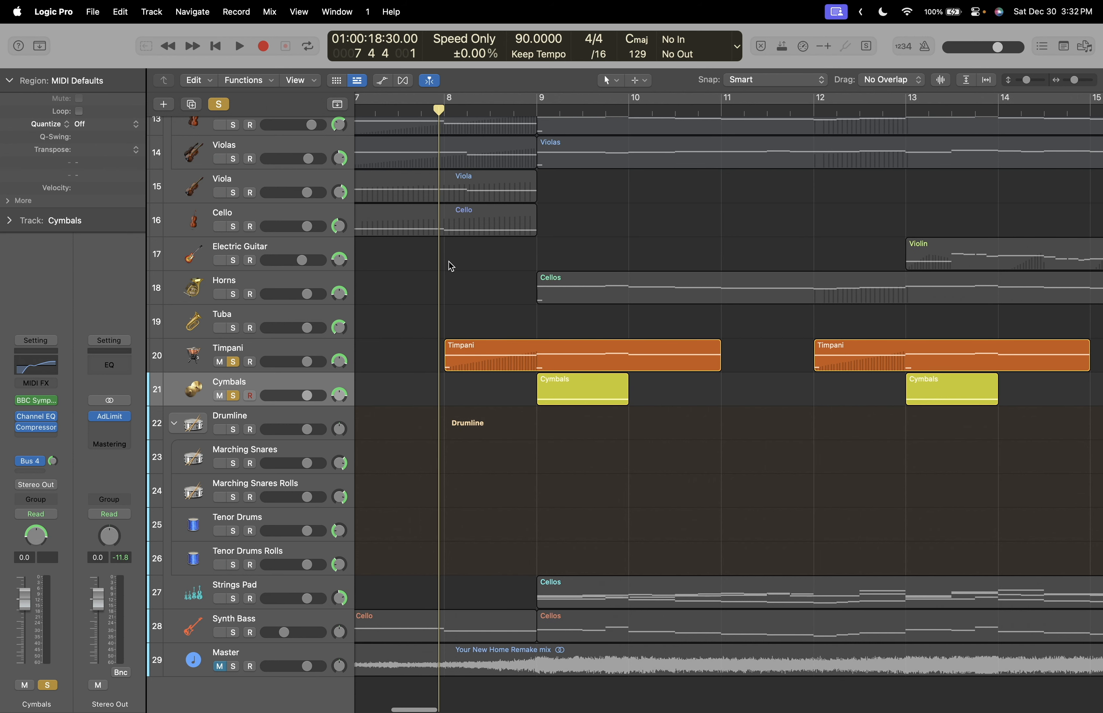
# Play the soloed Timpani and Cymbals through to bar 14, then stop.
pyautogui.click(239, 45)
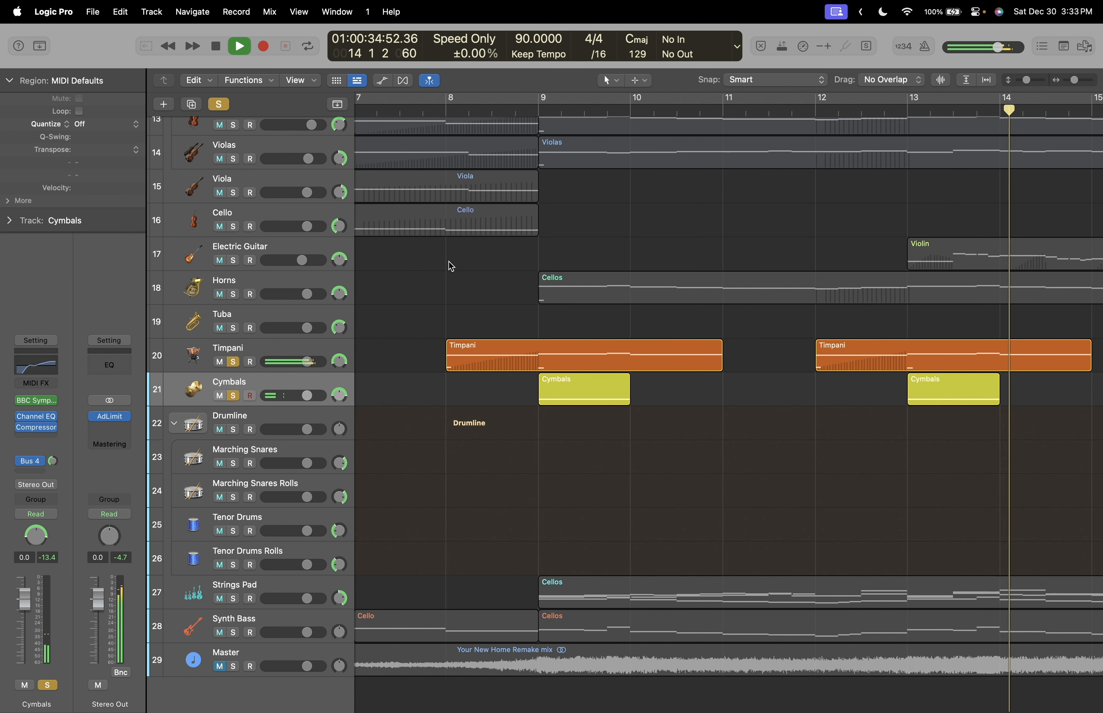
pyautogui.click(583, 355)
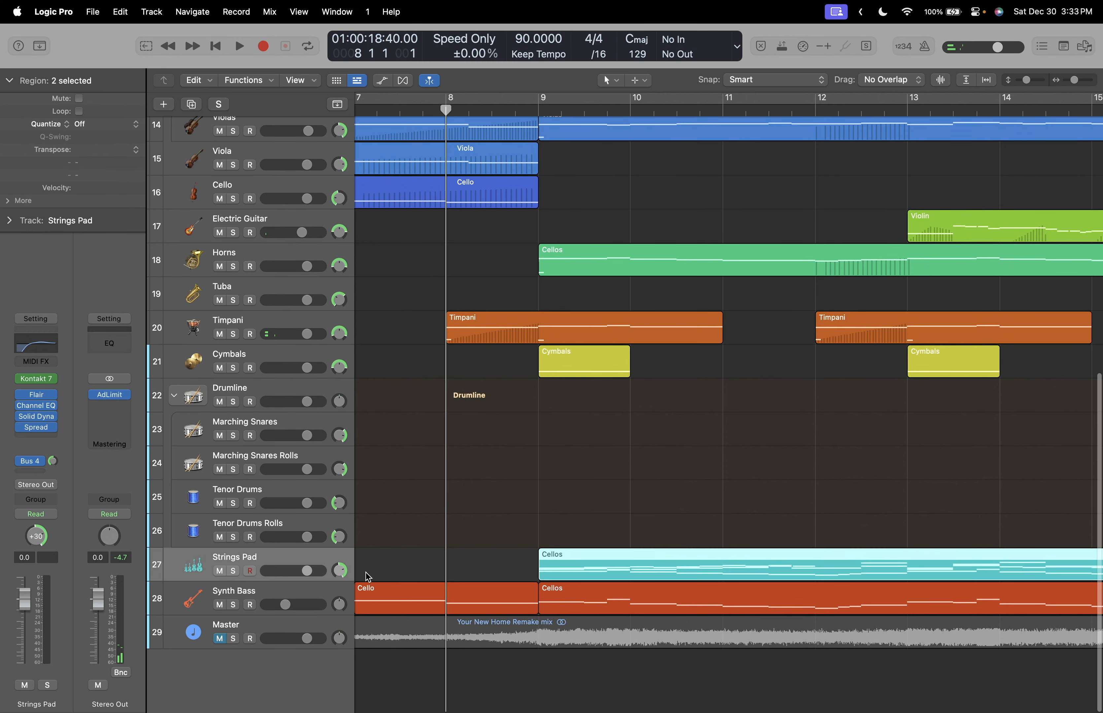
# Unsolo Synth Bass and play the full arrangement from bar 9, then stop.
pyautogui.click(235, 591)
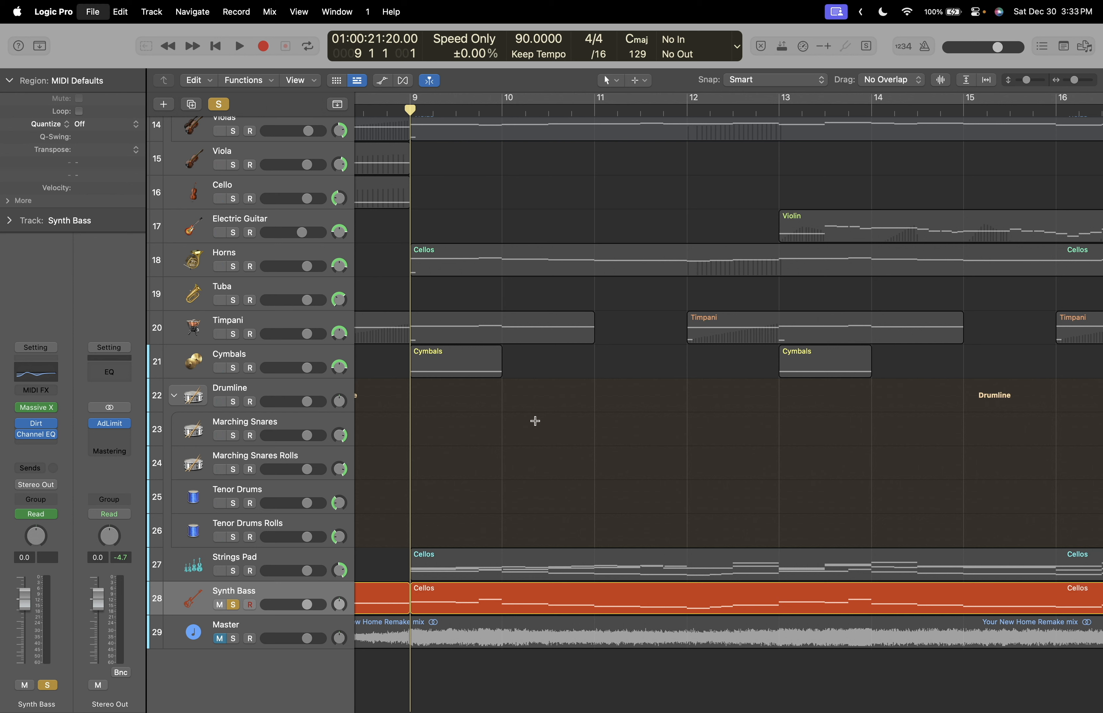
pyautogui.click(238, 45)
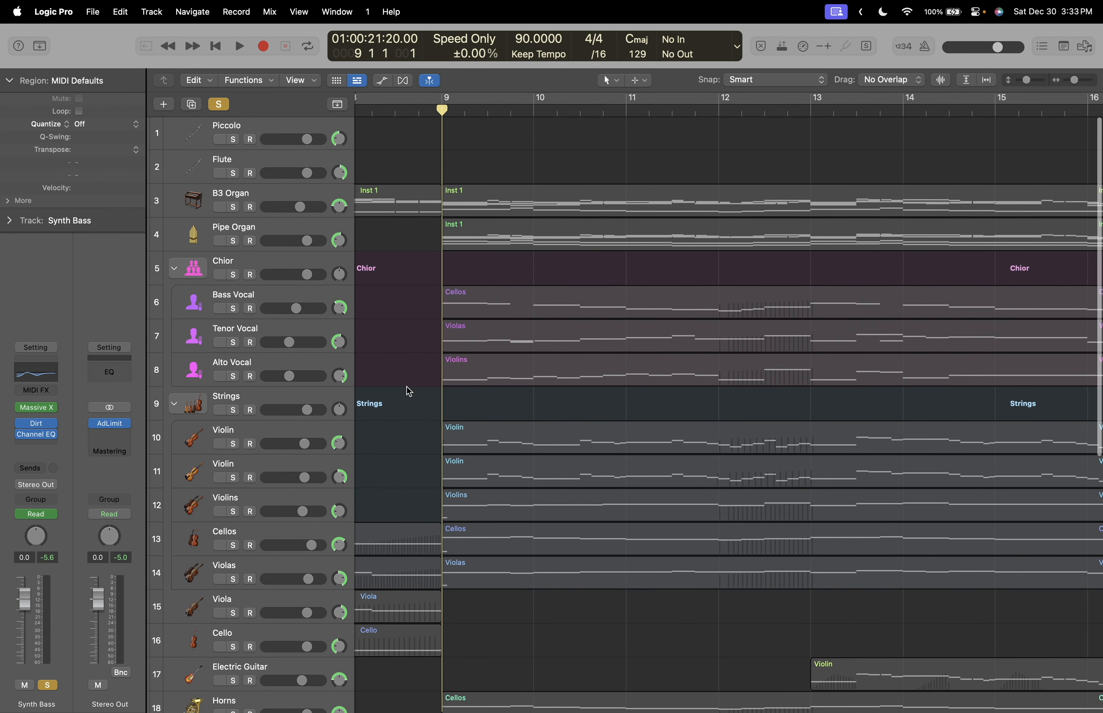
pyautogui.scroll(-3)
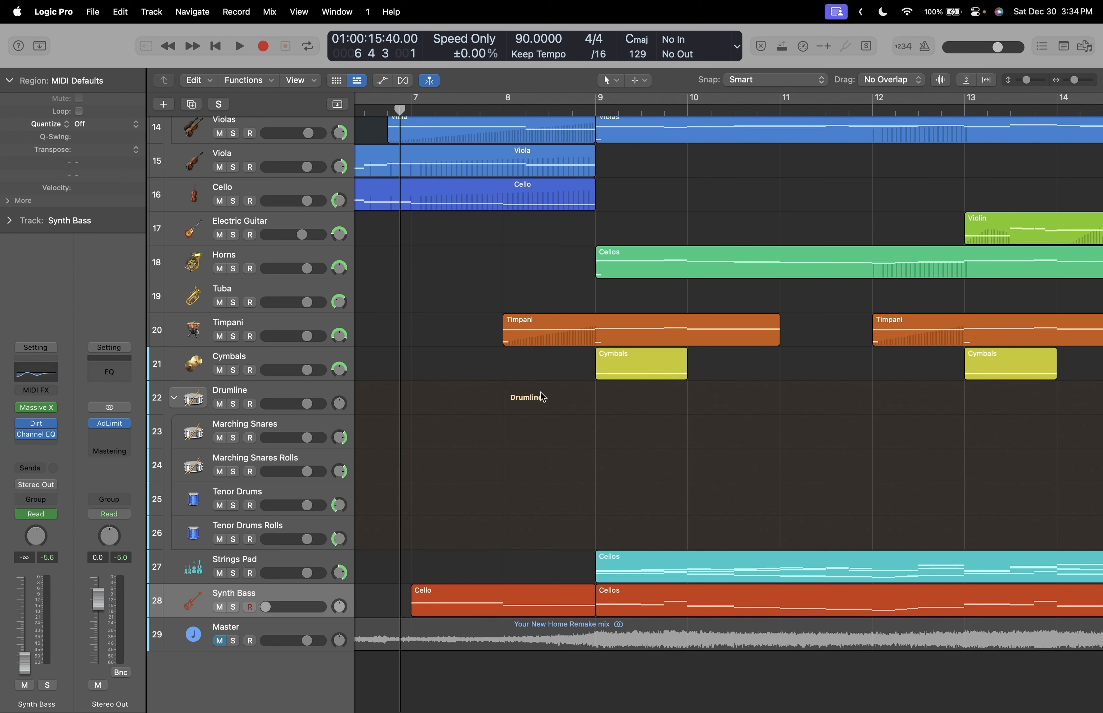
pyautogui.click(239, 45)
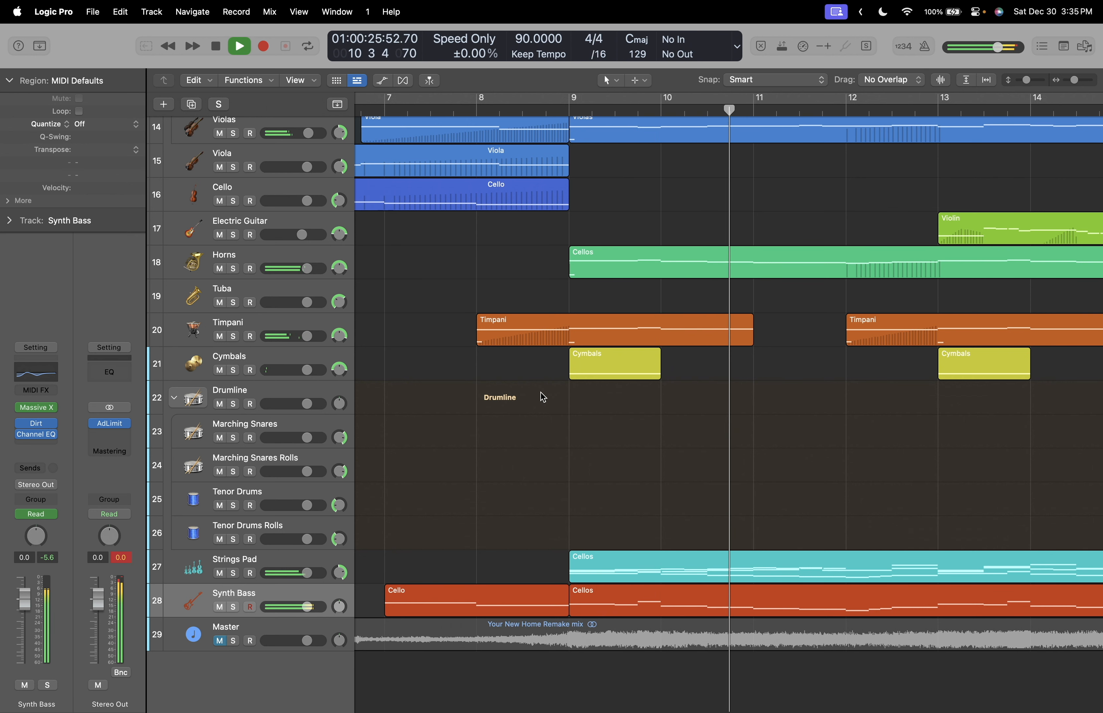
pyautogui.click(238, 46)
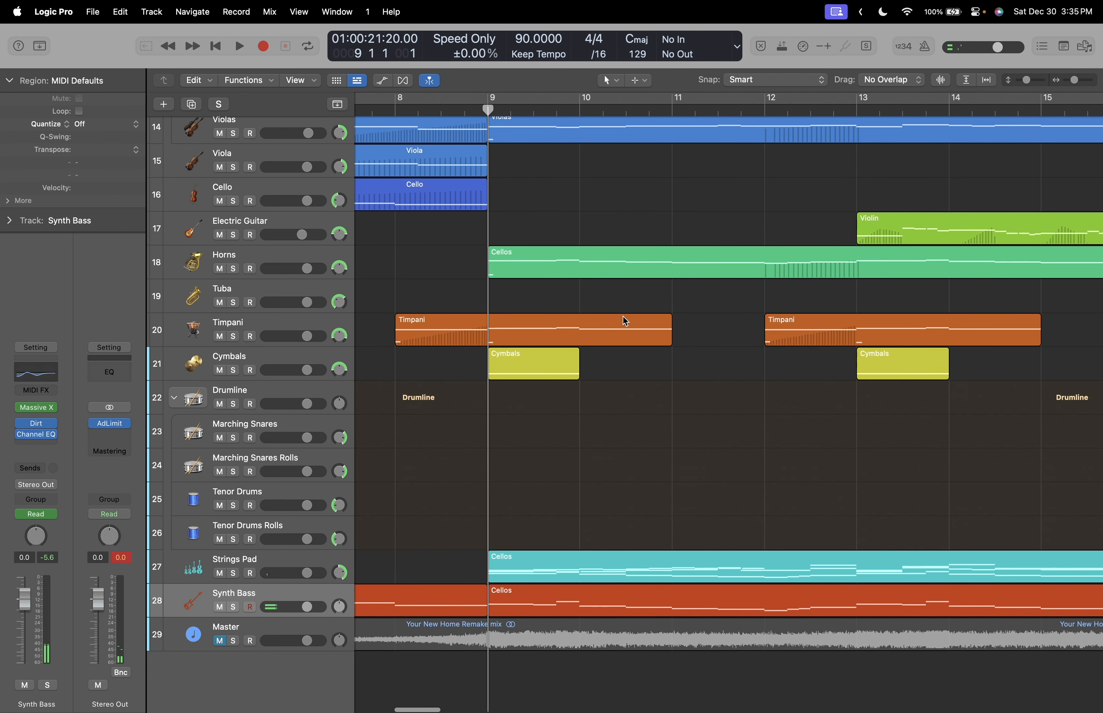
pyautogui.moveTo(730, 430)
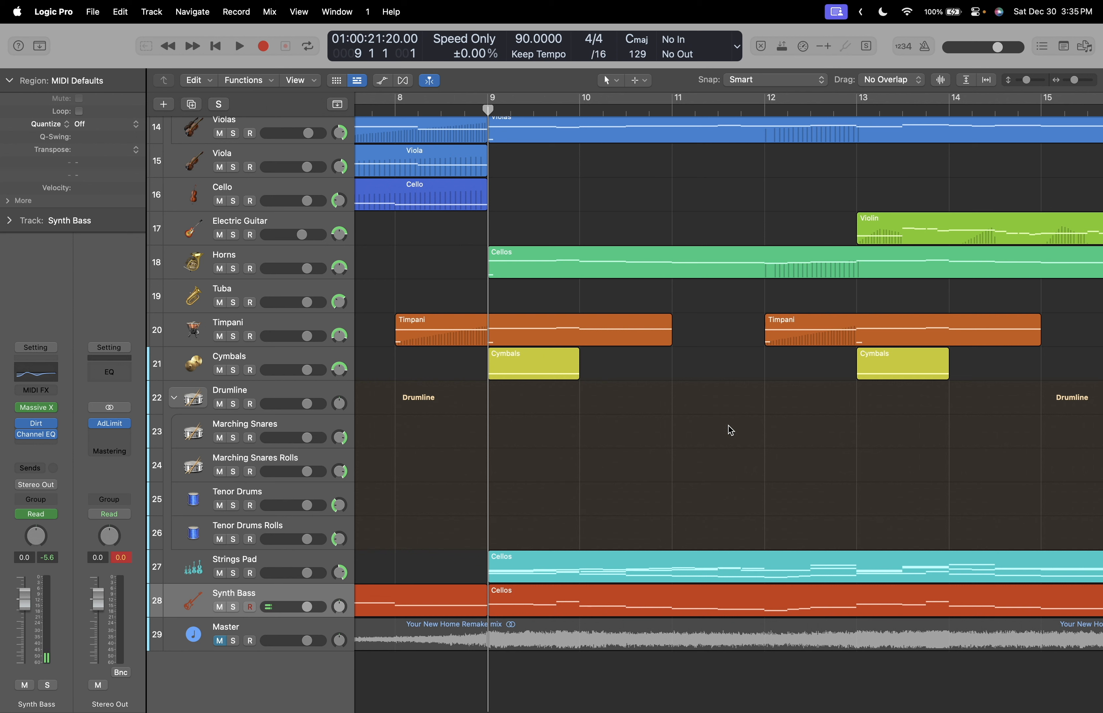
# Solo Synth Bass and hear it alone, then play the full arrangement again from bar 9.
pyautogui.click(232, 607)
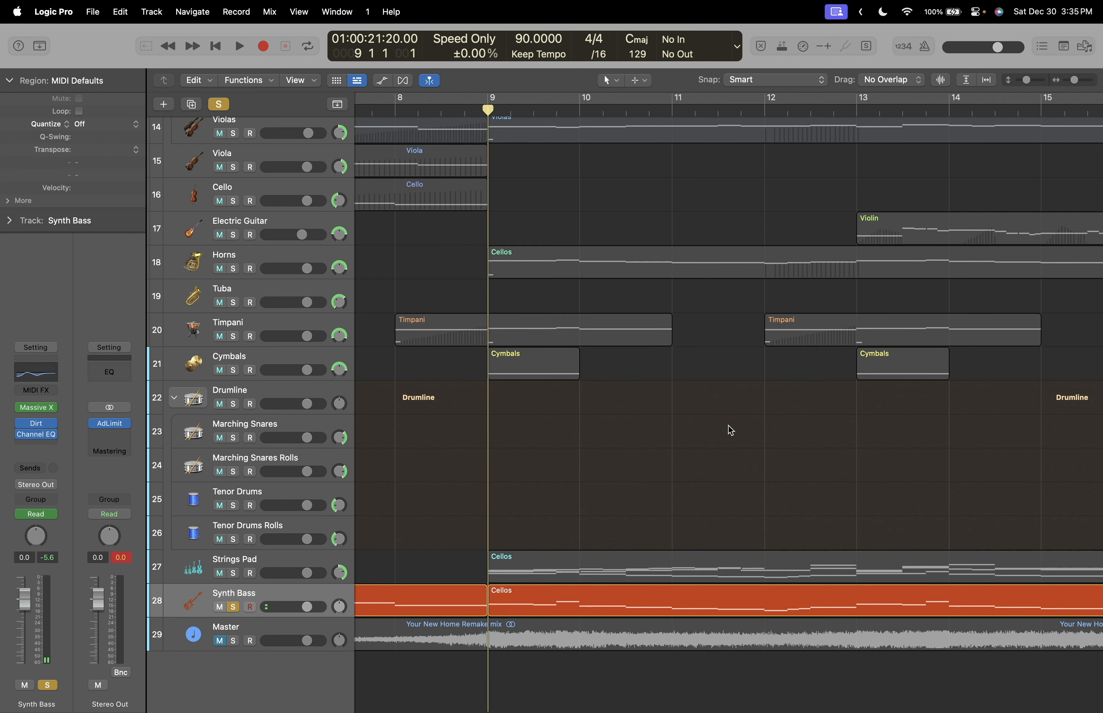
pyautogui.click(239, 46)
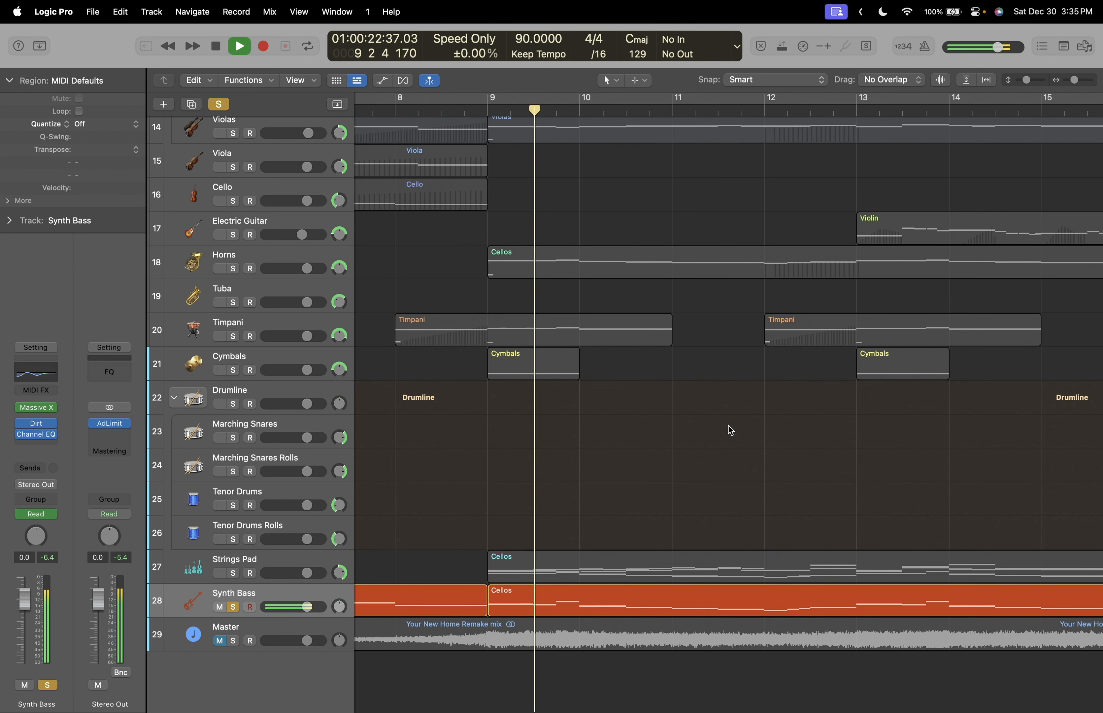
pyautogui.click(239, 45)
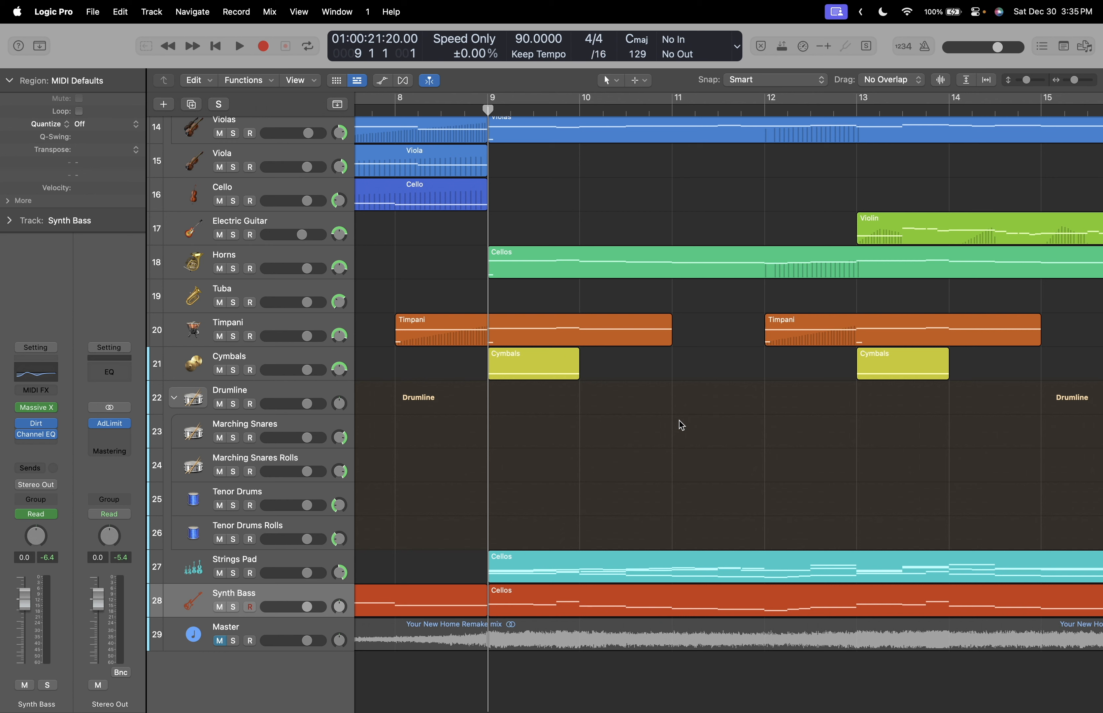
pyautogui.click(239, 46)
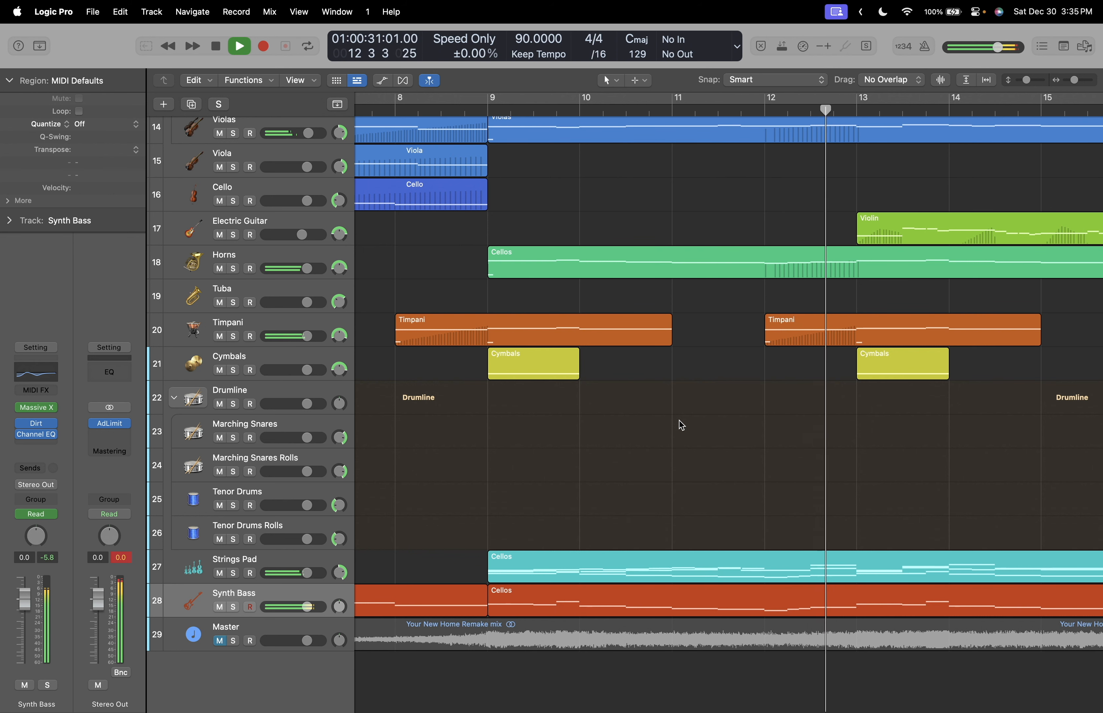
pyautogui.click(239, 46)
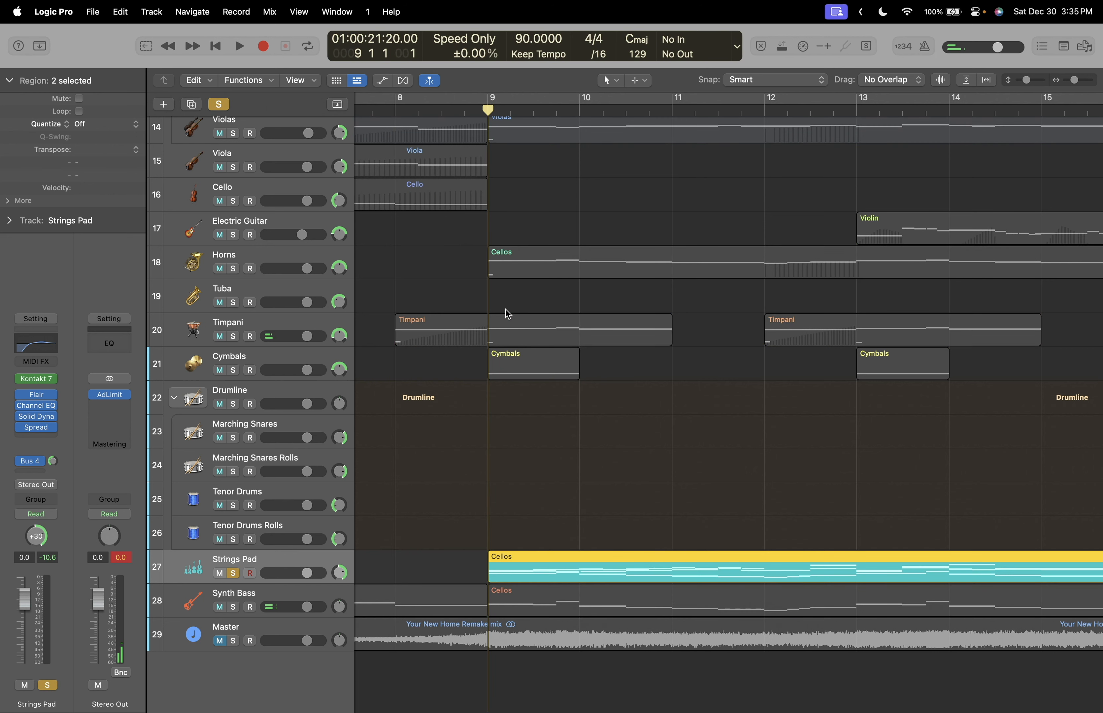
pyautogui.click(572, 490)
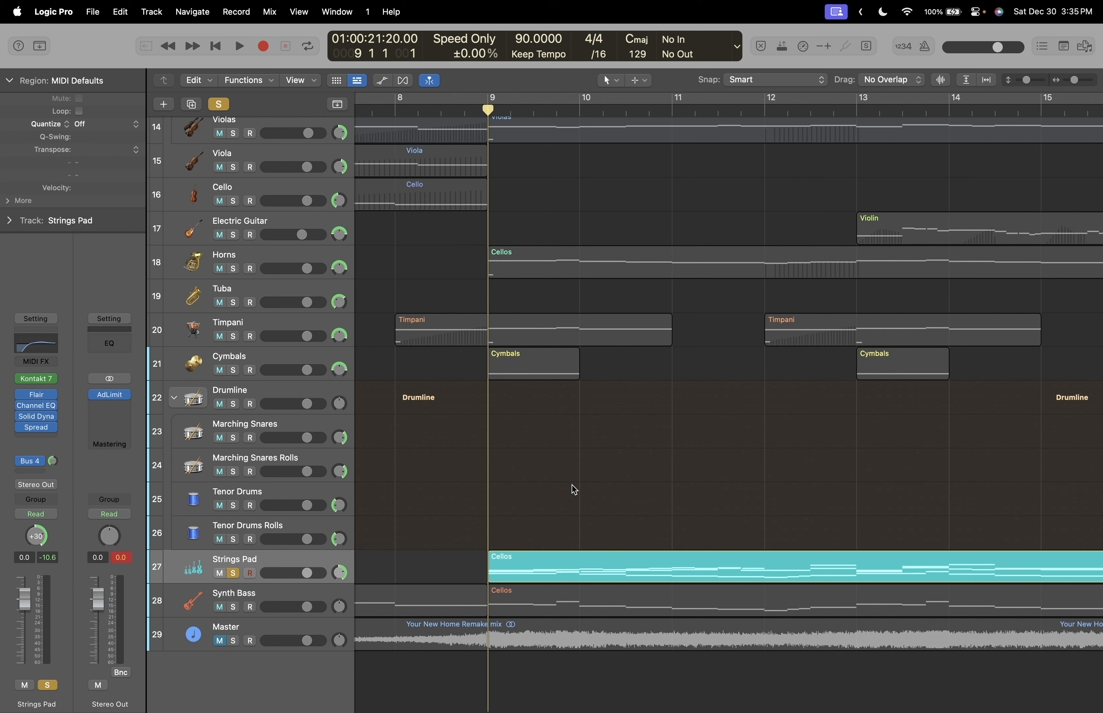
pyautogui.click(239, 46)
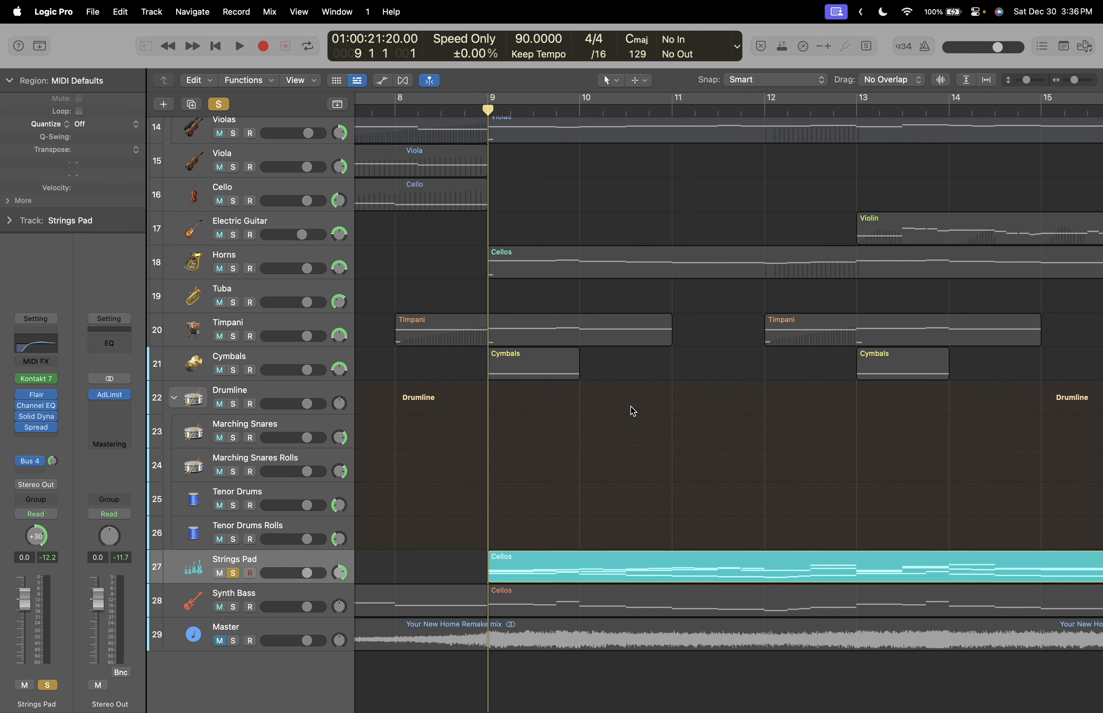
pyautogui.scroll(-3)
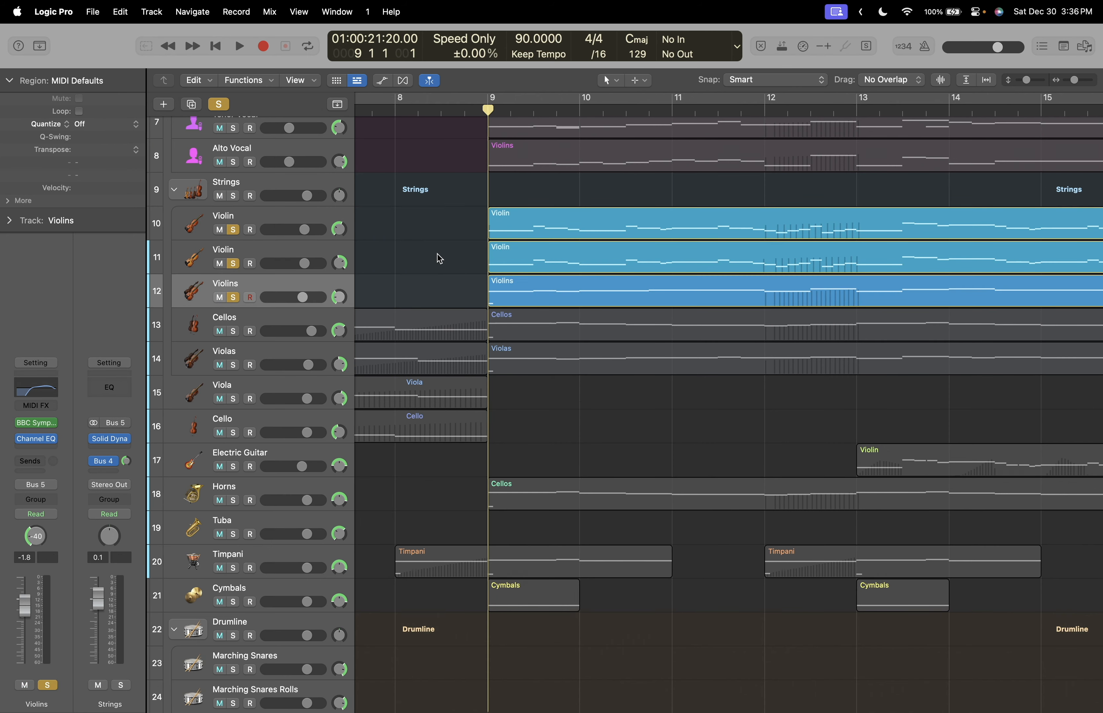
pyautogui.scroll(3)
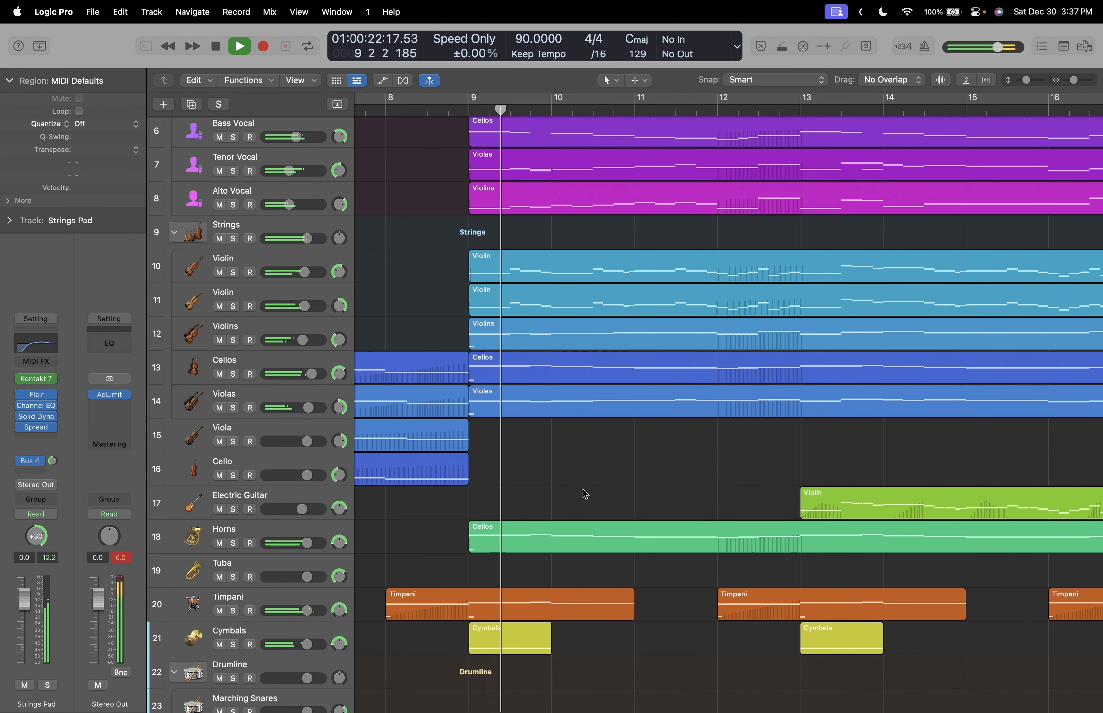
# Stop playback near bar 12 and scroll to the Electric Guitar track for its Kontakt 7 instrument.
pyautogui.click(238, 46)
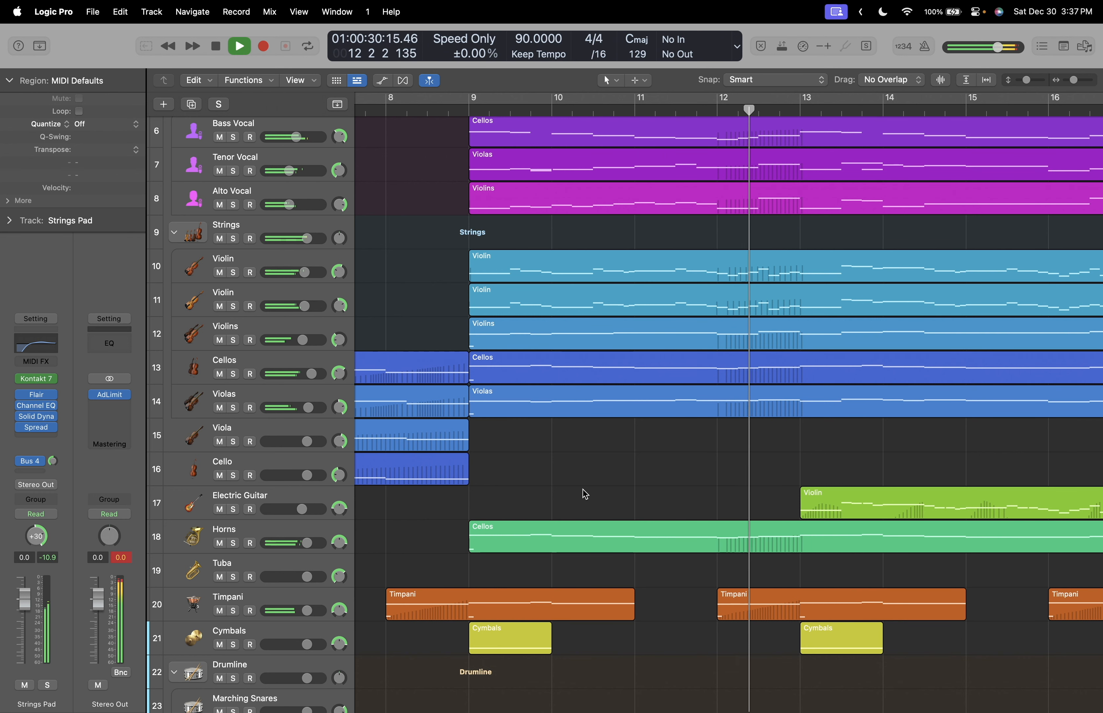
pyautogui.click(239, 45)
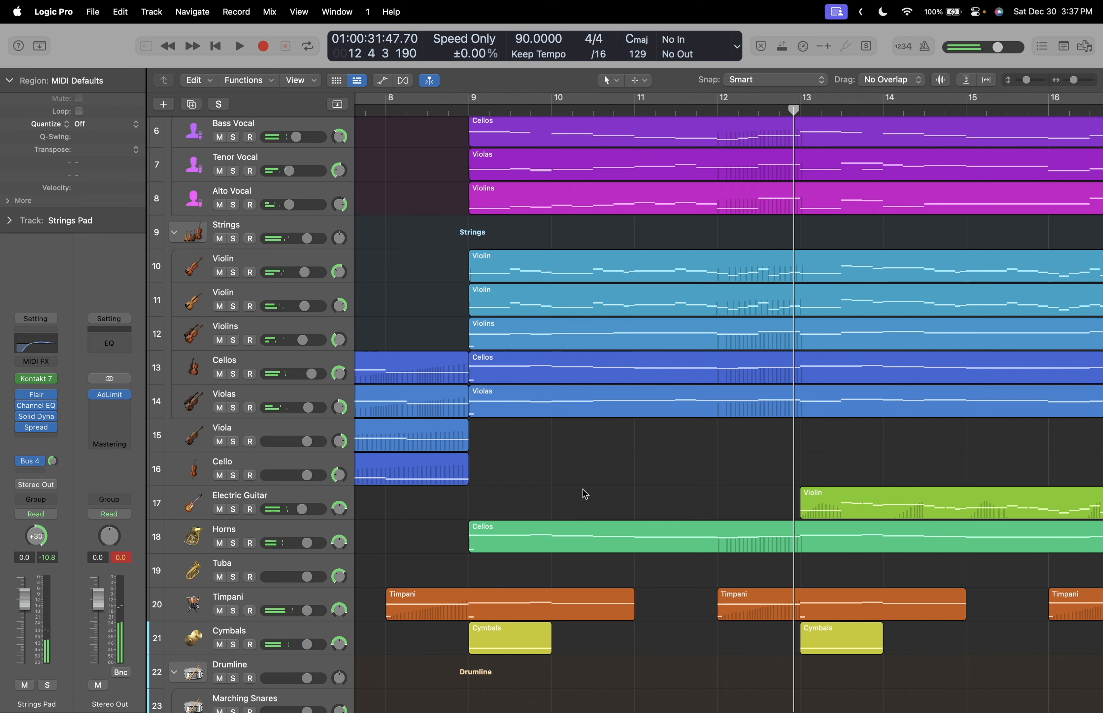
pyautogui.hscroll(3)
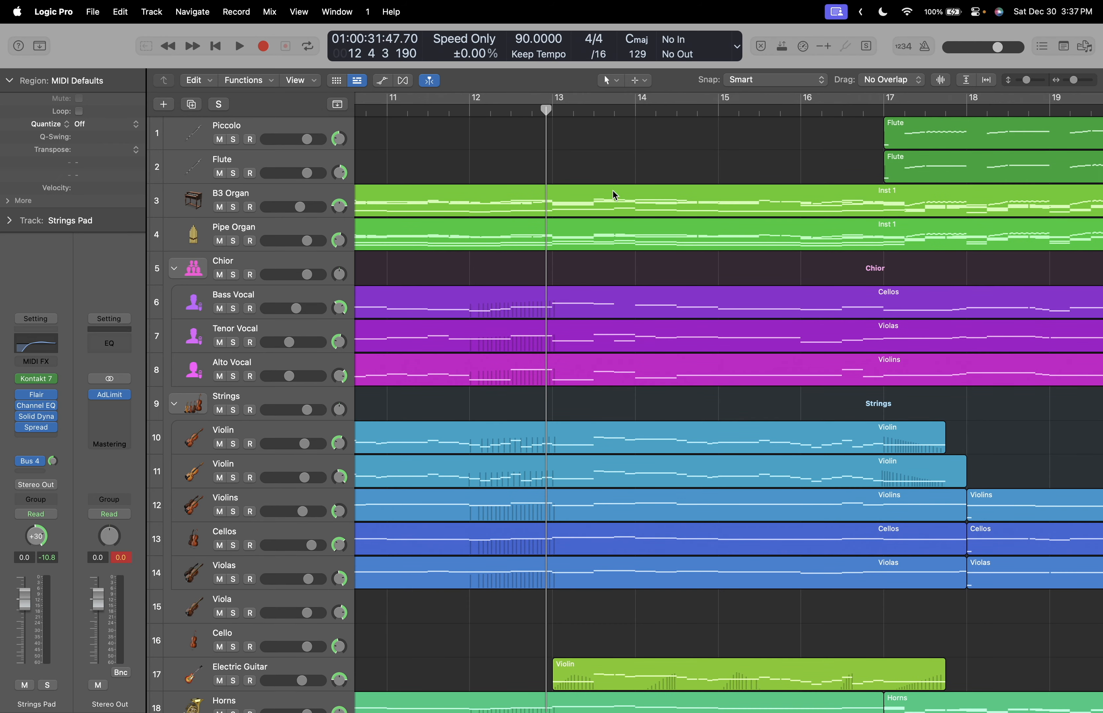
pyautogui.hscroll(-3)
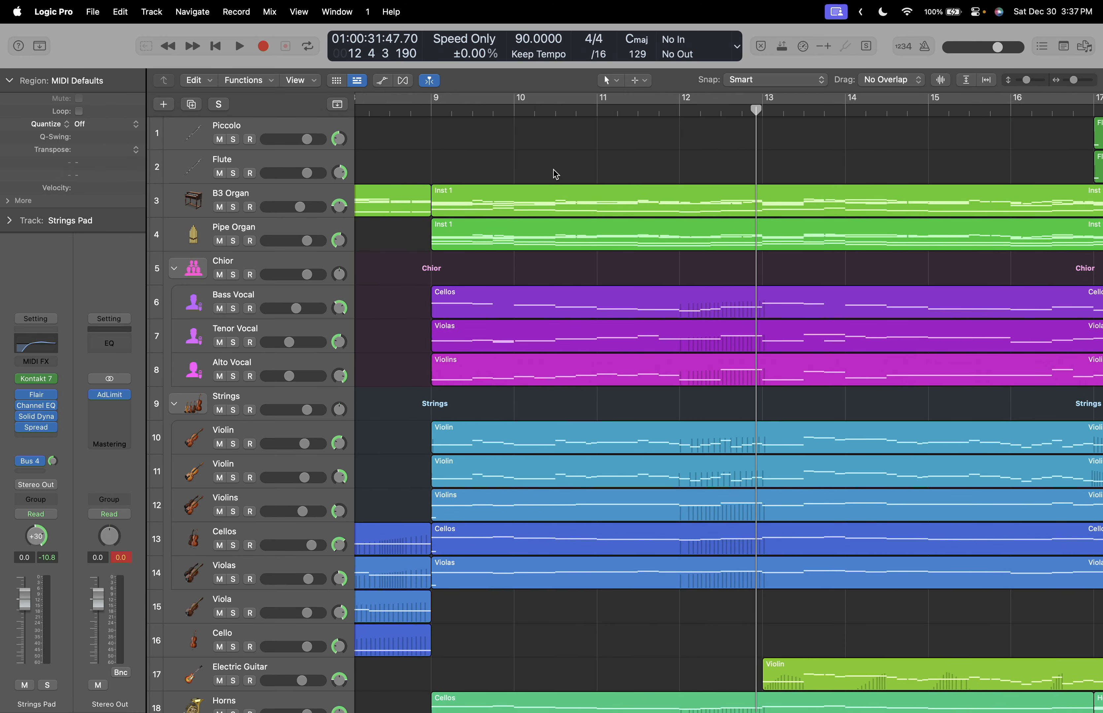
pyautogui.scroll(-3)
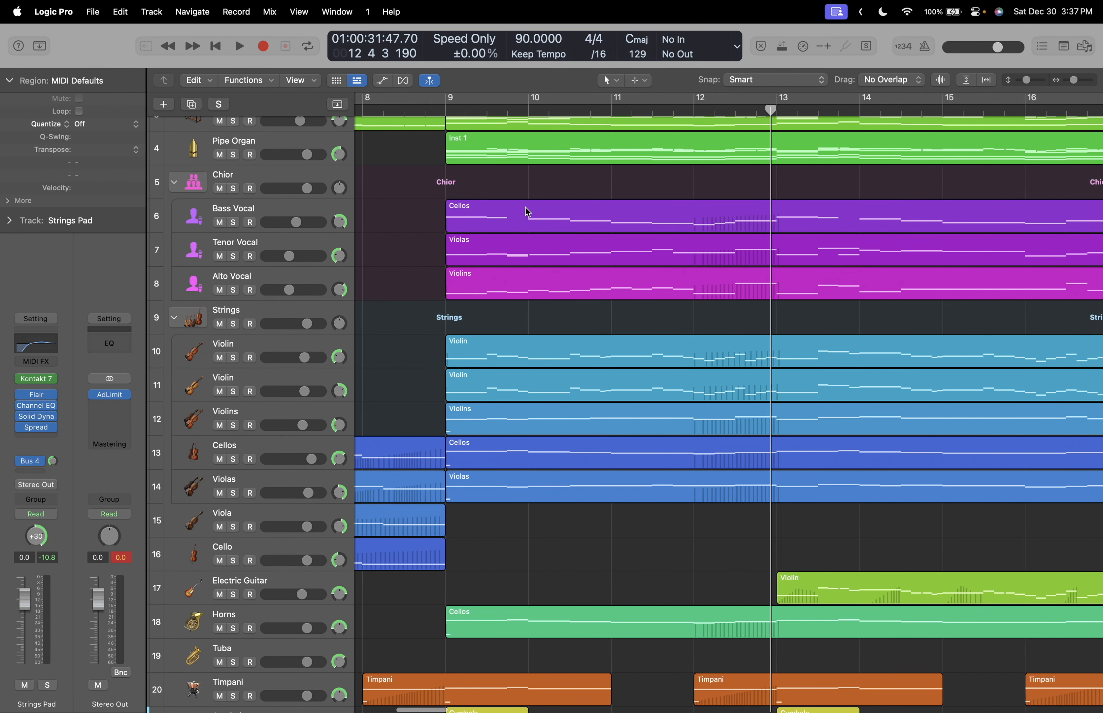
pyautogui.hscroll(3)
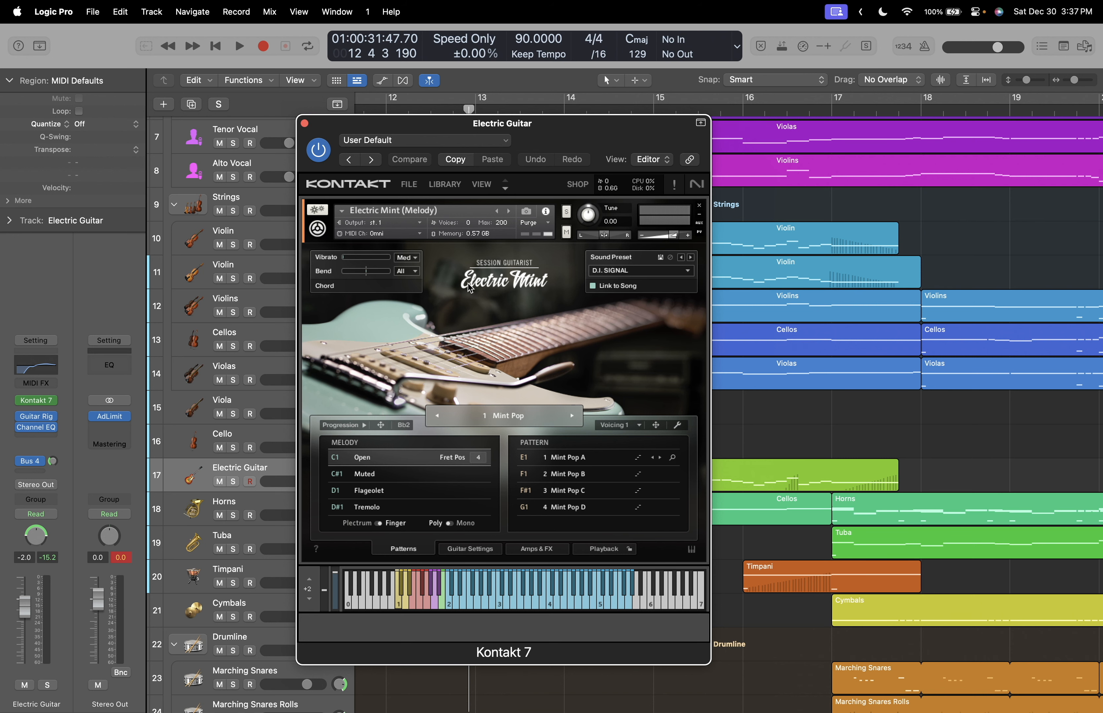
# Close the Electric Guitar's Kontakt 7 window and start playback around bar 13.
pyautogui.click(304, 124)
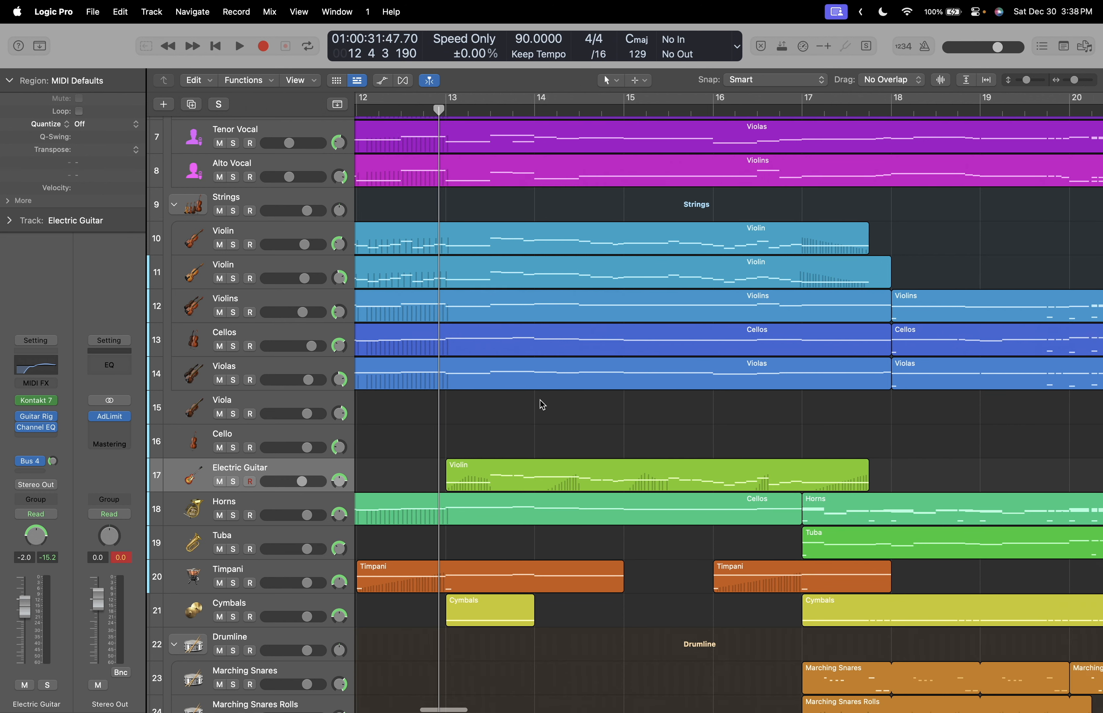
pyautogui.click(239, 45)
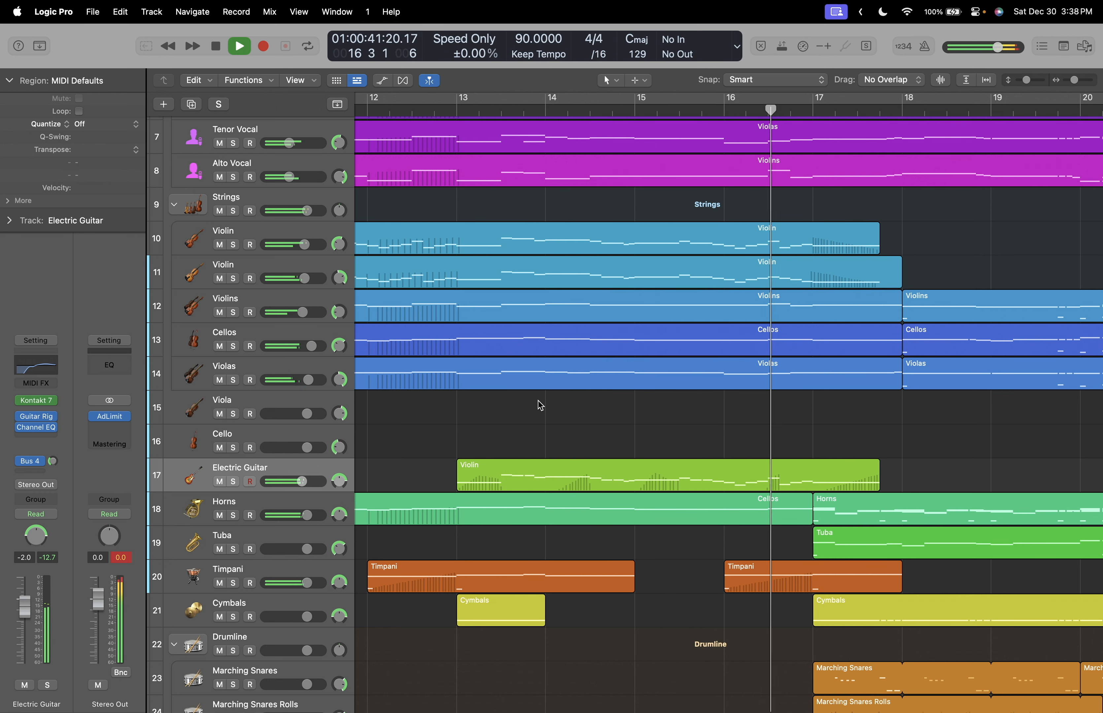
# Stop at bar 13, peek at the Electric Guitar's Kontakt instrument, then play the guitar soloed.
pyautogui.click(239, 45)
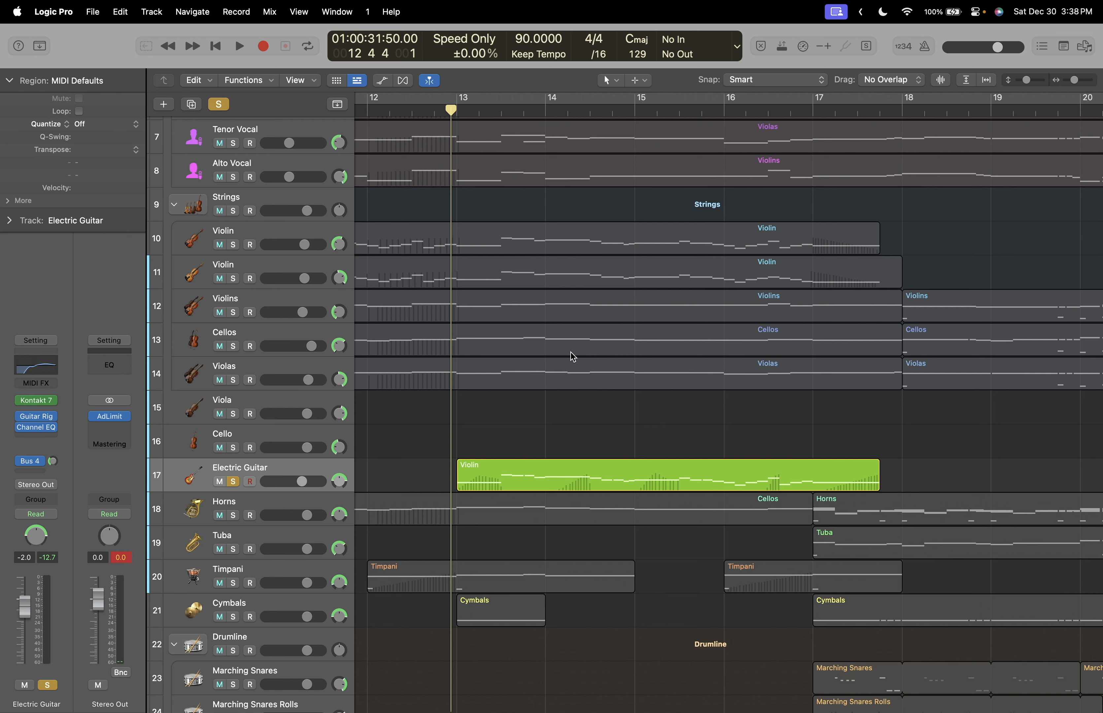
pyautogui.click(238, 46)
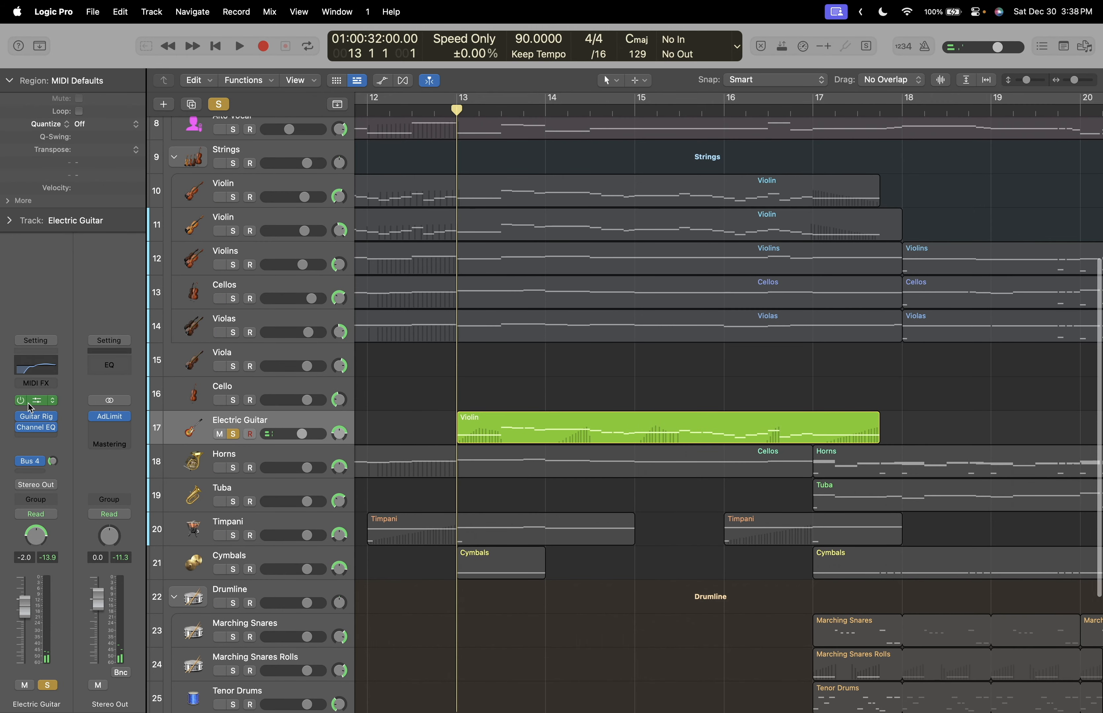
pyautogui.click(35, 400)
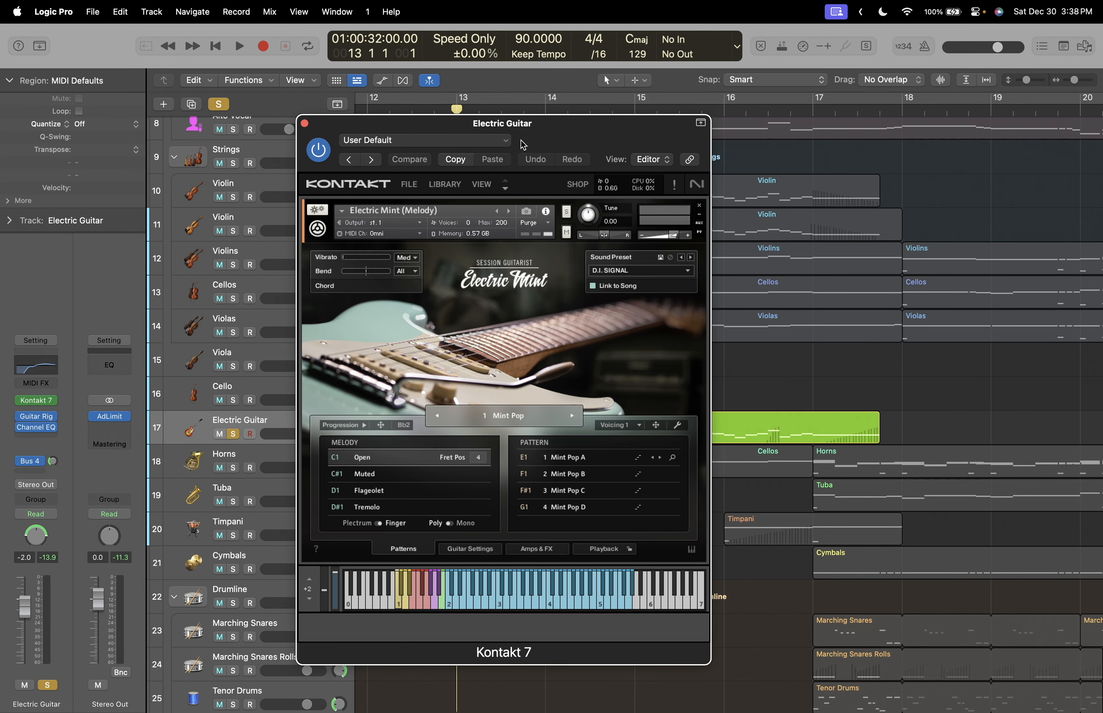
pyautogui.click(304, 122)
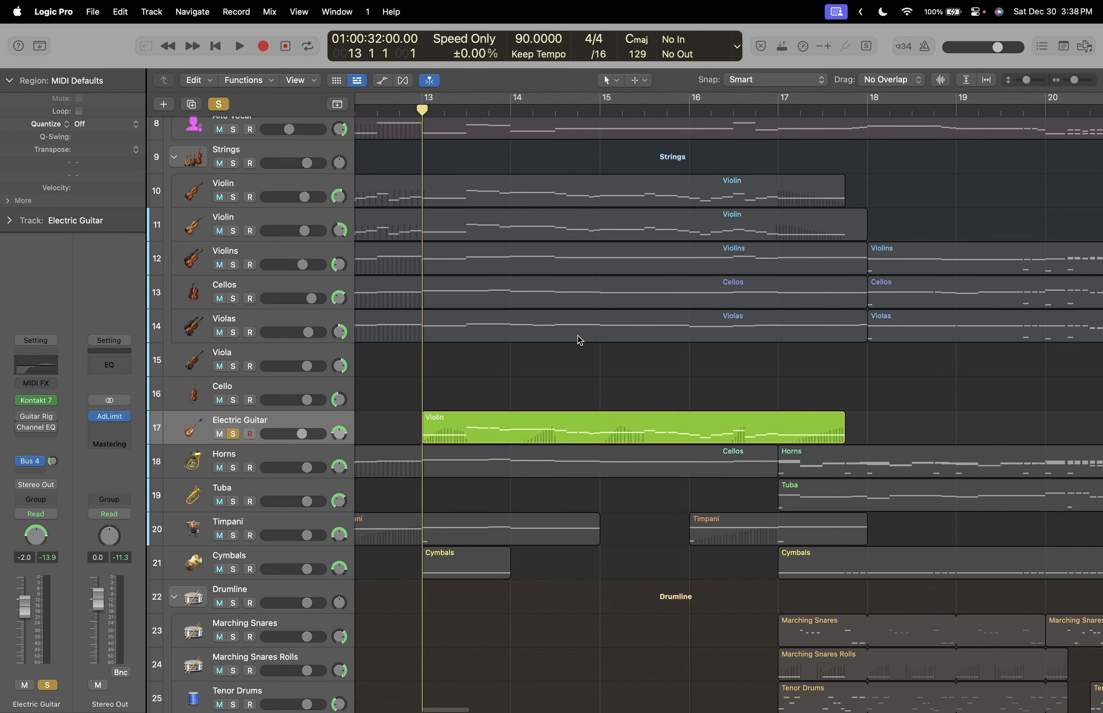
pyautogui.click(239, 46)
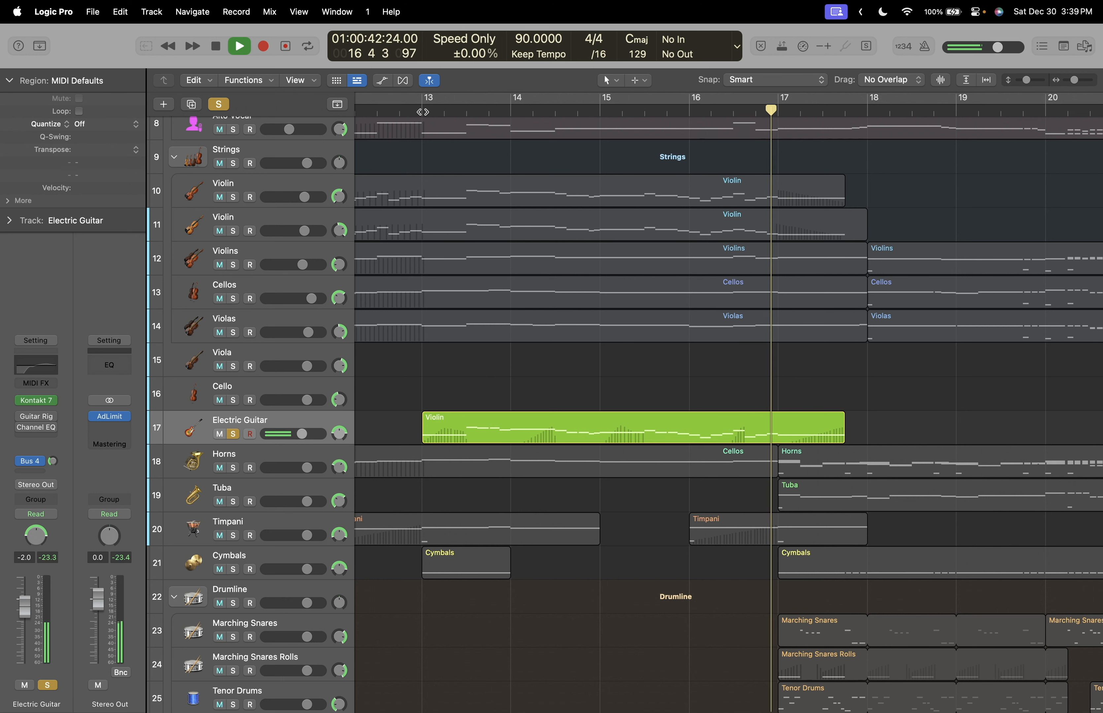
# Stop playback at bar 13 before looking at the guitar's Guitar Rig 6 chain.
pyautogui.click(216, 46)
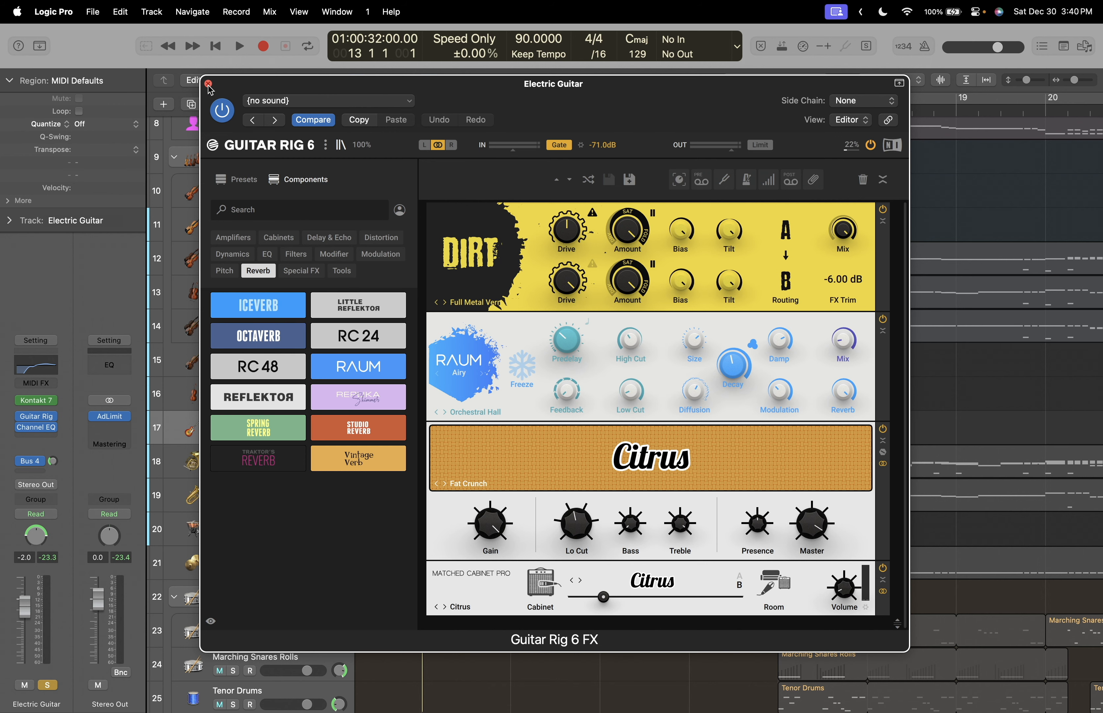
# Reopen the Electric Guitar's Guitar Rig 6 and browse the Distortion components for Demon.
pyautogui.click(208, 84)
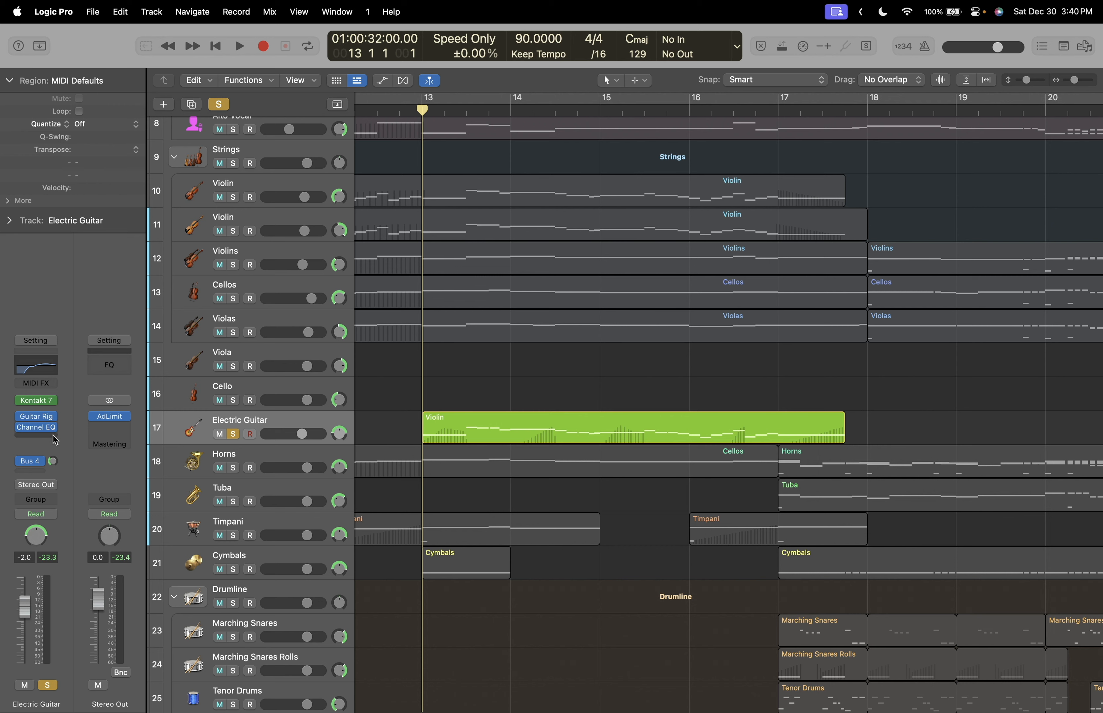
pyautogui.click(35, 416)
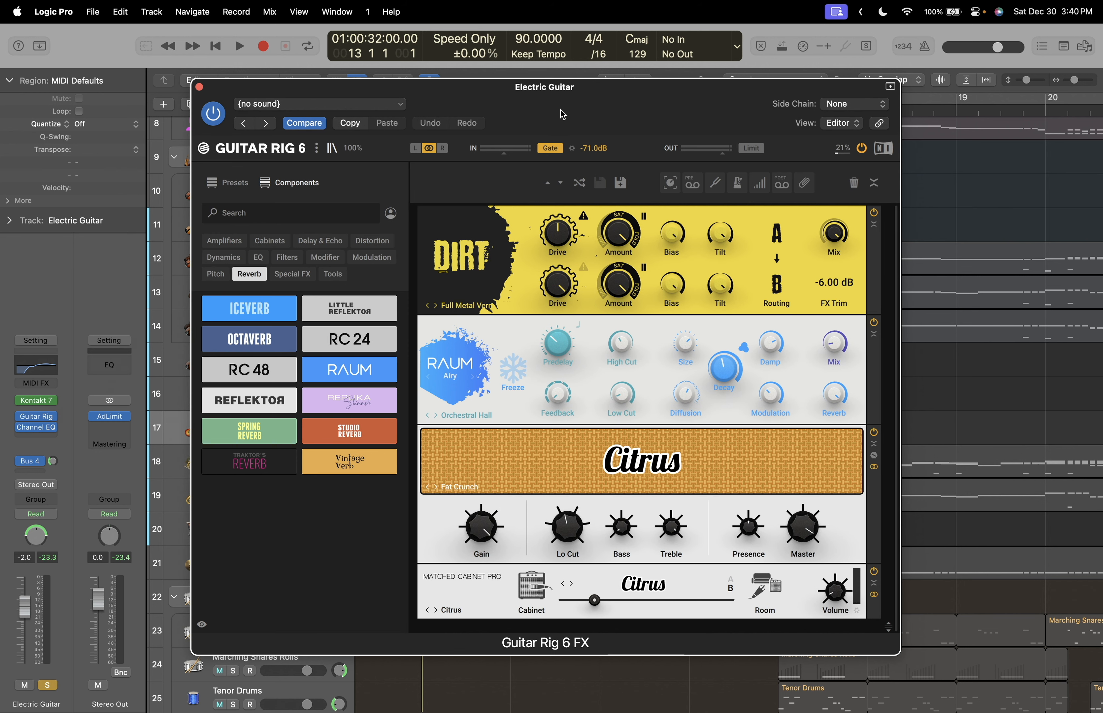
pyautogui.moveTo(478, 353)
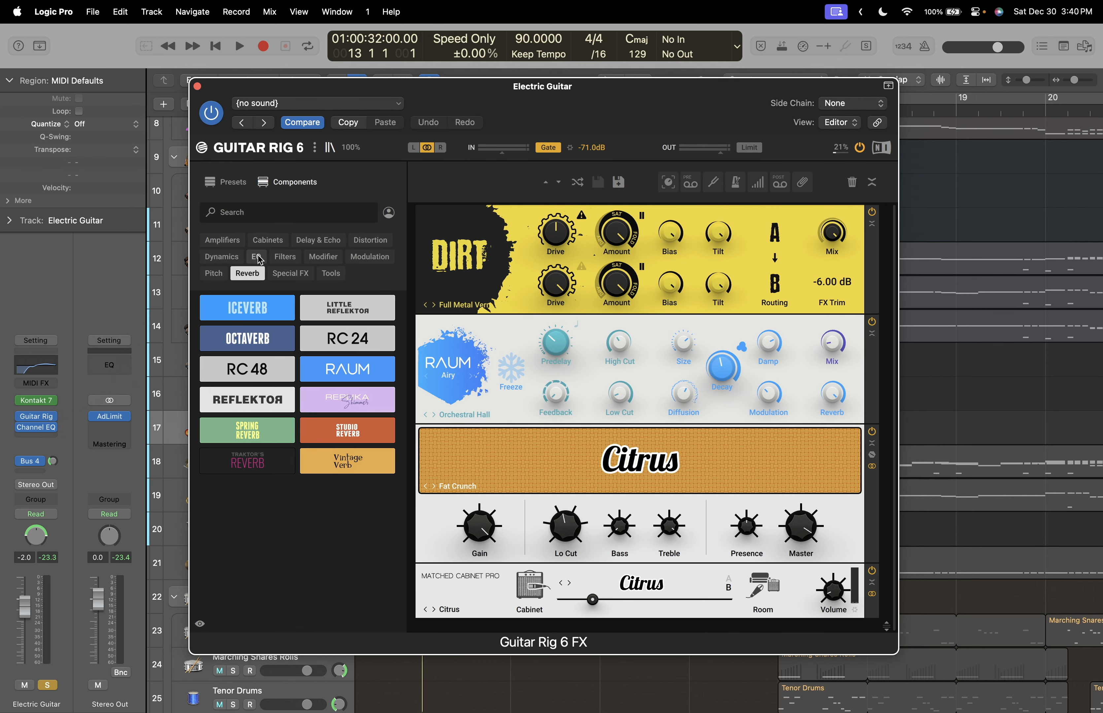
pyautogui.moveTo(416, 197)
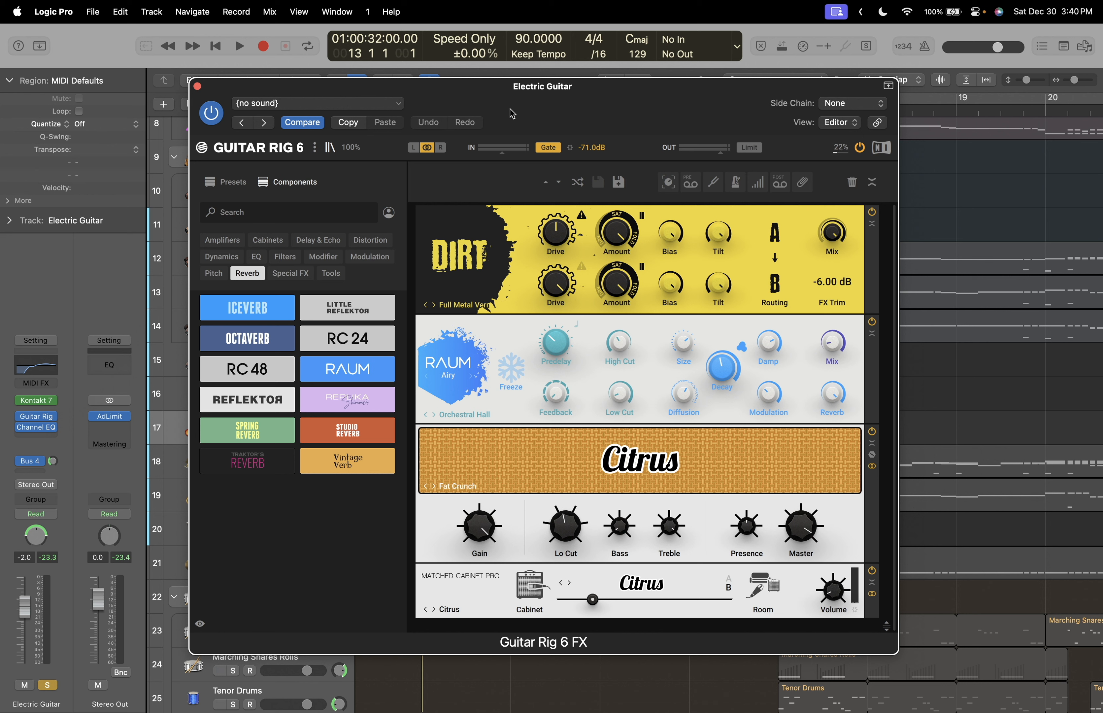
pyautogui.moveTo(492, 357)
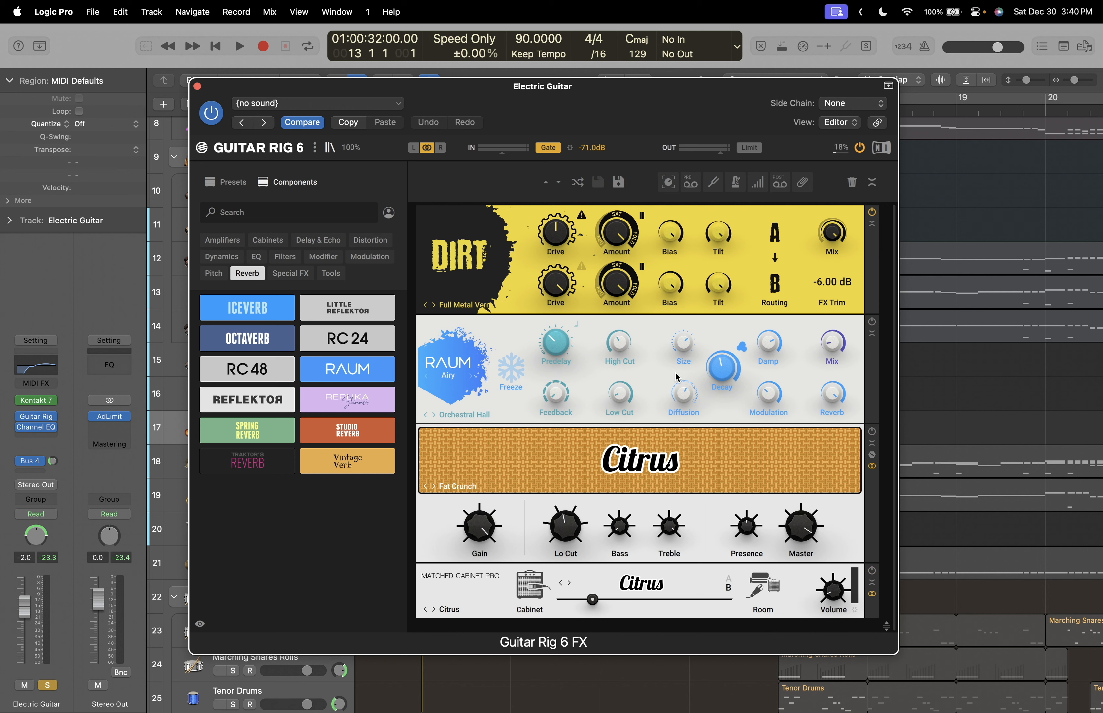
pyautogui.moveTo(739, 257)
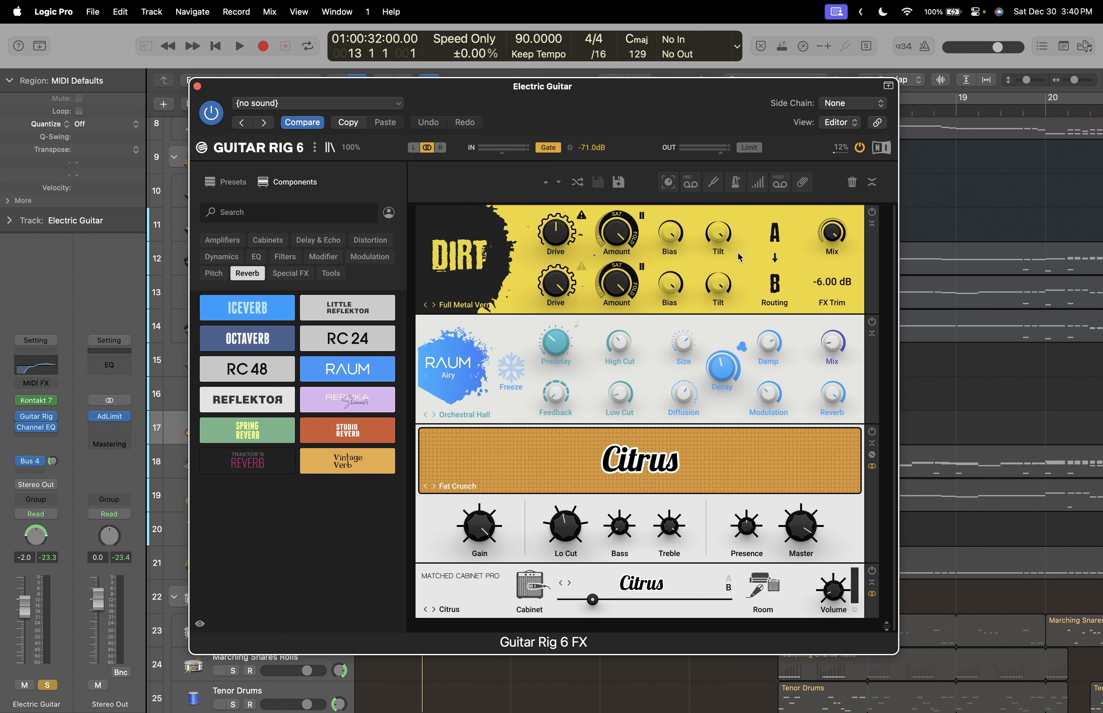
pyautogui.moveTo(692, 117)
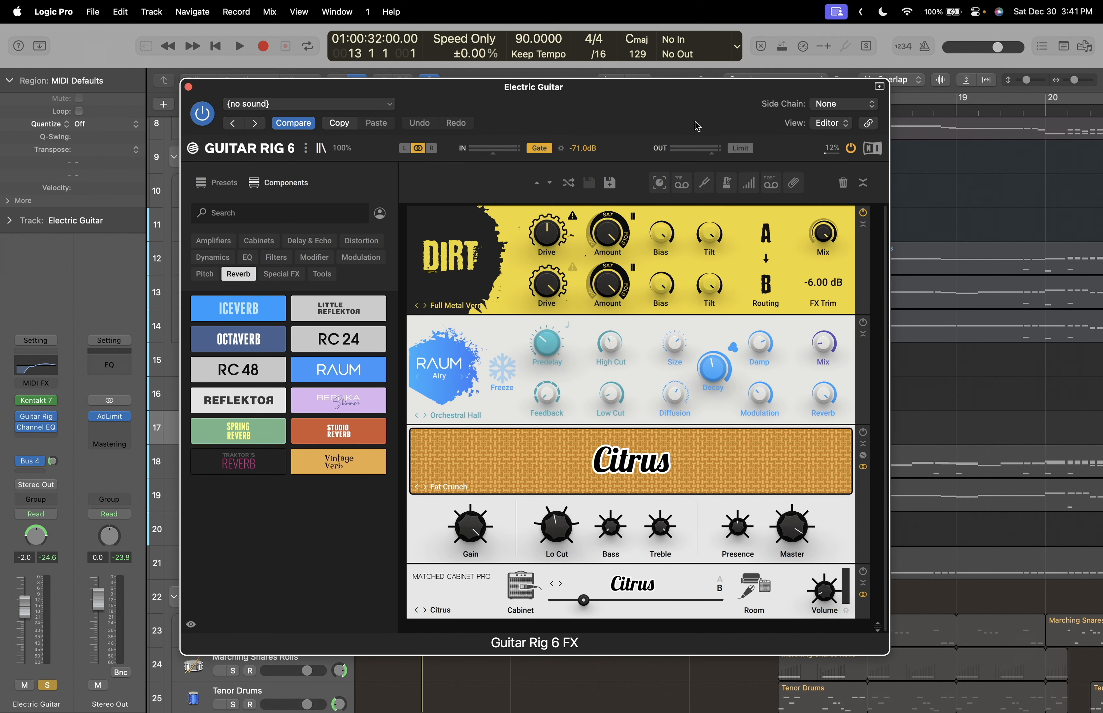
pyautogui.click(239, 46)
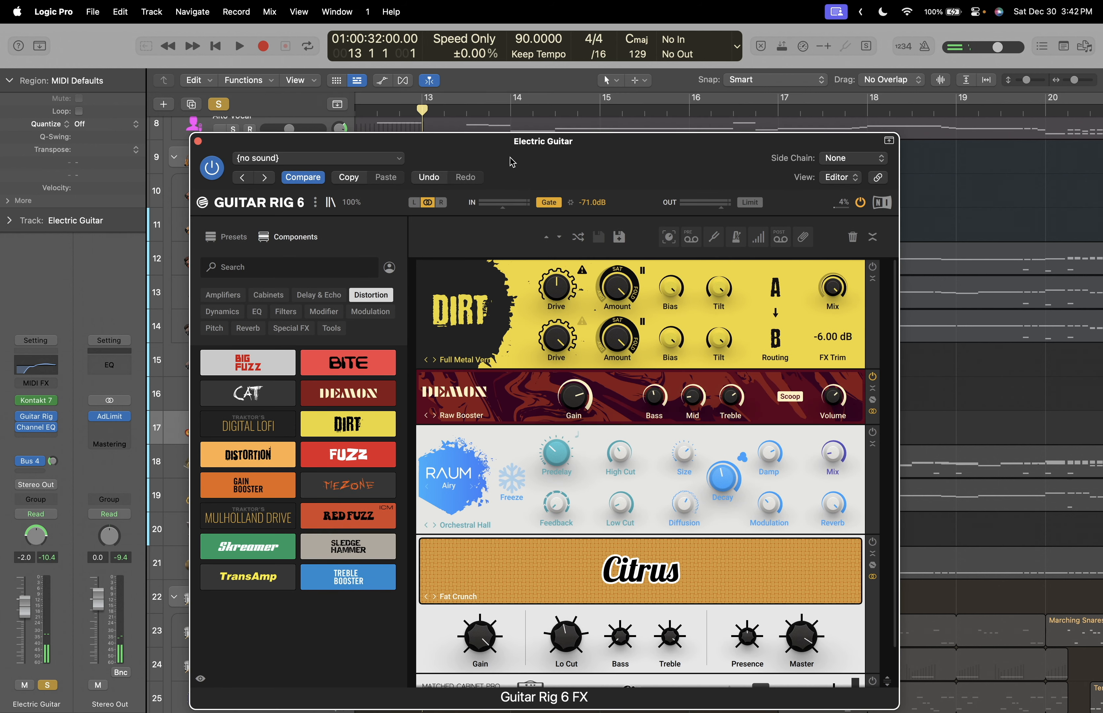
# Audition the guitar part from bar 13 several times while Demon is removed from the chain.
pyautogui.click(238, 45)
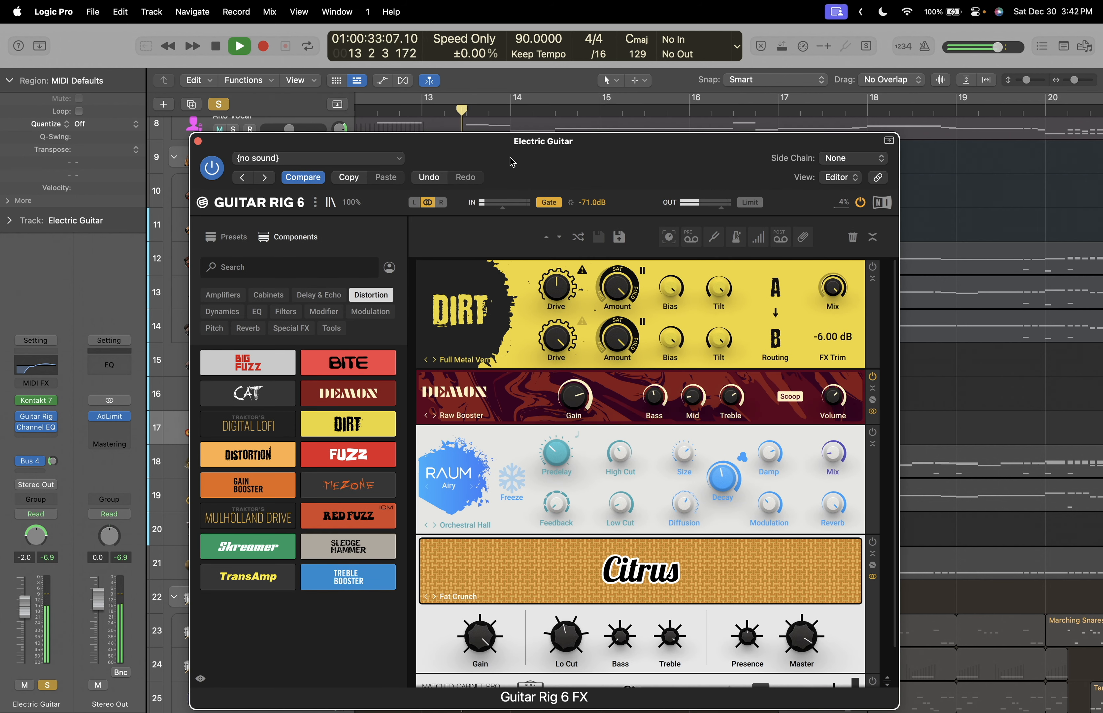
pyautogui.click(216, 45)
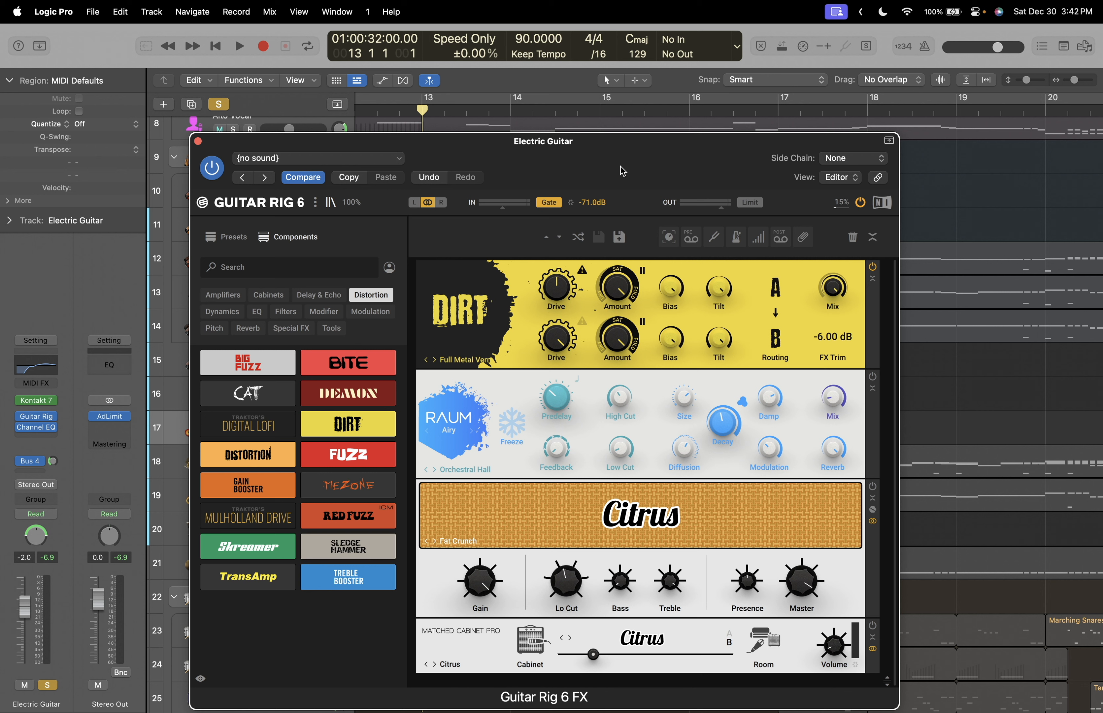
pyautogui.click(239, 45)
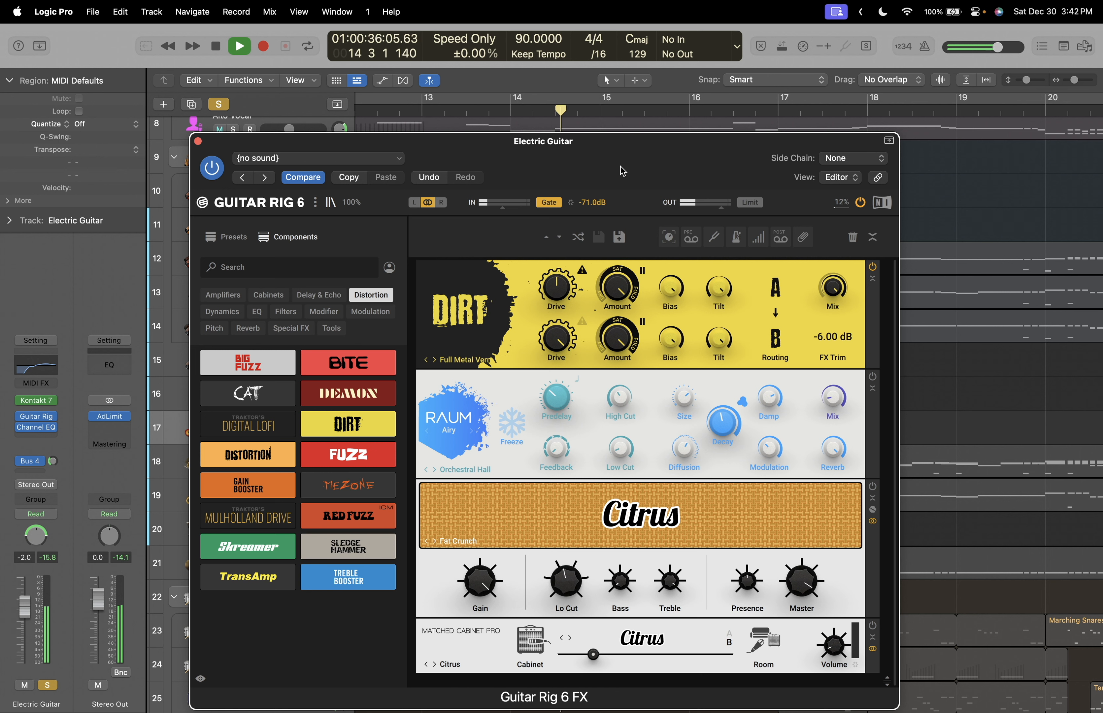
pyautogui.click(238, 45)
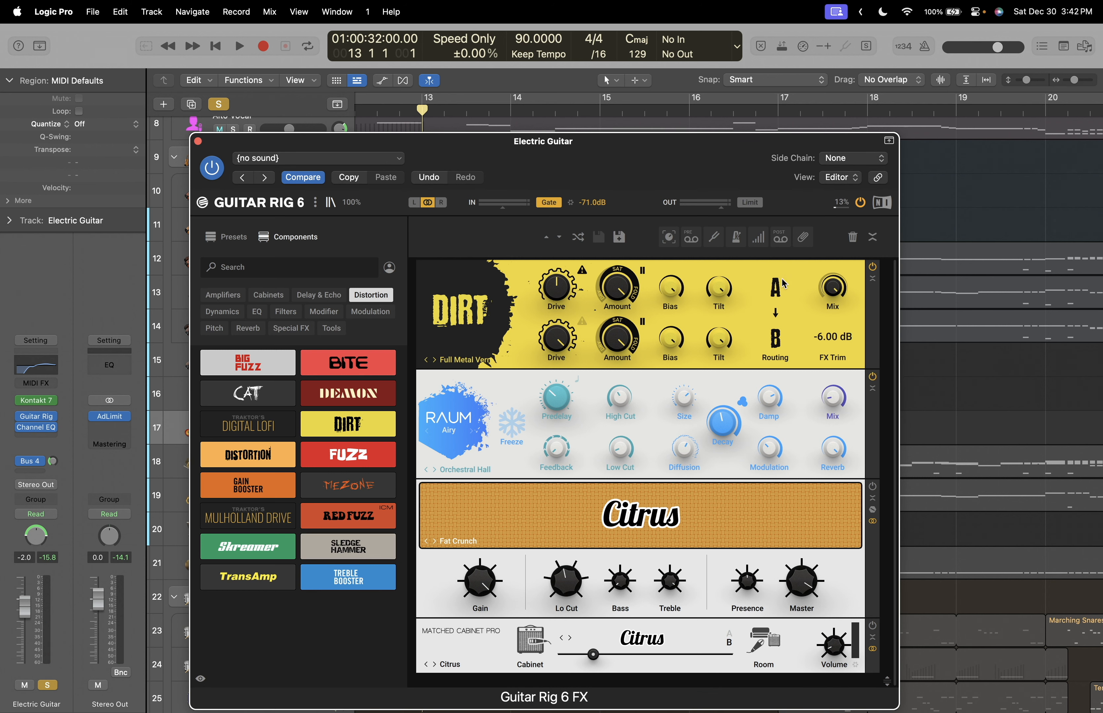
pyautogui.click(239, 46)
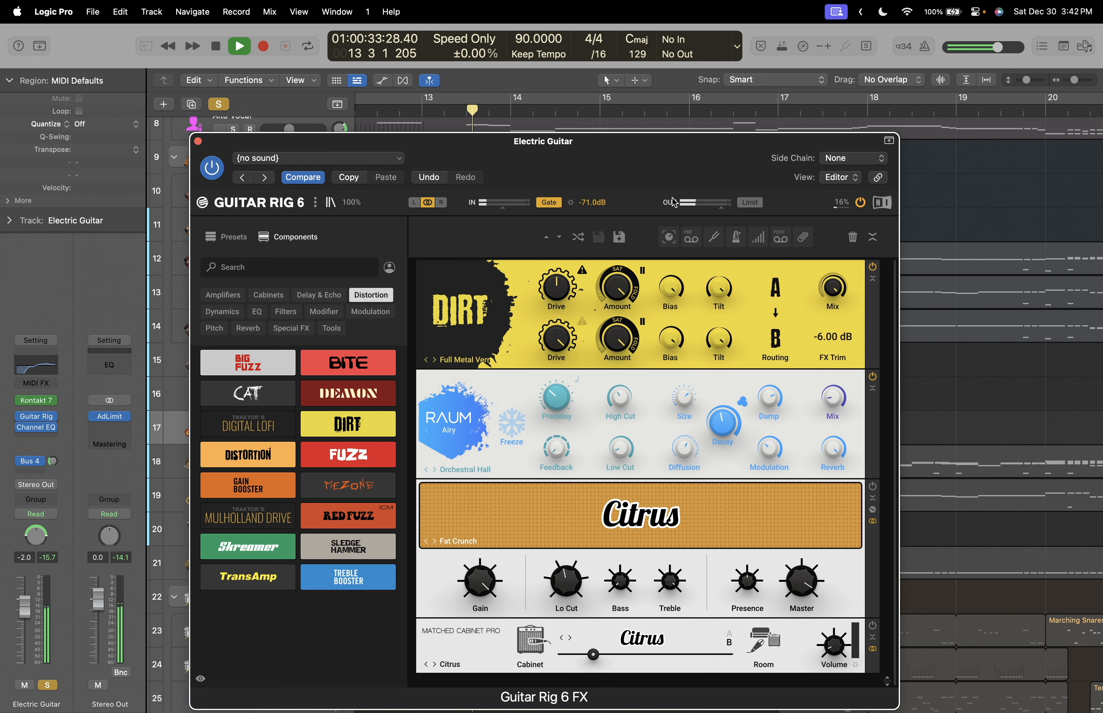
pyautogui.click(216, 45)
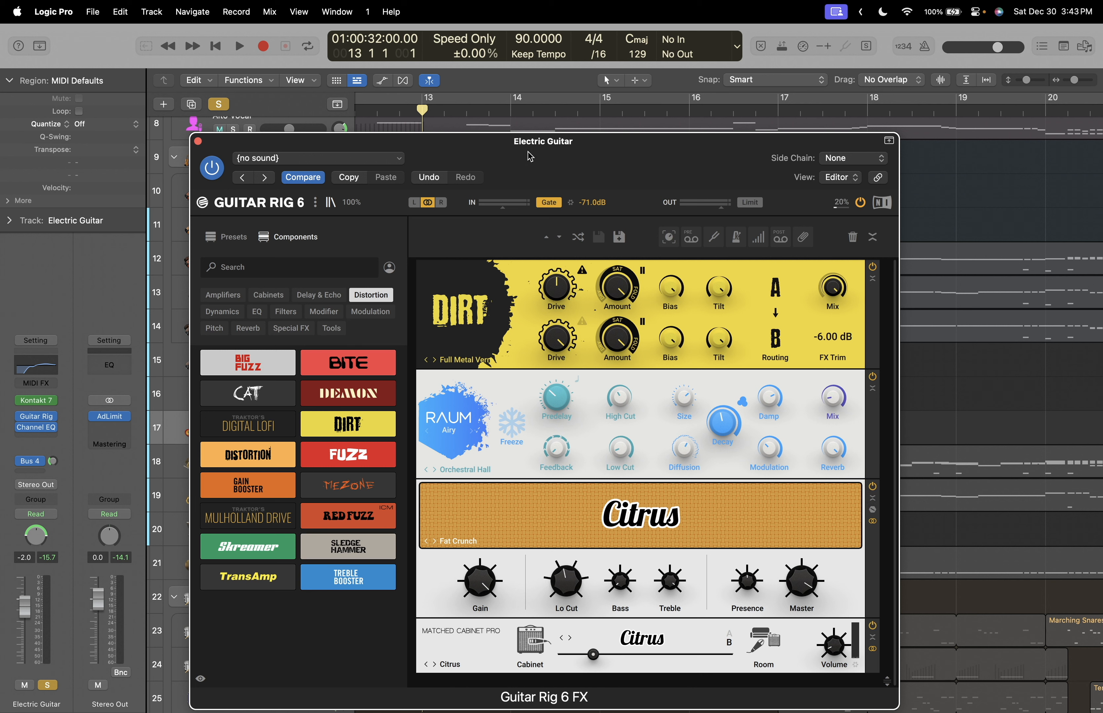
pyautogui.click(238, 45)
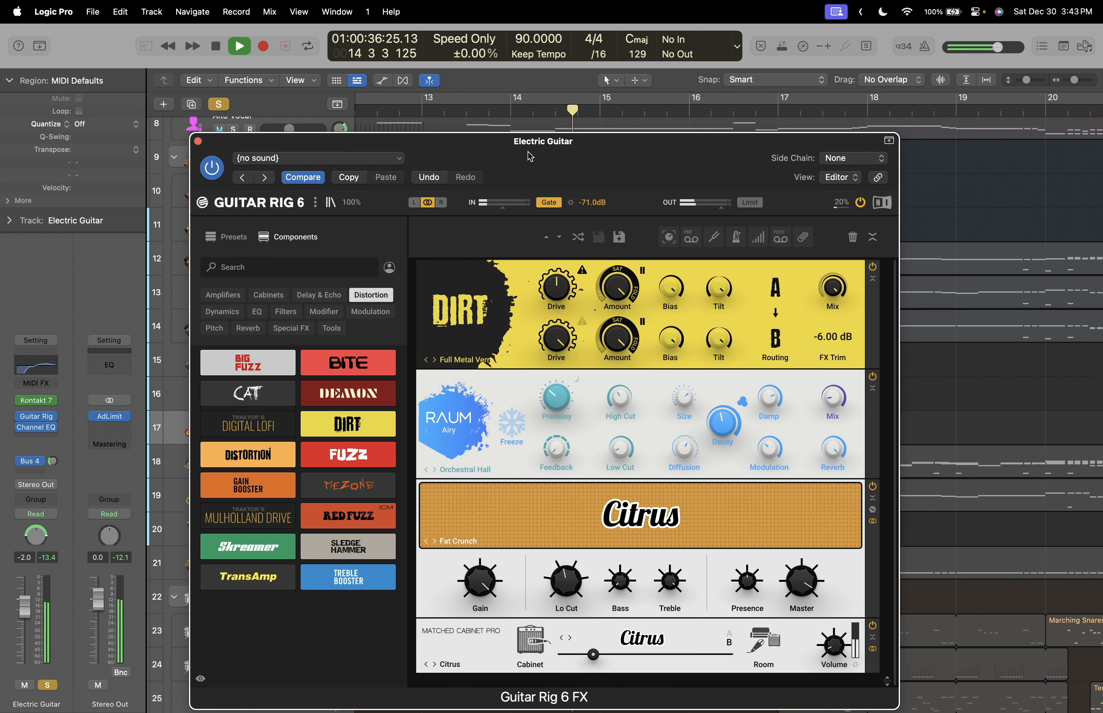
pyautogui.click(215, 45)
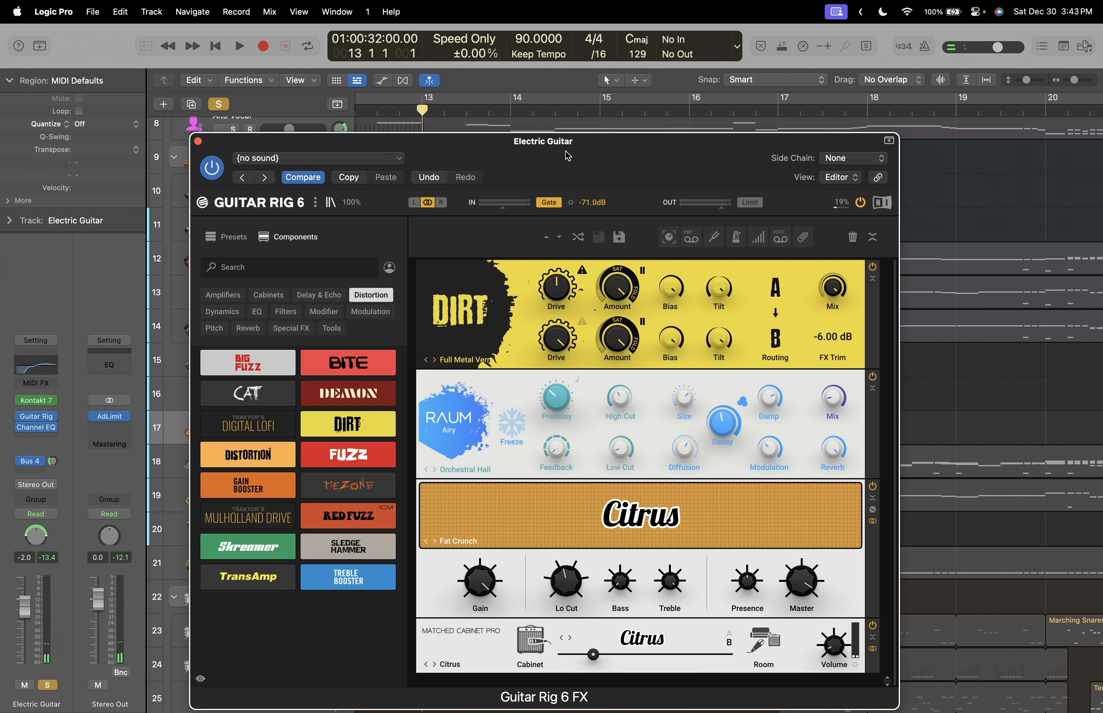
# Move the Guitar Rig effects window aside and close it.
pyautogui.moveTo(543, 141); pyautogui.dragTo(550, 109)
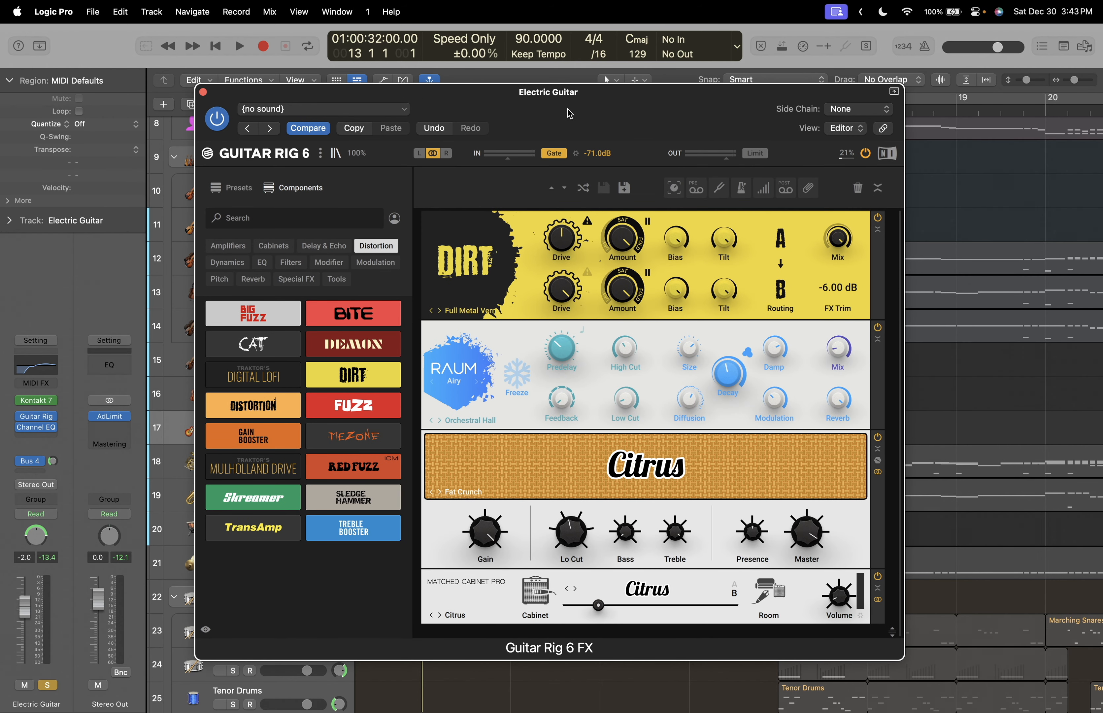
pyautogui.moveTo(296, 116)
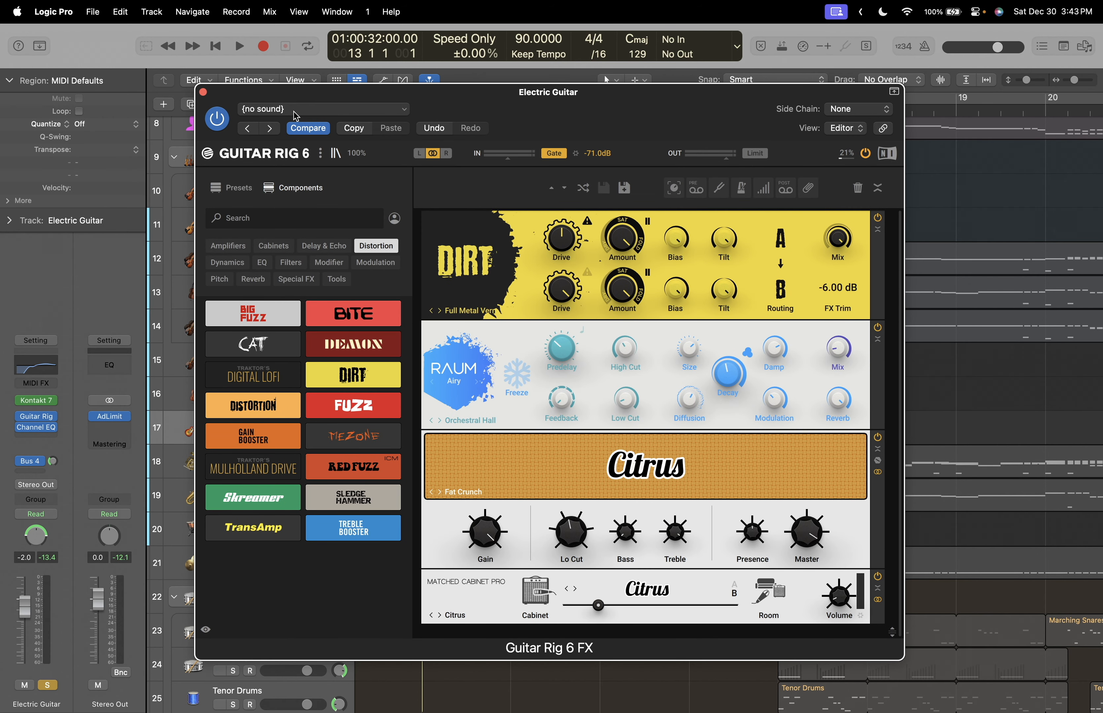
pyautogui.click(204, 92)
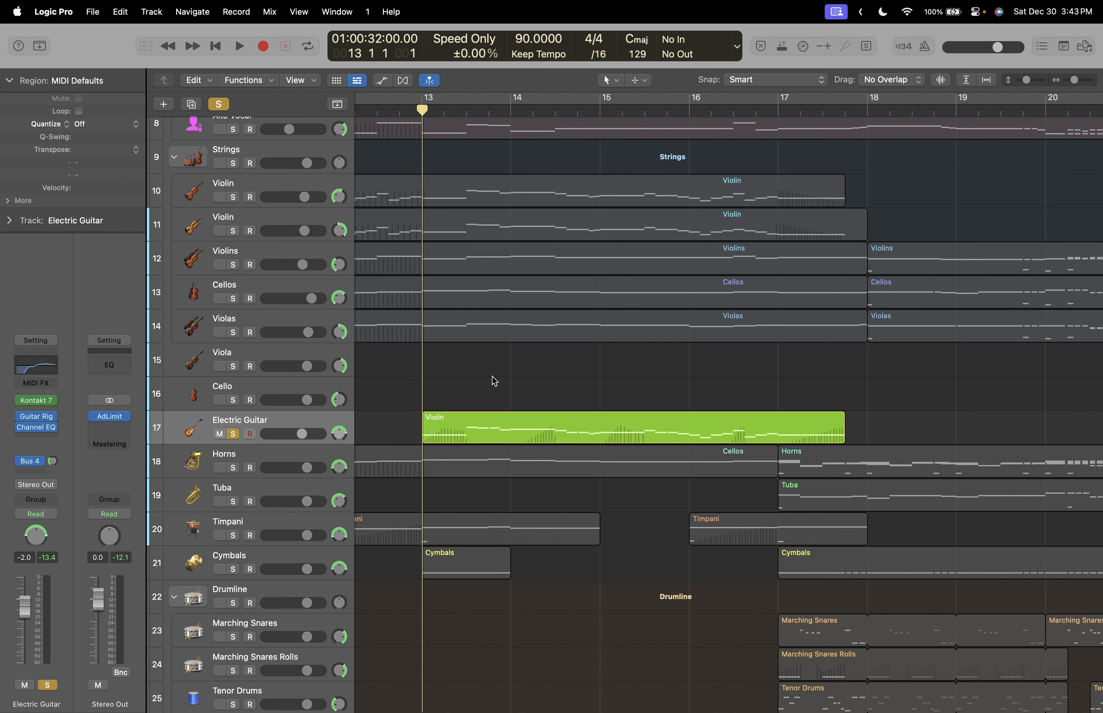
# Unsolo the Electric Guitar, briefly play the full arrangement, and park the playhead at bar 17.
pyautogui.click(239, 46)
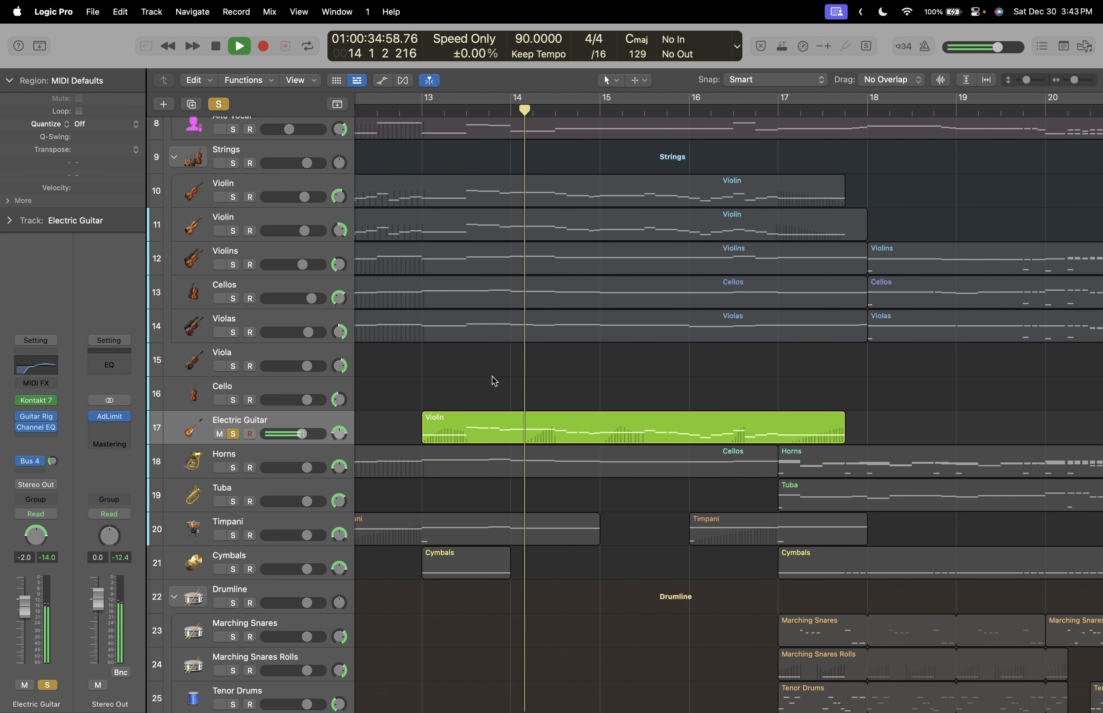
pyautogui.click(238, 45)
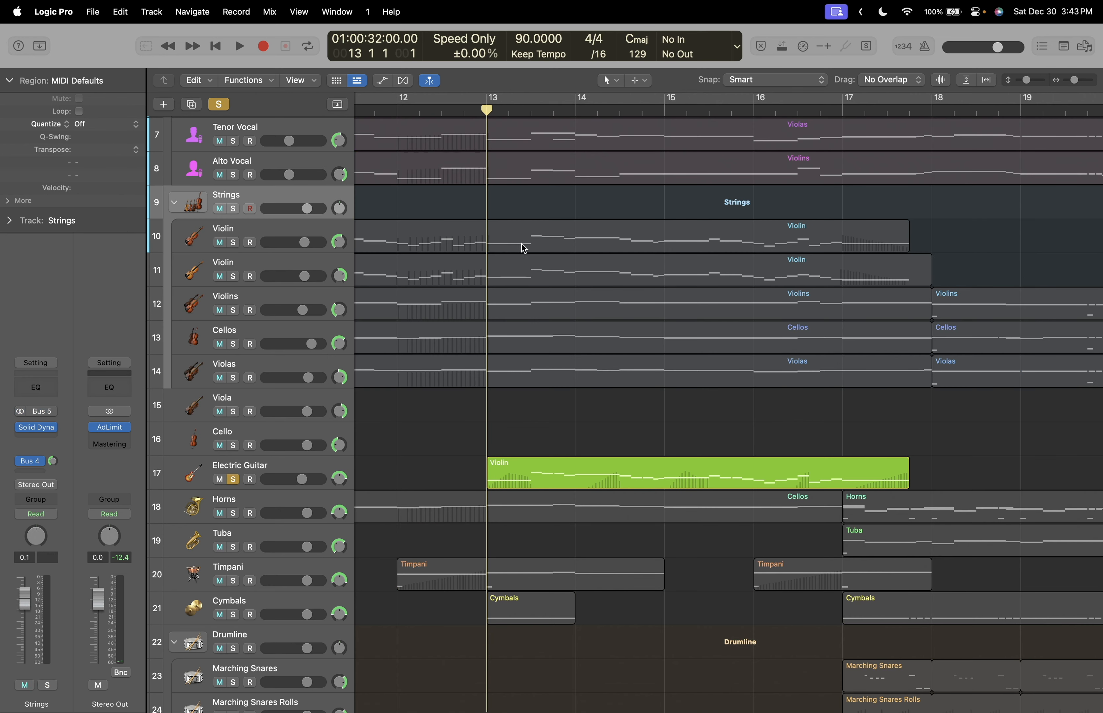
pyautogui.click(234, 209)
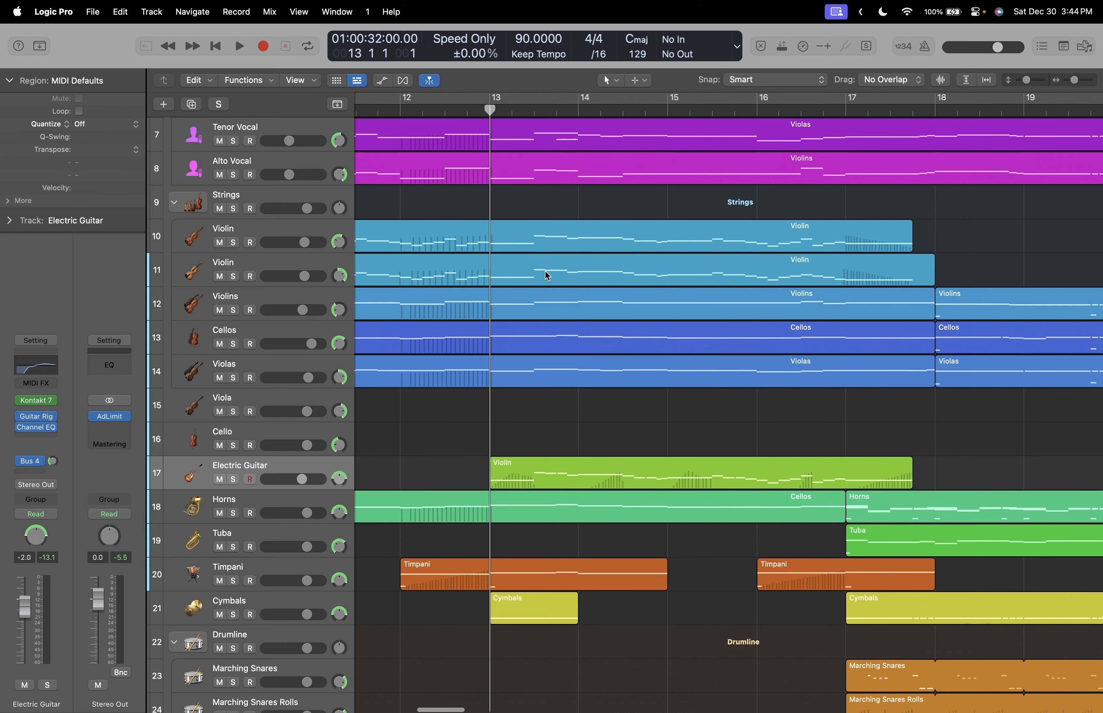
pyautogui.click(239, 46)
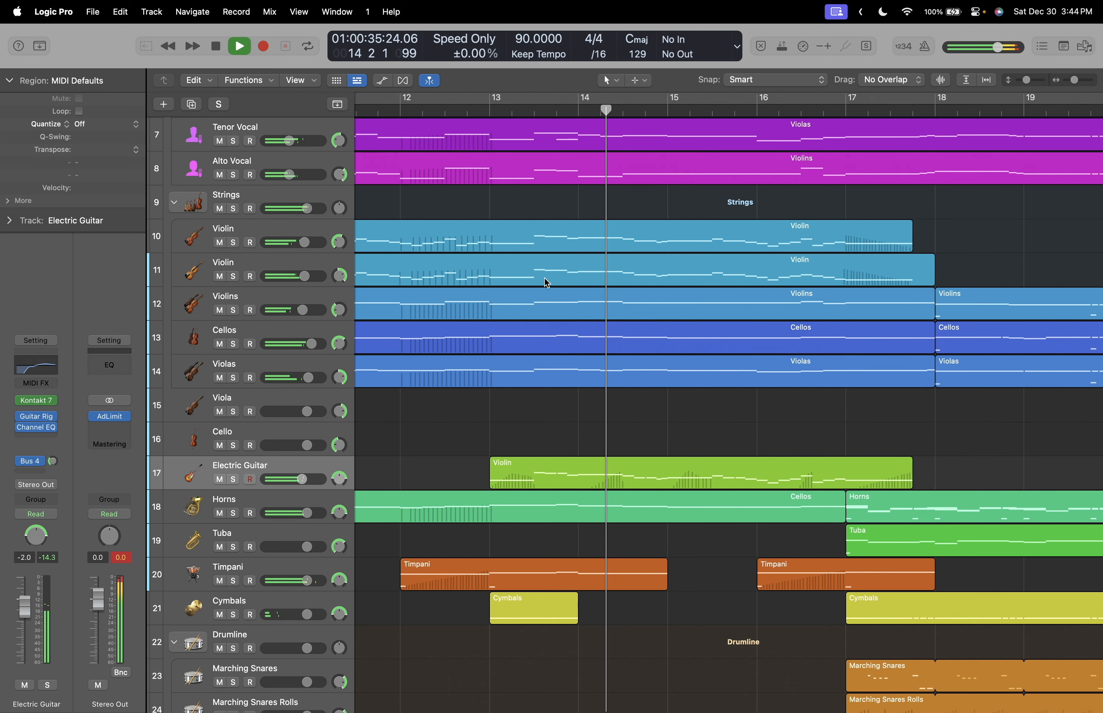
pyautogui.click(238, 46)
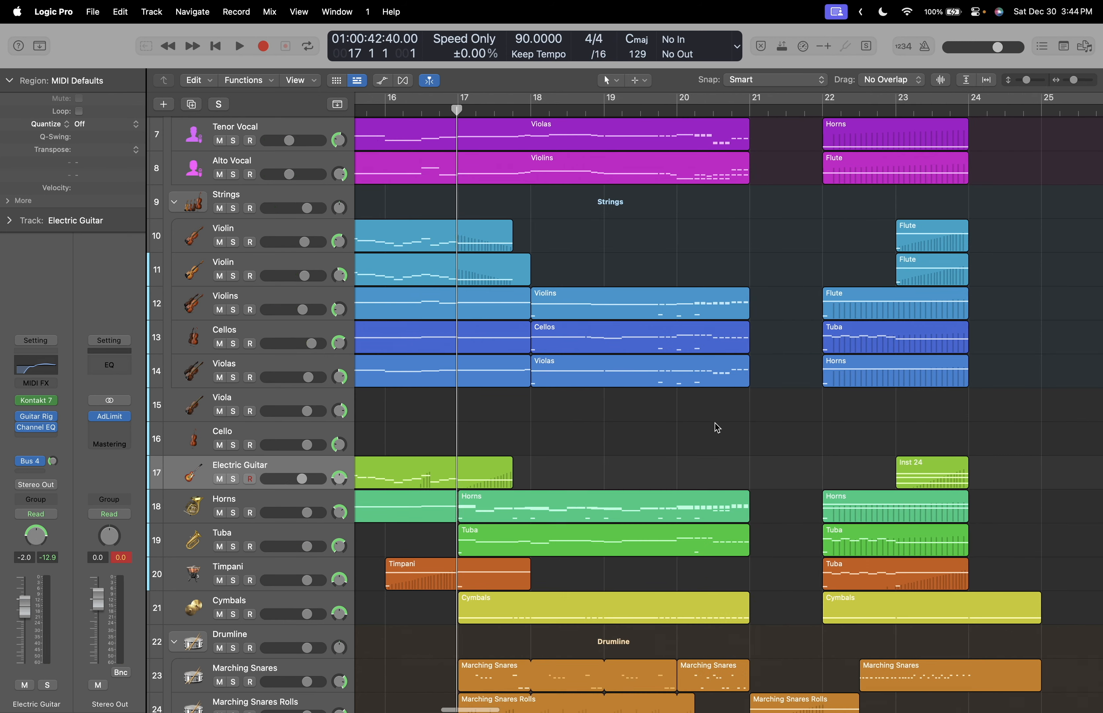
# Solo the B3 Organ and Pipe Organ alongside the choir, strings, timpani and synth bass.
pyautogui.scroll(-3)
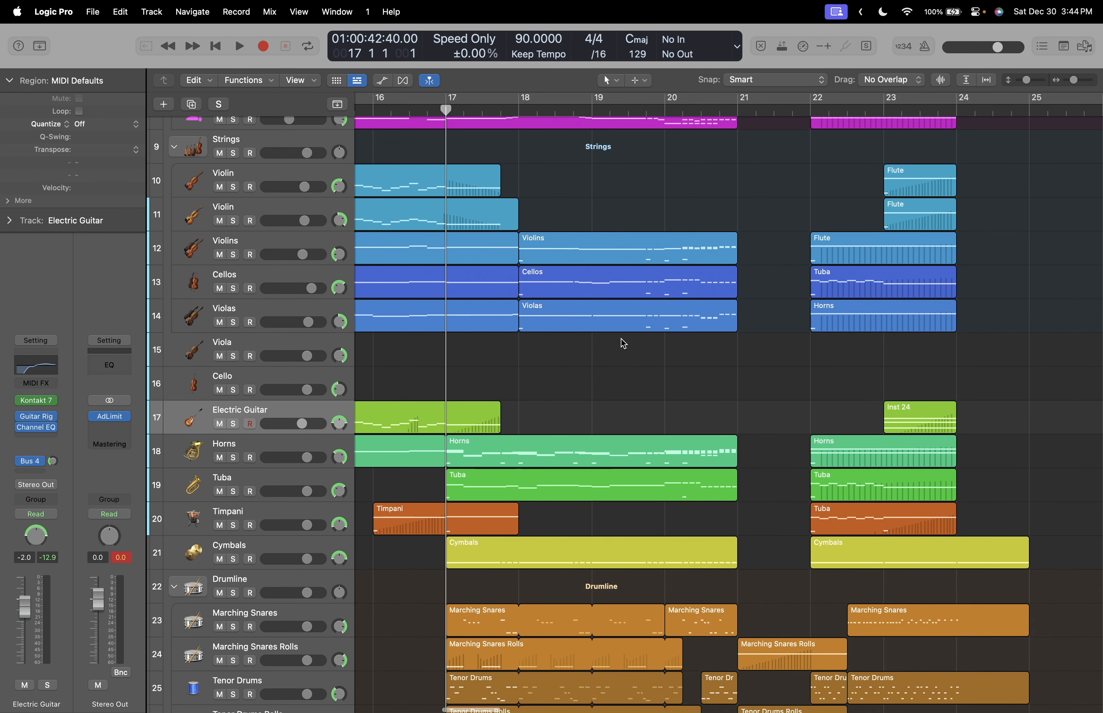
pyautogui.click(239, 45)
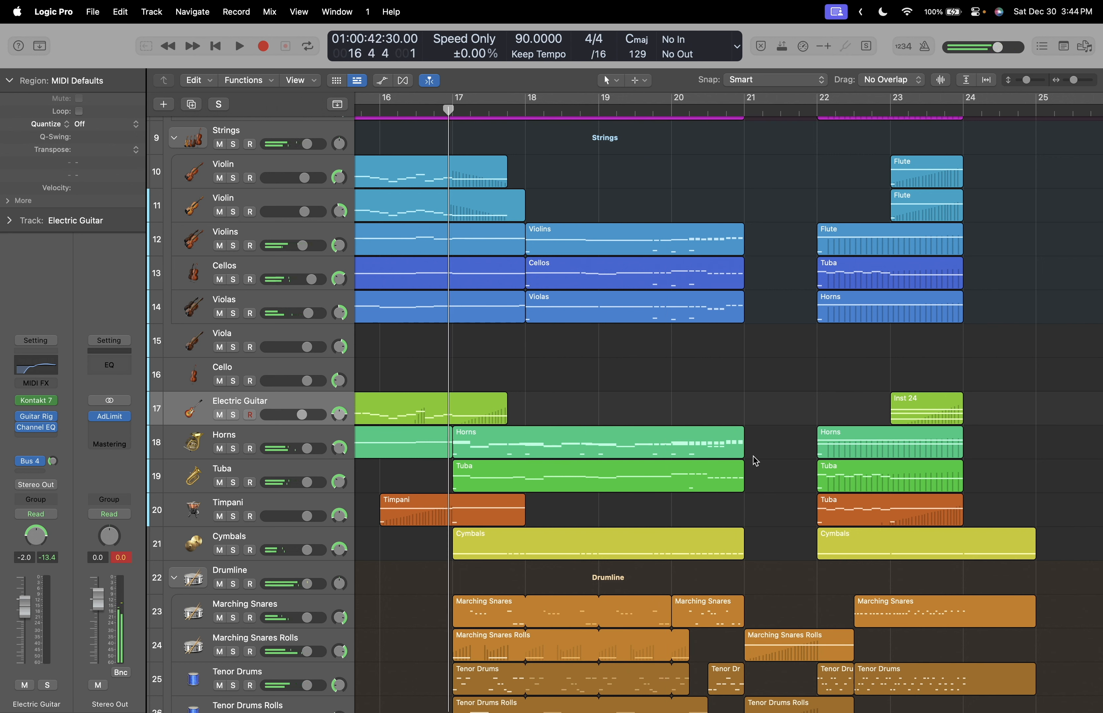
pyautogui.scroll(-3)
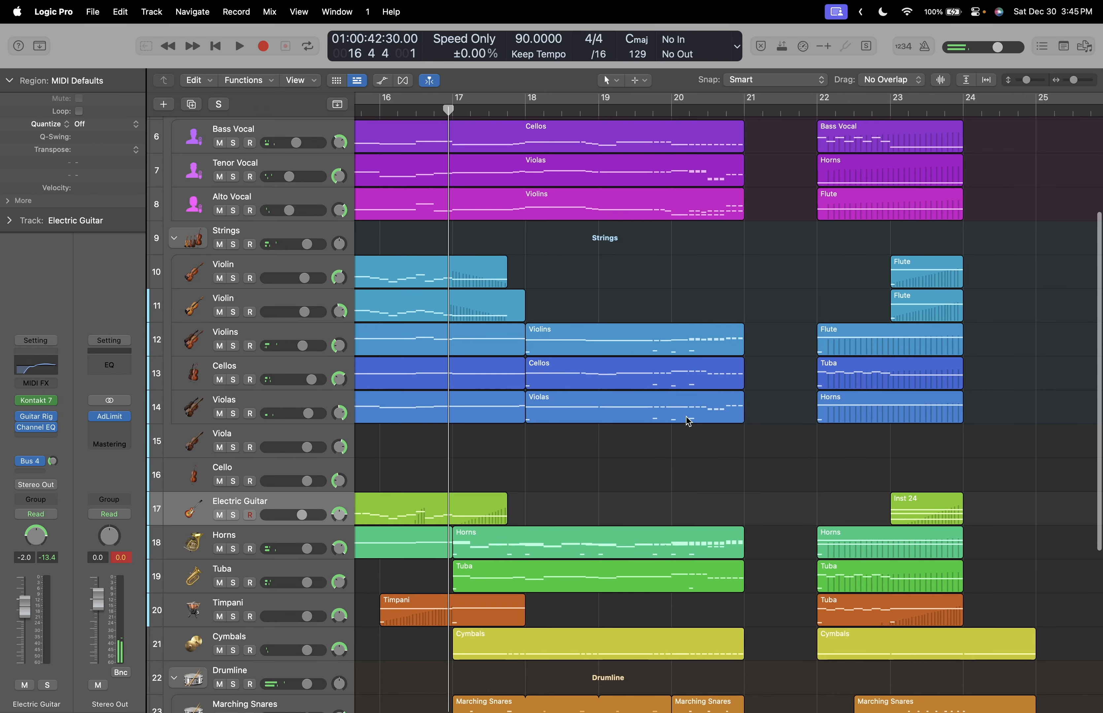
pyautogui.scroll(3)
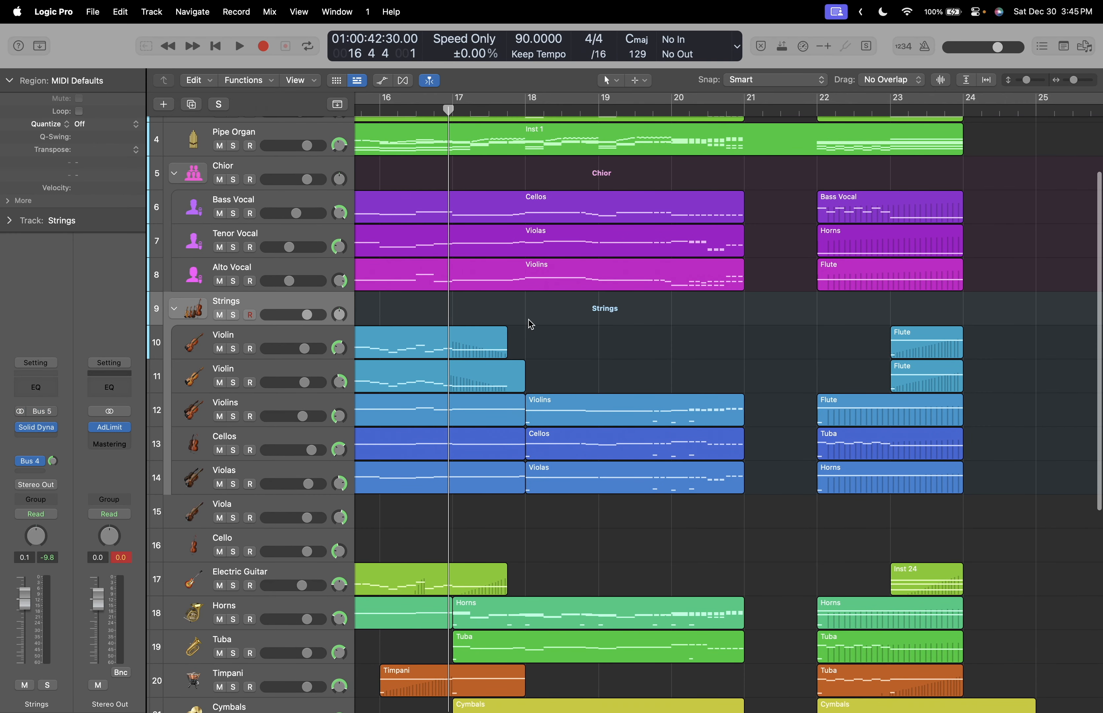
pyautogui.scroll(-3)
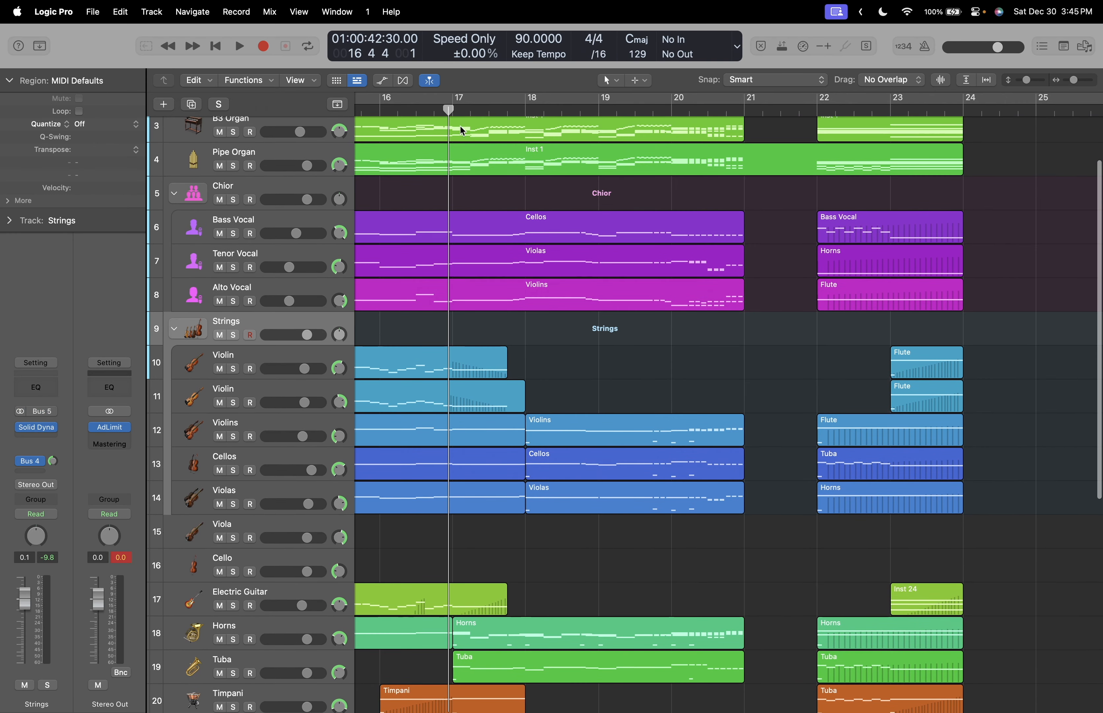
pyautogui.click(233, 199)
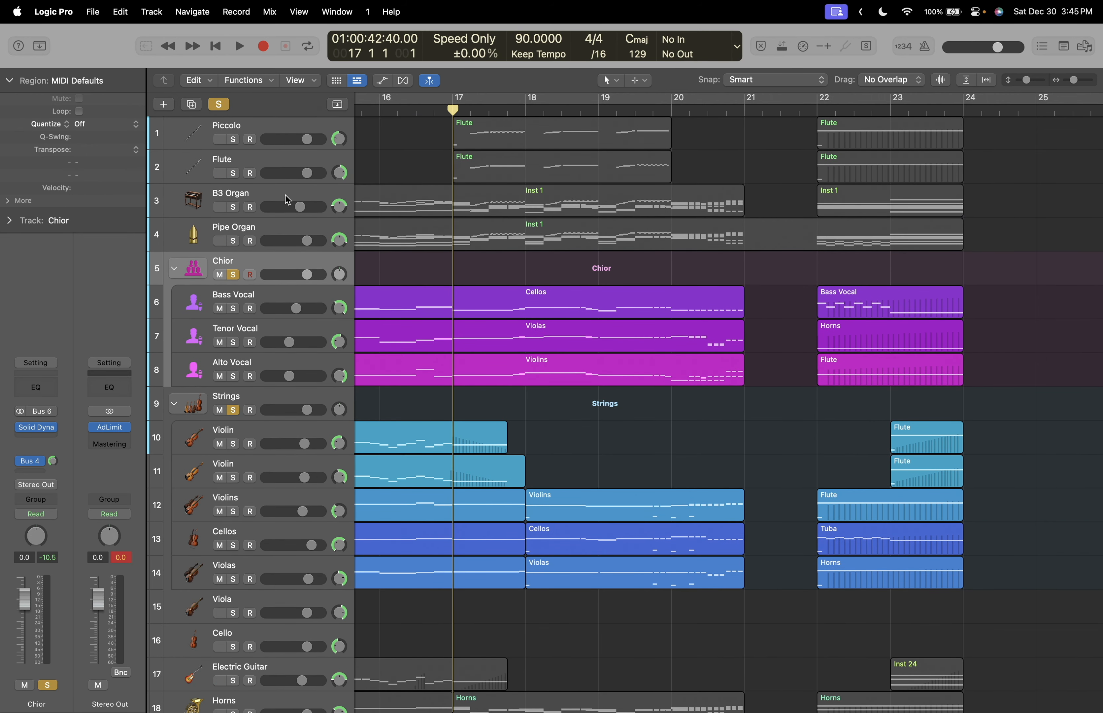
pyautogui.scroll(-3)
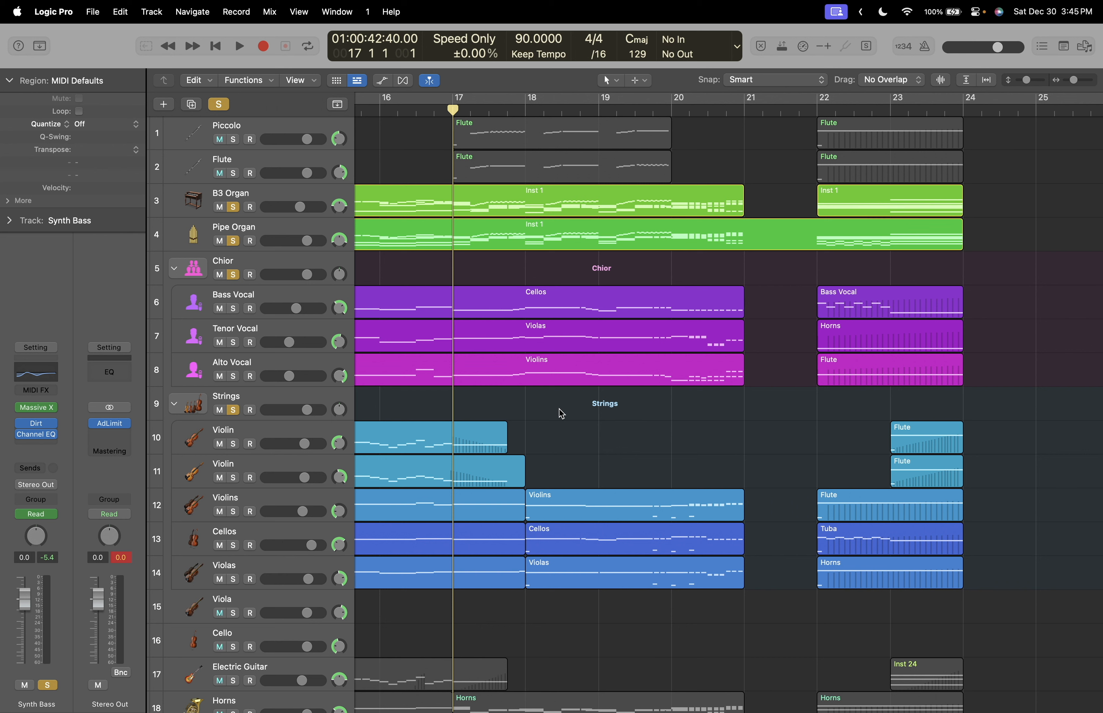
# Play the soloed sections from bar 17 to bar 20 and stop.
pyautogui.click(238, 46)
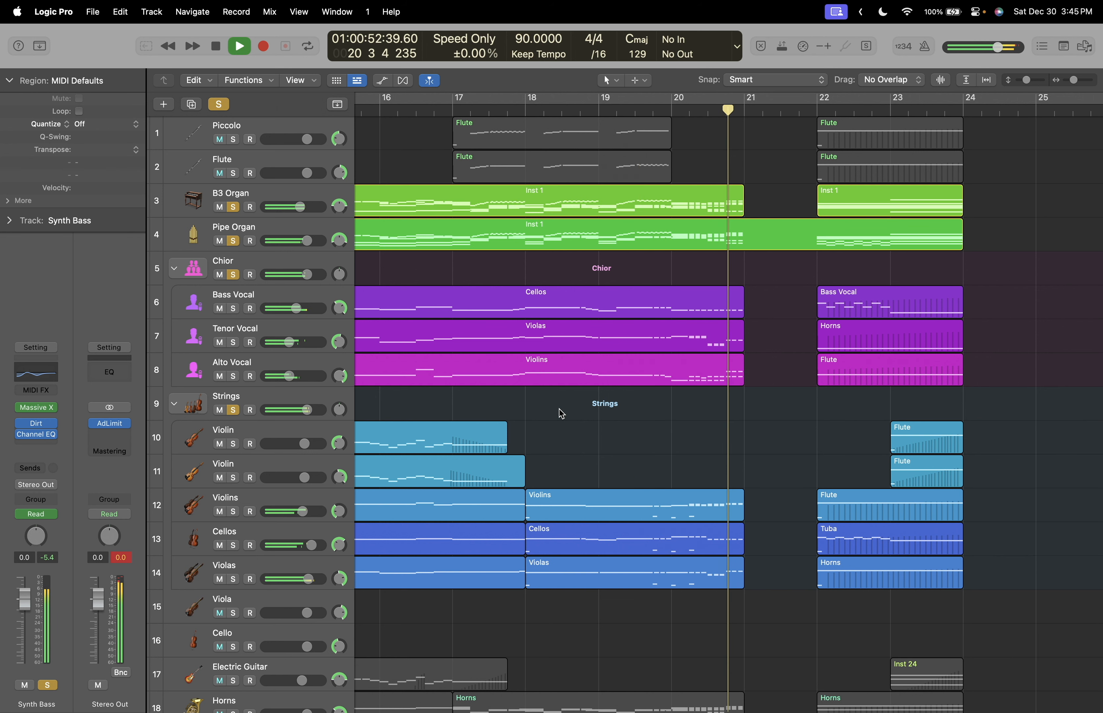
pyautogui.click(239, 46)
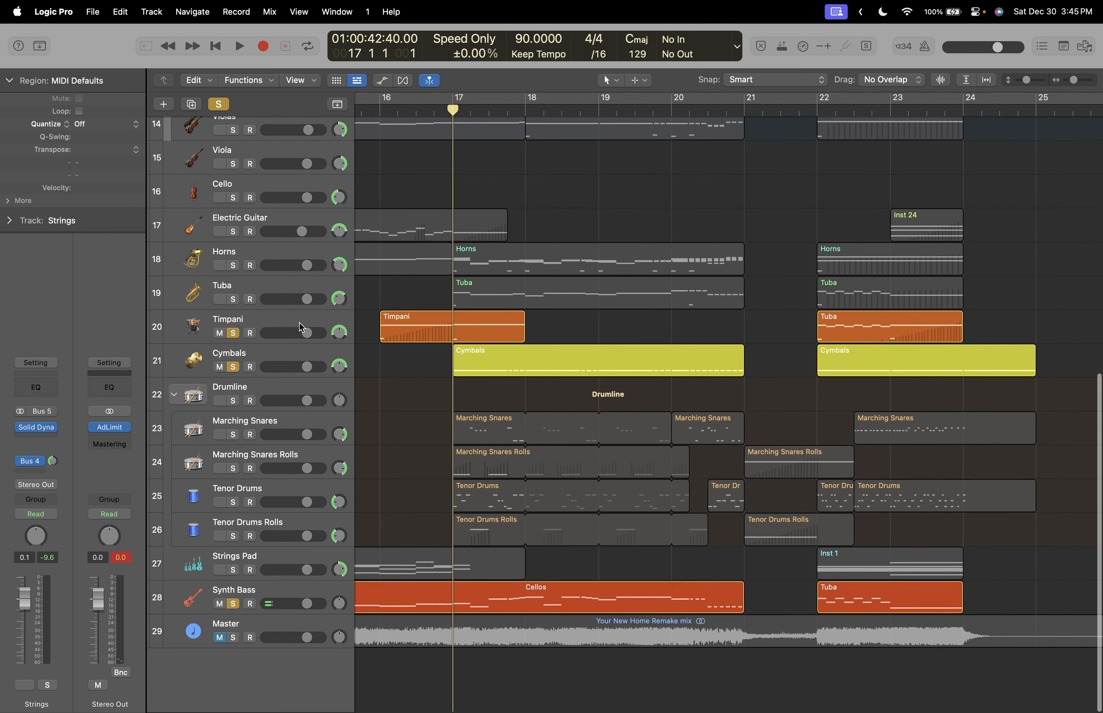
# Narrow the solos to Piccolo, Flute and the two organs and play them from bar 17.
pyautogui.click(229, 353)
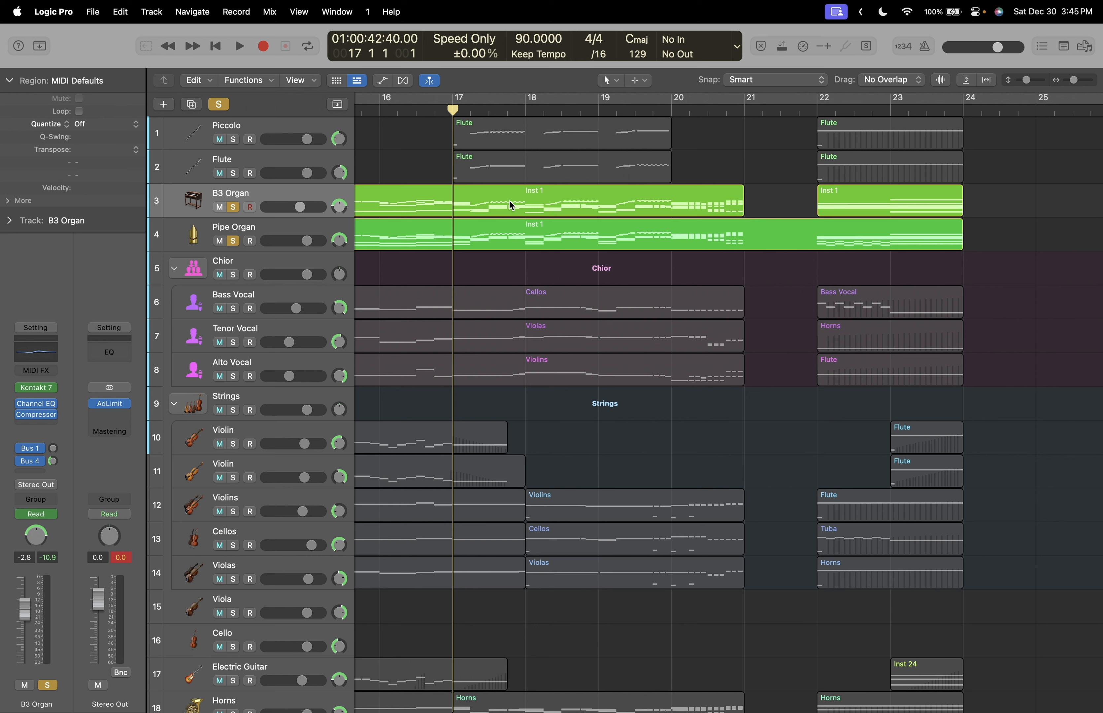
pyautogui.click(239, 46)
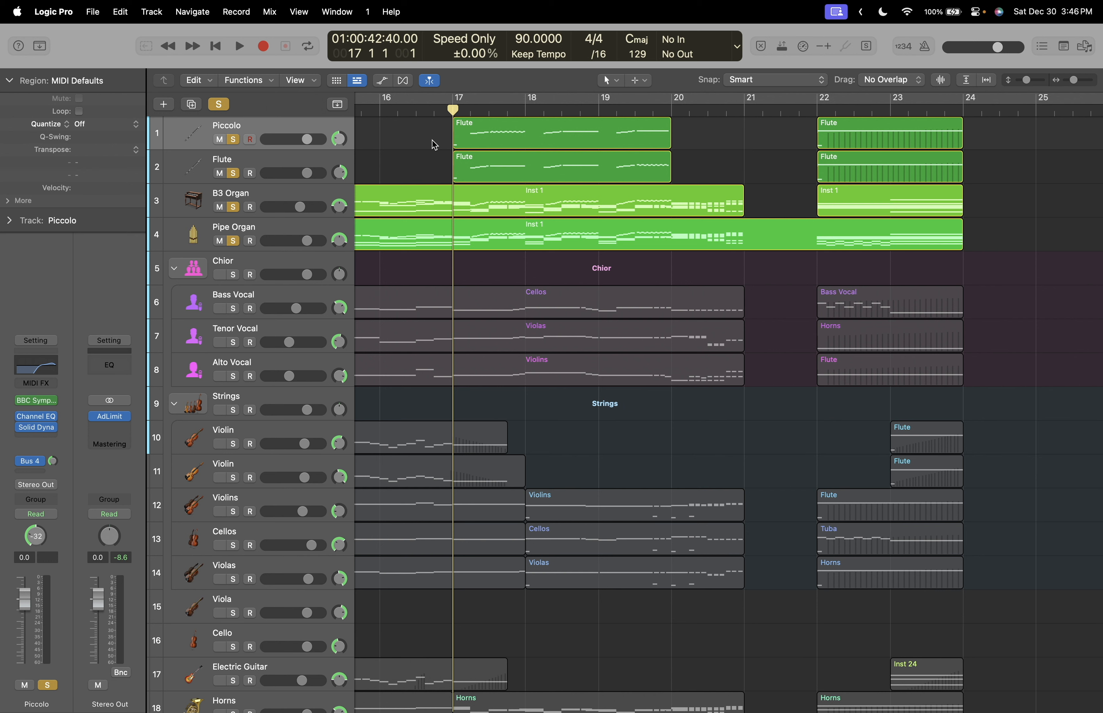
pyautogui.click(239, 45)
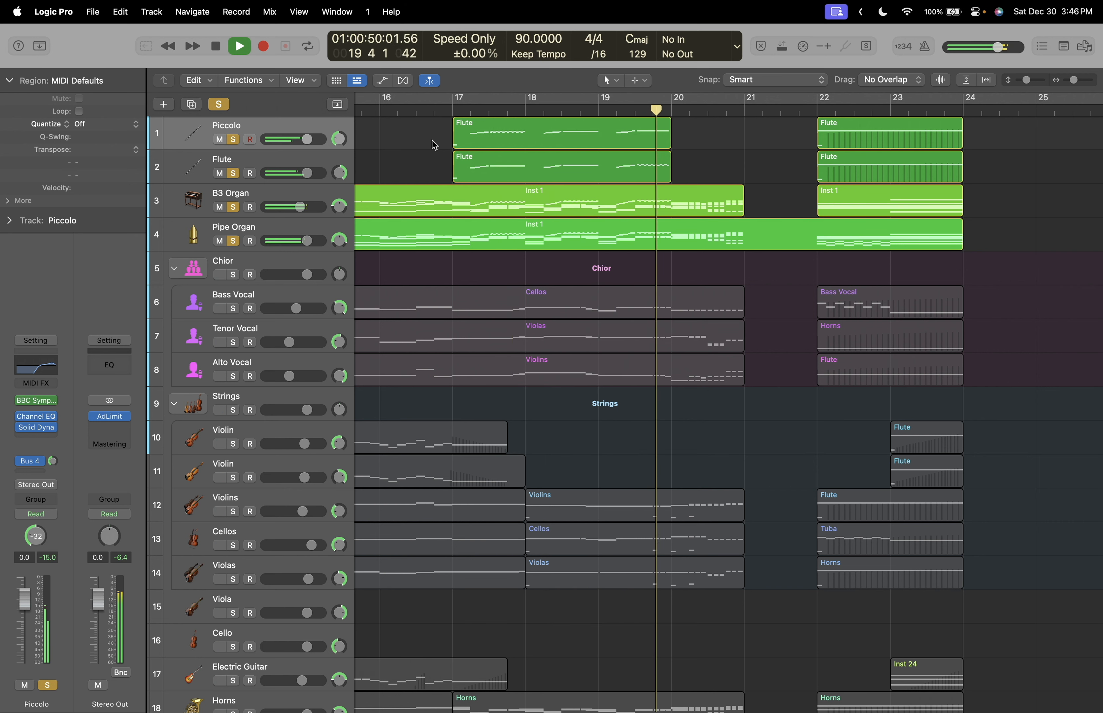
pyautogui.click(238, 46)
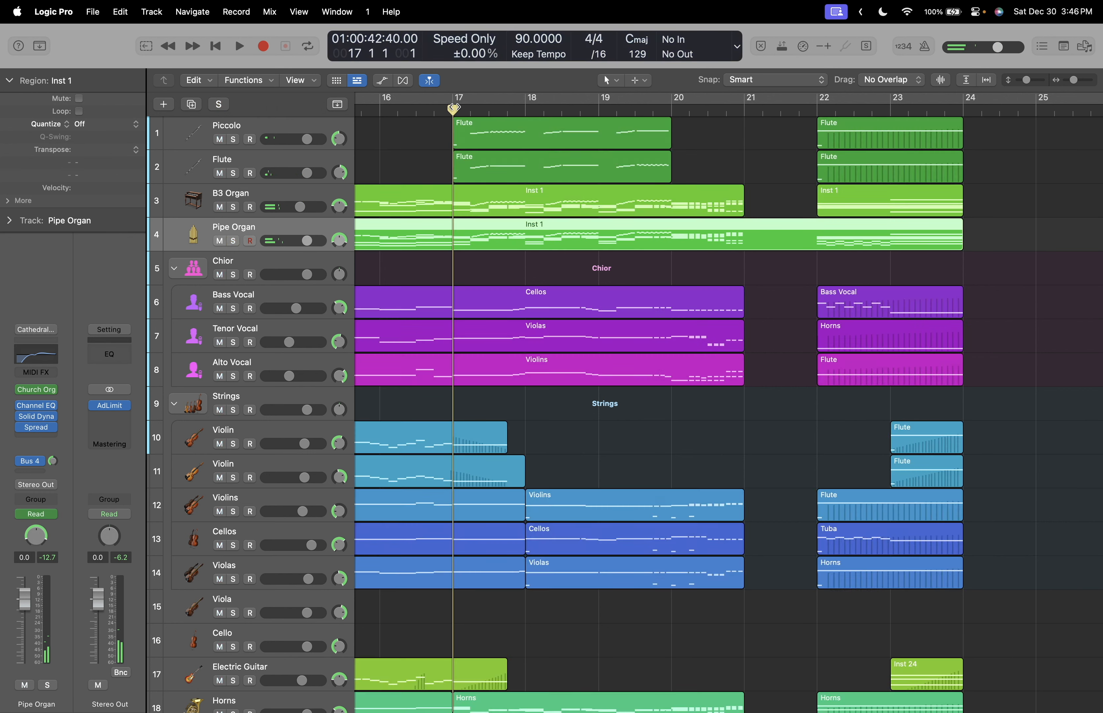
# Solo the Drumline track stack and play it from bar 17 to bar 20.
pyautogui.scroll(-3)
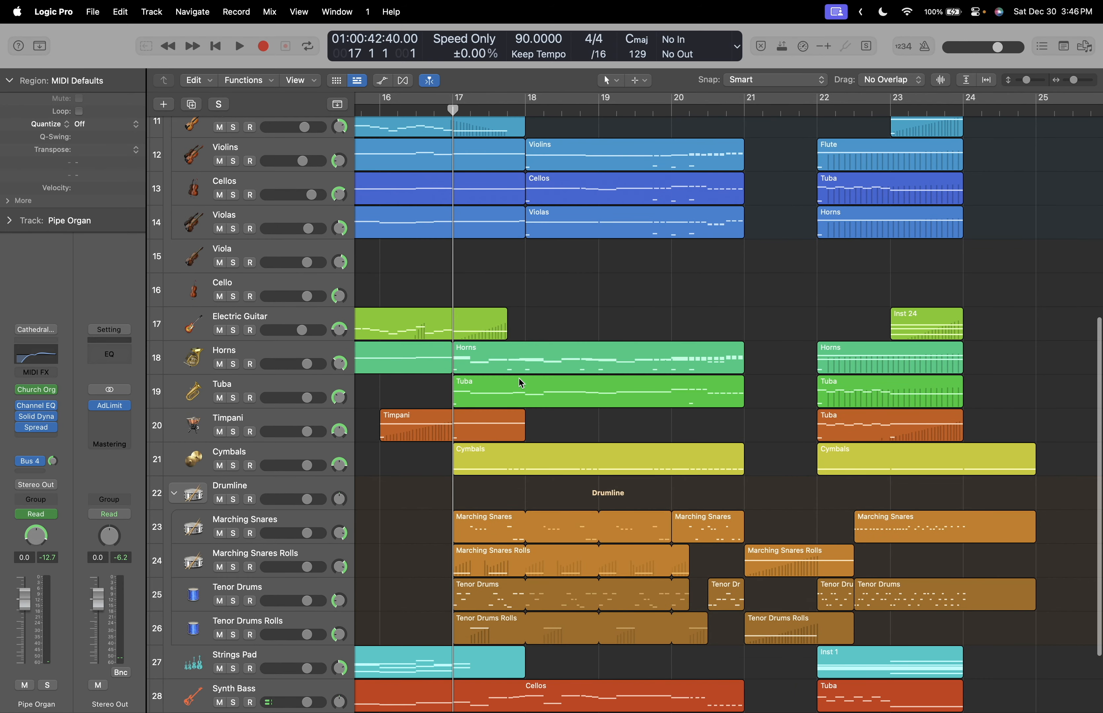
pyautogui.scroll(-3)
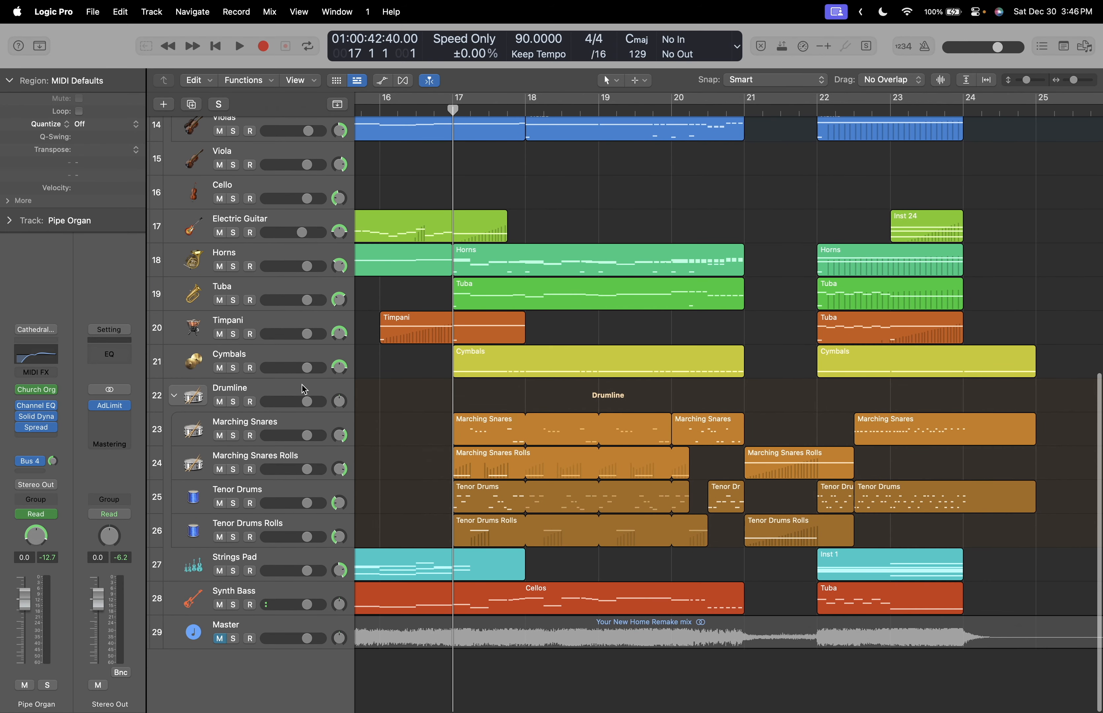
pyautogui.click(234, 401)
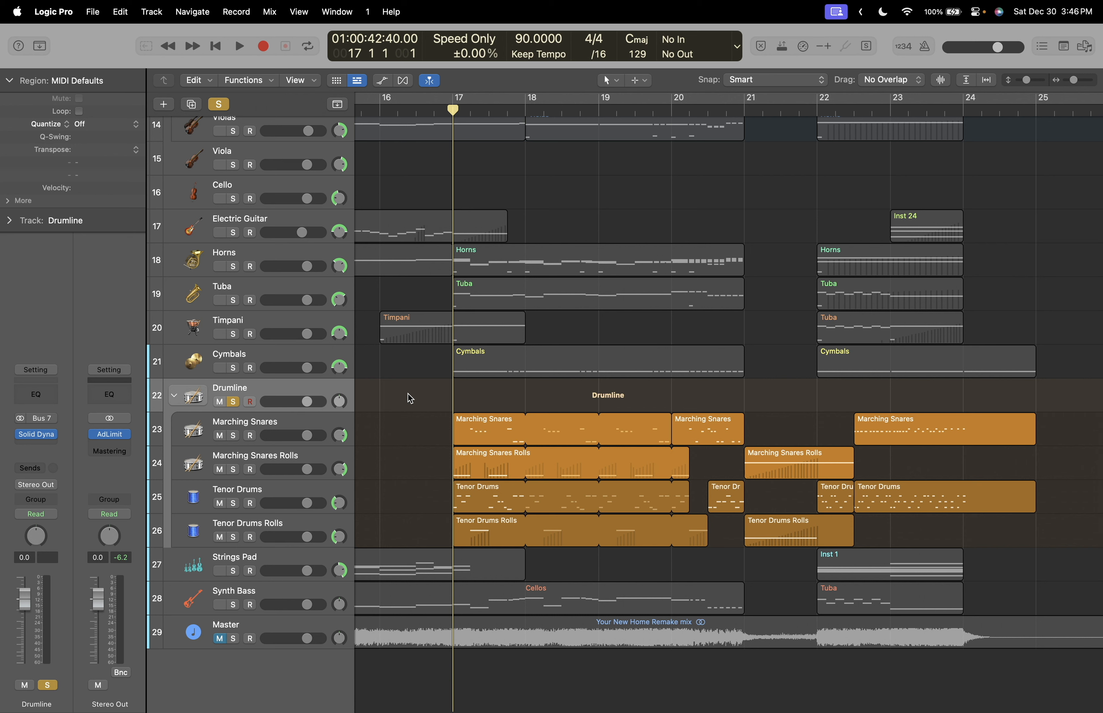
pyautogui.click(238, 46)
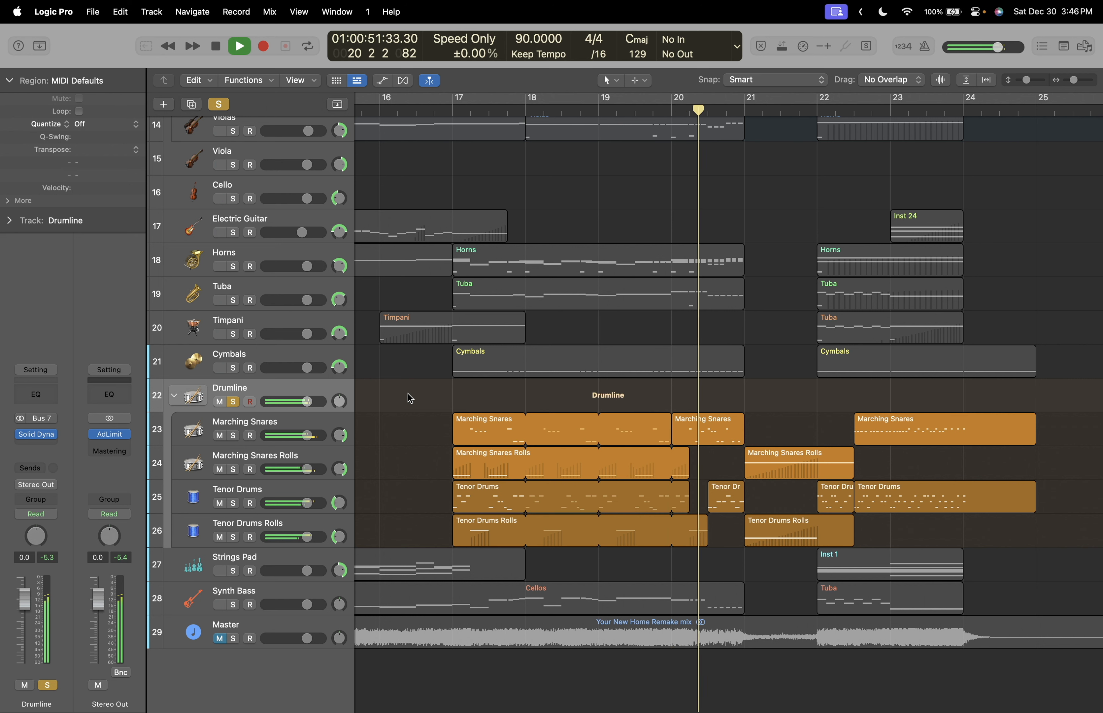
pyautogui.click(239, 46)
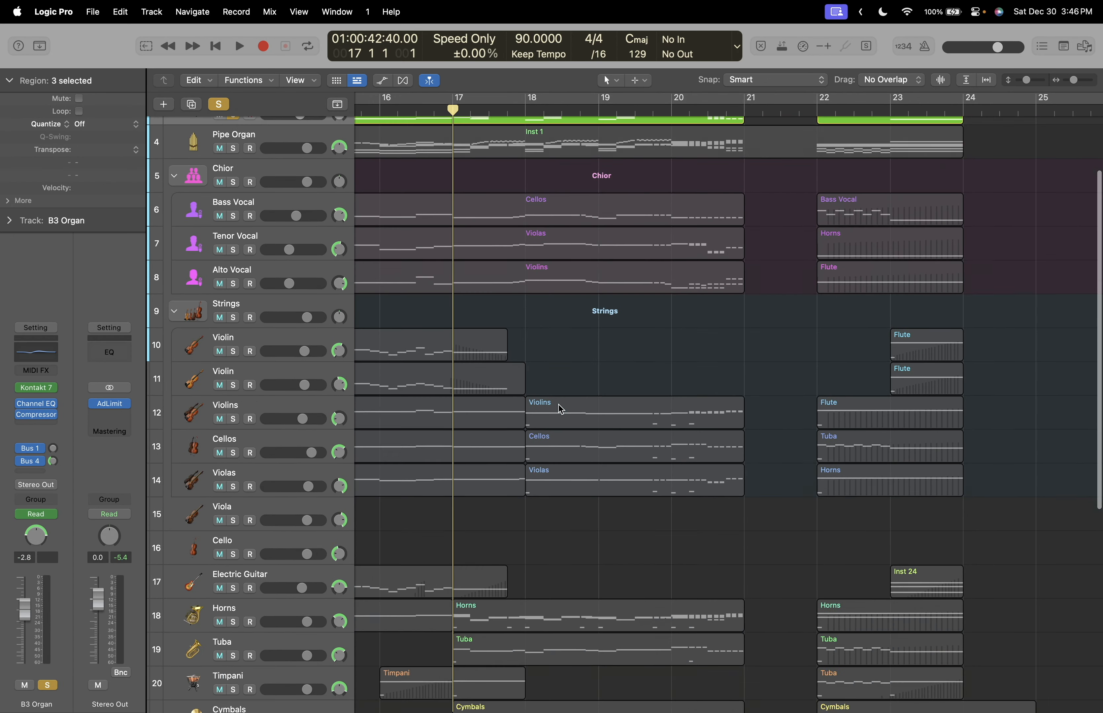
# Play the soloed Drumline a second time and stop back at bar 17.
pyautogui.scroll(-3)
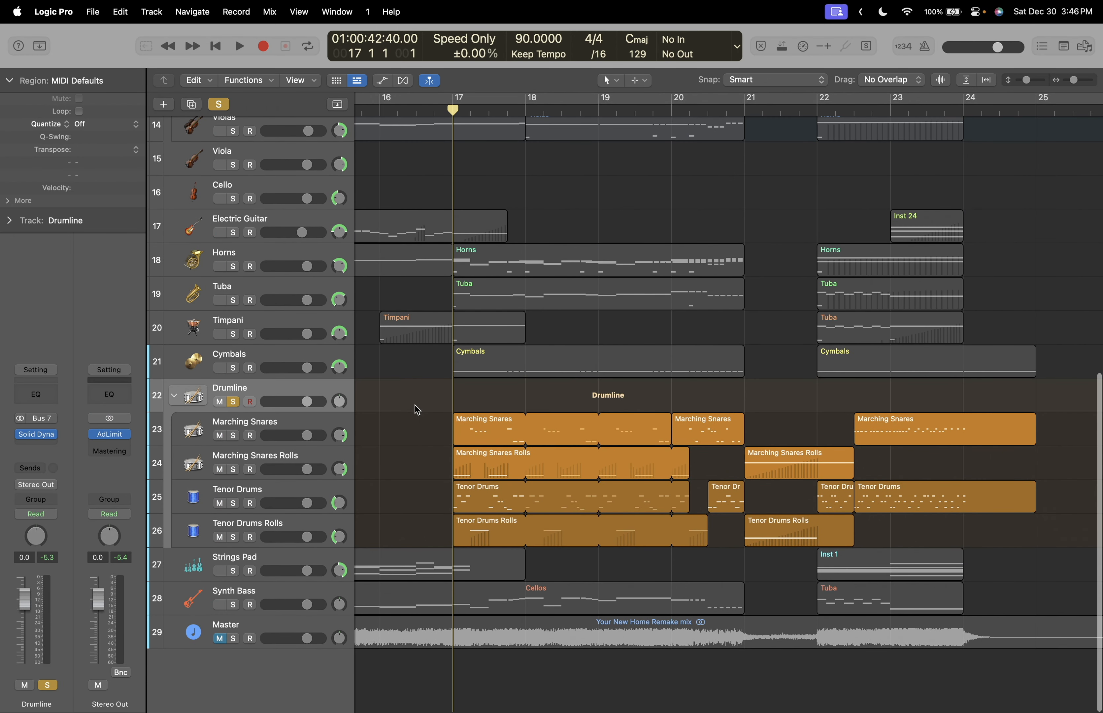
pyautogui.click(239, 45)
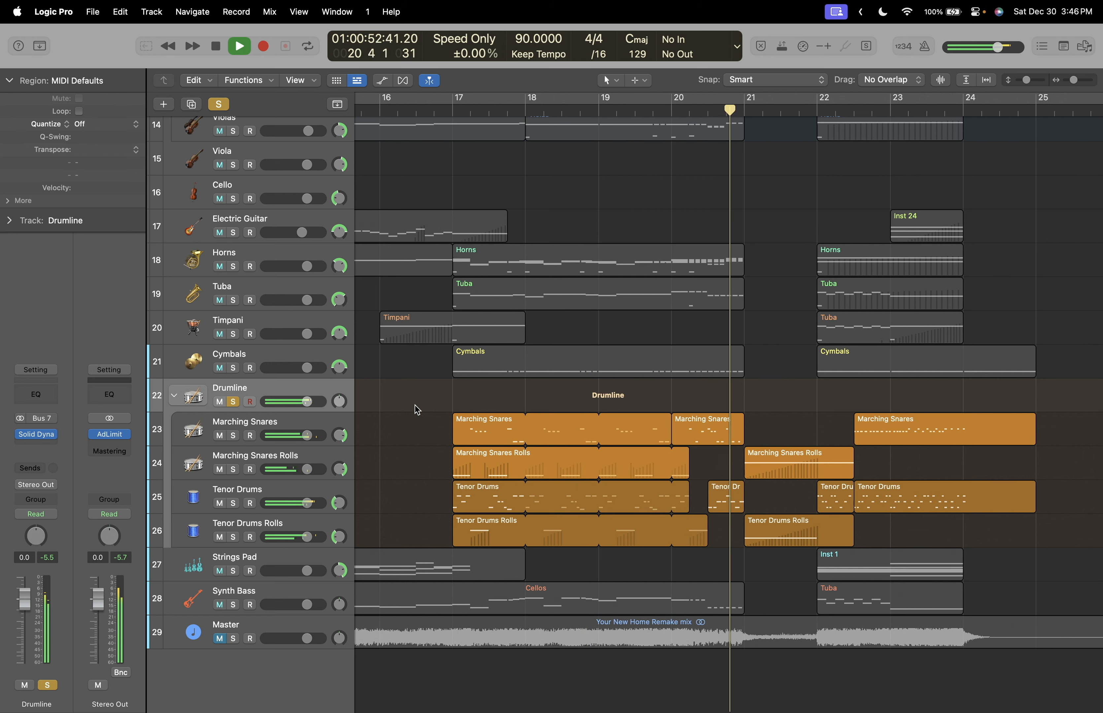
pyautogui.click(238, 45)
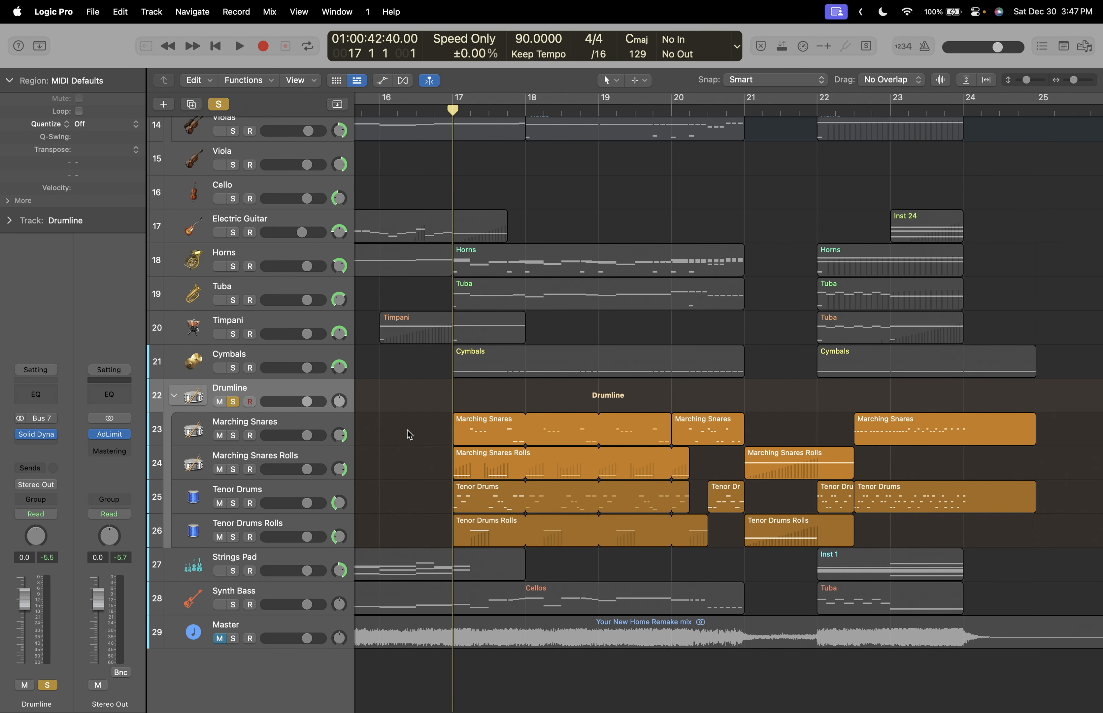
# Open the Spitfire Originals Drumline instrument on the Marching Snares channel strip.
pyautogui.click(560, 429)
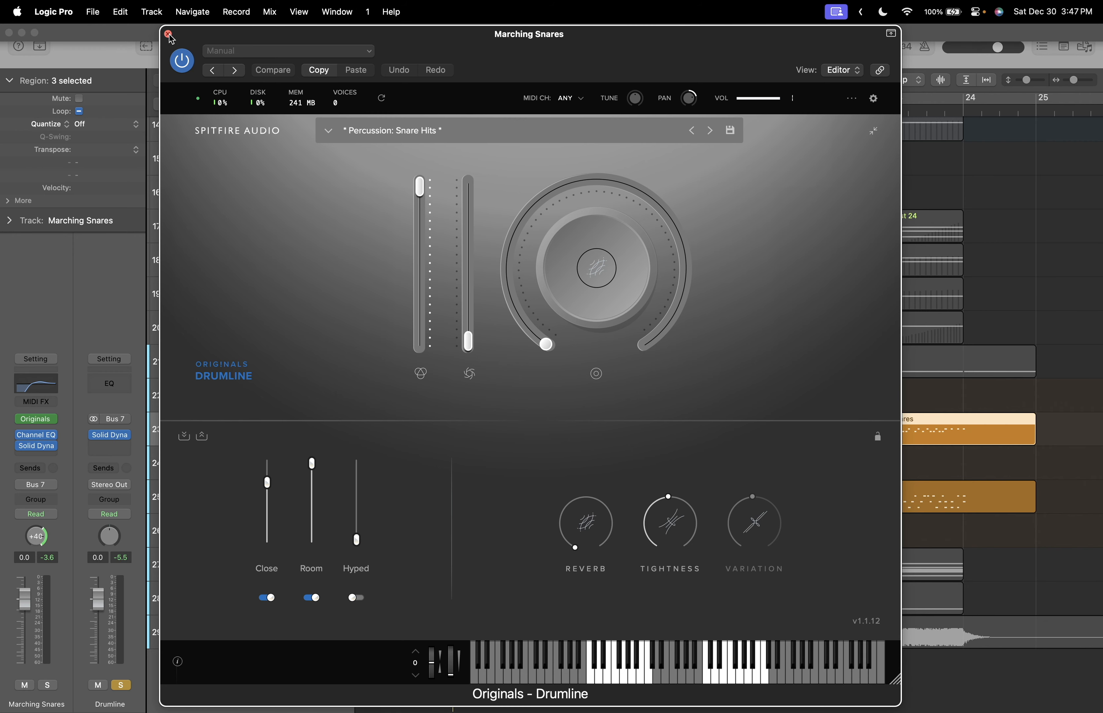
# Close the Marching Snares instrument, clear the horns/tuba solo and hear the whole ending from bar 21.
pyautogui.click(169, 36)
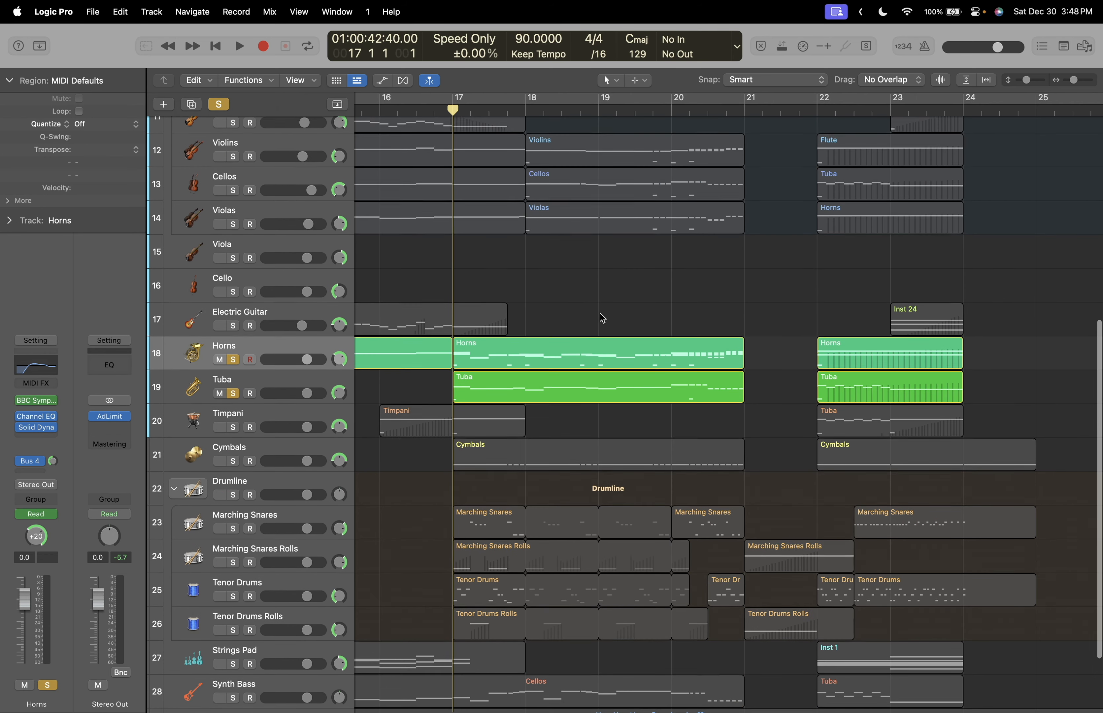
pyautogui.click(239, 45)
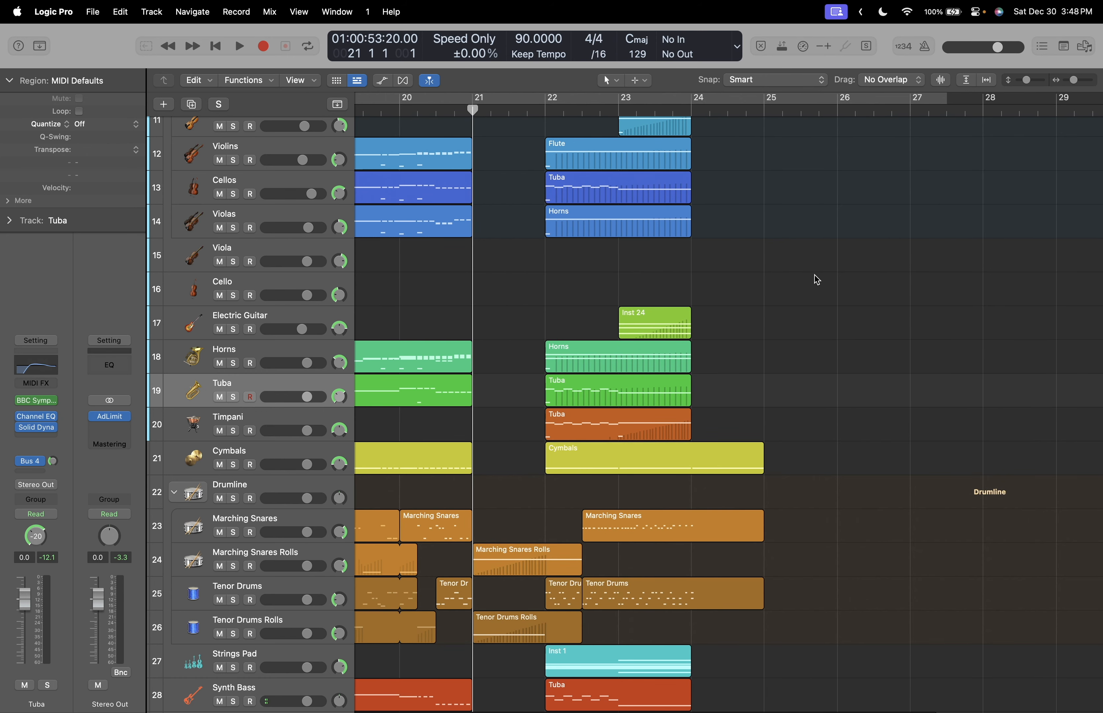
pyautogui.click(238, 46)
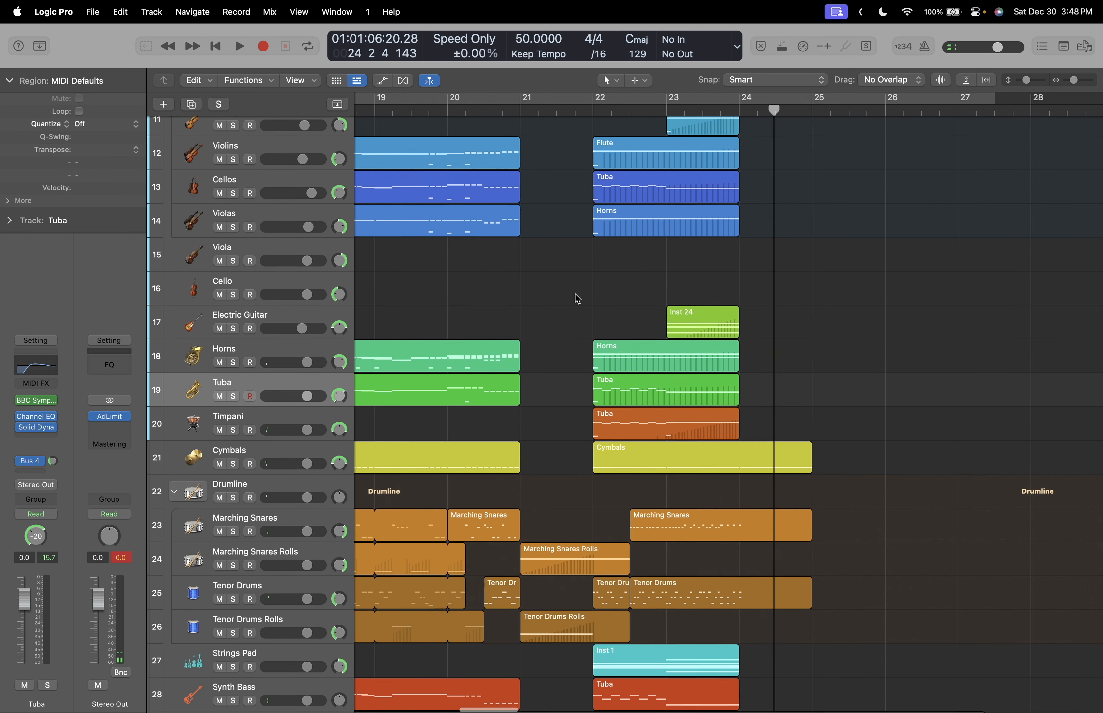
# Play the soloed Drumline through the ending, then solo the Synth Bass.
pyautogui.scroll(-3)
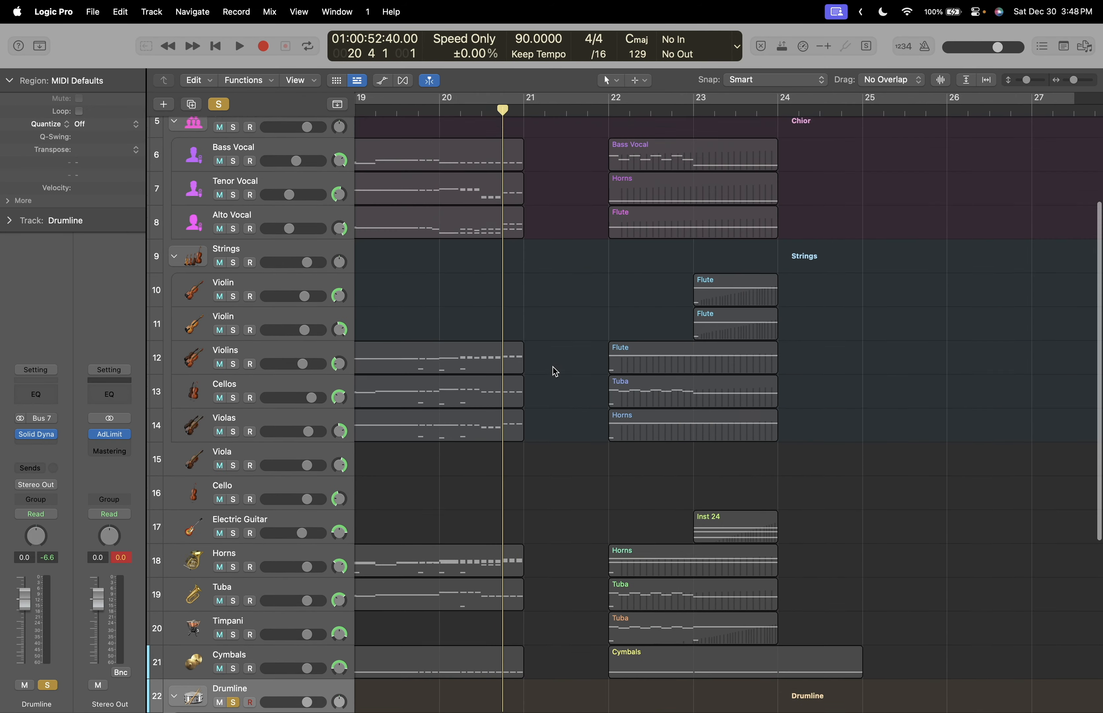
pyautogui.scroll(-3)
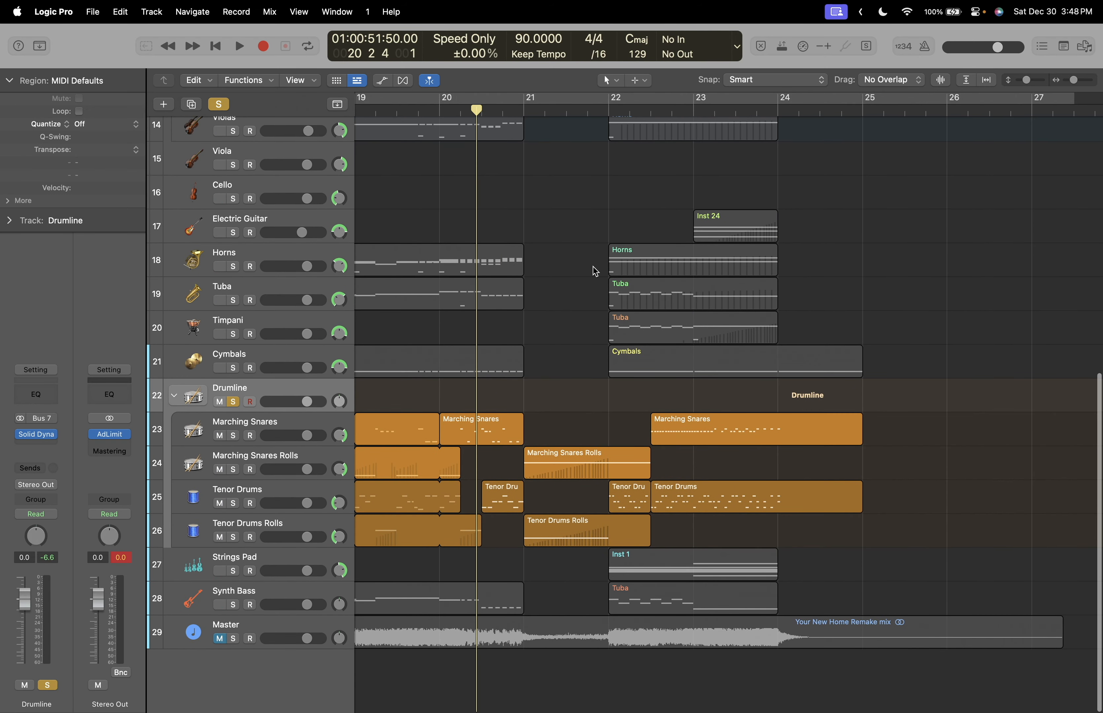
pyautogui.click(238, 45)
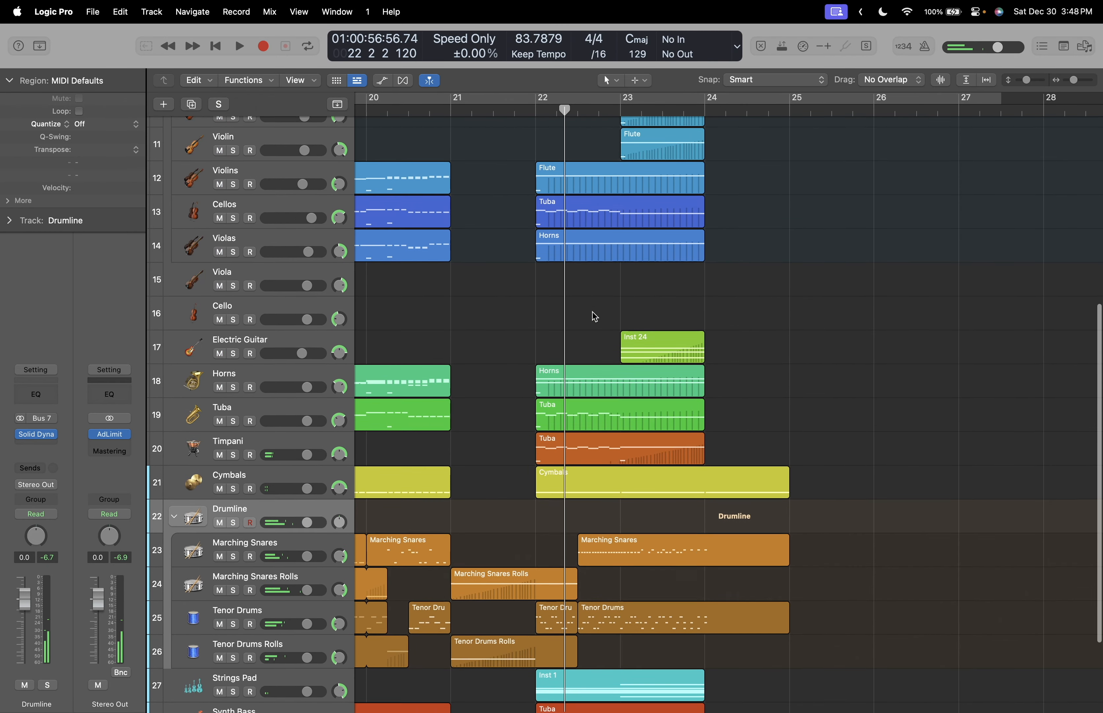
pyautogui.scroll(-3)
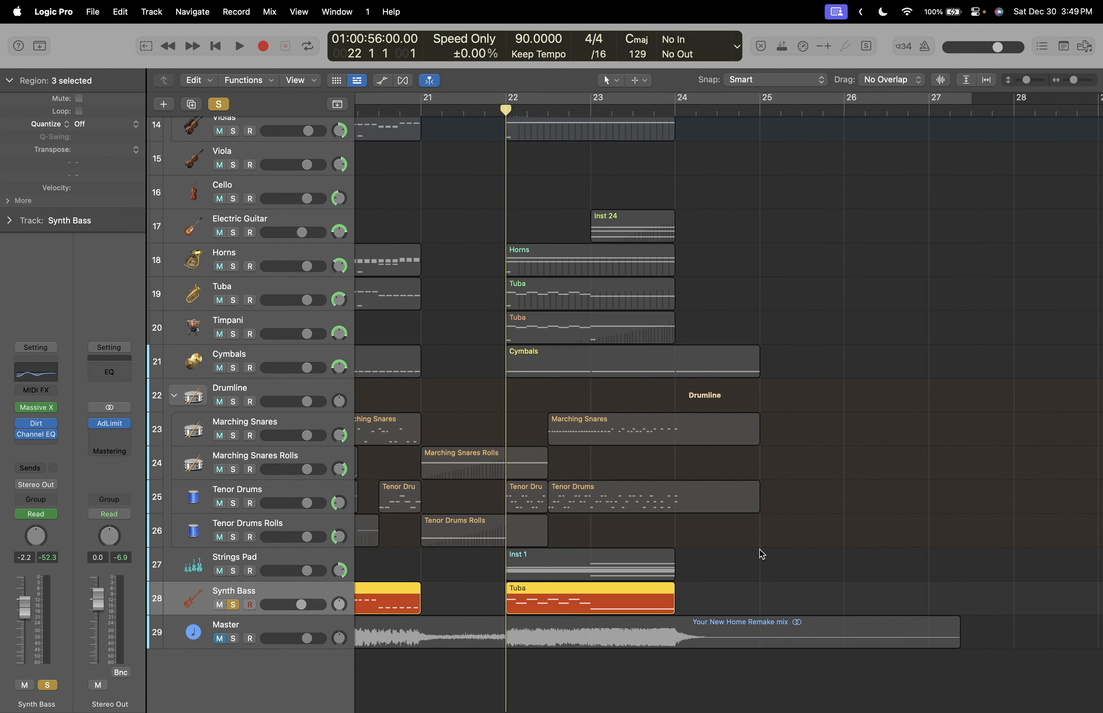
# Solo B3 Organ with the flutes, upper choir, strings and horns and play through the final chord.
pyautogui.click(240, 45)
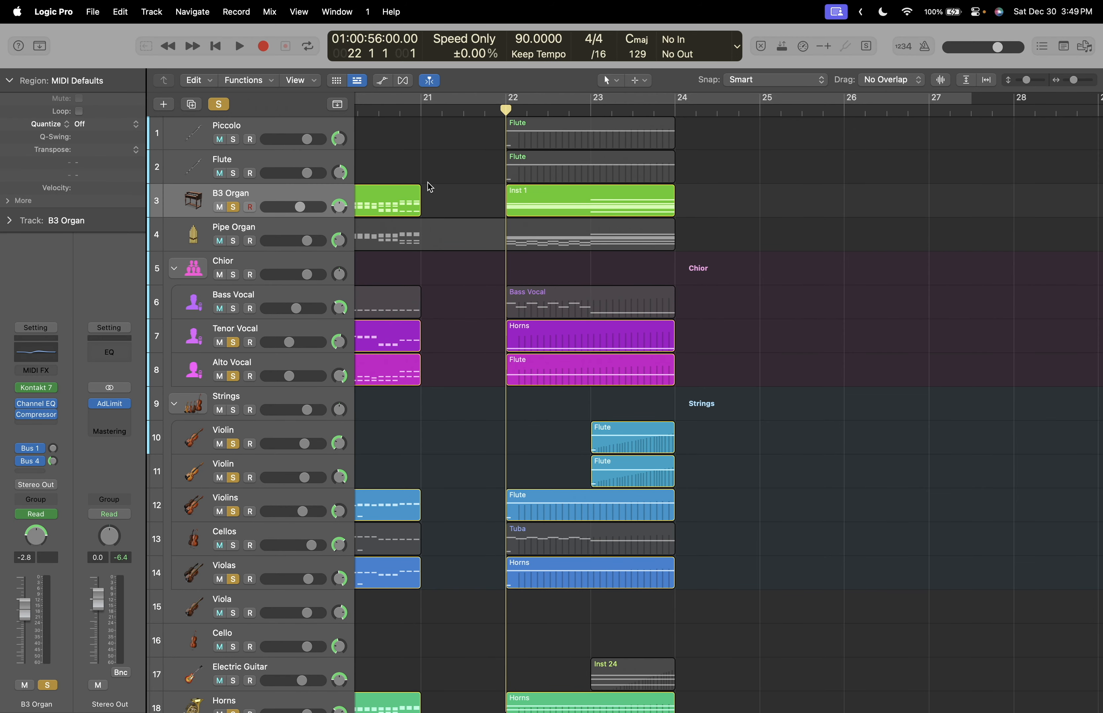
pyautogui.scroll(-3)
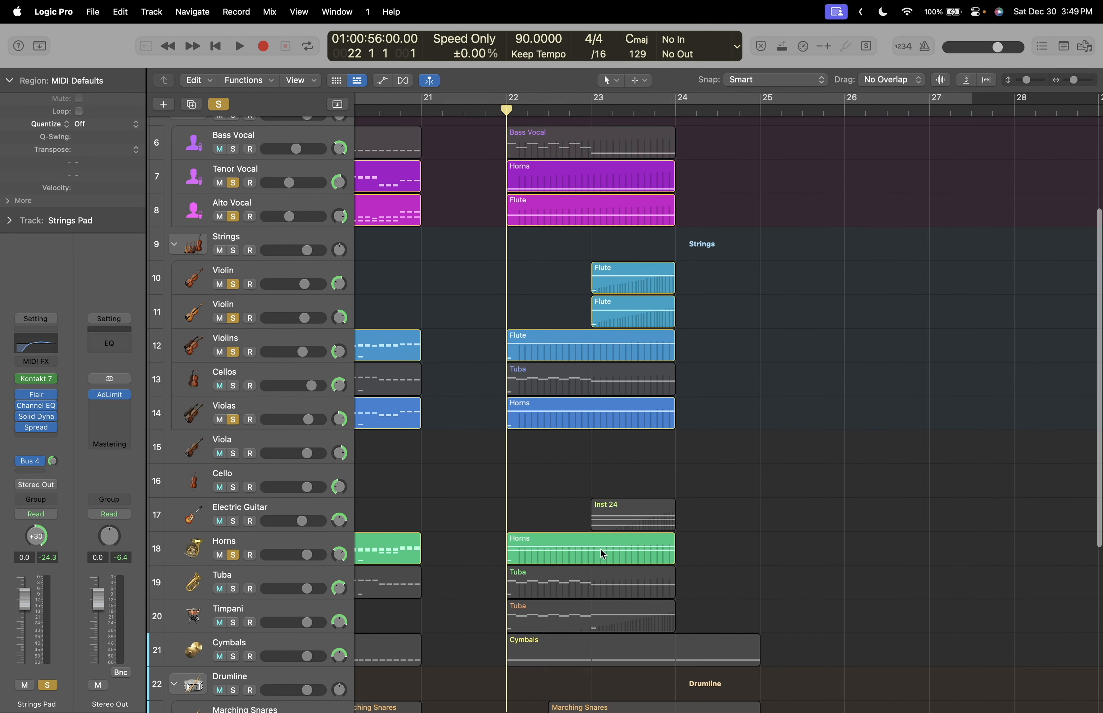
pyautogui.scroll(3)
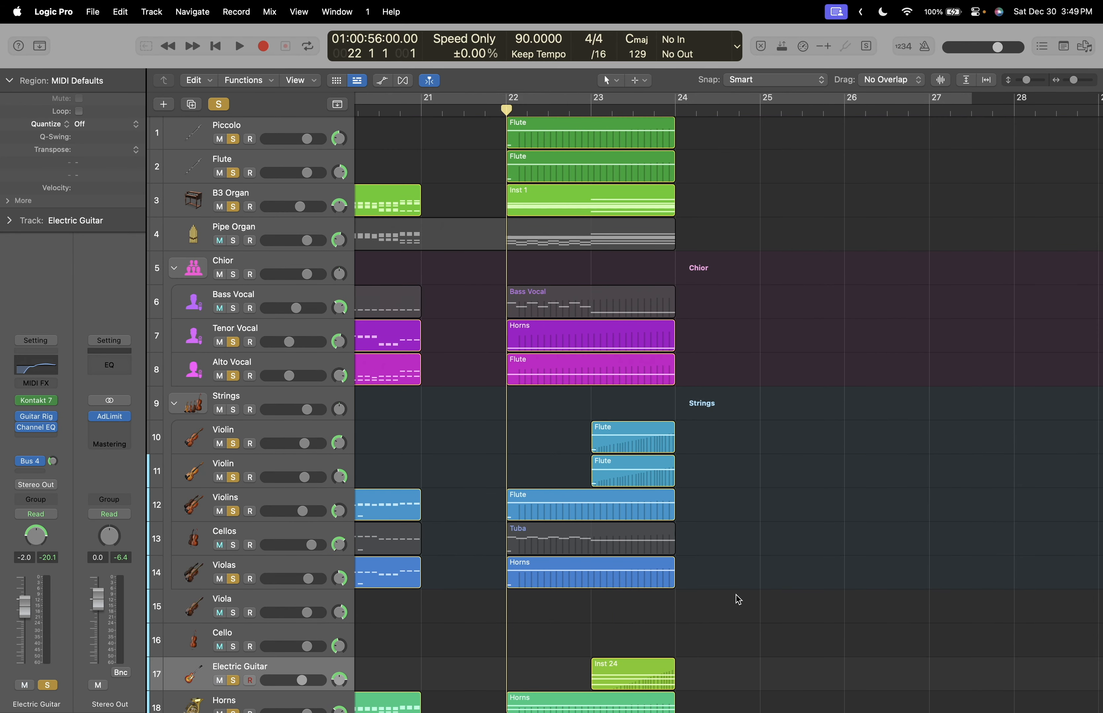
pyautogui.click(239, 46)
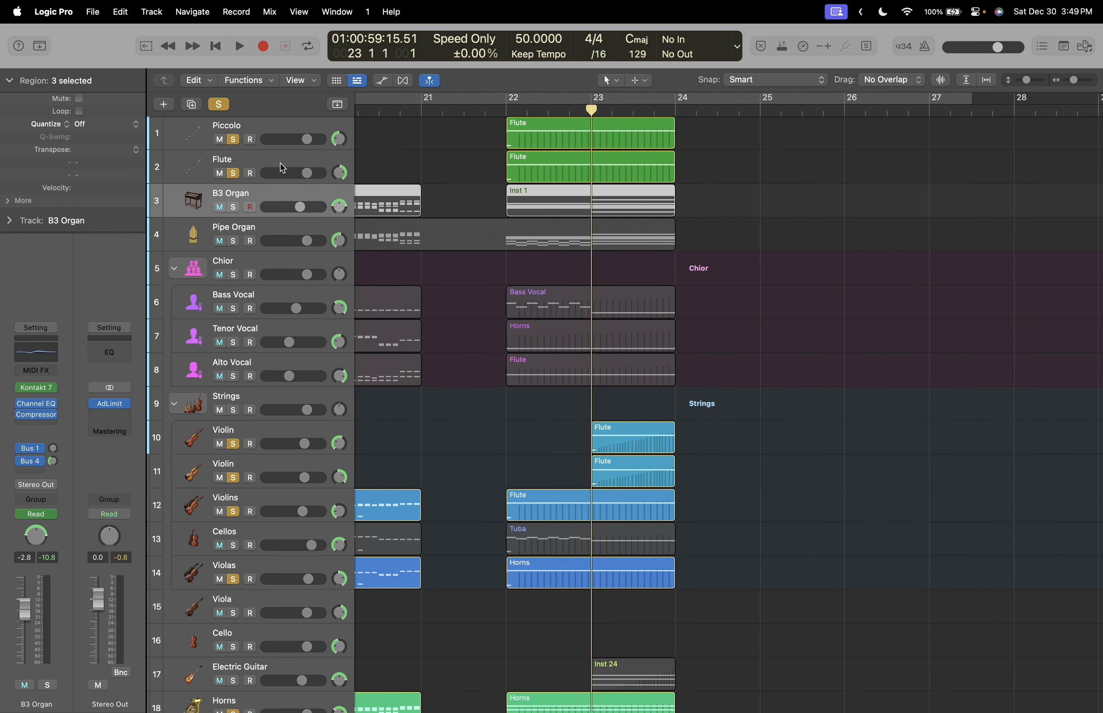
# Solo both Violin tracks and return playback to the start of bar 22.
pyautogui.scroll(-3)
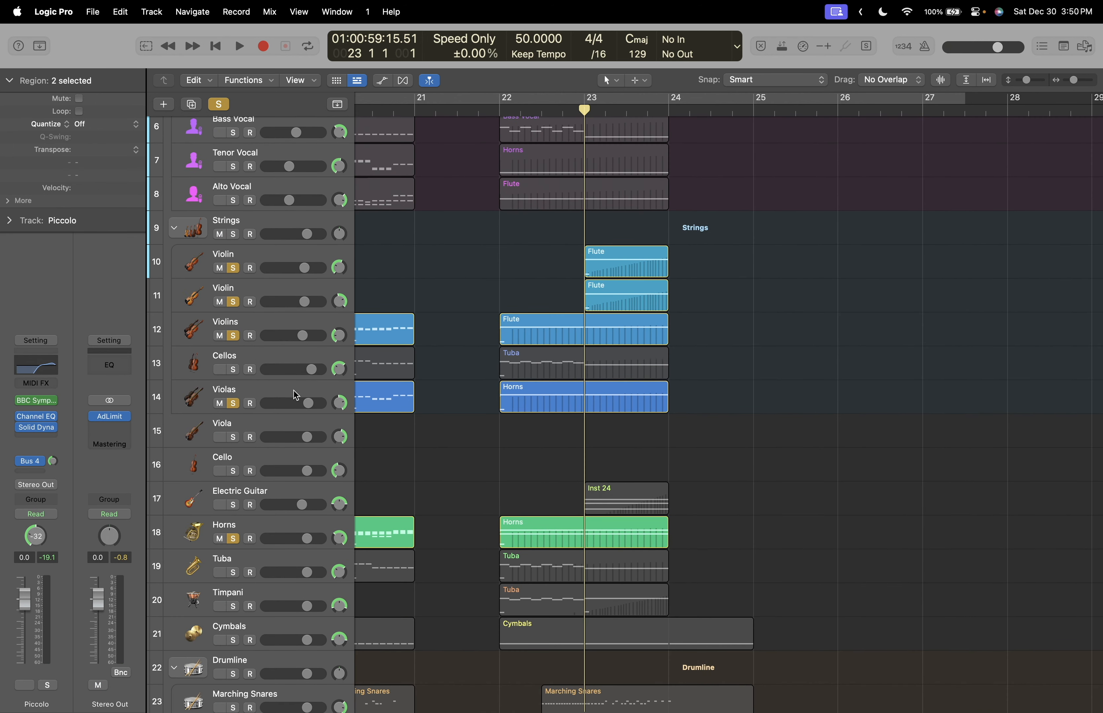
pyautogui.click(225, 295)
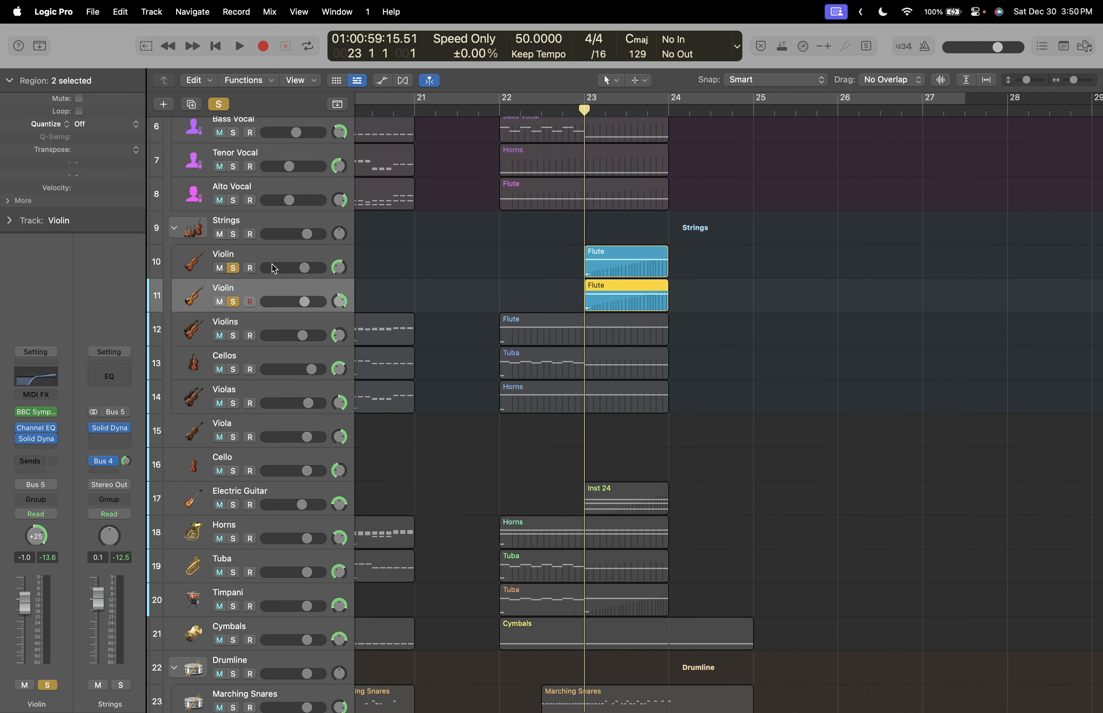
pyautogui.scroll(-3)
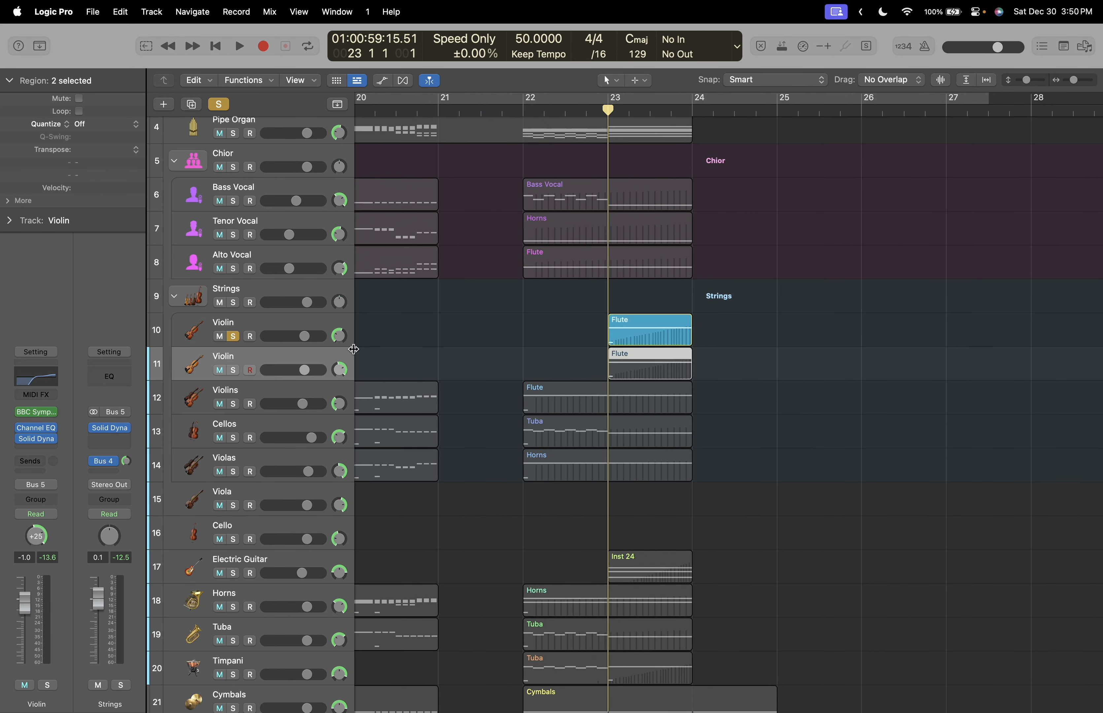
pyautogui.click(239, 46)
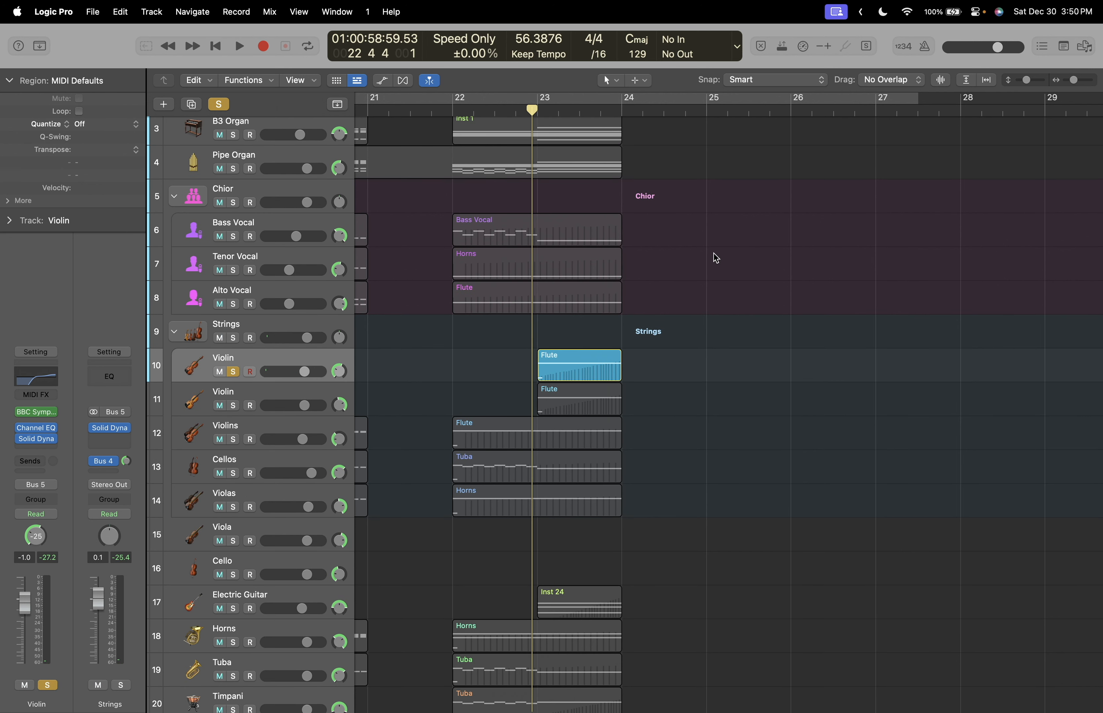
pyautogui.click(238, 46)
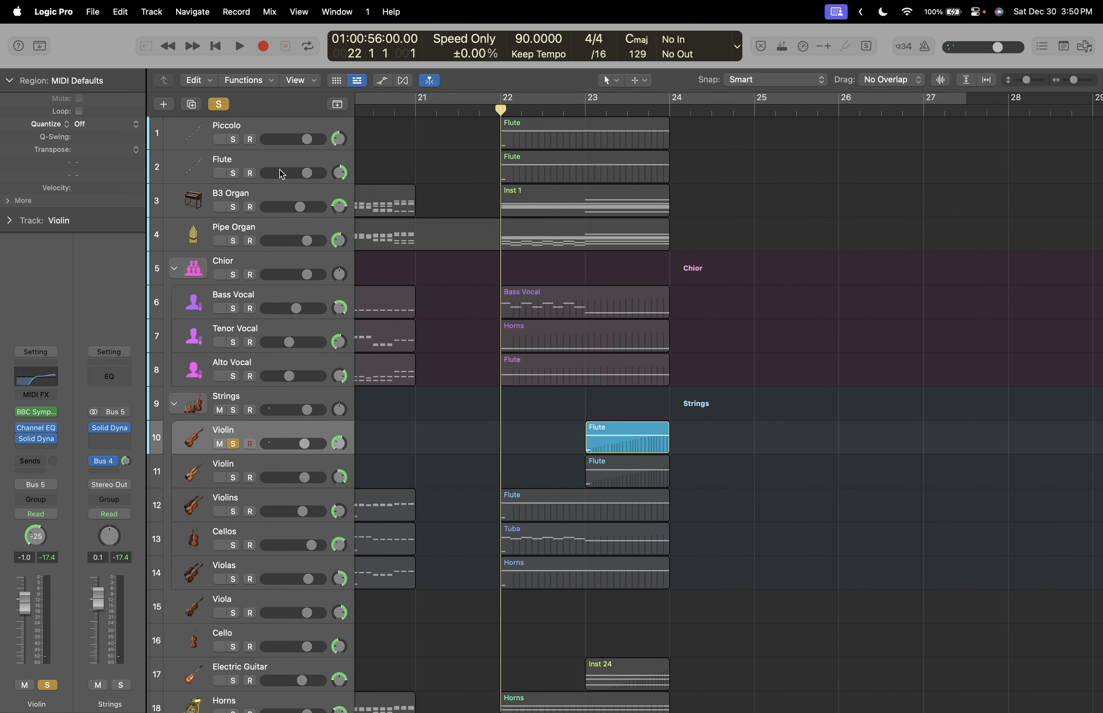
# Add Piccolo and the whole Strings section to the solo with vocals, guitar and horns.
pyautogui.click(226, 126)
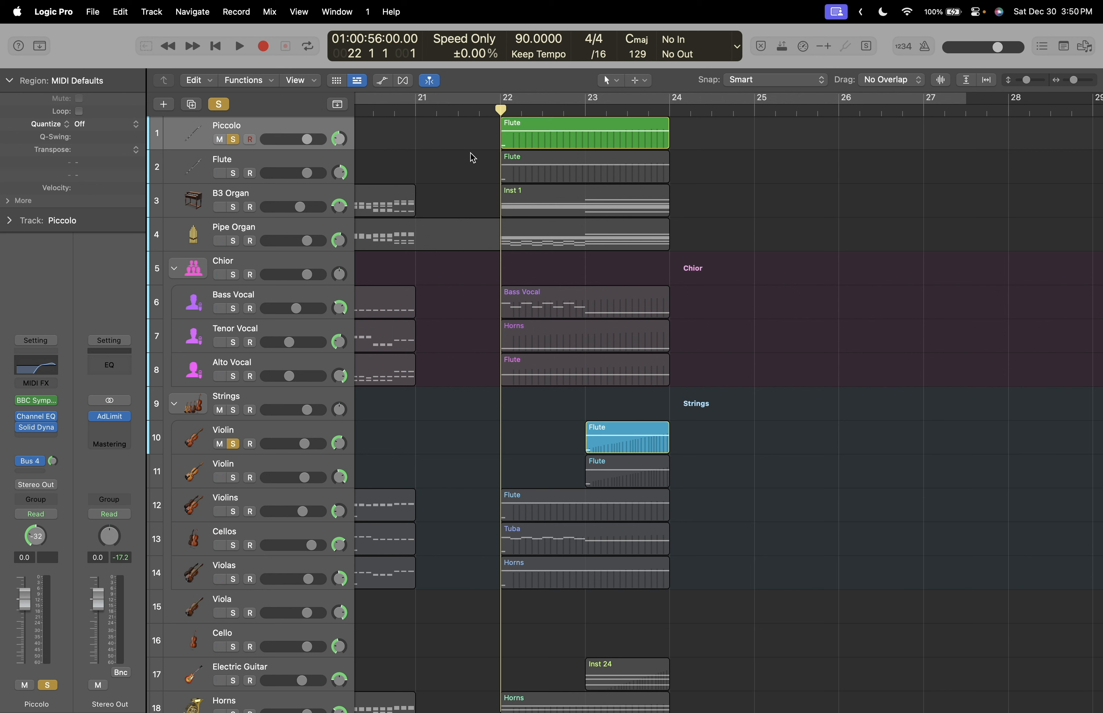
pyautogui.click(239, 45)
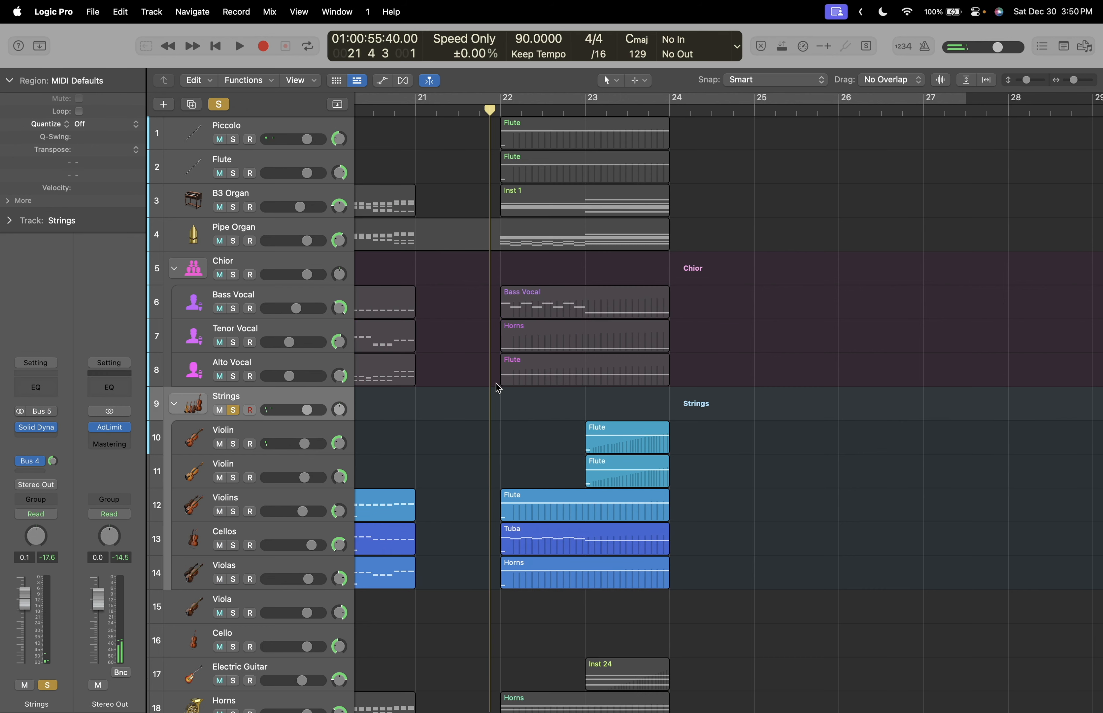
pyautogui.scroll(-3)
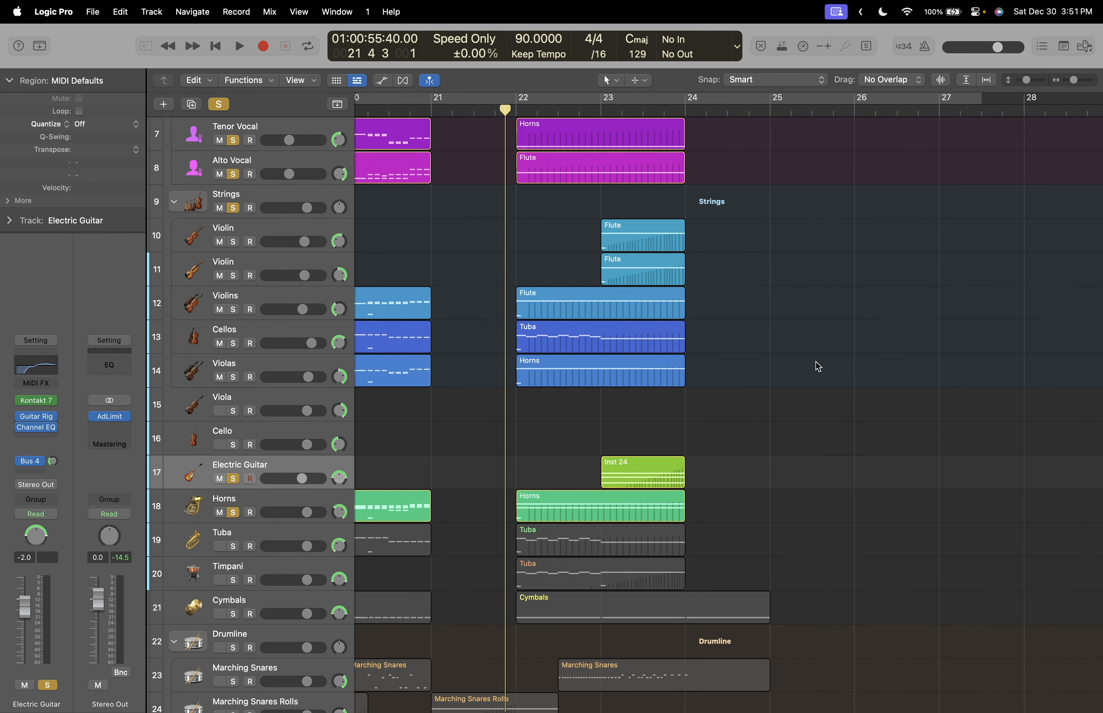
# Solo the Flute, then add Tuba and Timpani to the Synth Bass solo for the last chord.
pyautogui.click(238, 46)
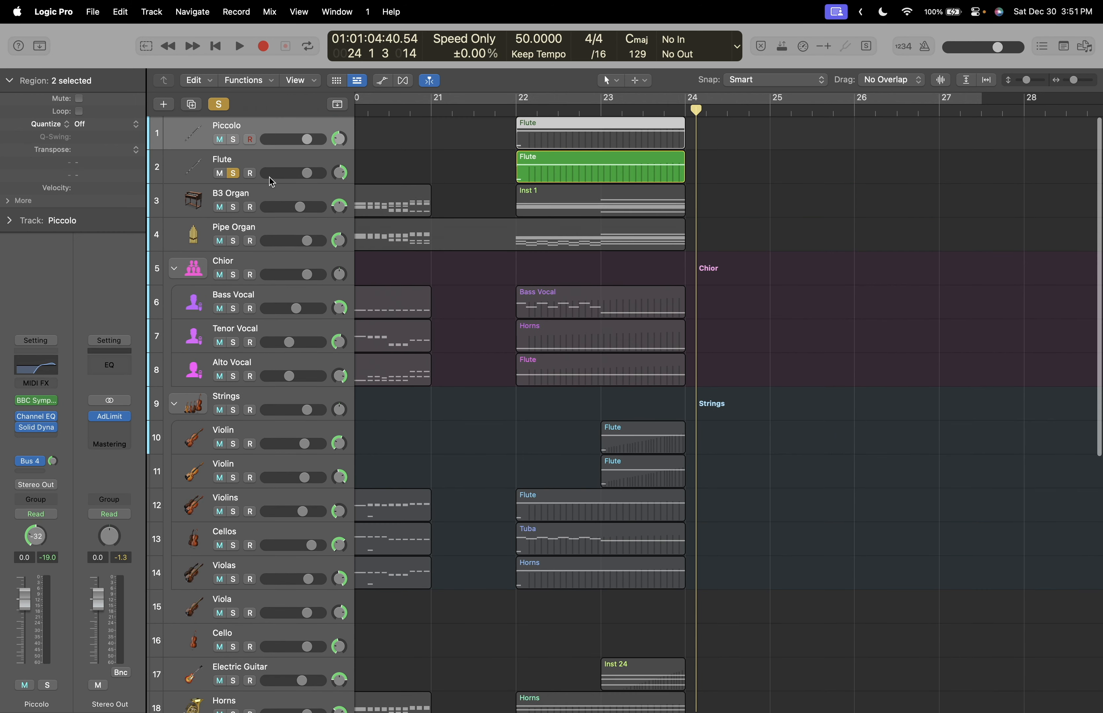
pyautogui.scroll(-3)
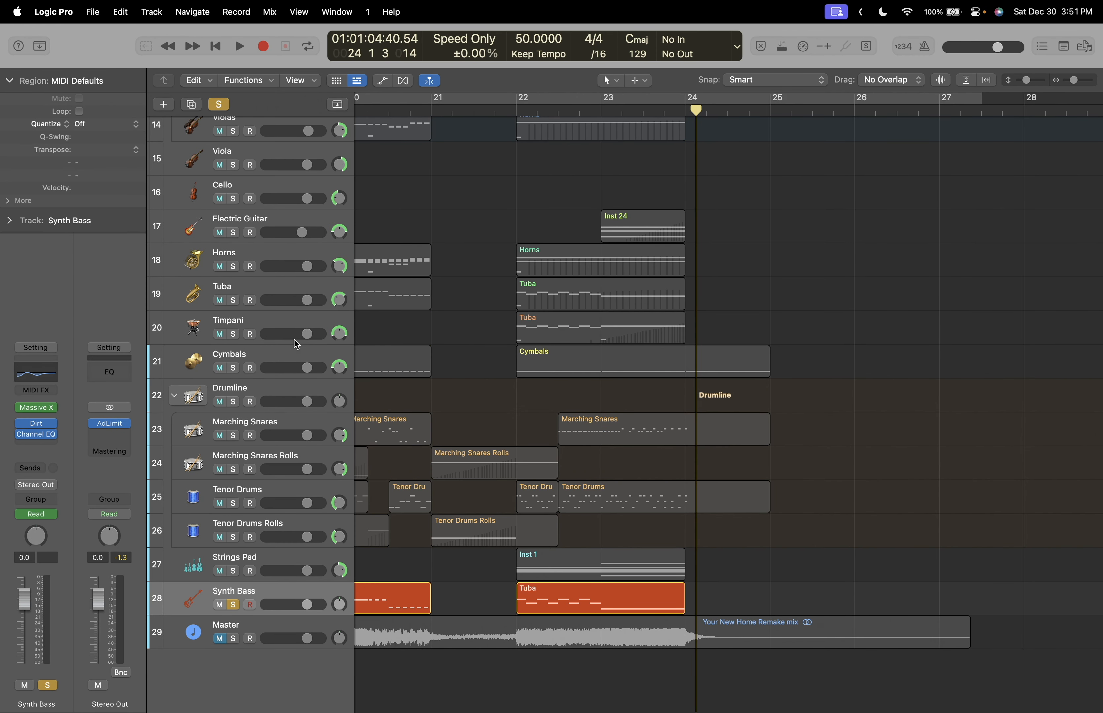
pyautogui.click(227, 327)
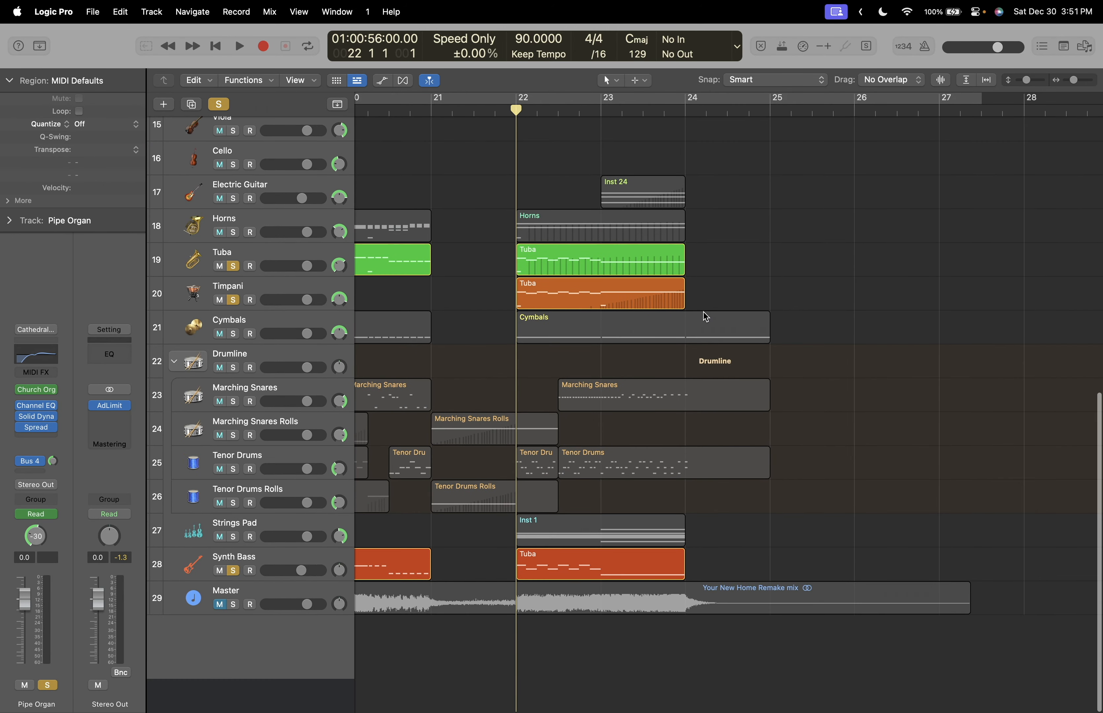
# Solo and audition the Pipe Organ, then the Timpani.
pyautogui.click(238, 45)
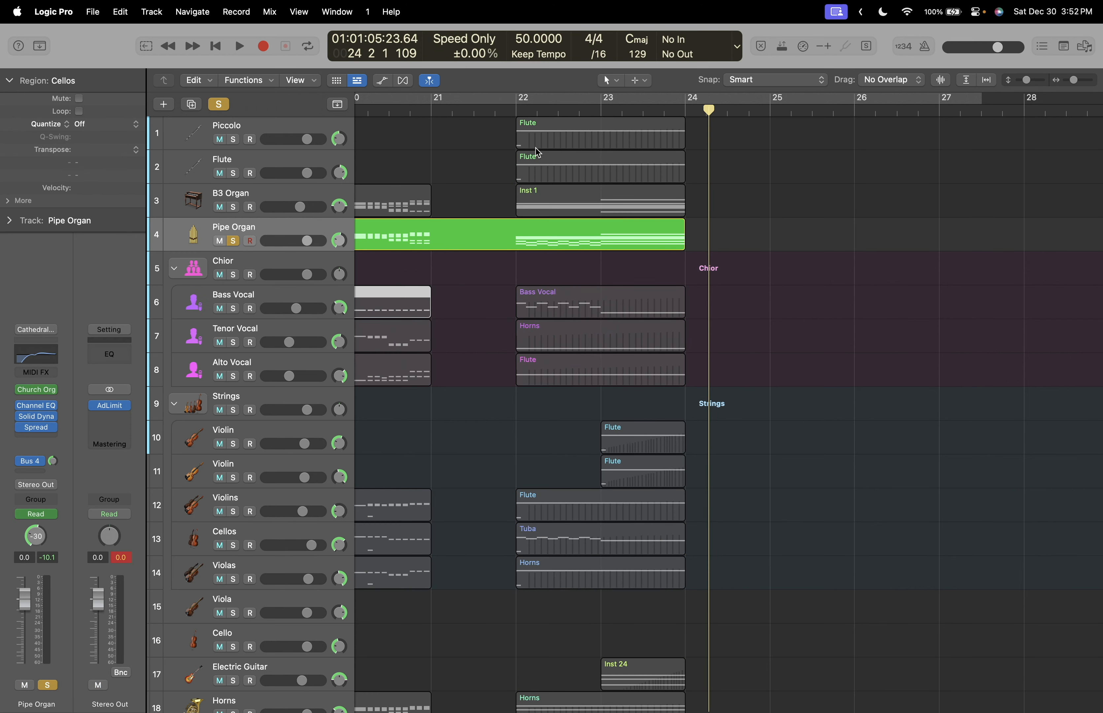
pyautogui.click(239, 45)
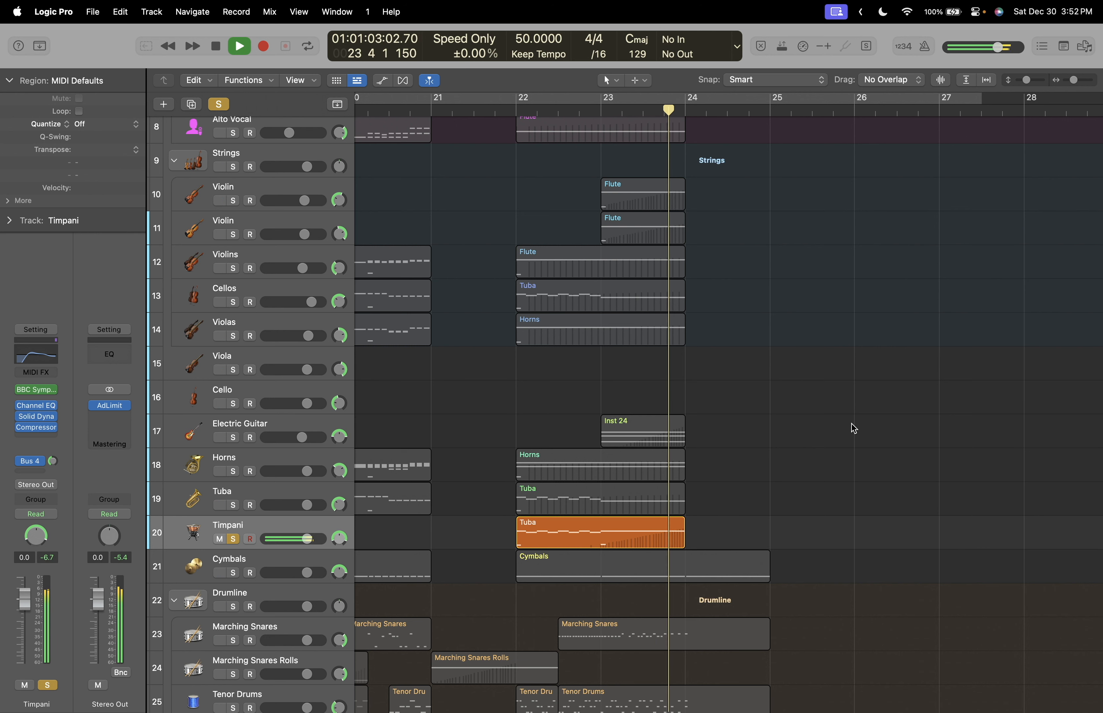
# Solo Bass Vocal, Cellos and Tuba, then take Bass Vocal back out of the solo.
pyautogui.click(238, 46)
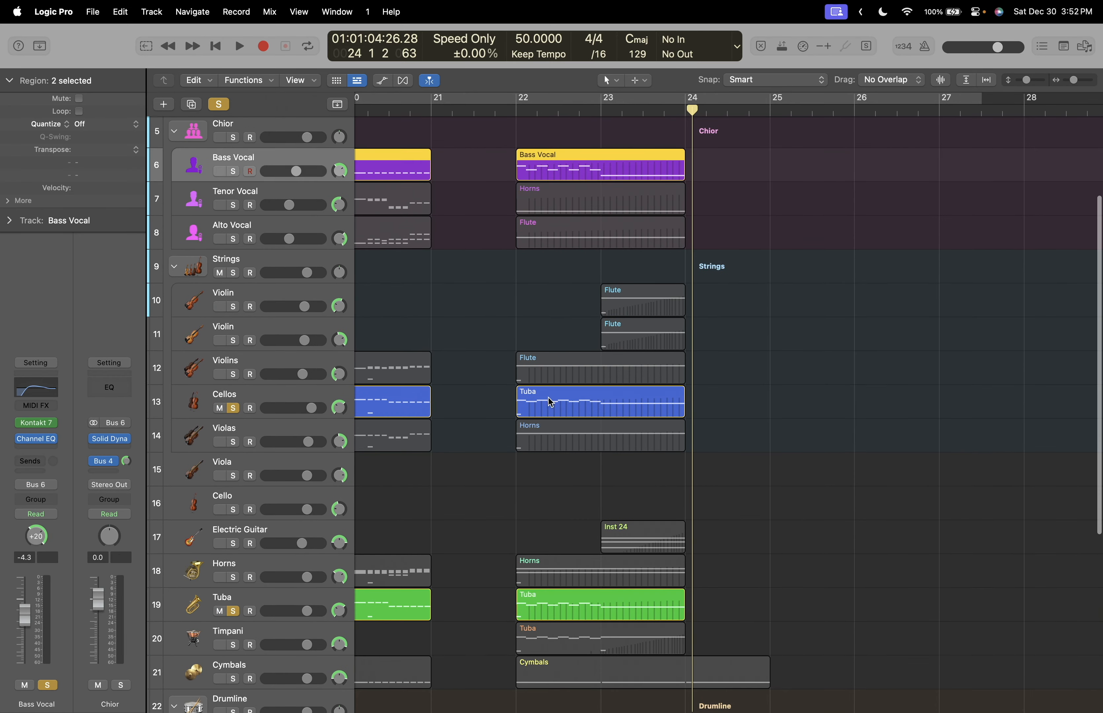
pyautogui.scroll(-3)
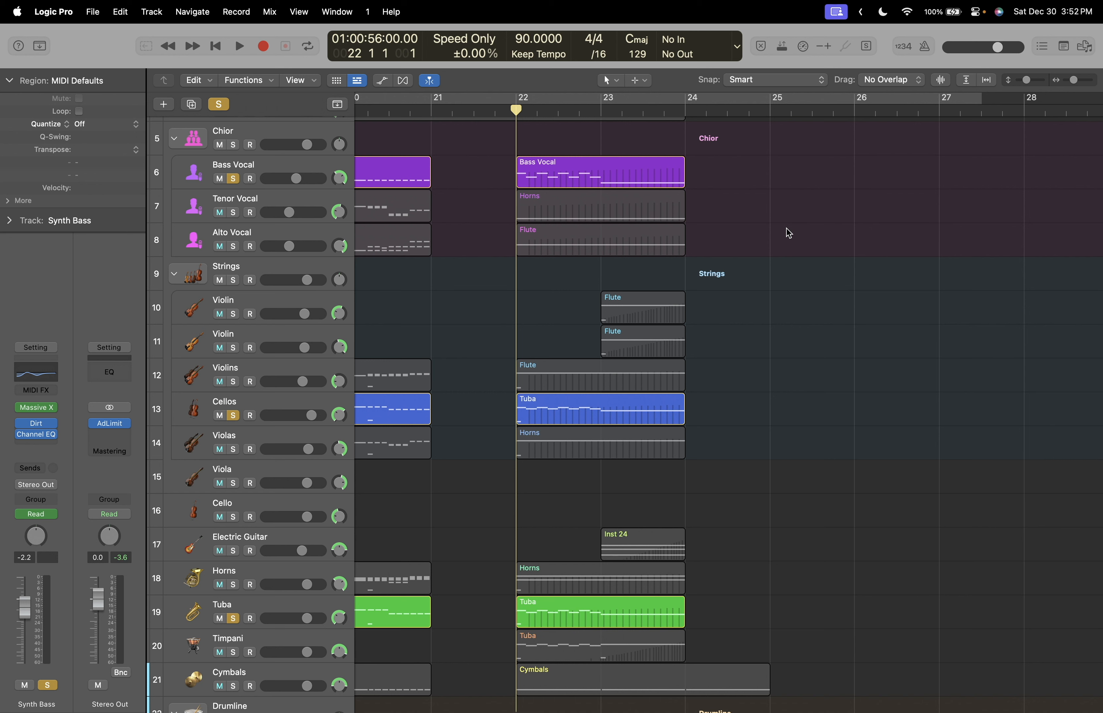
pyautogui.click(239, 46)
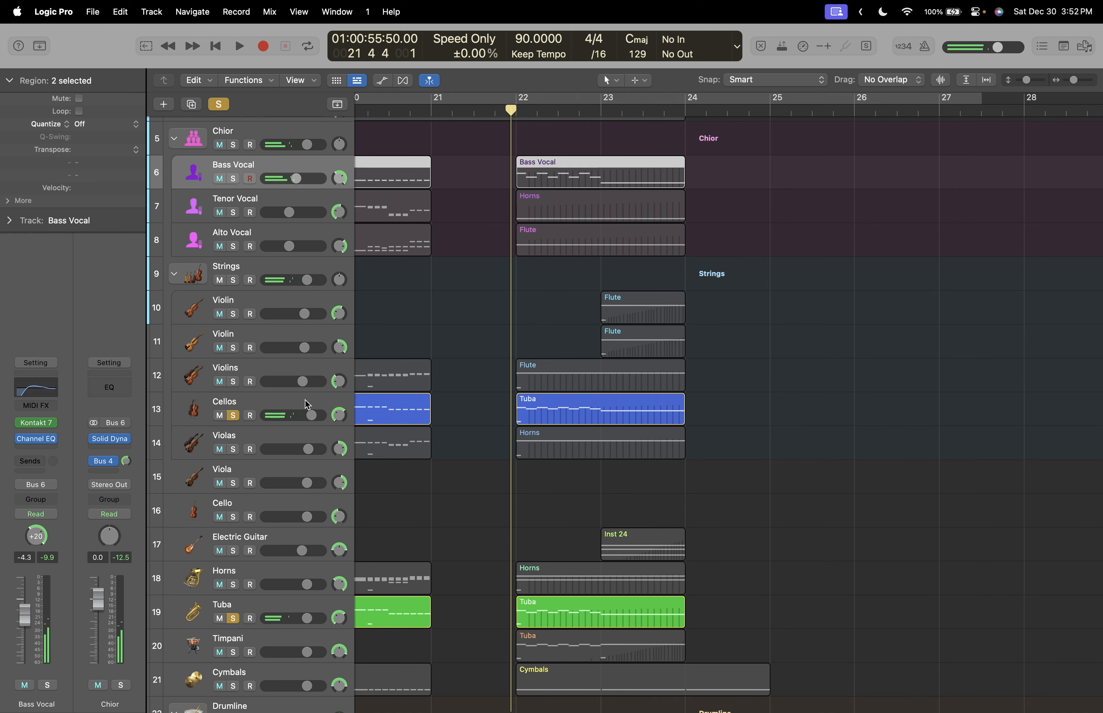
# Solo the Drumline folder alone and play it toward the ending.
pyautogui.scroll(-3)
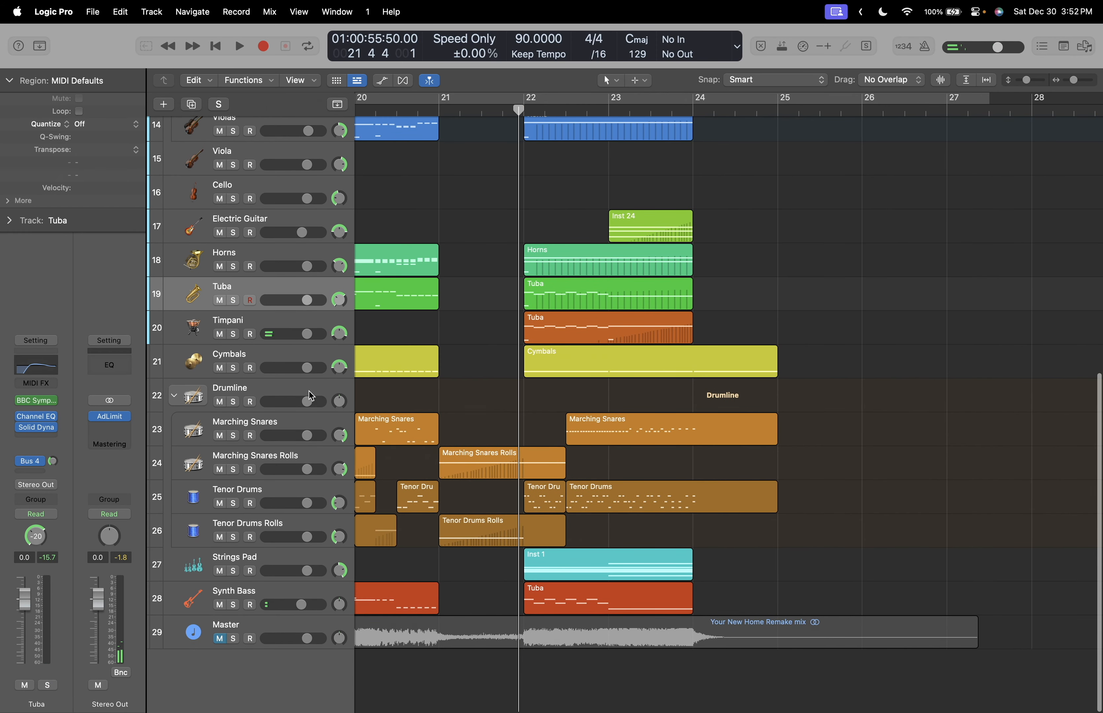
pyautogui.click(234, 402)
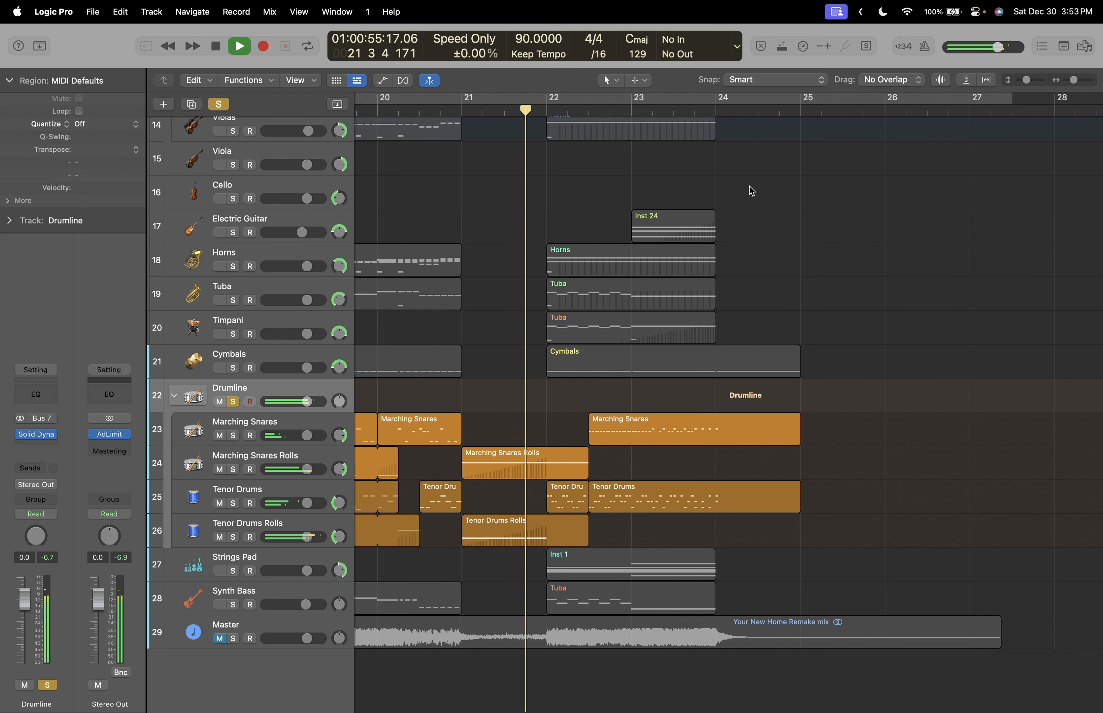
# Unsolo the Drumline, play the full mix past bar 24, then return to bar 1.
pyautogui.click(239, 46)
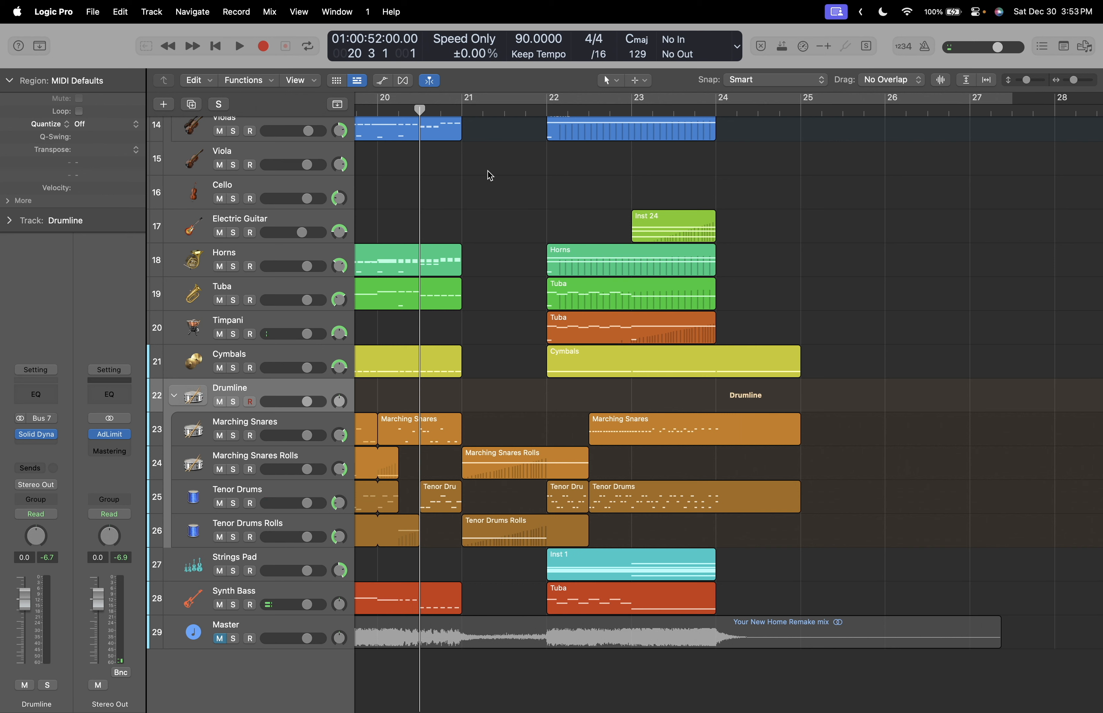
pyautogui.click(239, 46)
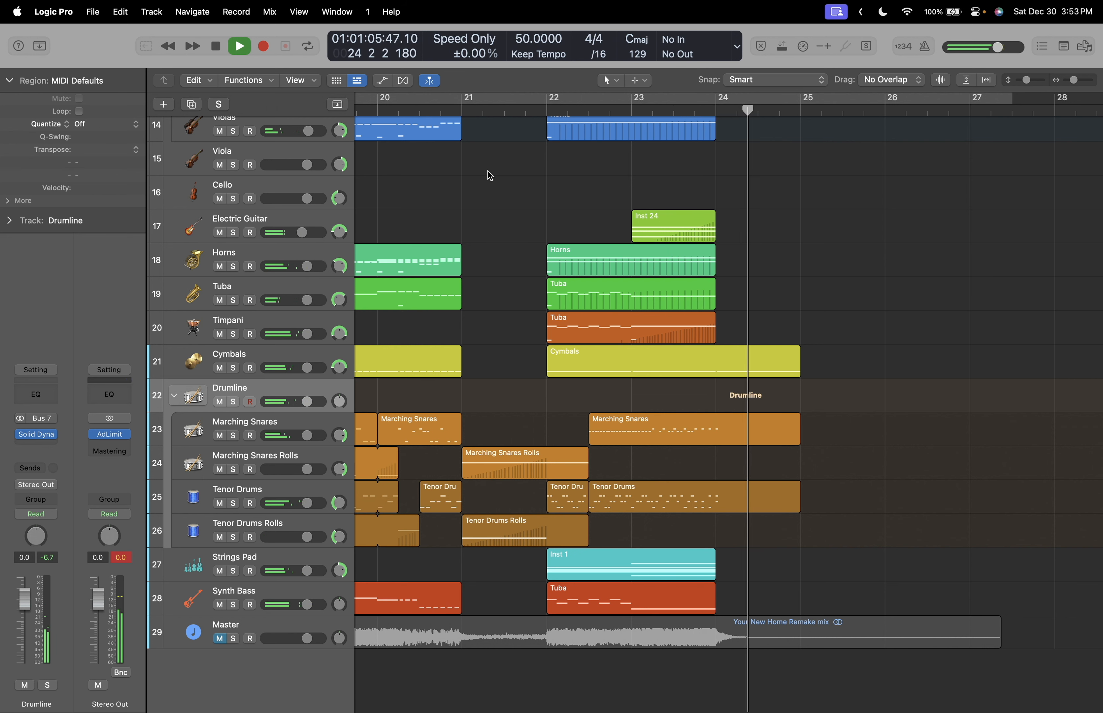
pyautogui.click(238, 45)
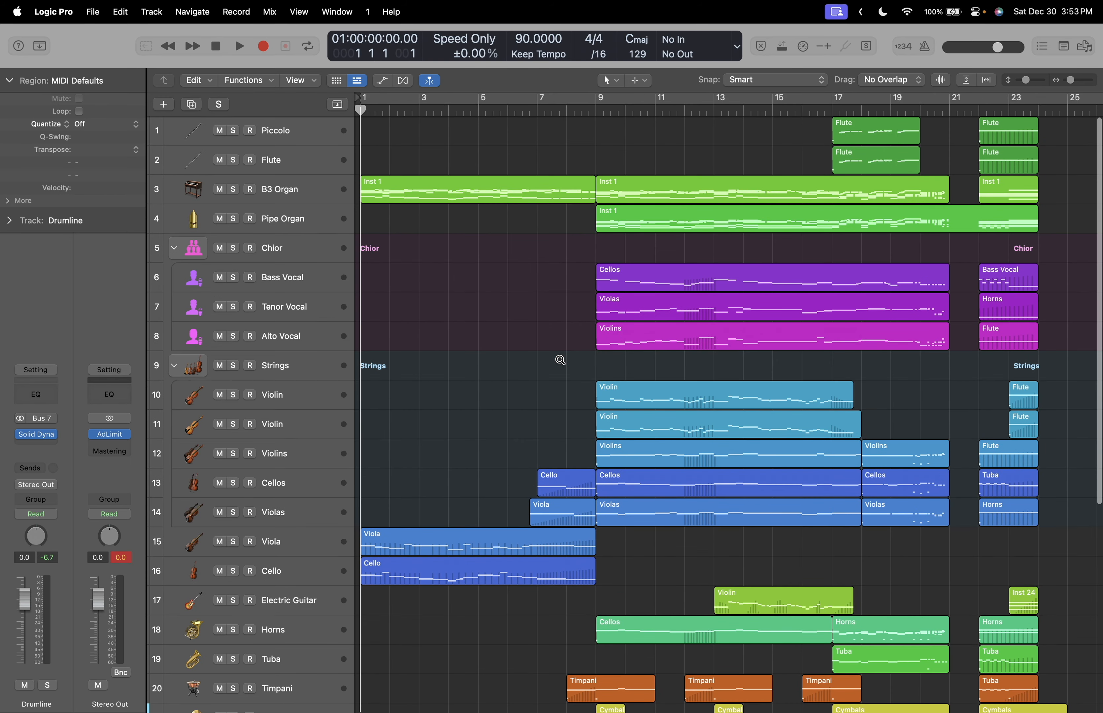
# Collapse the Choir, Strings and Drumline folders and play the full arrangement from bar 1.
pyautogui.scroll(-3)
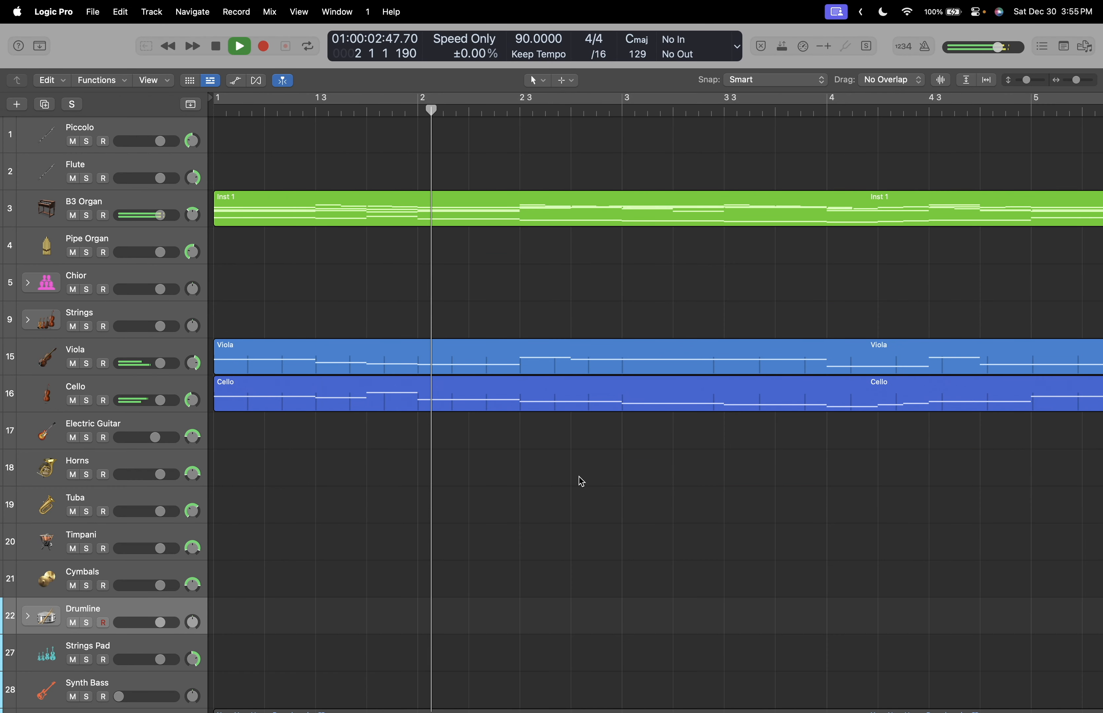
pyautogui.click(239, 46)
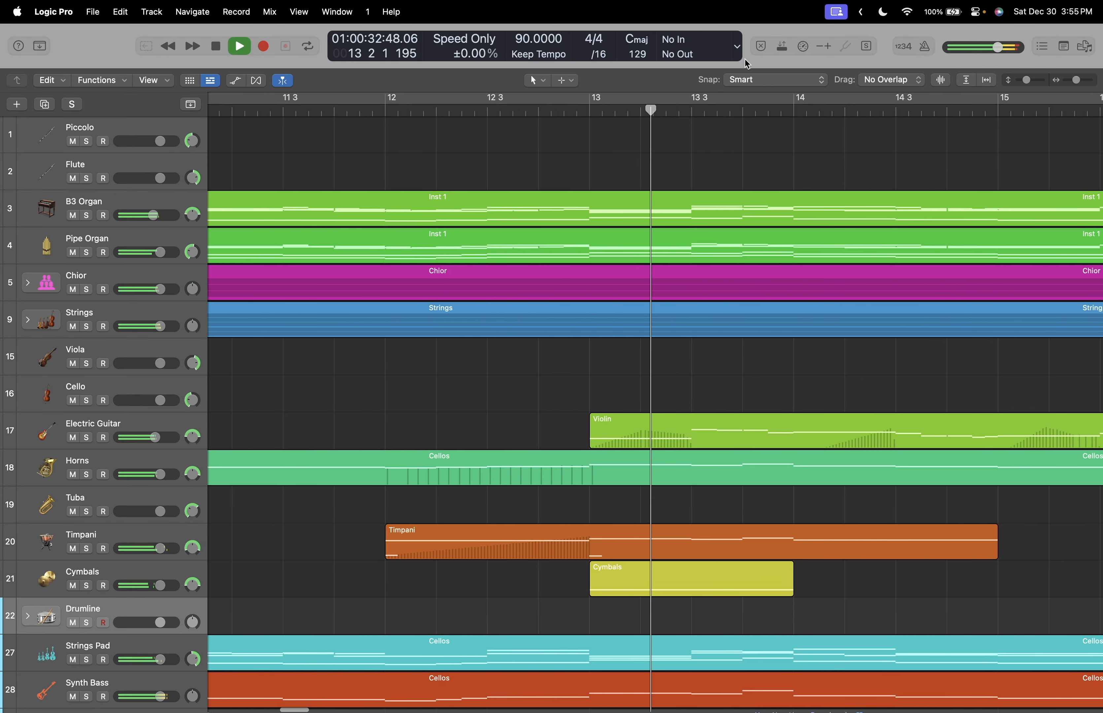
pyautogui.hscroll(3)
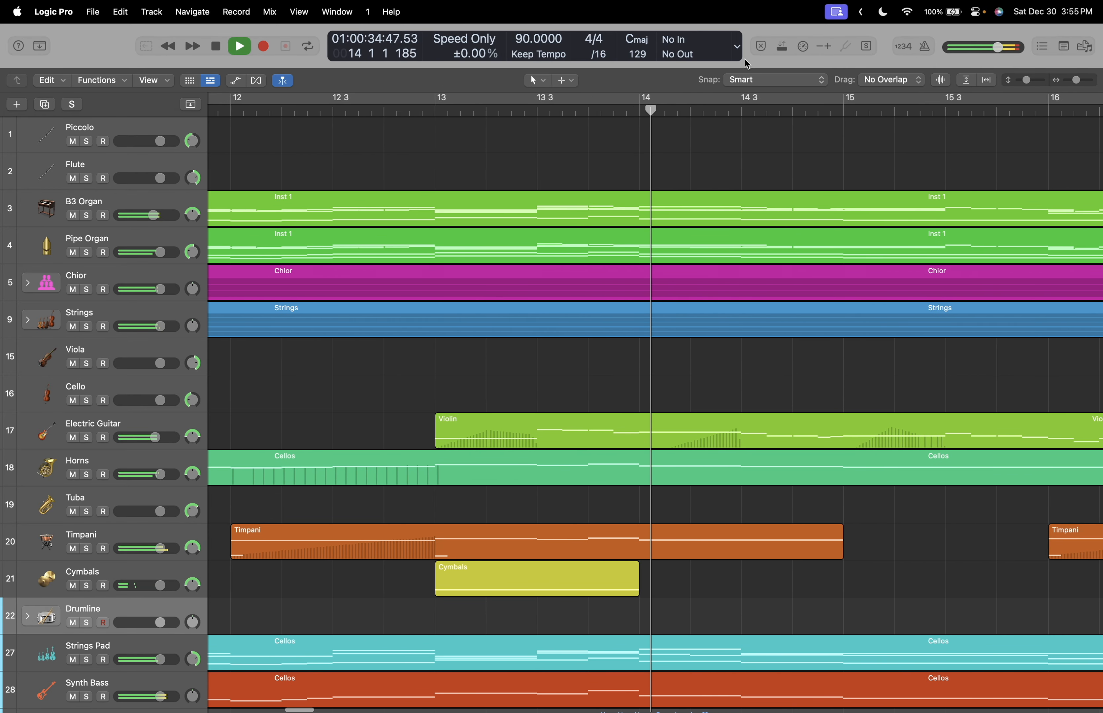